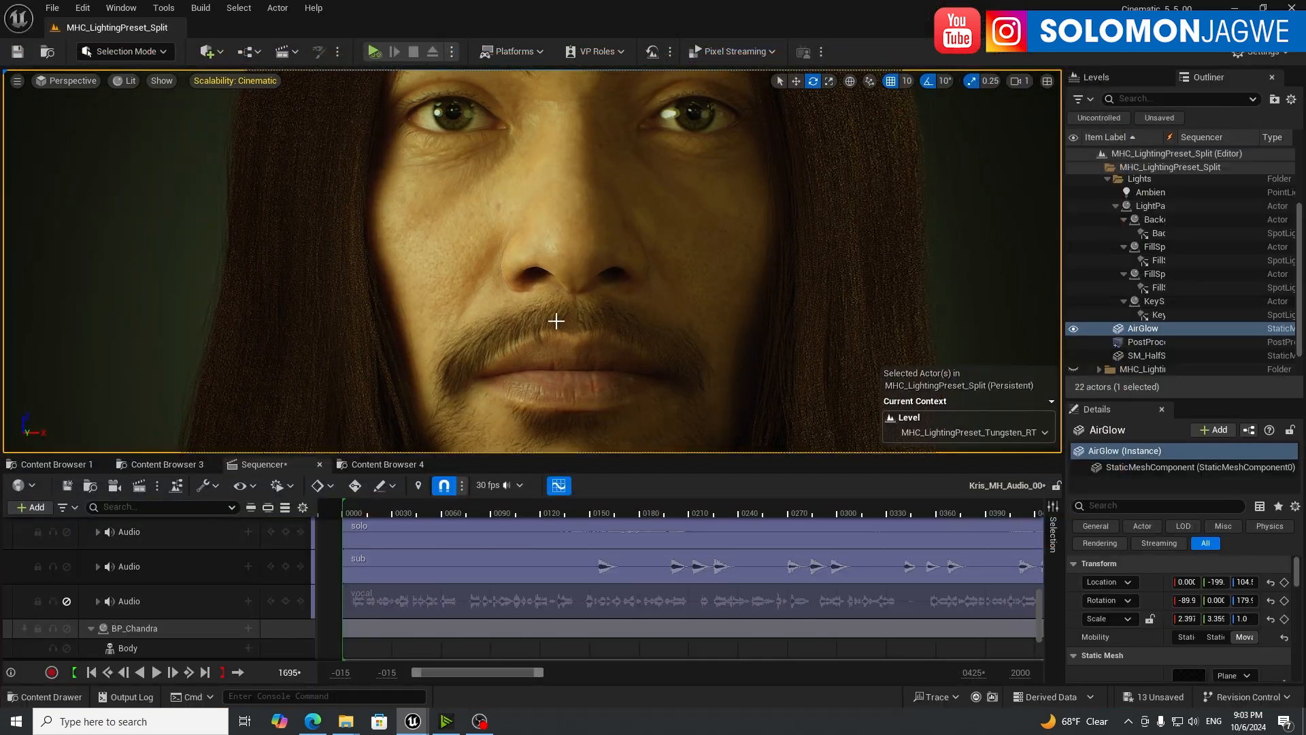
# Step: Select SM_HalfSphereBackground and set the sequence playhead to frame 137, mouth open mid-lyric
pyautogui.click(134, 628)
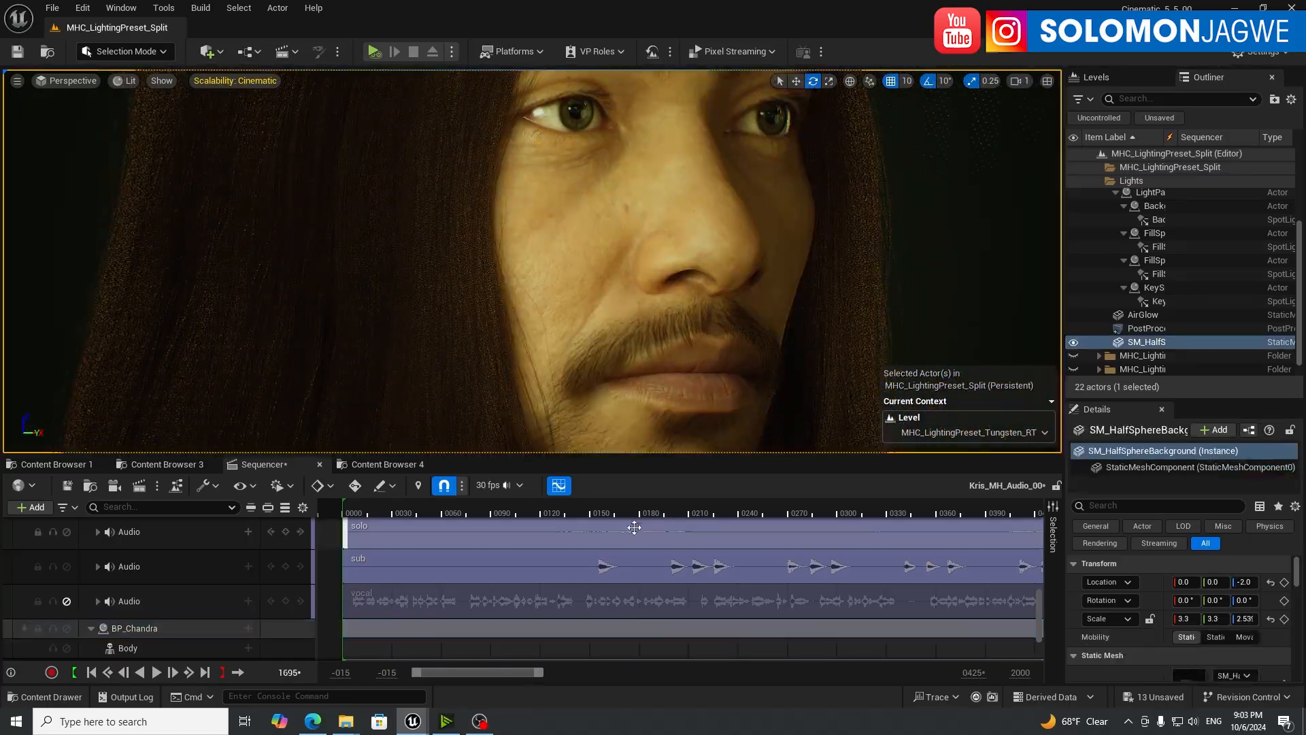
pyautogui.click(476, 514)
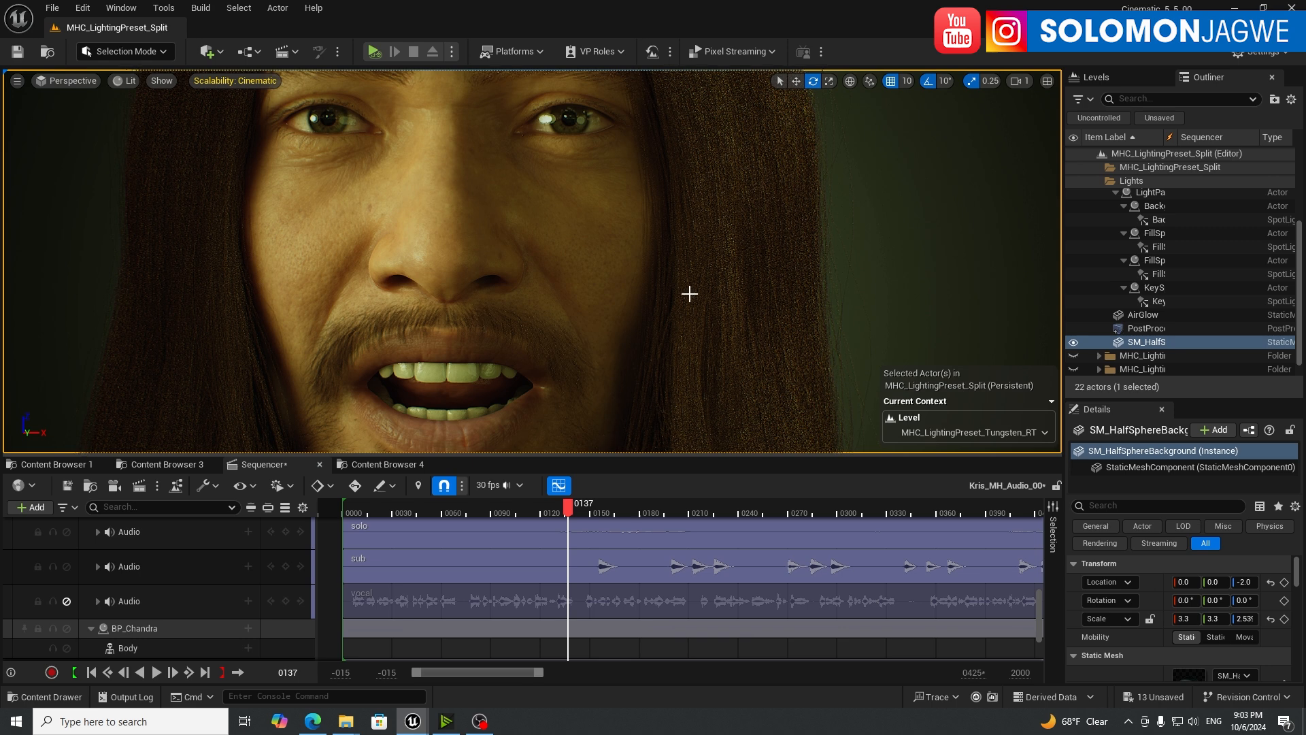
pyautogui.moveTo(788, 275)
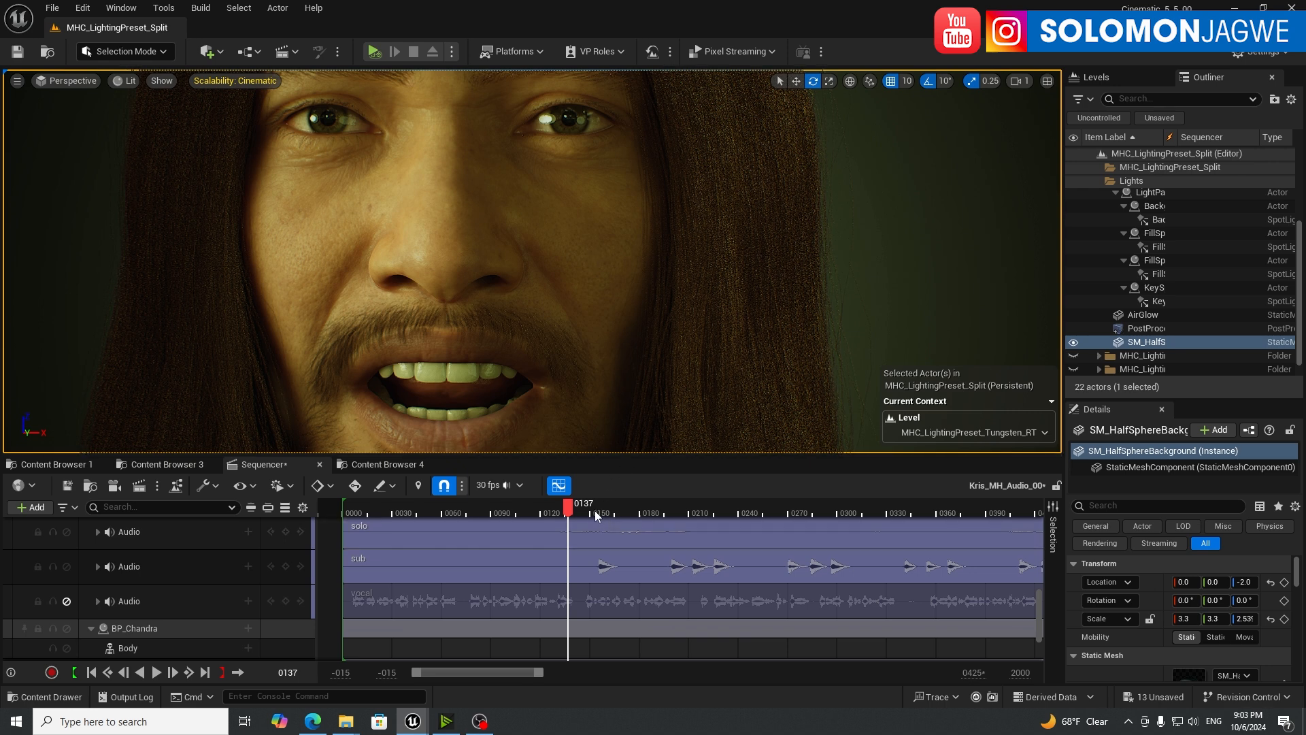
pyautogui.moveTo(637, 470)
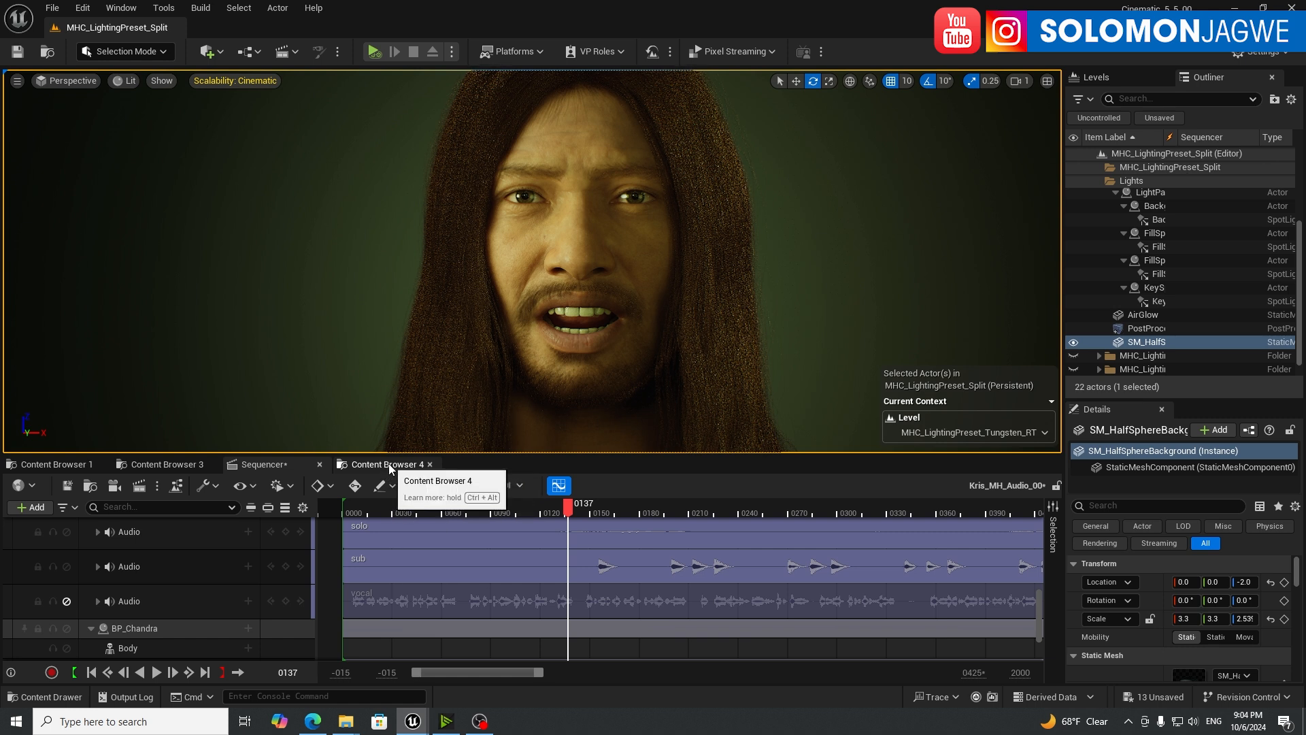
# Step: Collapse the audio tracks, scrub to frame 132, and show the MH_Audio folder's sound assets
pyautogui.click(262, 464)
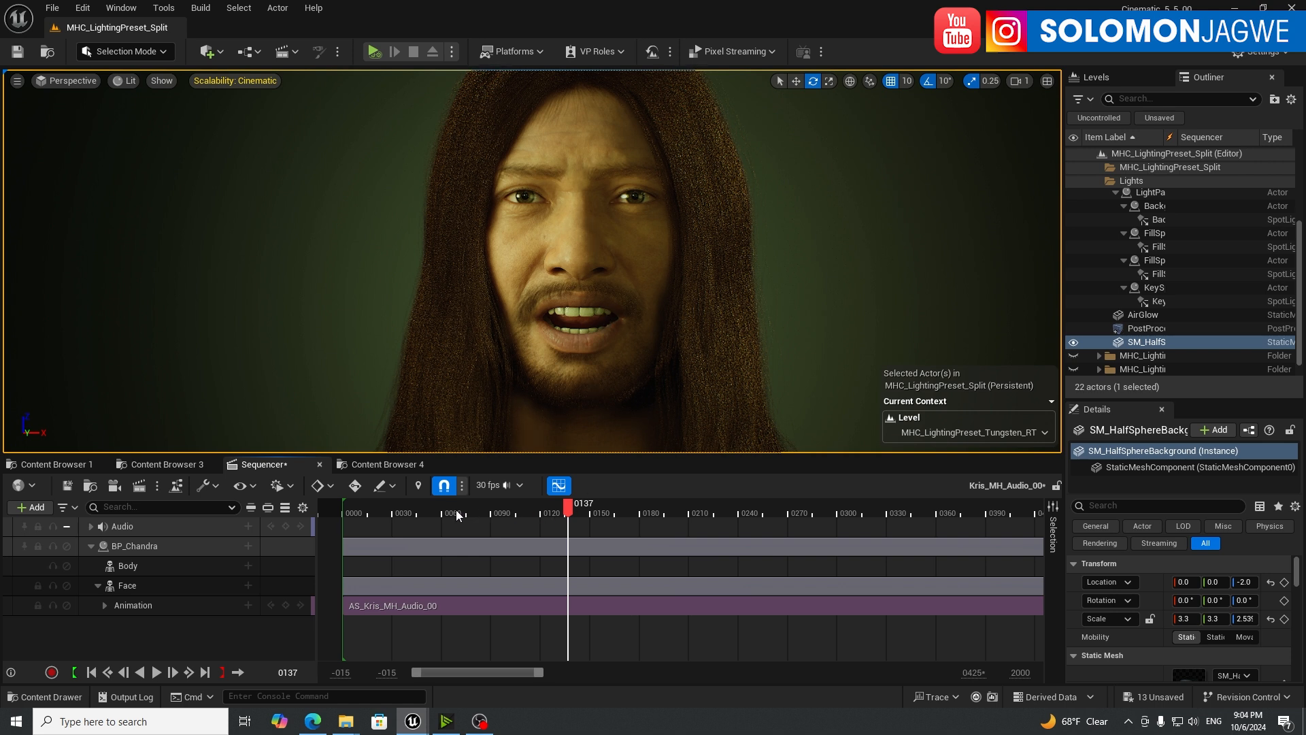
pyautogui.moveTo(572, 512); pyautogui.dragTo(475, 511)
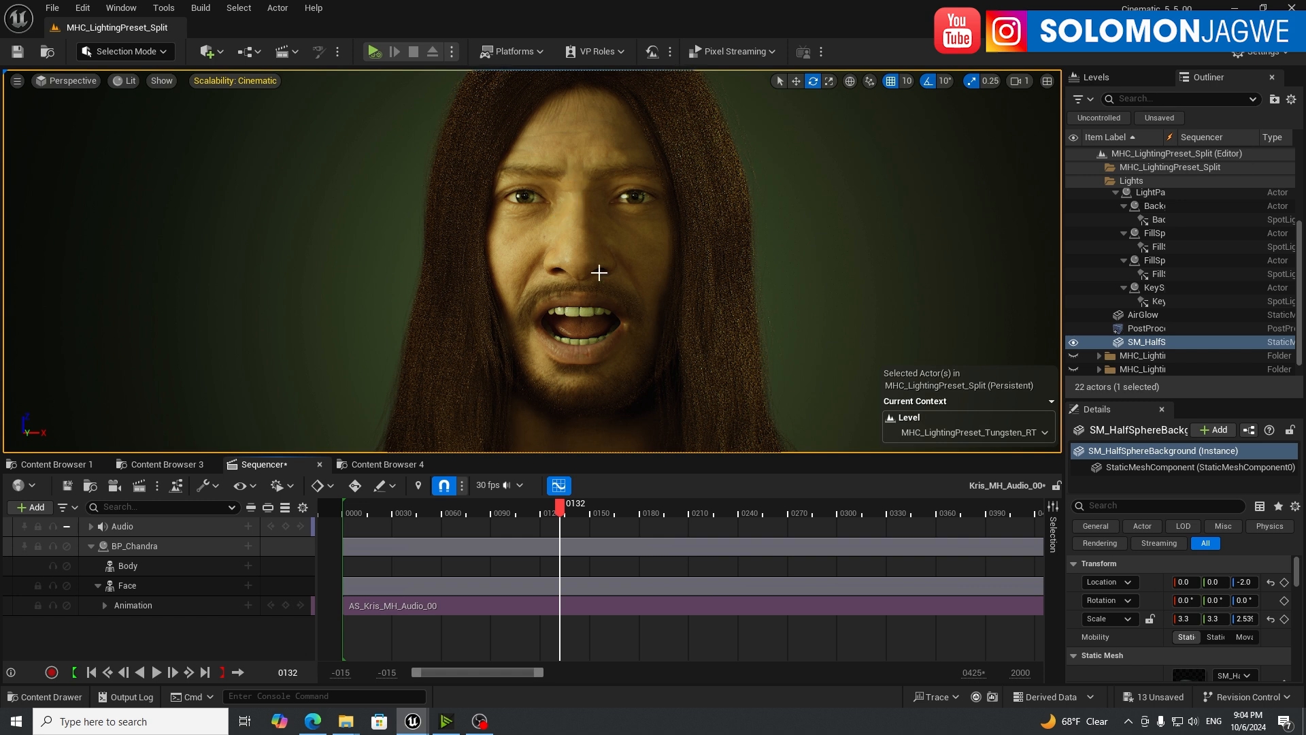
pyautogui.moveTo(548, 285)
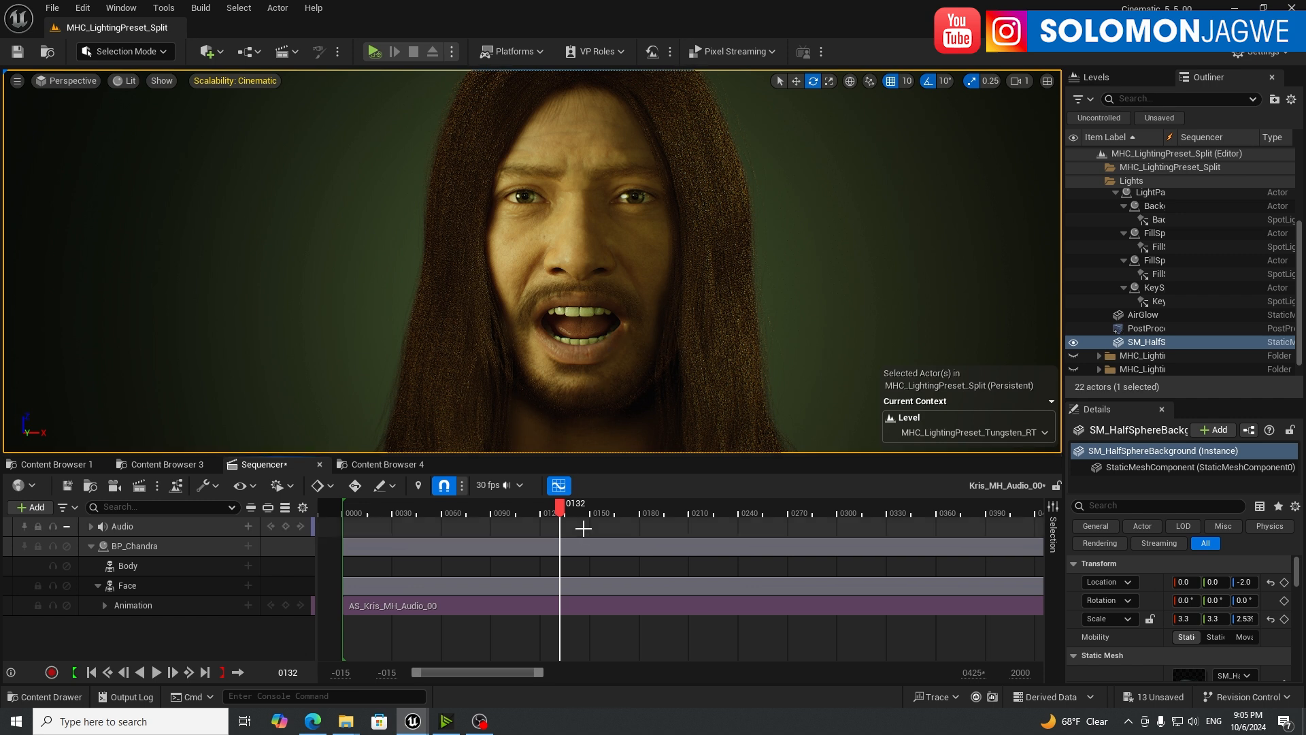
pyautogui.click(164, 464)
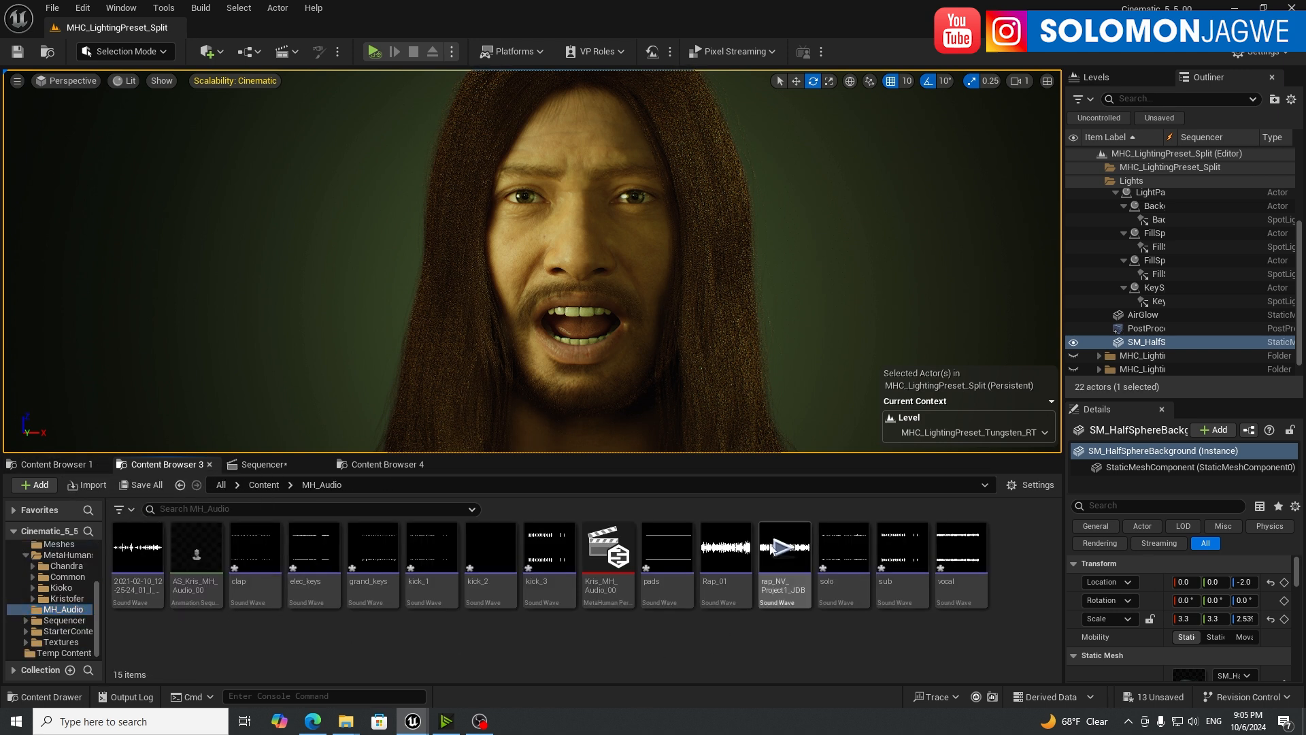
# Step: Switch back from Content Browser 3 to the rap sequence's tracks at frame 132
pyautogui.click(784, 547)
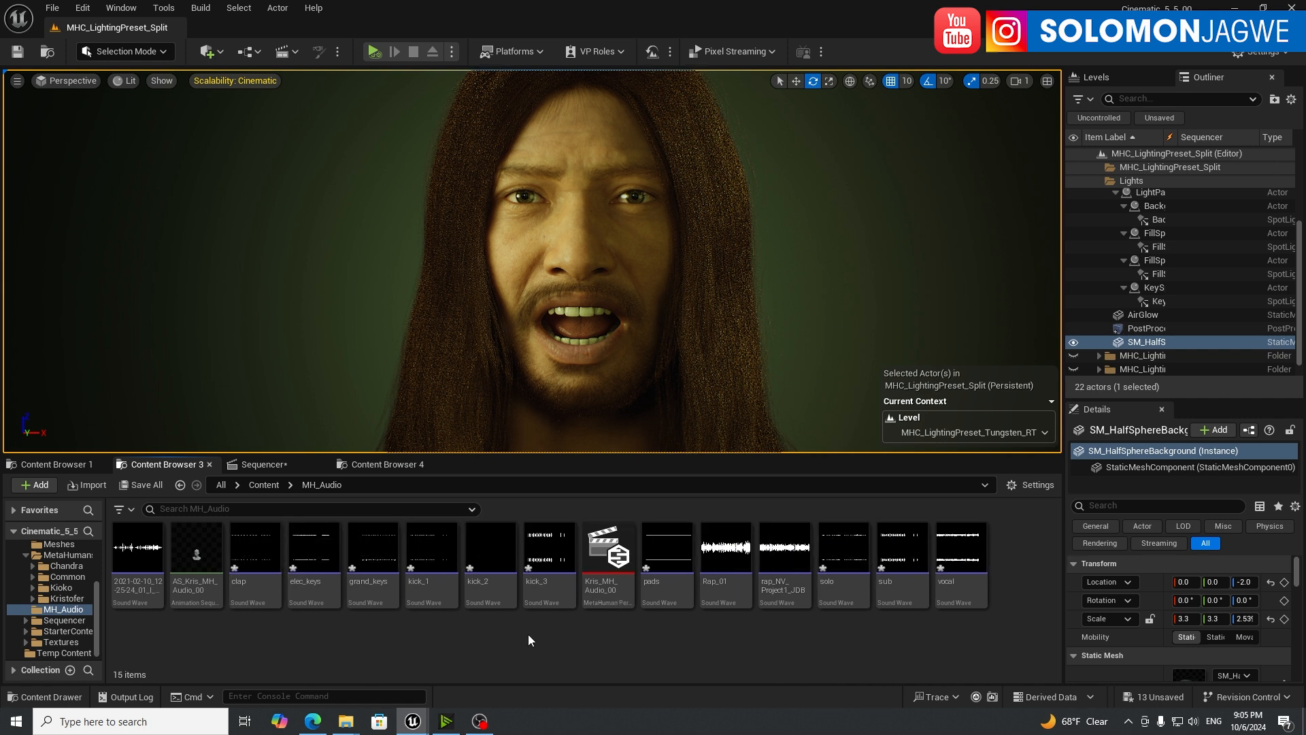
pyautogui.moveTo(299, 523)
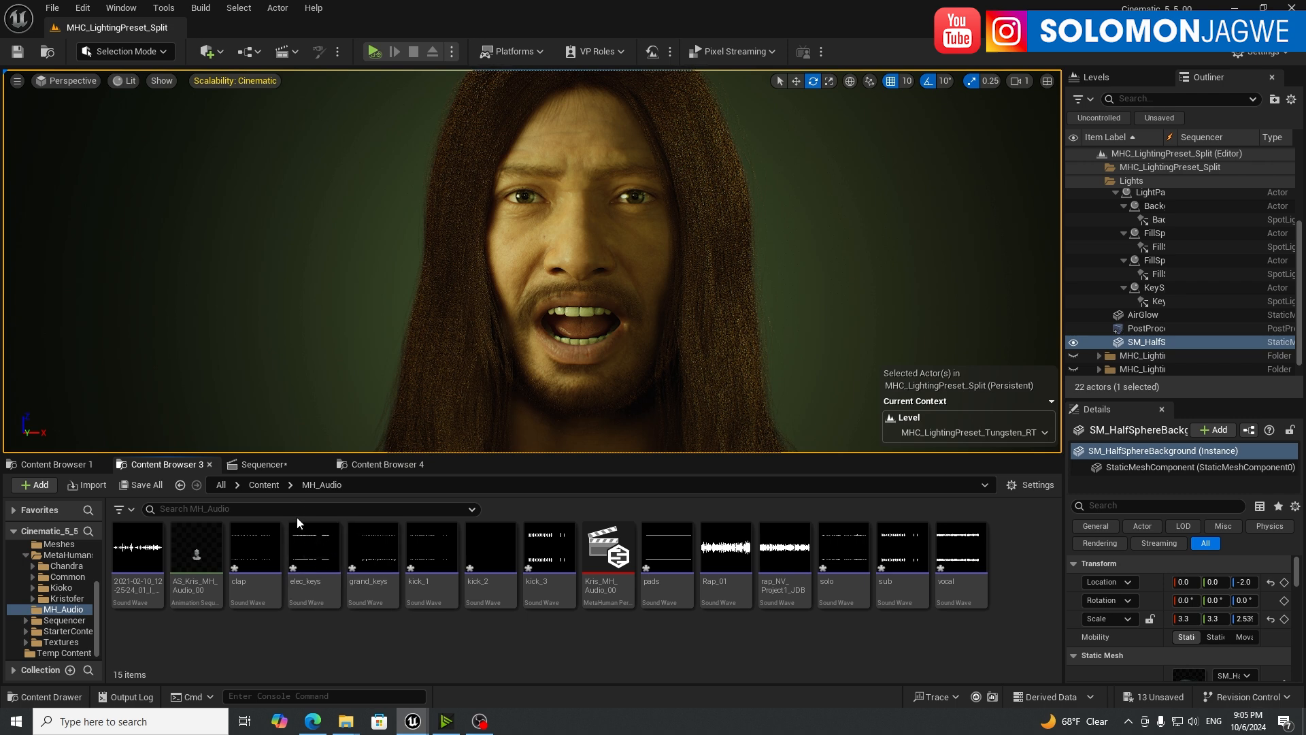
pyautogui.click(262, 464)
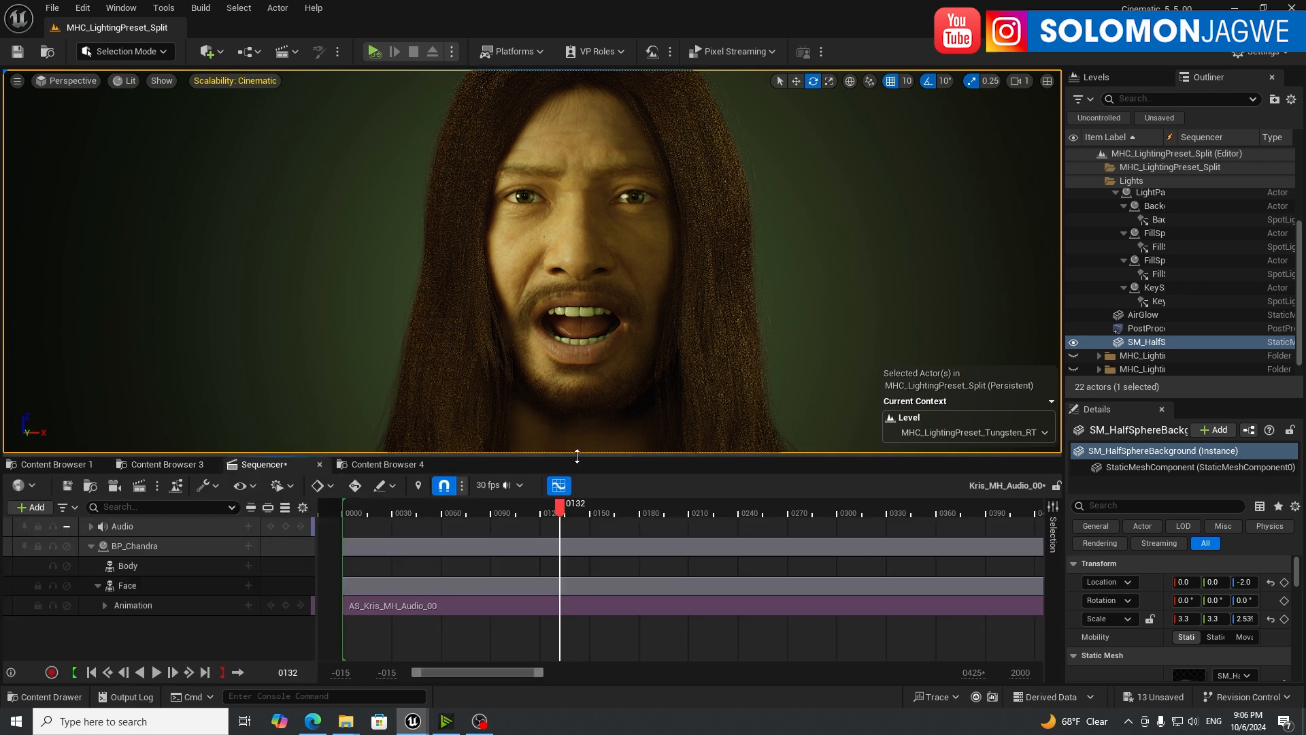
# Step: Expand the rap, clap, keys and kick audio tracks and play the lip-sync from frame 60 to about 240
pyautogui.moveTo(575, 457); pyautogui.dragTo(576, 254)
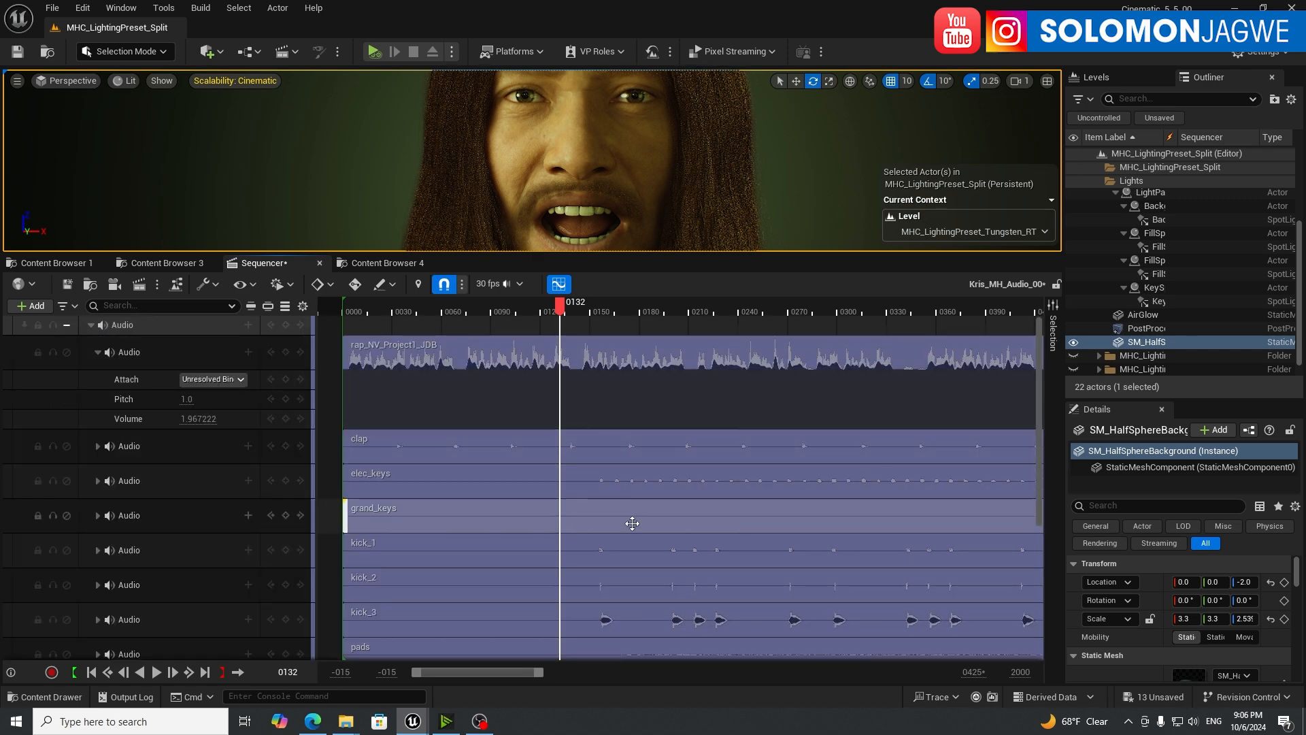
pyautogui.scroll(-3)
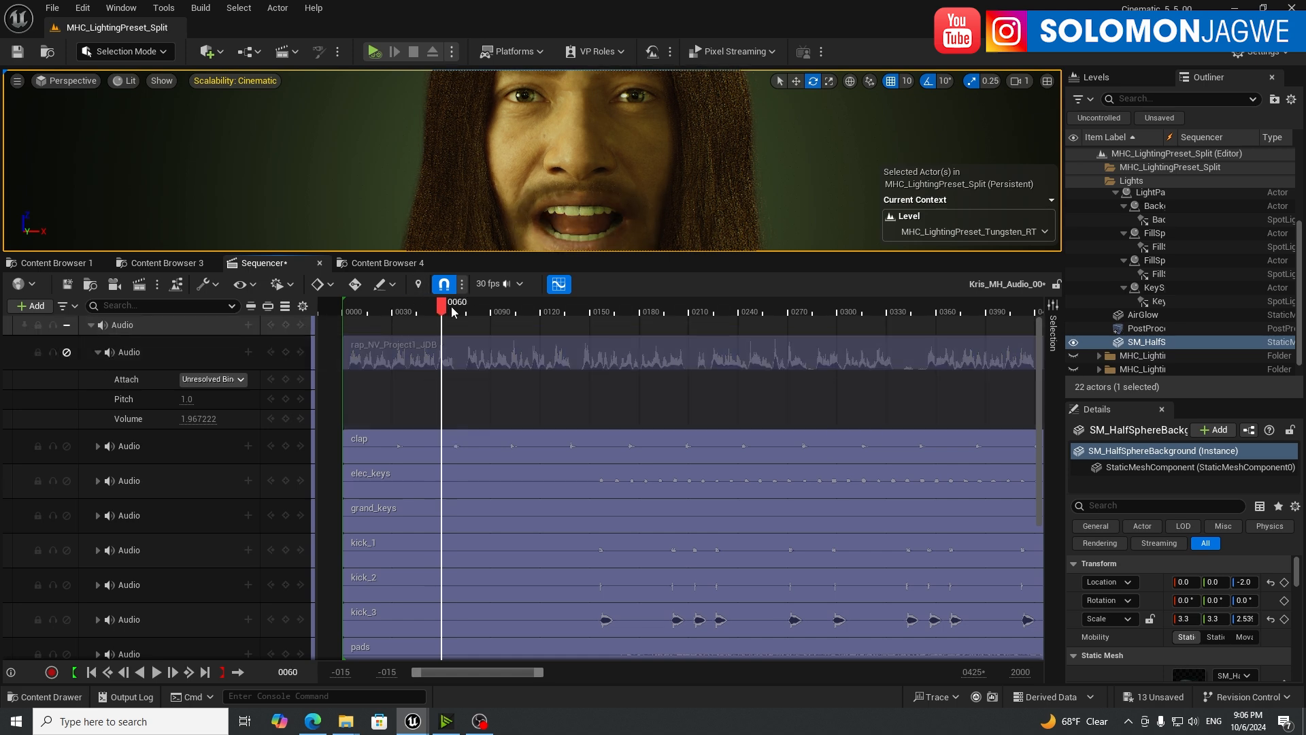
pyautogui.click(825, 311)
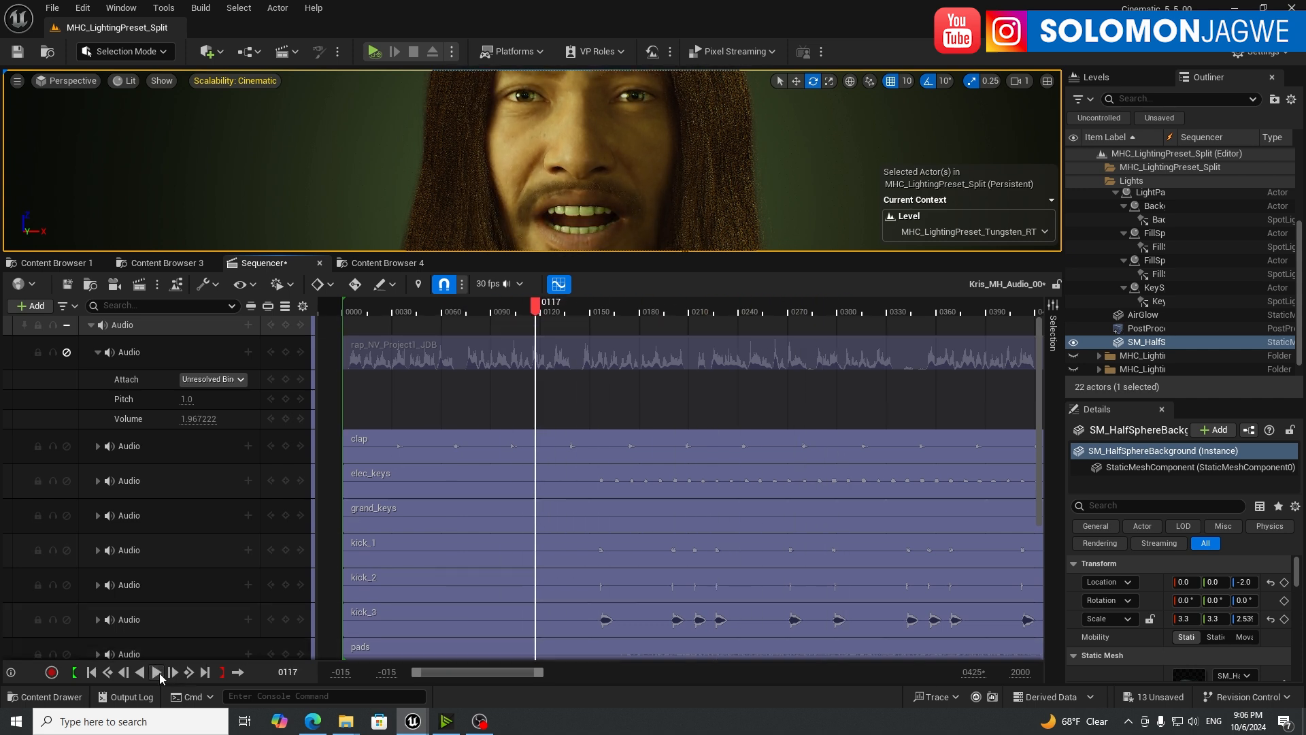
pyautogui.click(157, 673)
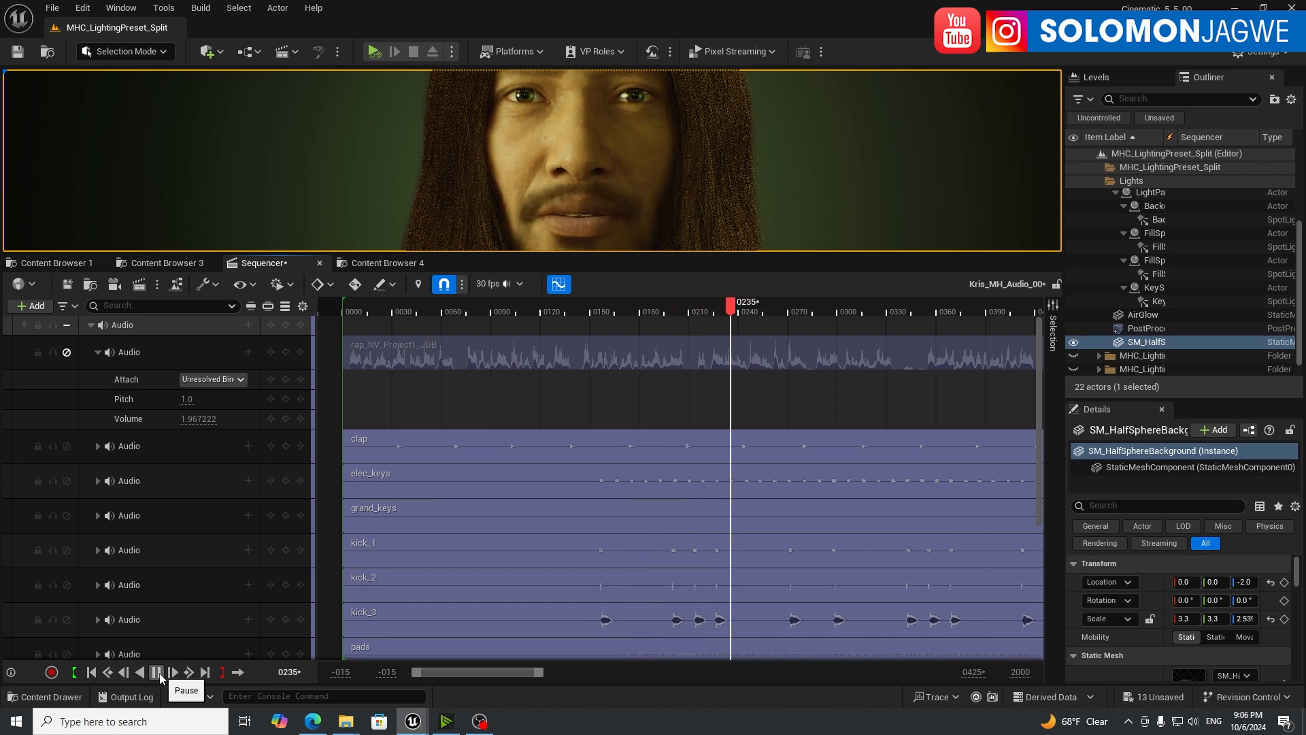
pyautogui.click(155, 673)
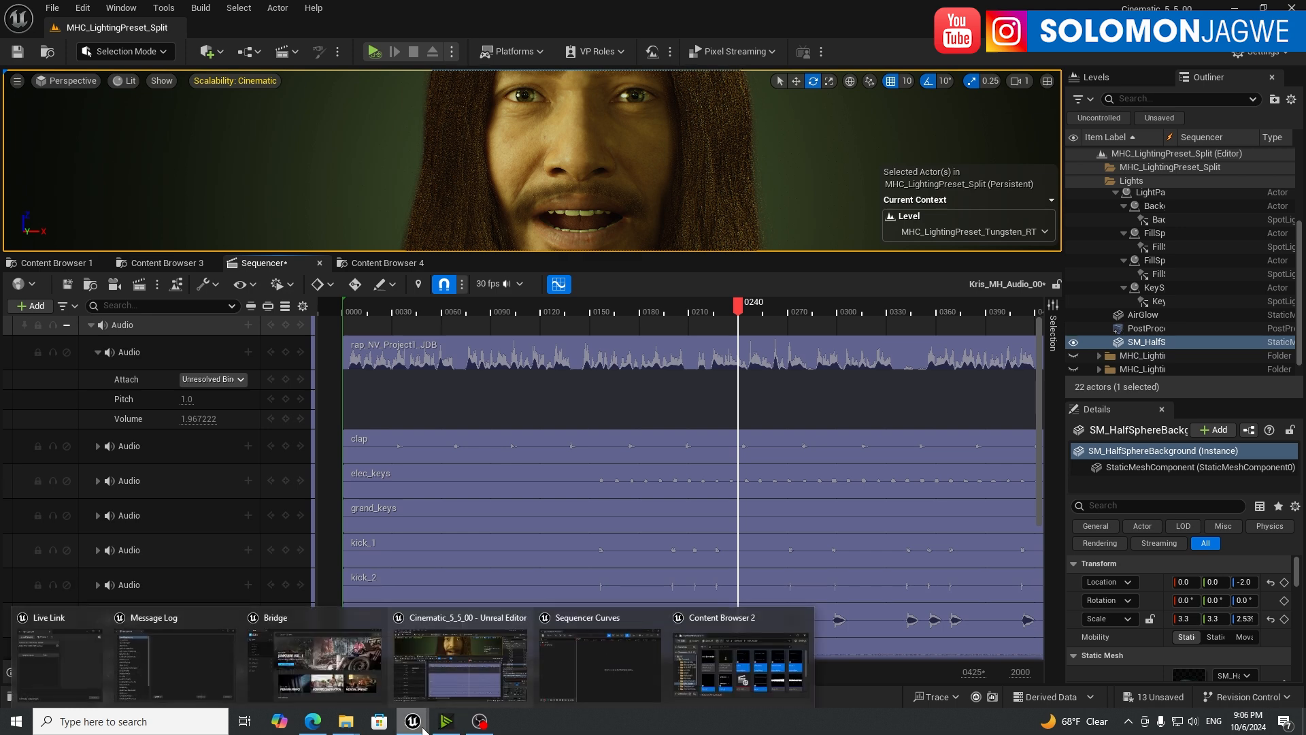
pyautogui.moveTo(309, 622)
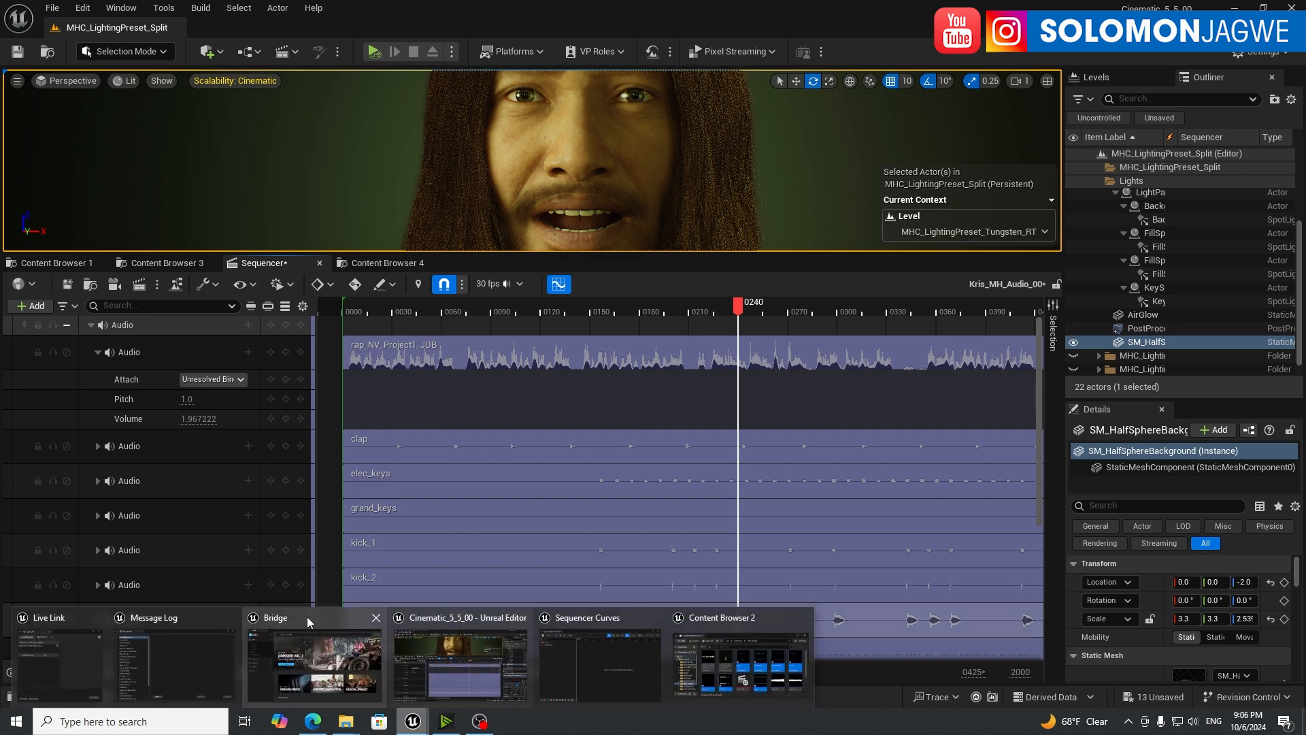
# Step: Open Bridge and browse MetaHuman Presets to check Chandra is downloaded at Highest Quality
pyautogui.click(276, 618)
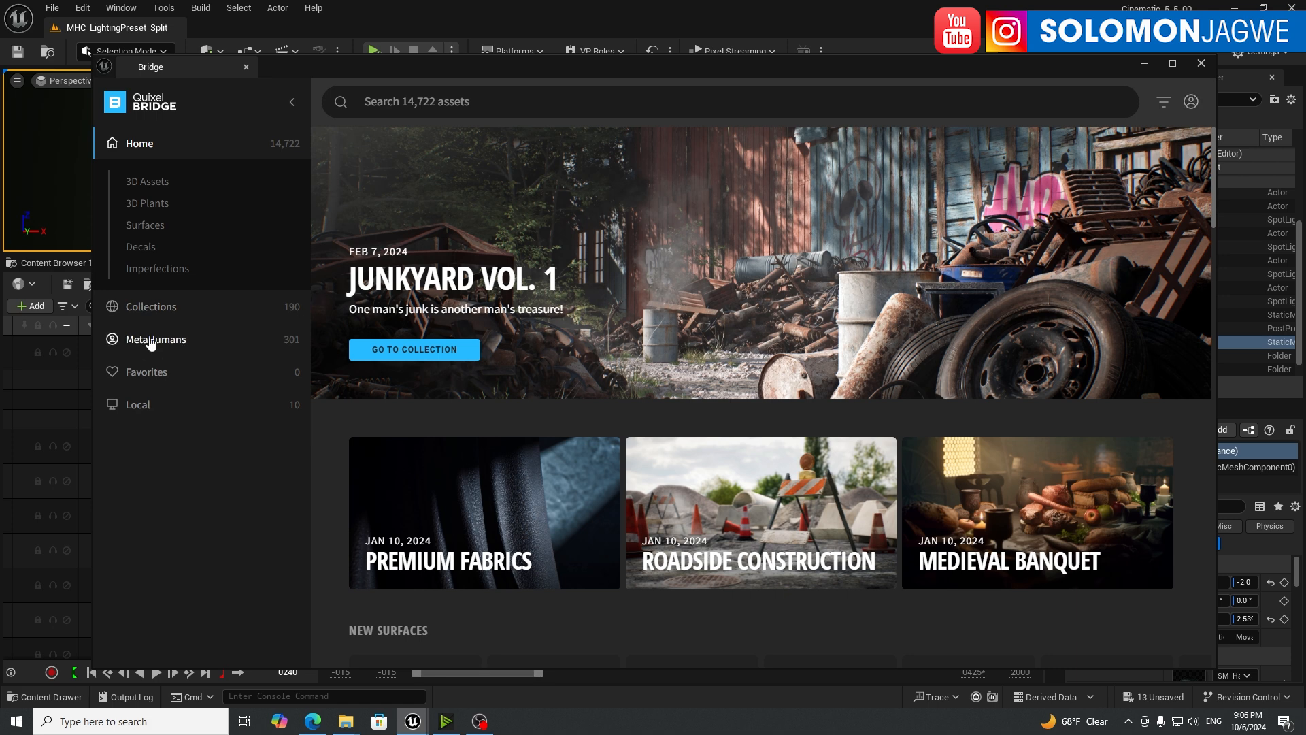
pyautogui.click(155, 339)
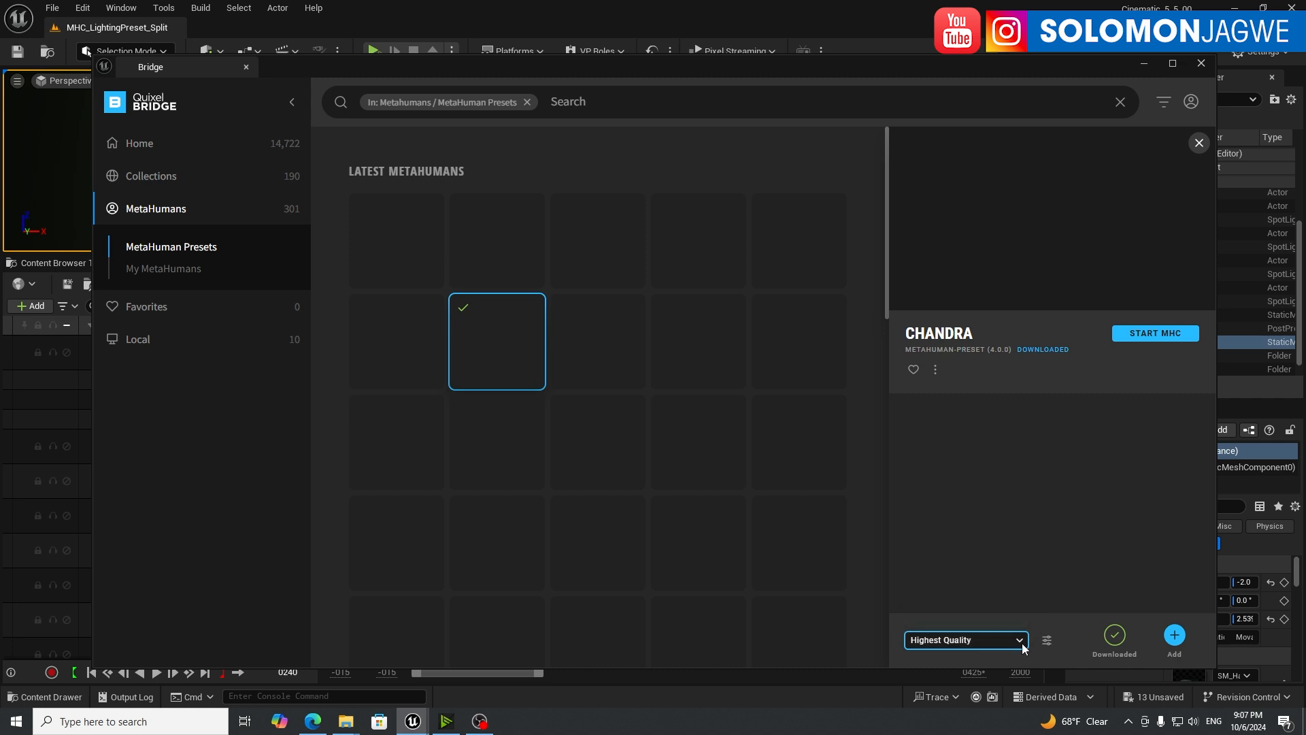
pyautogui.moveTo(498, 342)
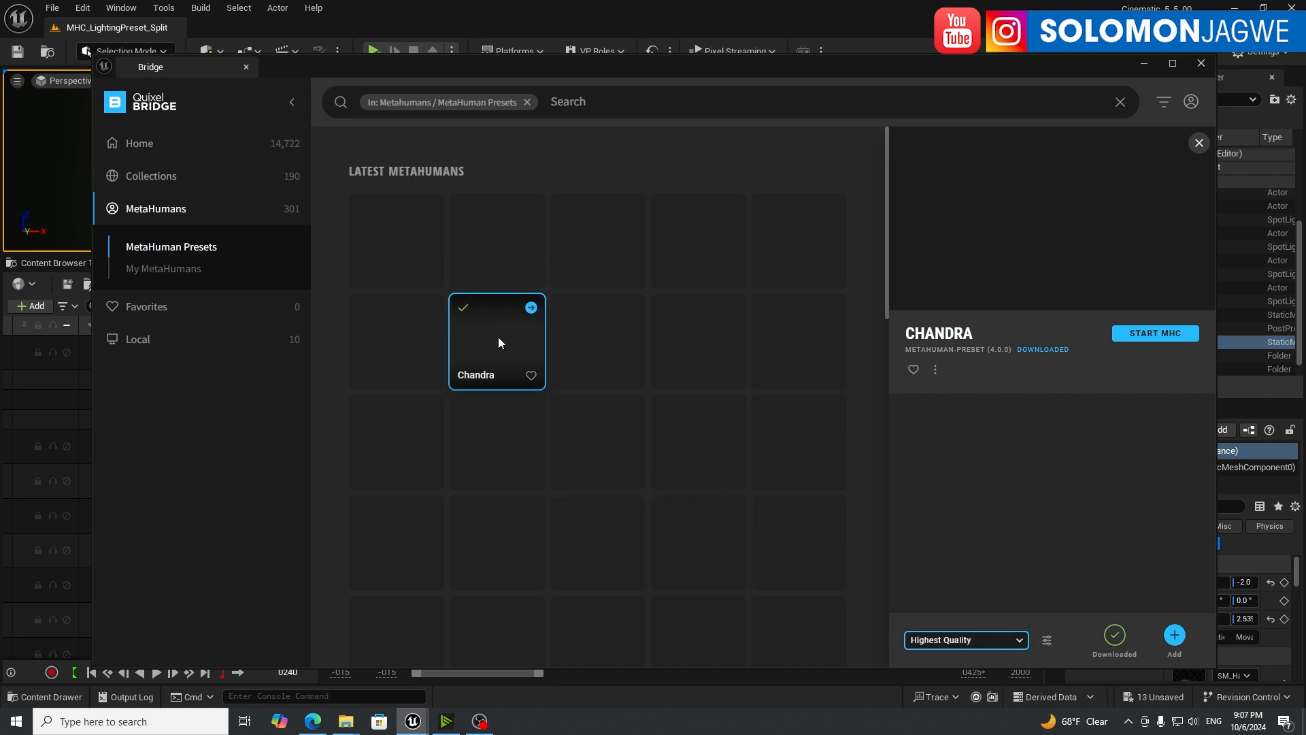
pyautogui.moveTo(524, 348)
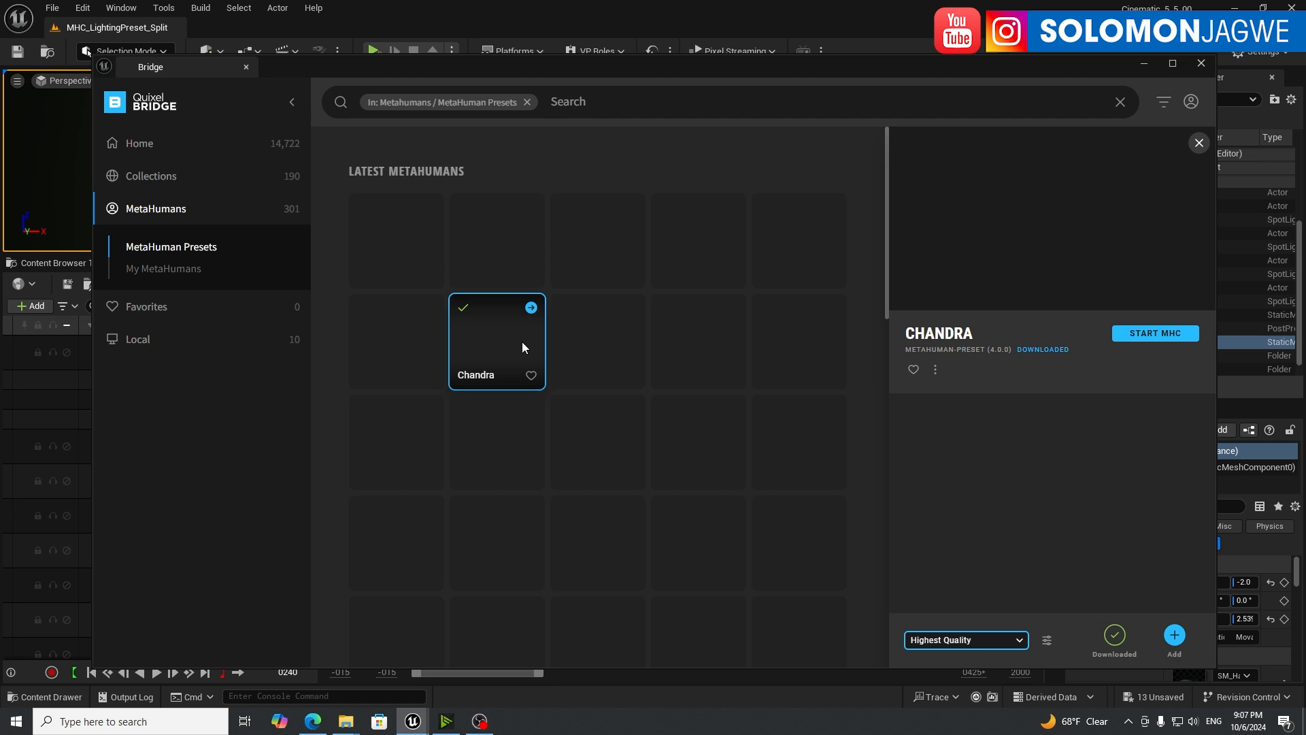
pyautogui.moveTo(598, 383)
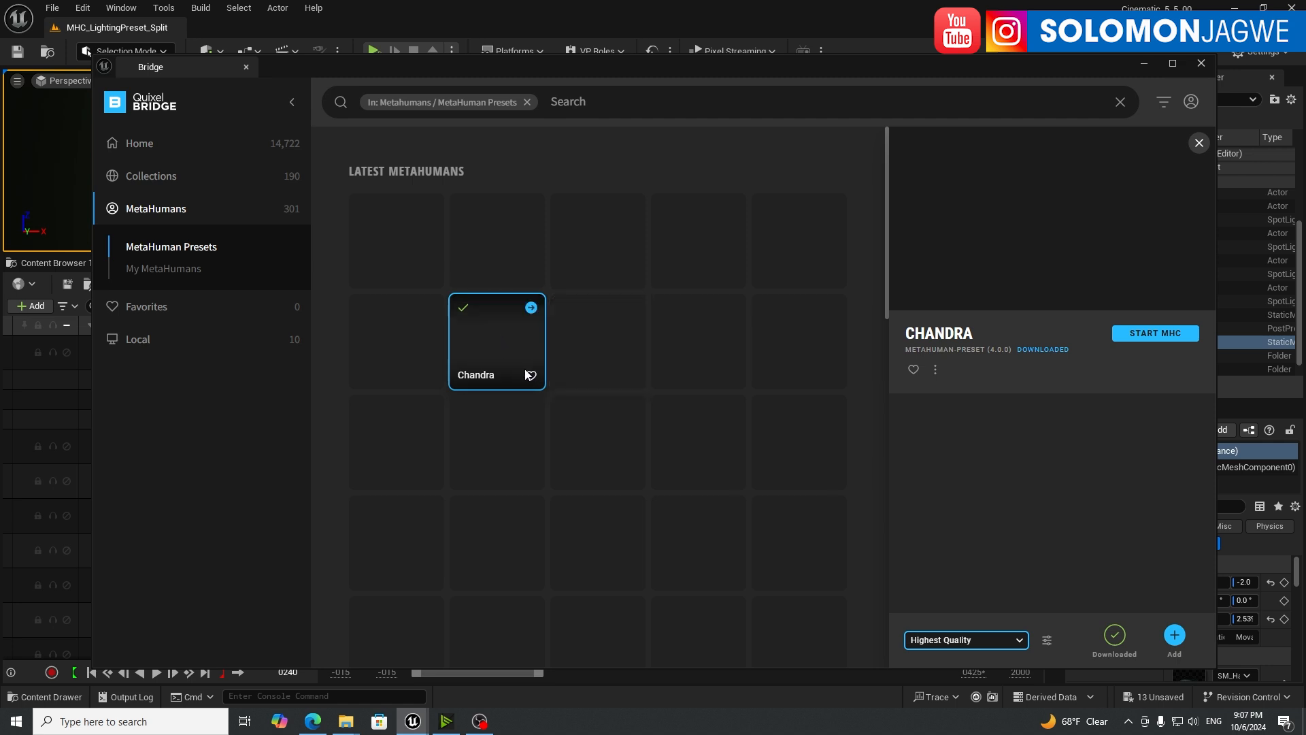
pyautogui.moveTo(446, 371)
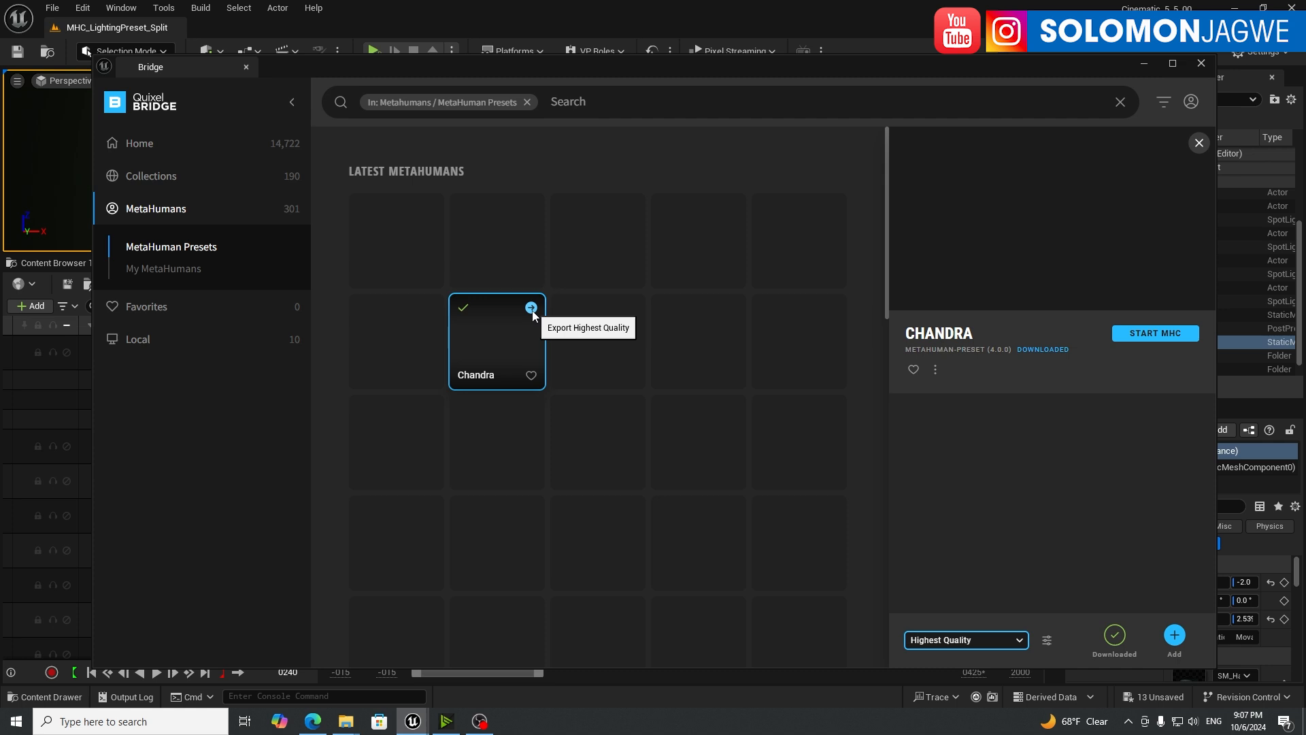
pyautogui.moveTo(559, 315)
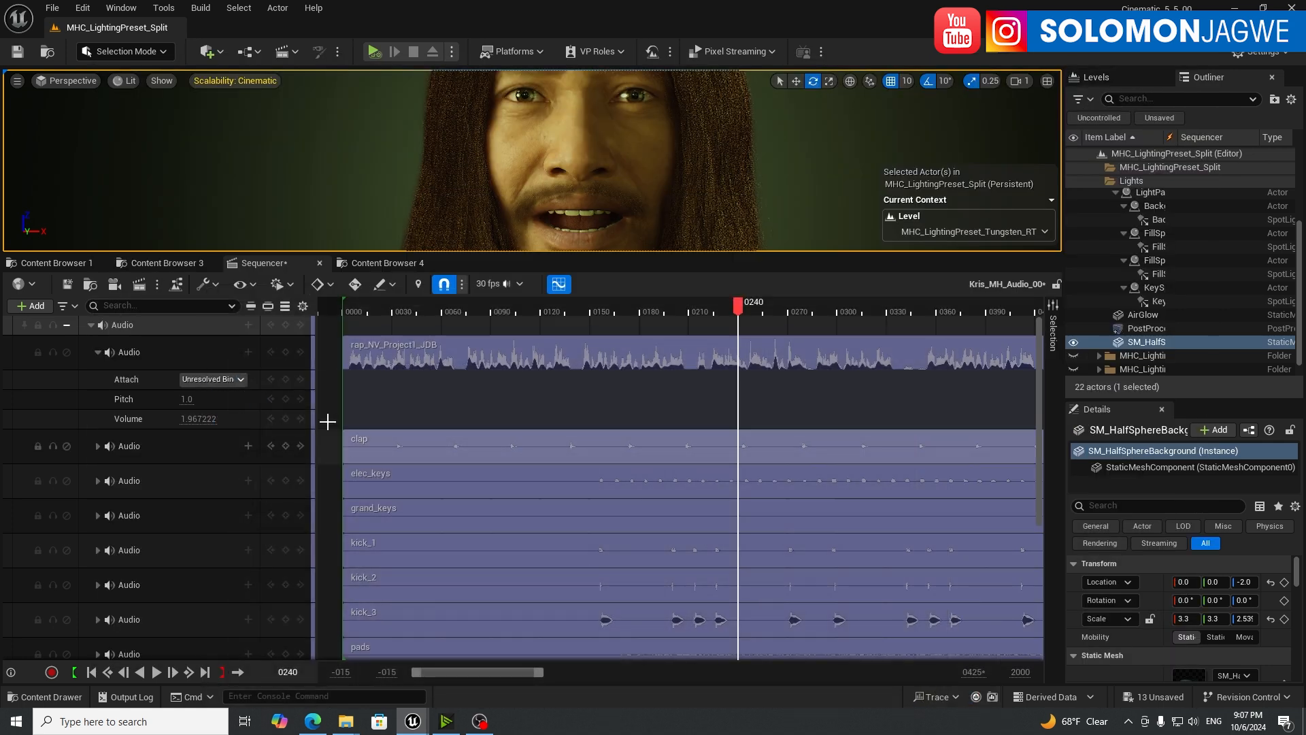
# Step: Browse Content > MetaHumans > Sequencer > Kris_V1 and locate the Kris_MH_Audio_00 level sequence
pyautogui.click(167, 263)
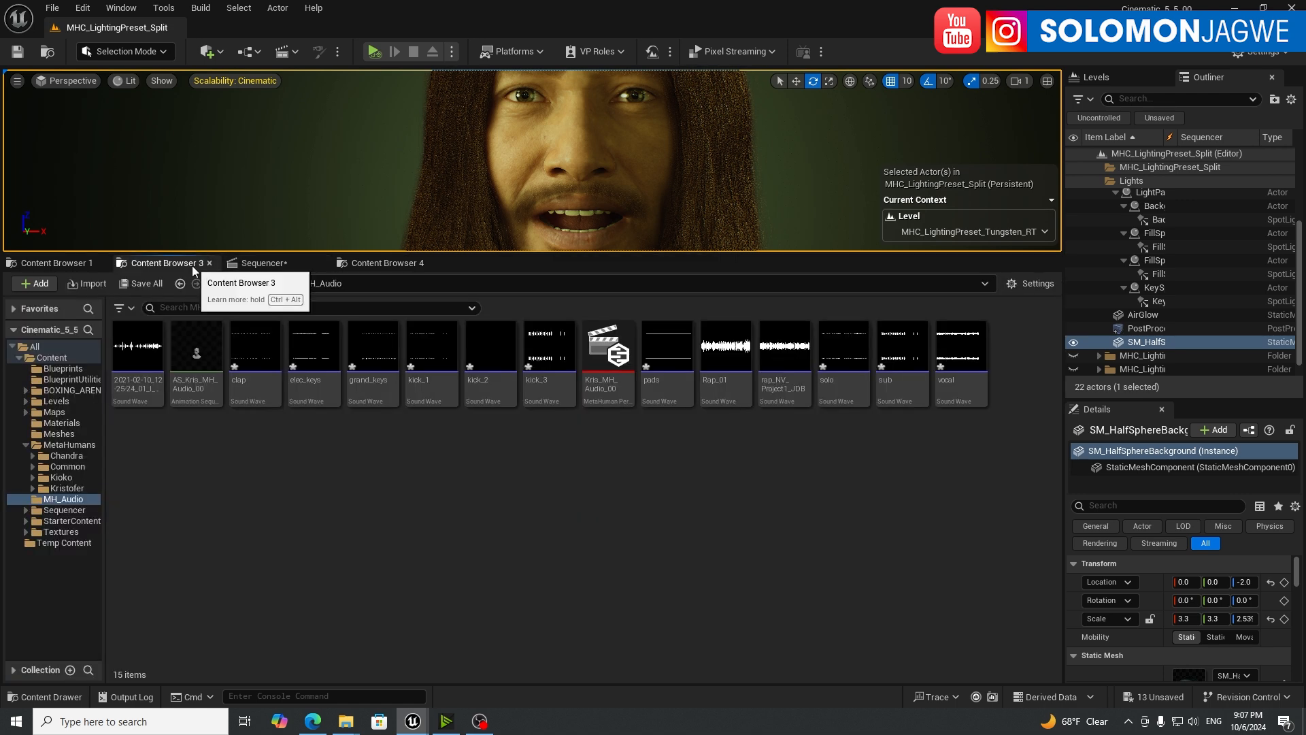
pyautogui.click(69, 444)
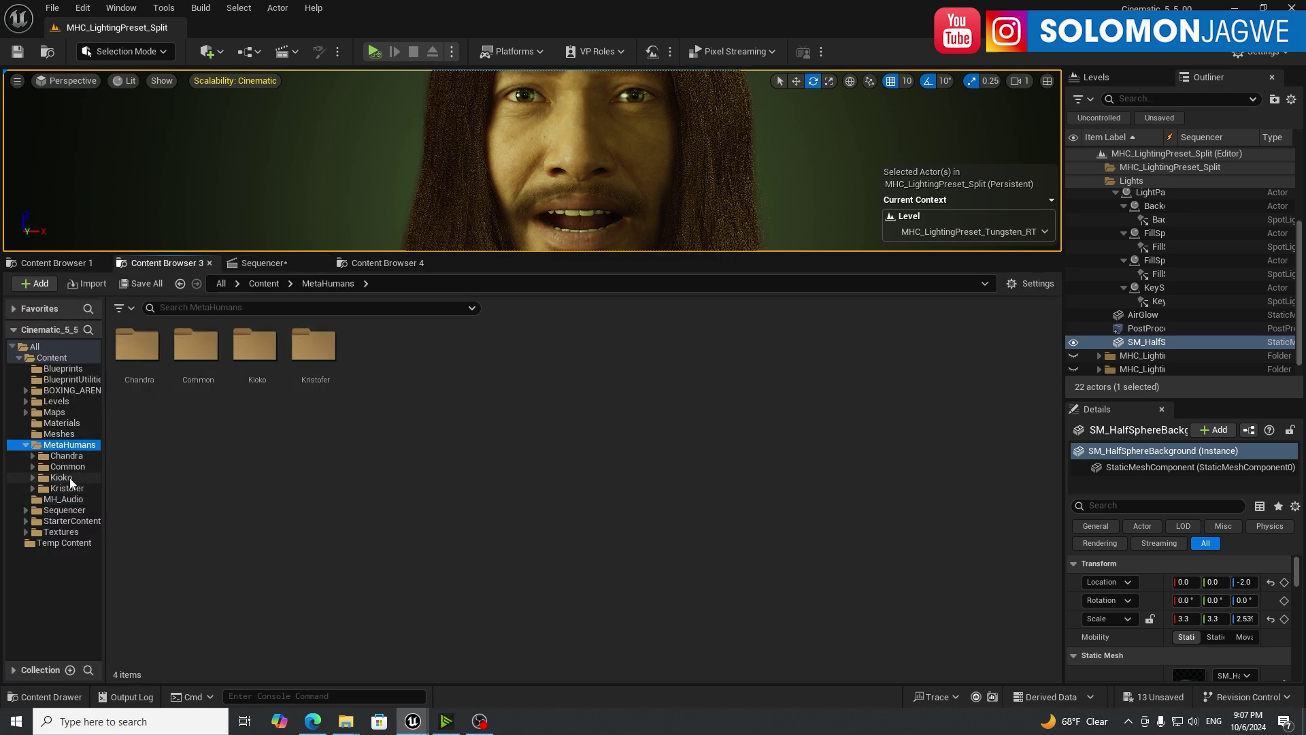
pyautogui.click(64, 509)
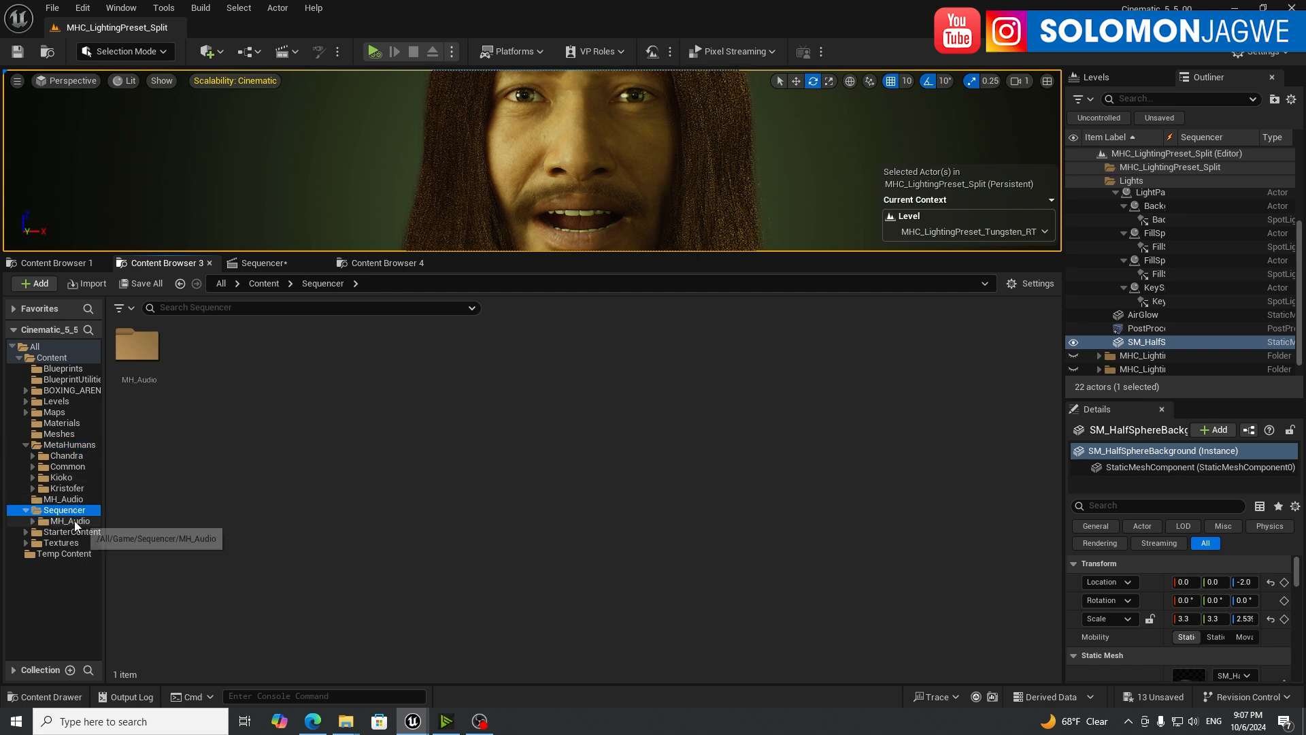
pyautogui.click(68, 520)
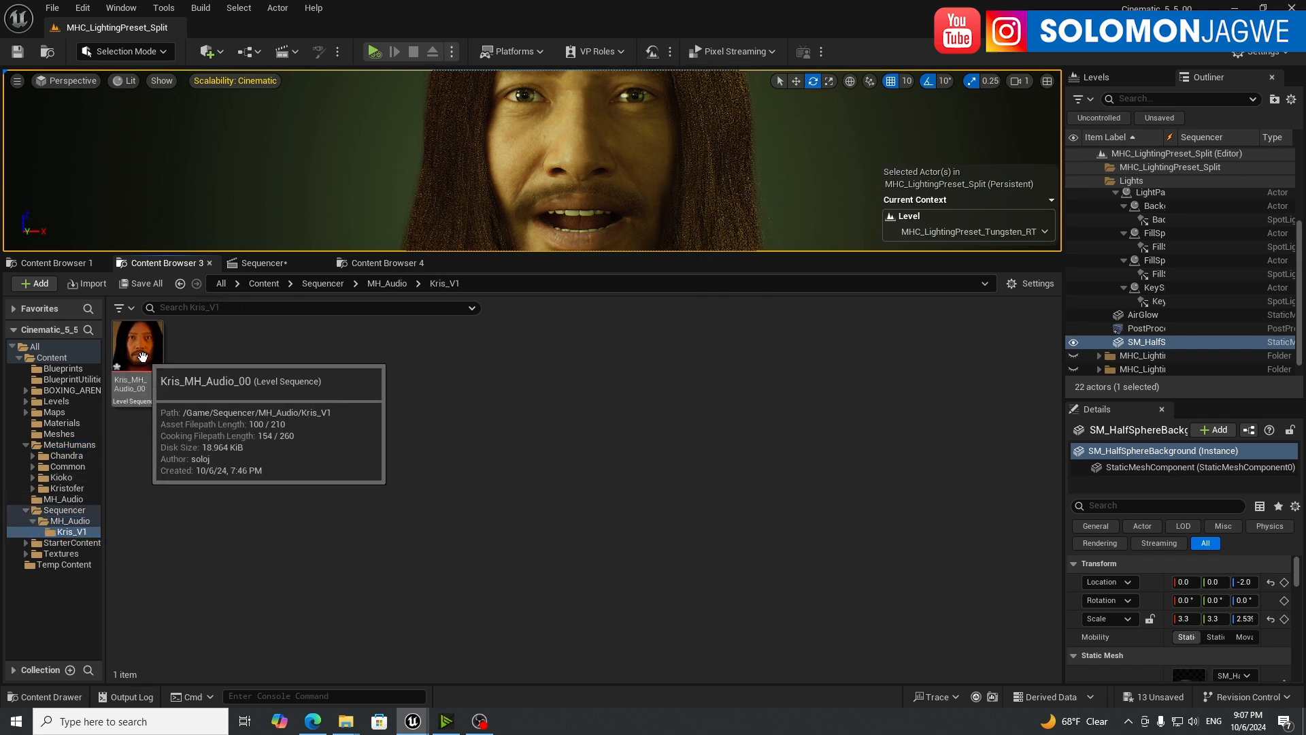
pyautogui.click(261, 262)
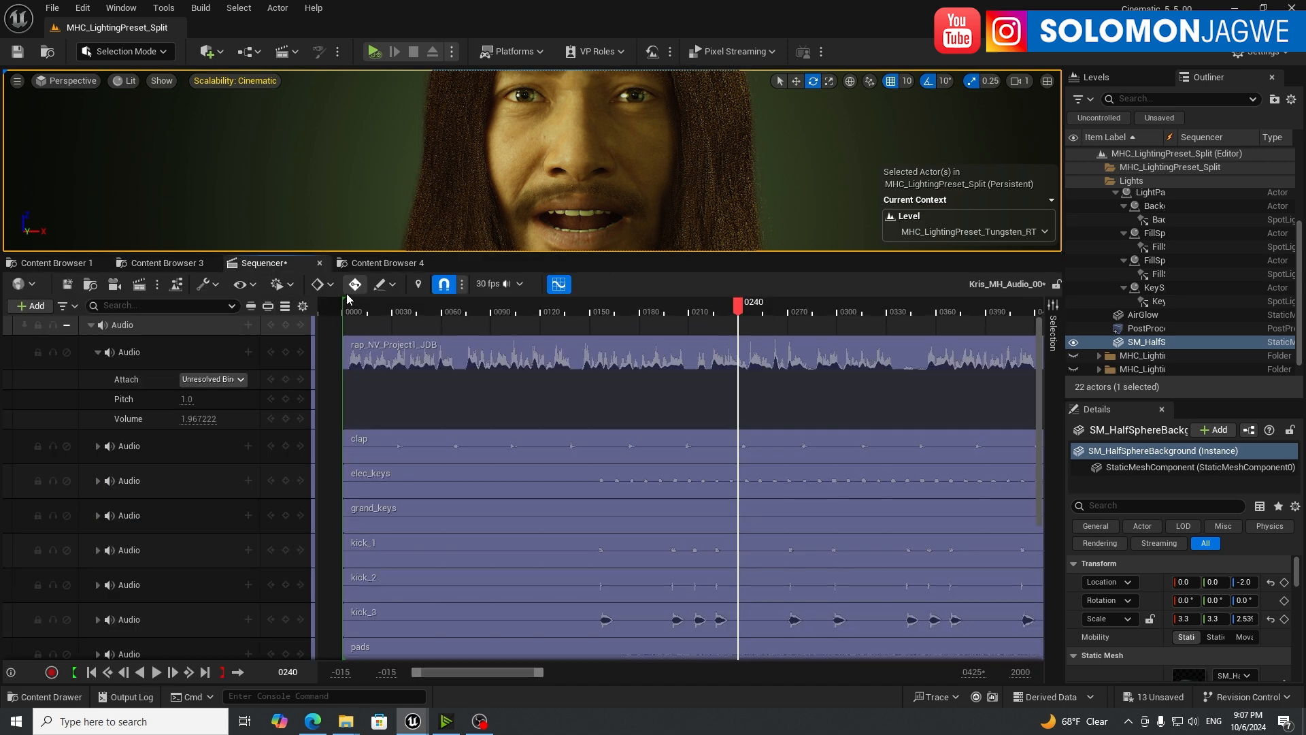
pyautogui.moveTo(383, 263)
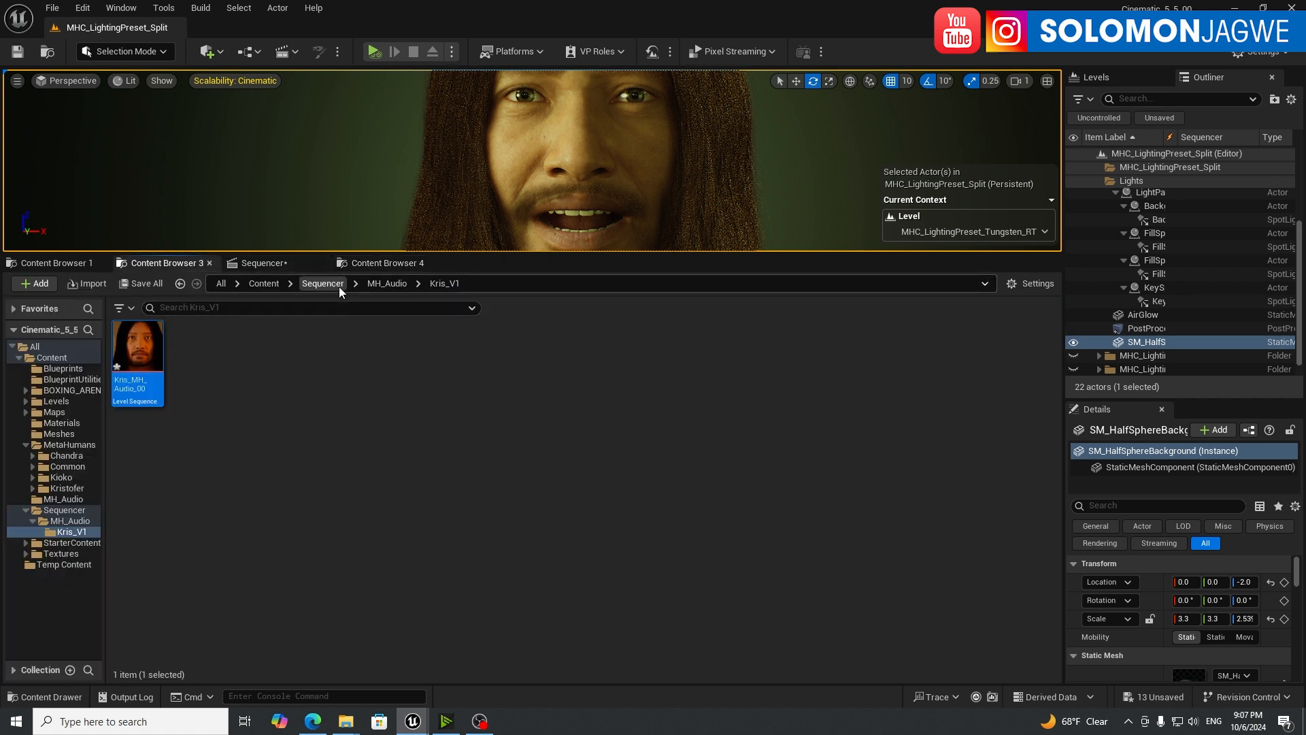
# Step: Go up and open the MH_Audio folder listing its 15 sound assets
pyautogui.click(386, 283)
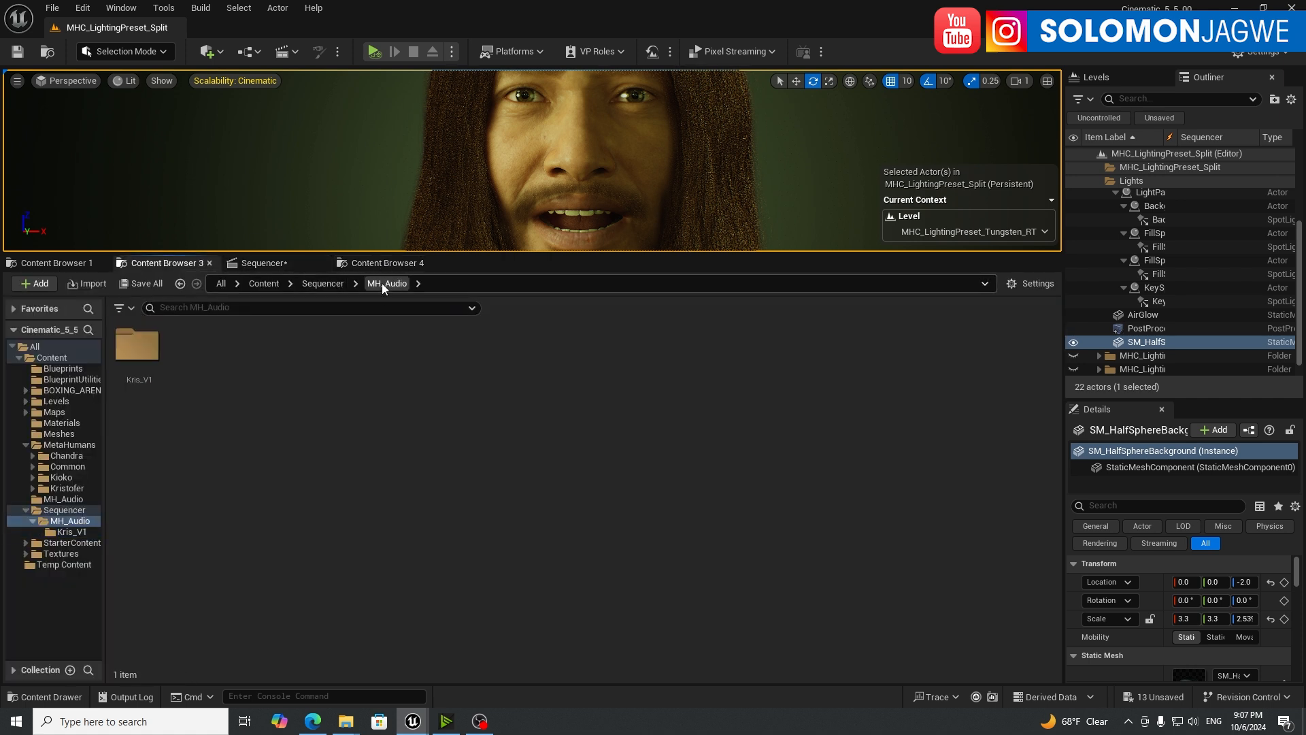
pyautogui.moveTo(75, 424)
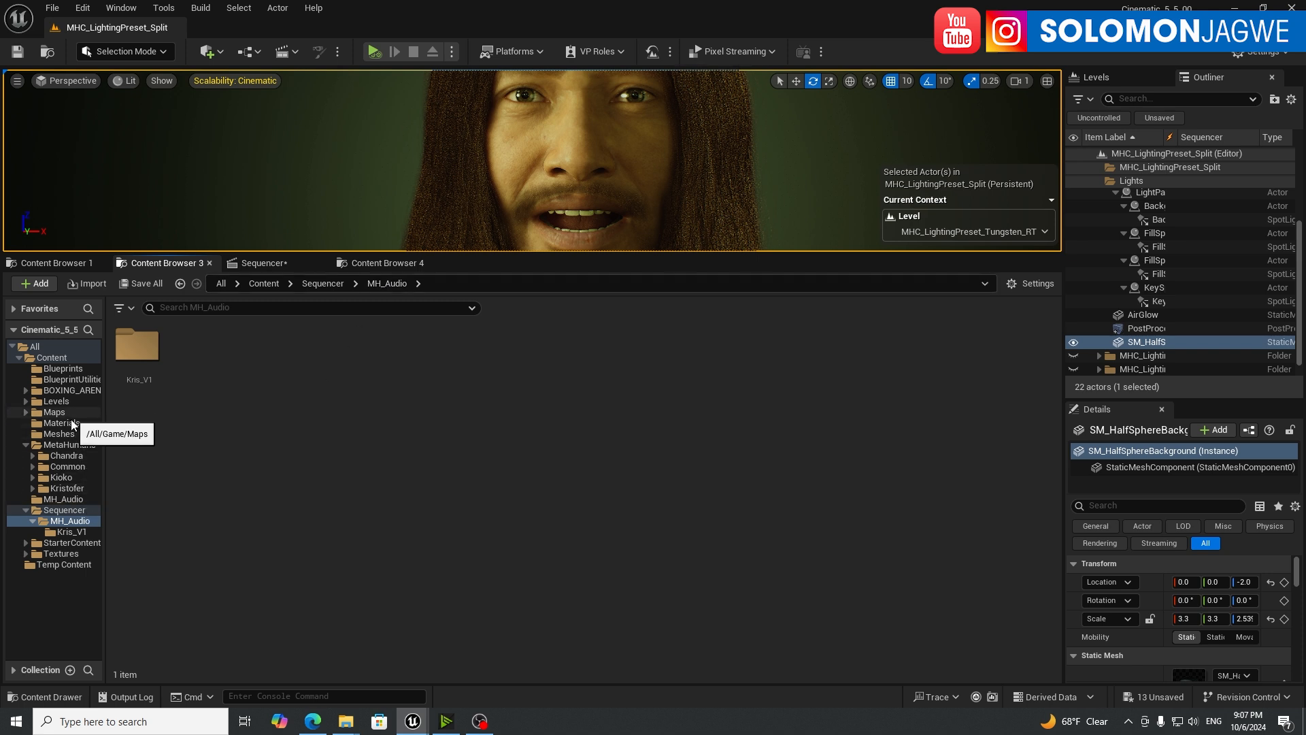
pyautogui.click(64, 499)
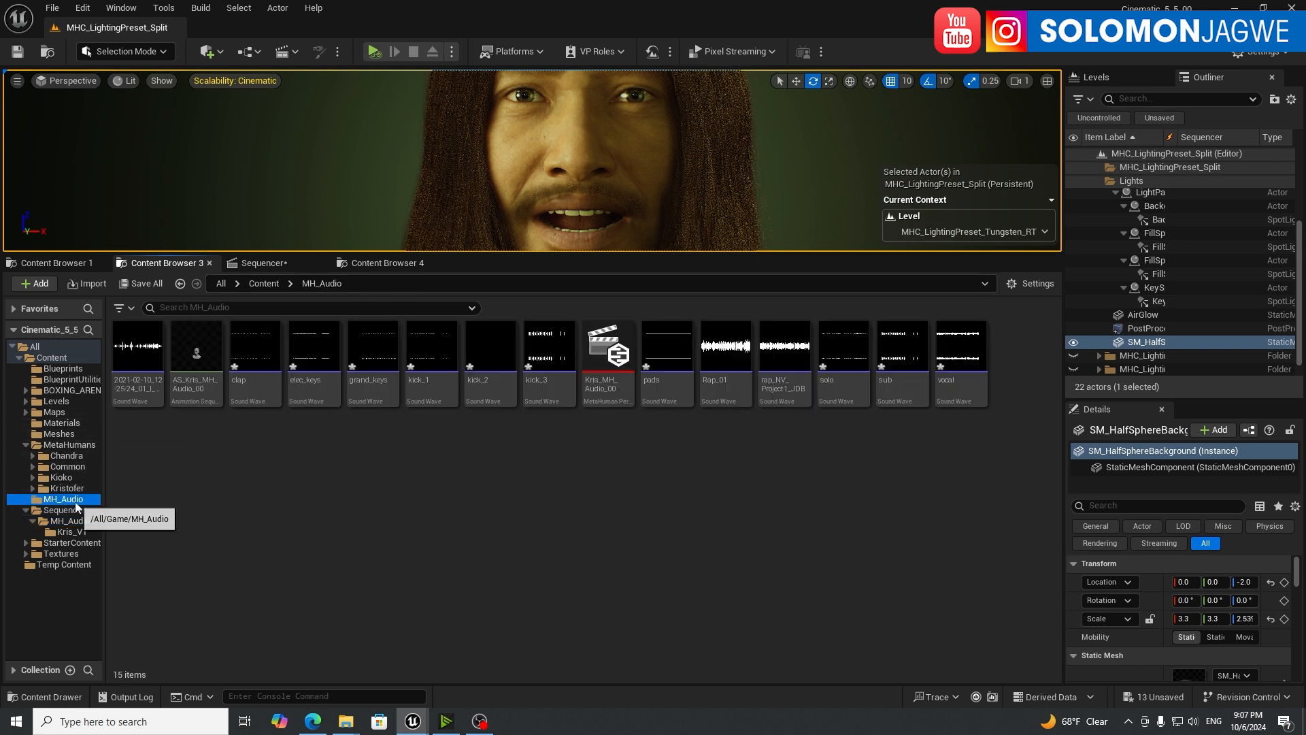
pyautogui.moveTo(725, 346)
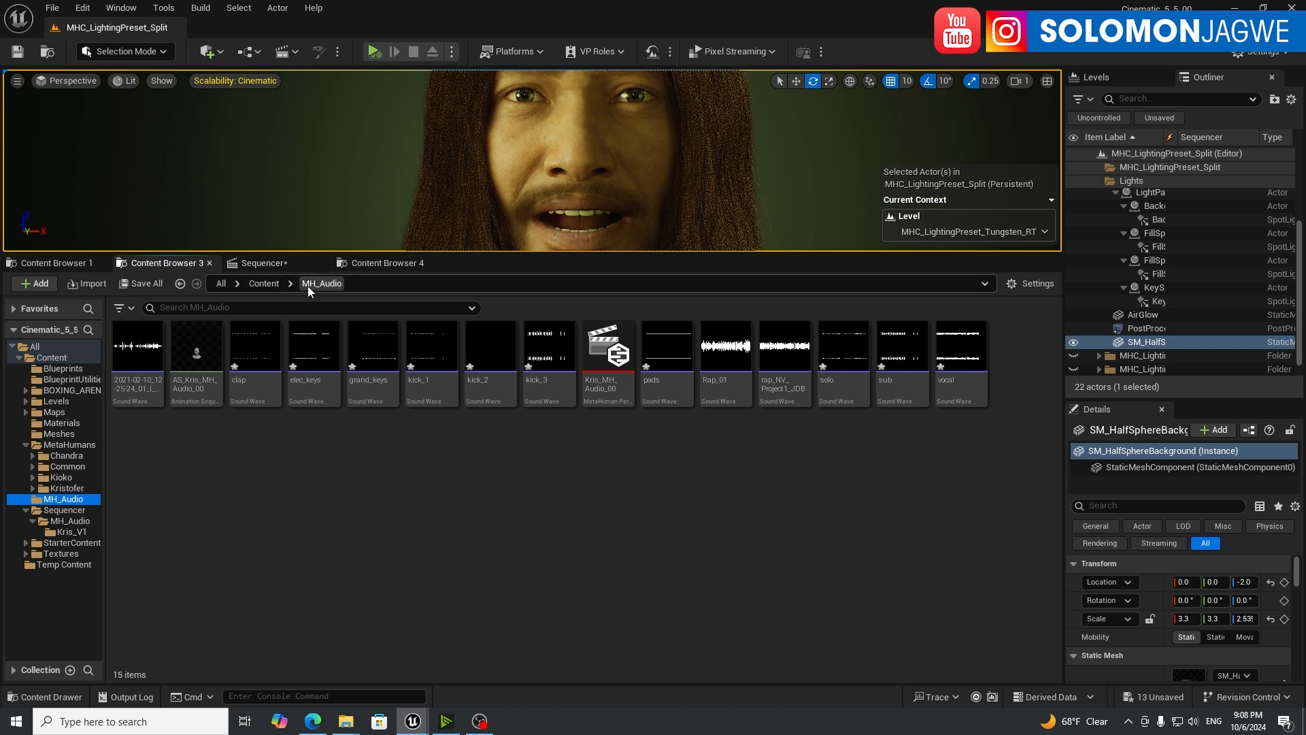
pyautogui.moveTo(393, 500)
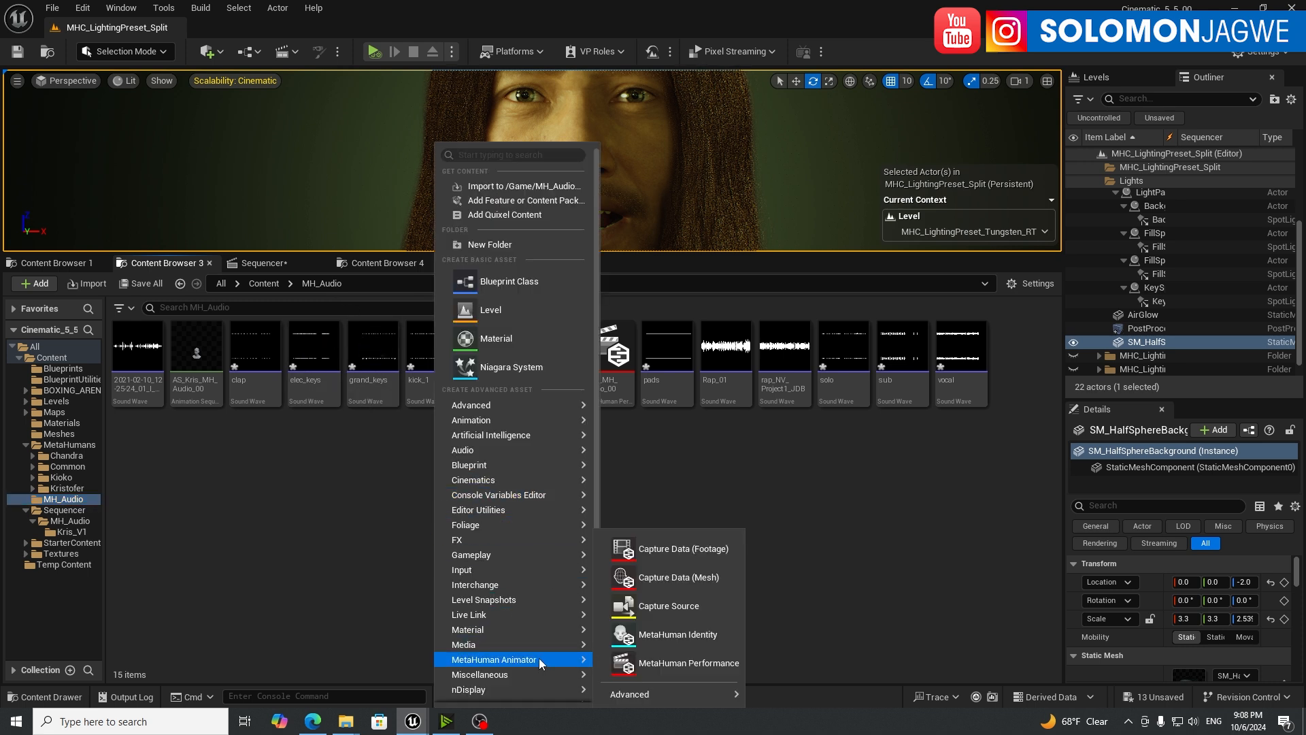
pyautogui.moveTo(1083, 482)
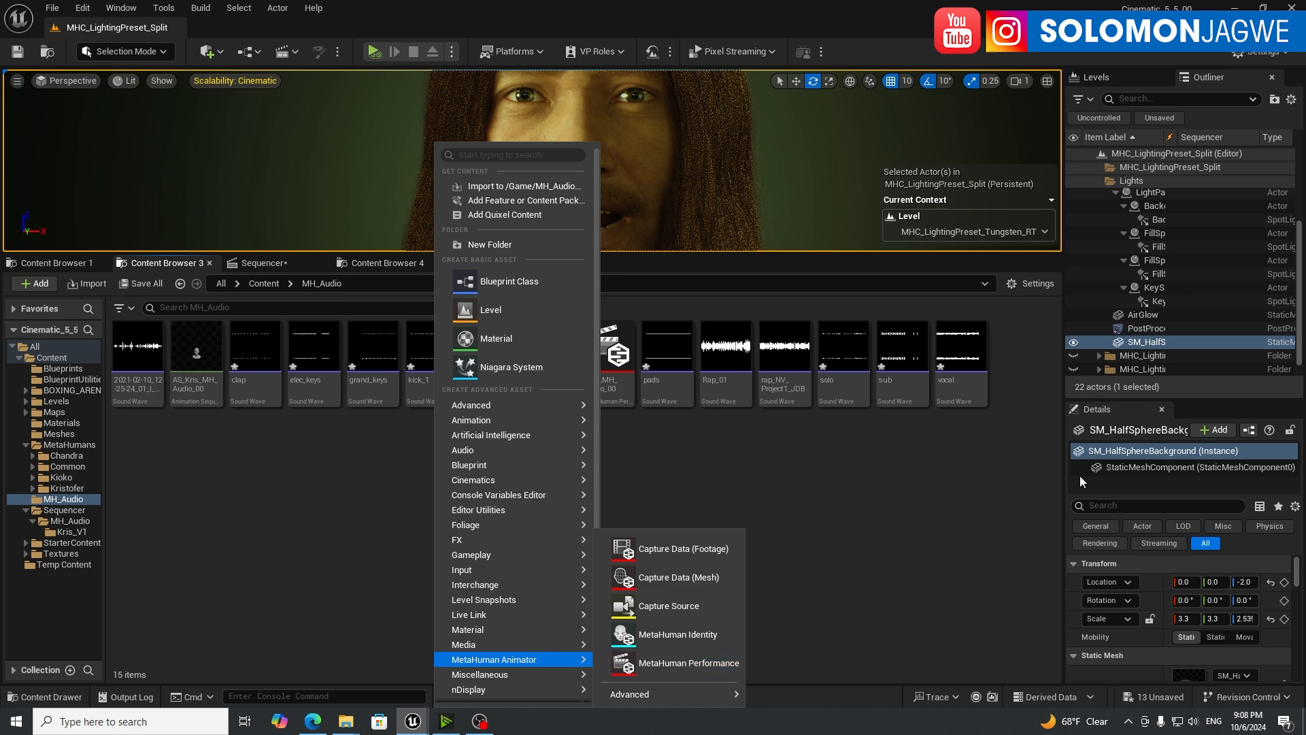
# Step: In Settings > Plugins > Installed, enable the MetaHuman plugin and close the window
pyautogui.click(1263, 53)
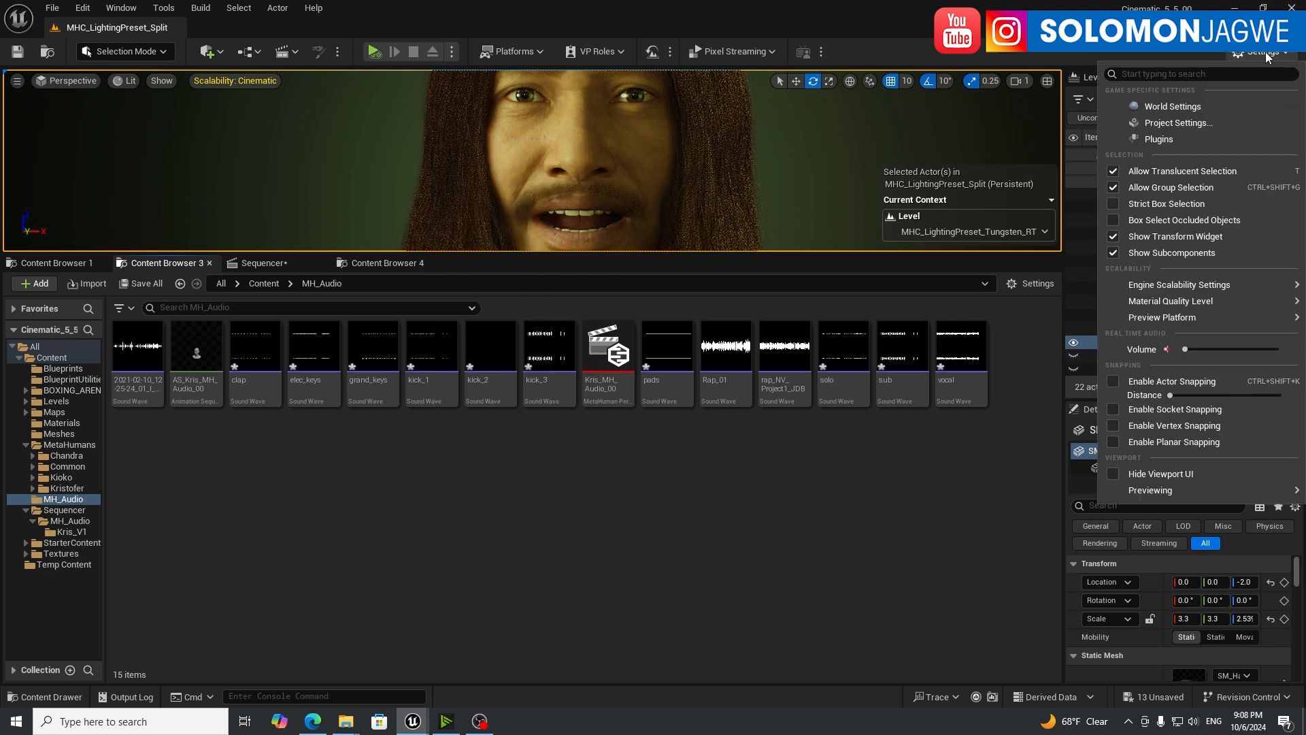
pyautogui.click(1159, 139)
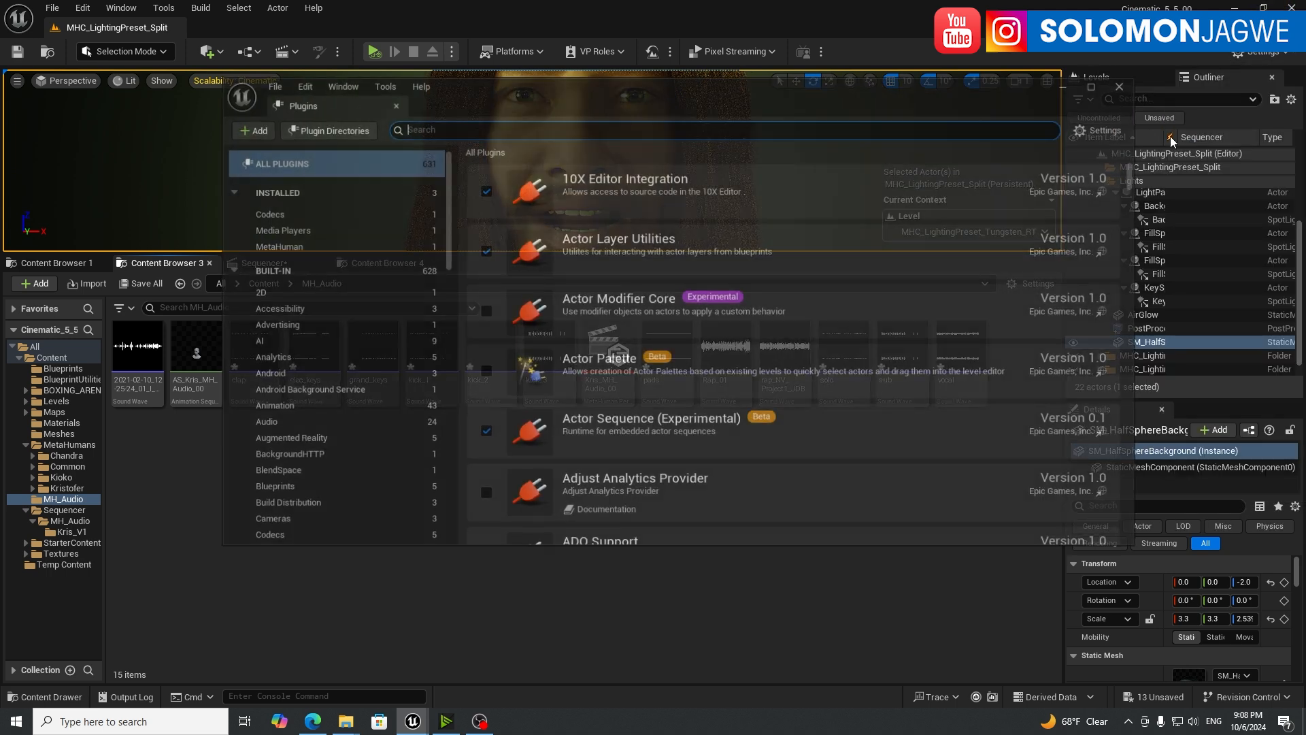
pyautogui.click(277, 191)
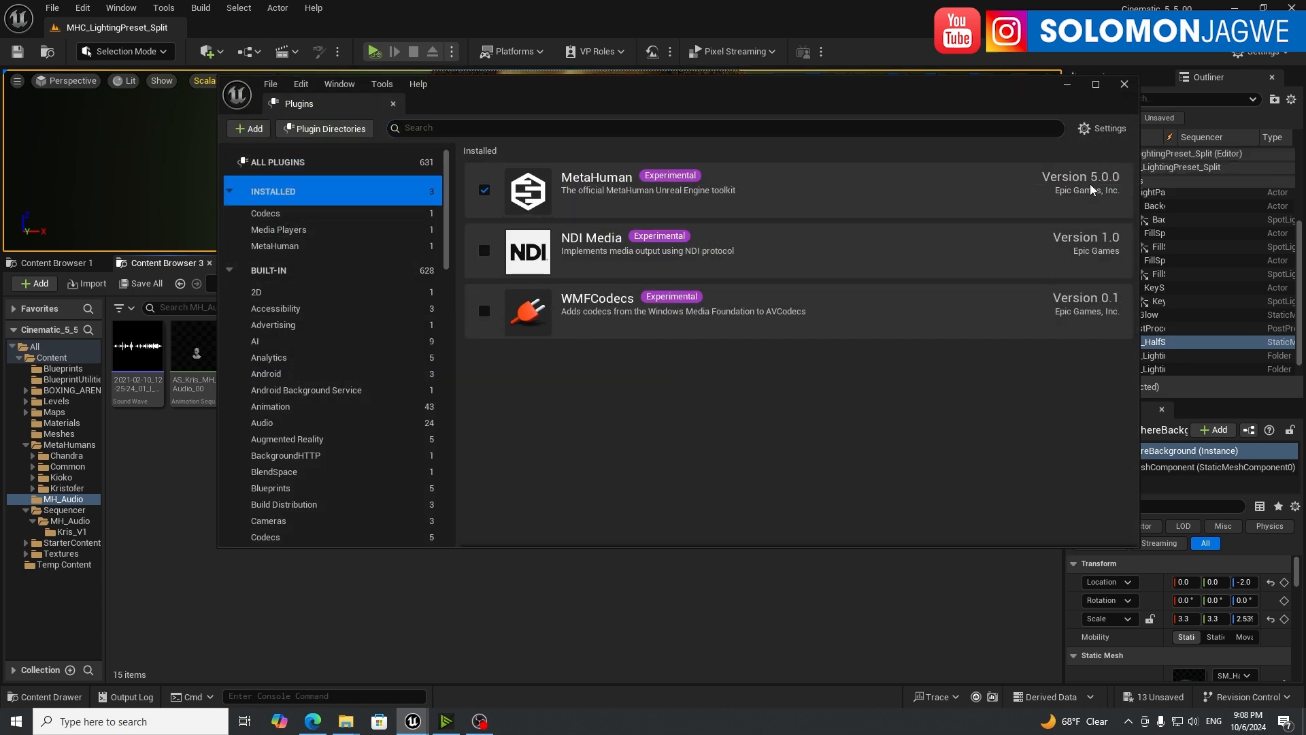
pyautogui.moveTo(1109, 184)
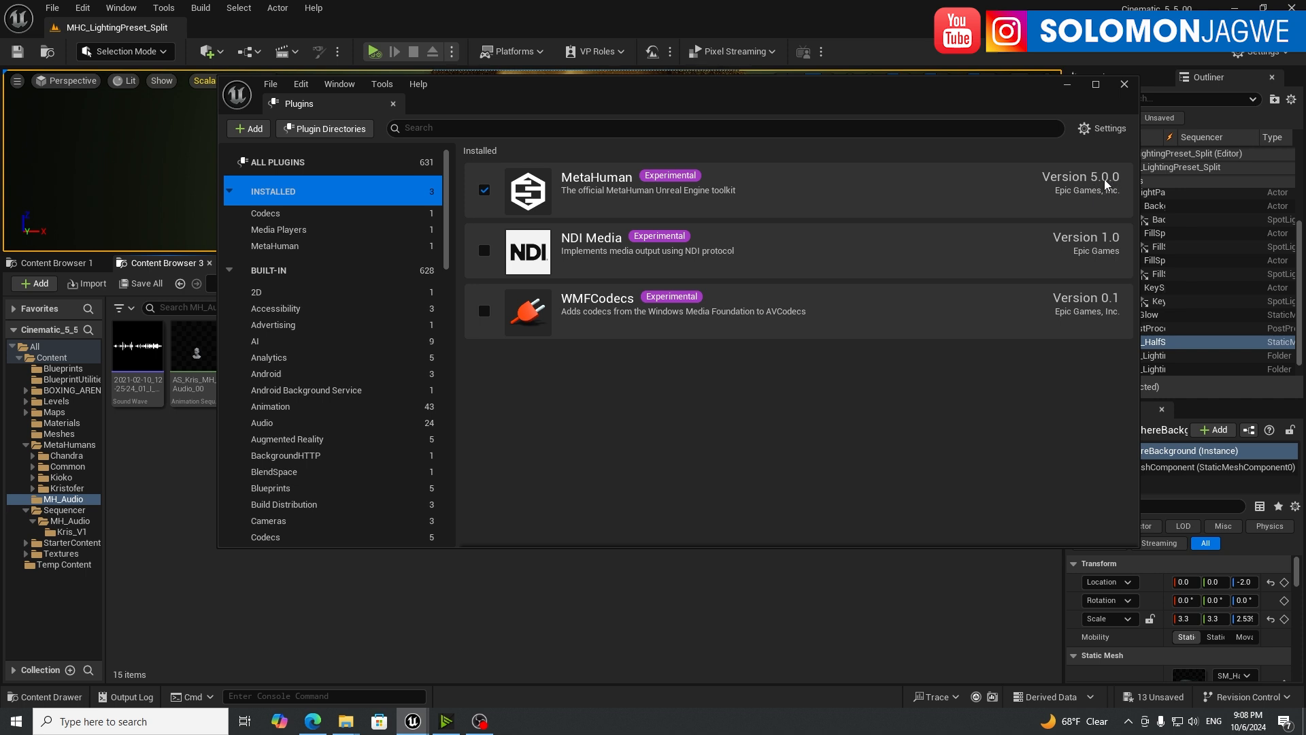
pyautogui.moveTo(1094, 185)
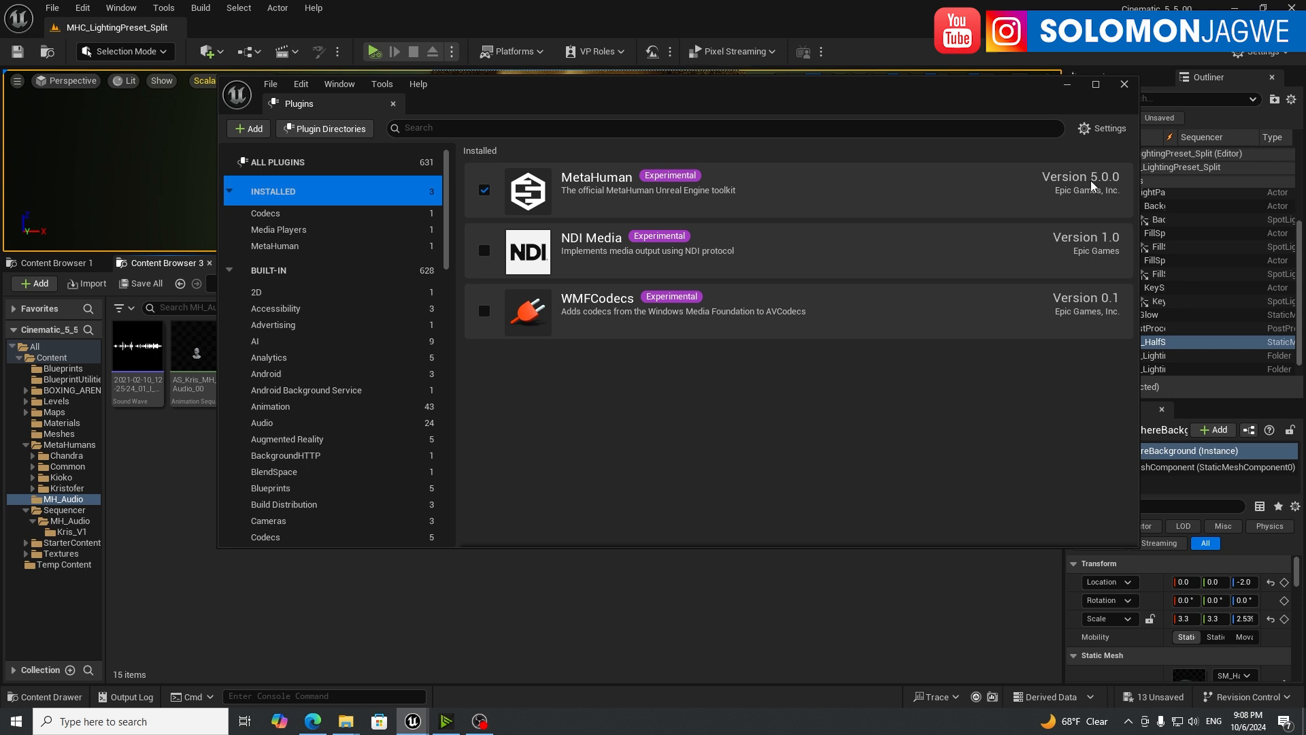
pyautogui.moveTo(1088, 185)
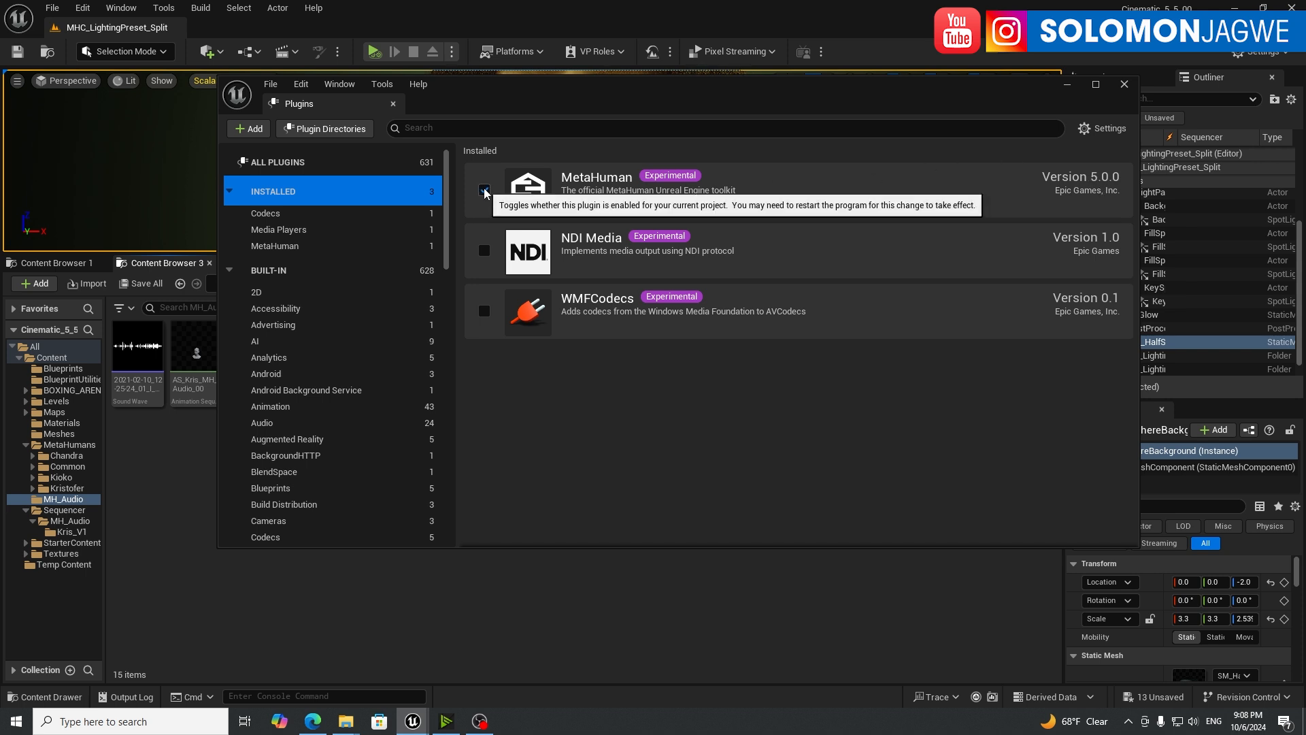
pyautogui.click(485, 190)
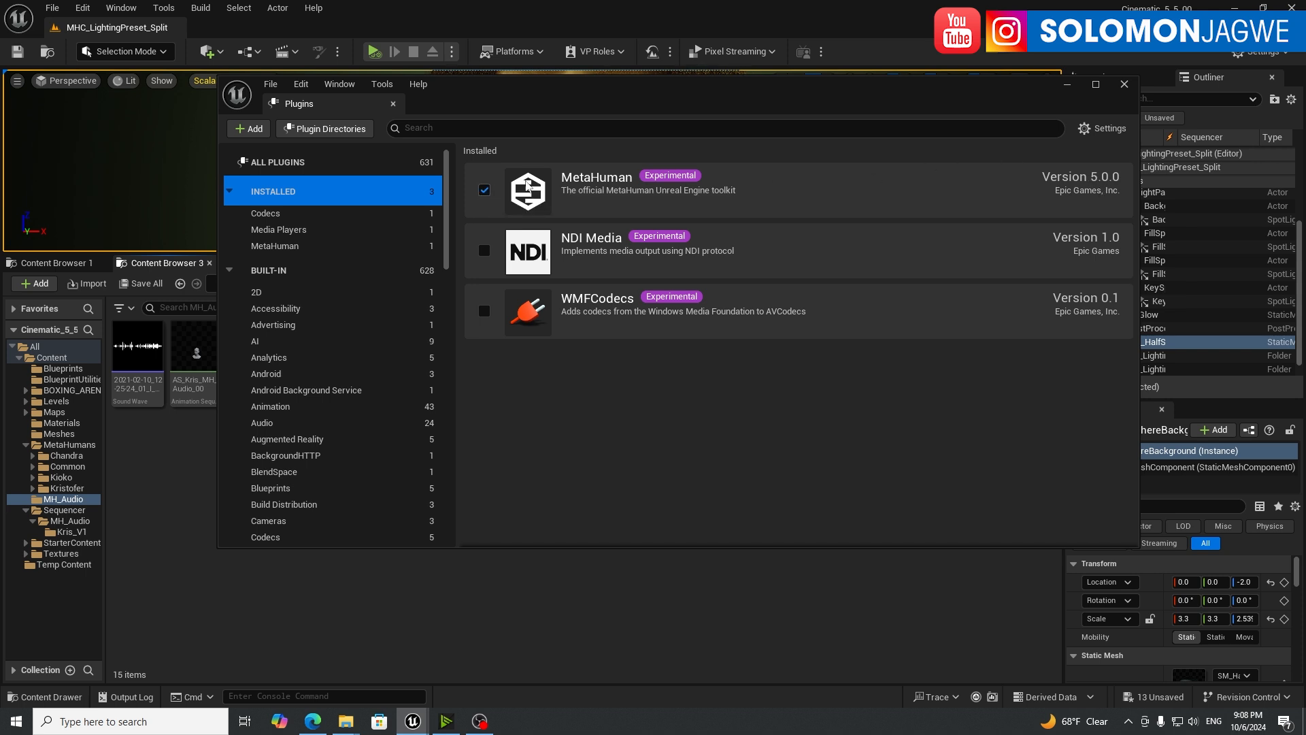
pyautogui.click(1125, 84)
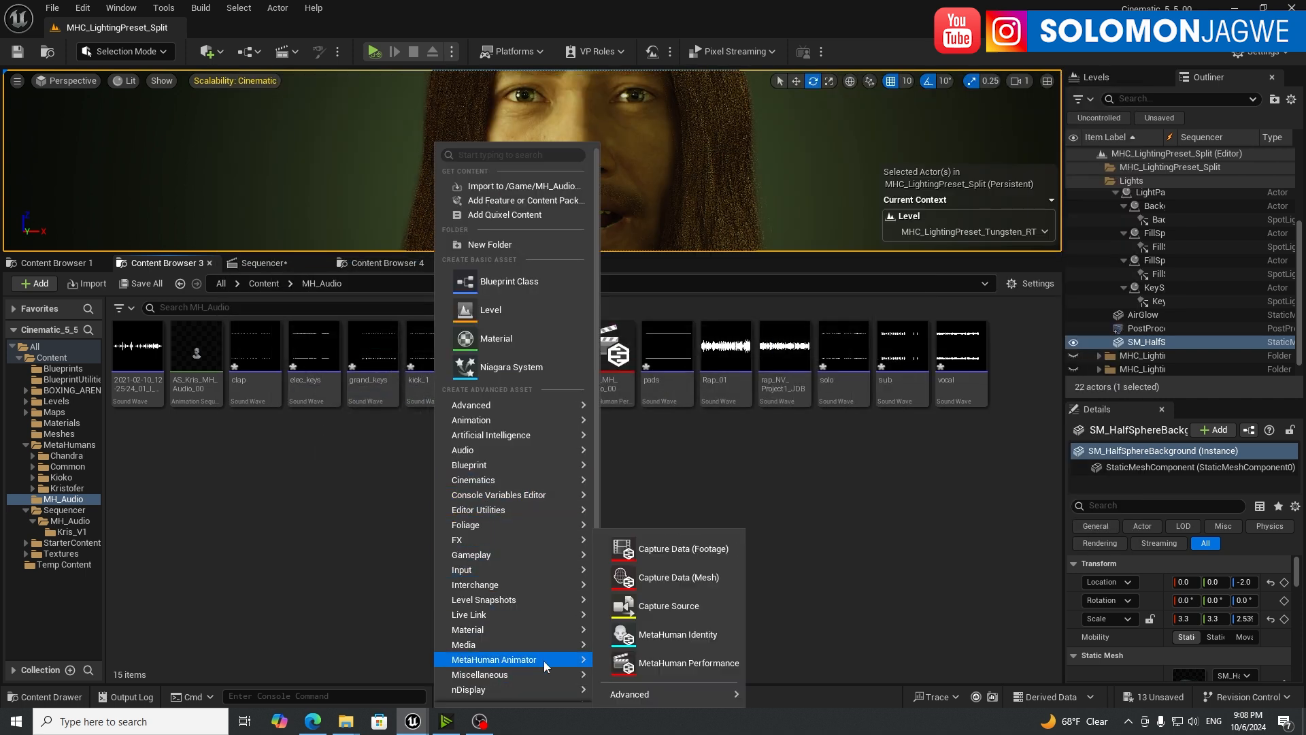
pyautogui.moveTo(669, 681)
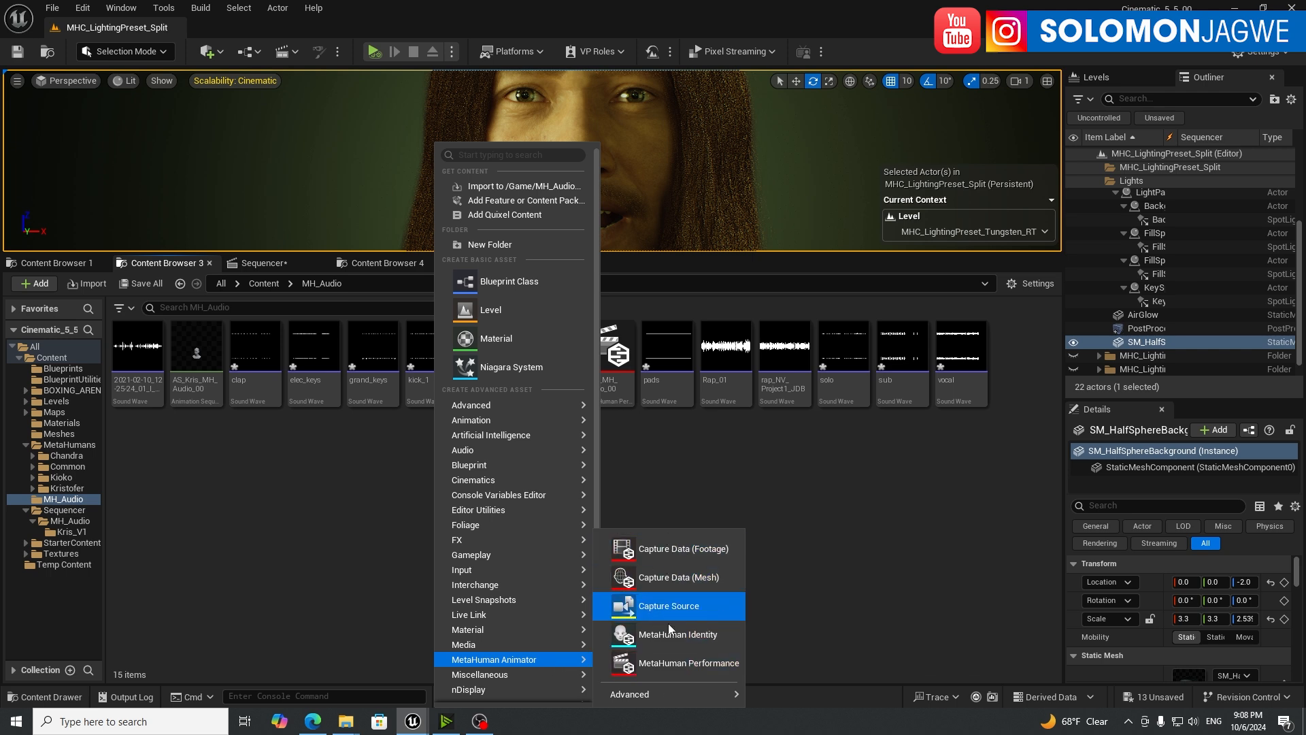
pyautogui.moveTo(674, 668)
pyautogui.write('MHA1')
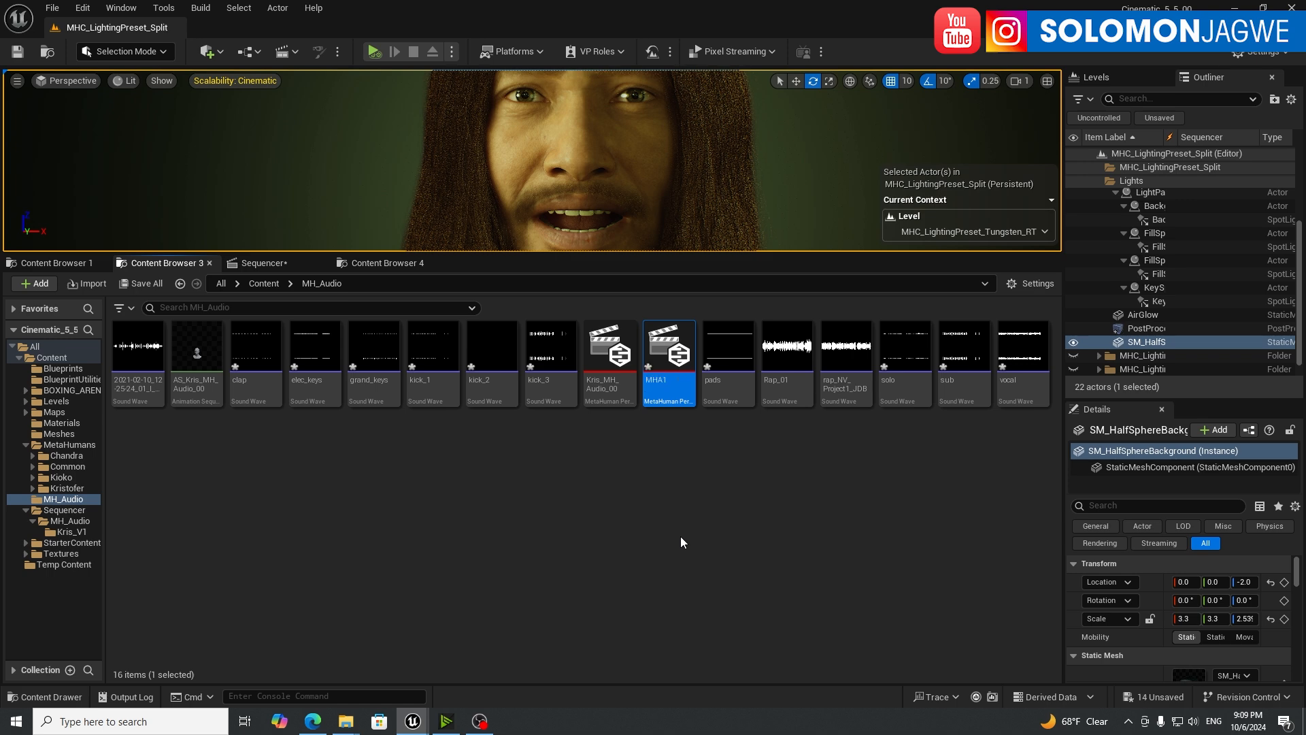
# Step: Open the MHA1 performance and set its Input Type to Audio
pyautogui.doubleClick(669, 345)
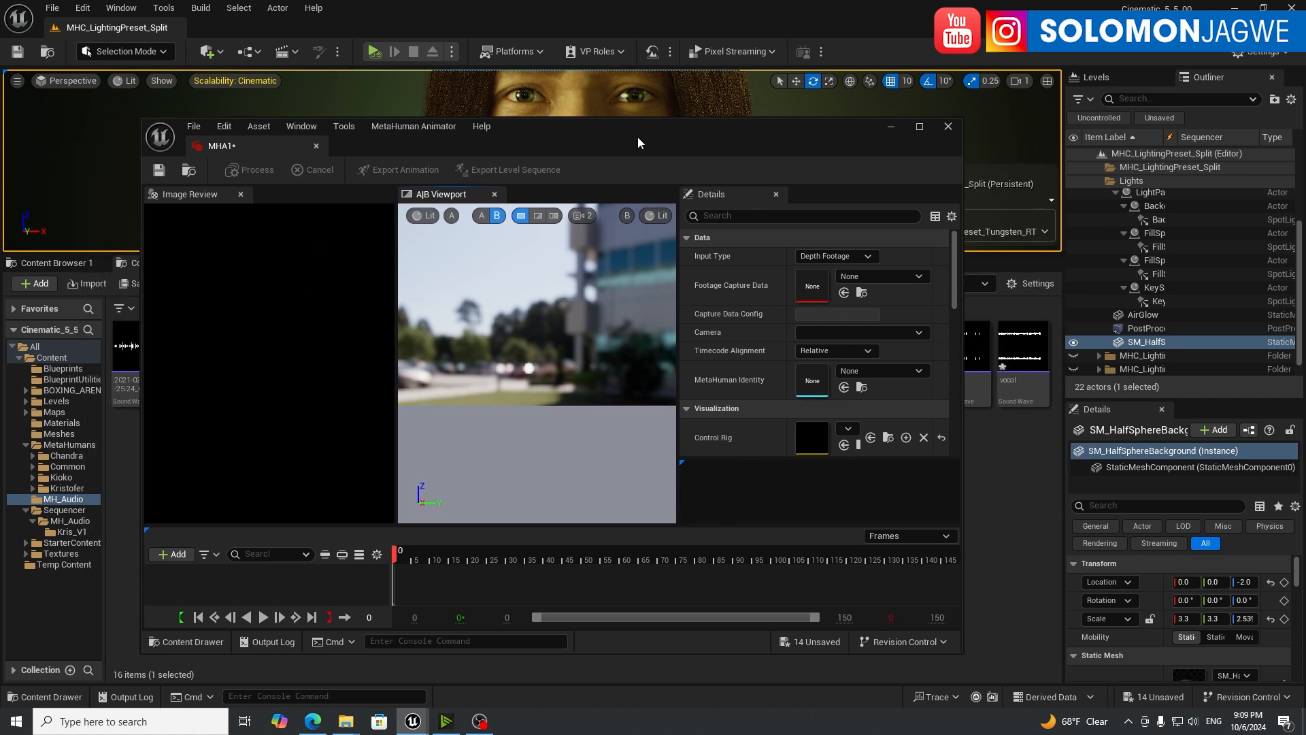
pyautogui.moveTo(767, 274)
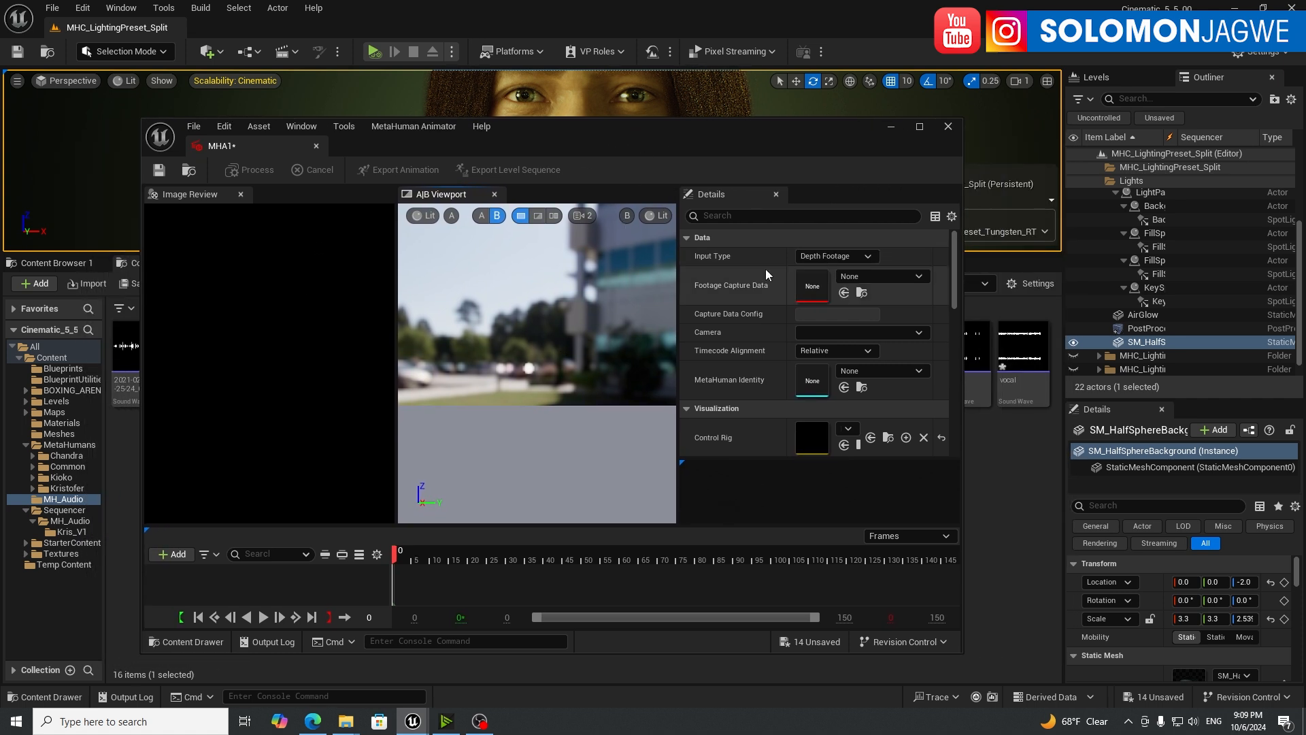
pyautogui.moveTo(867, 258)
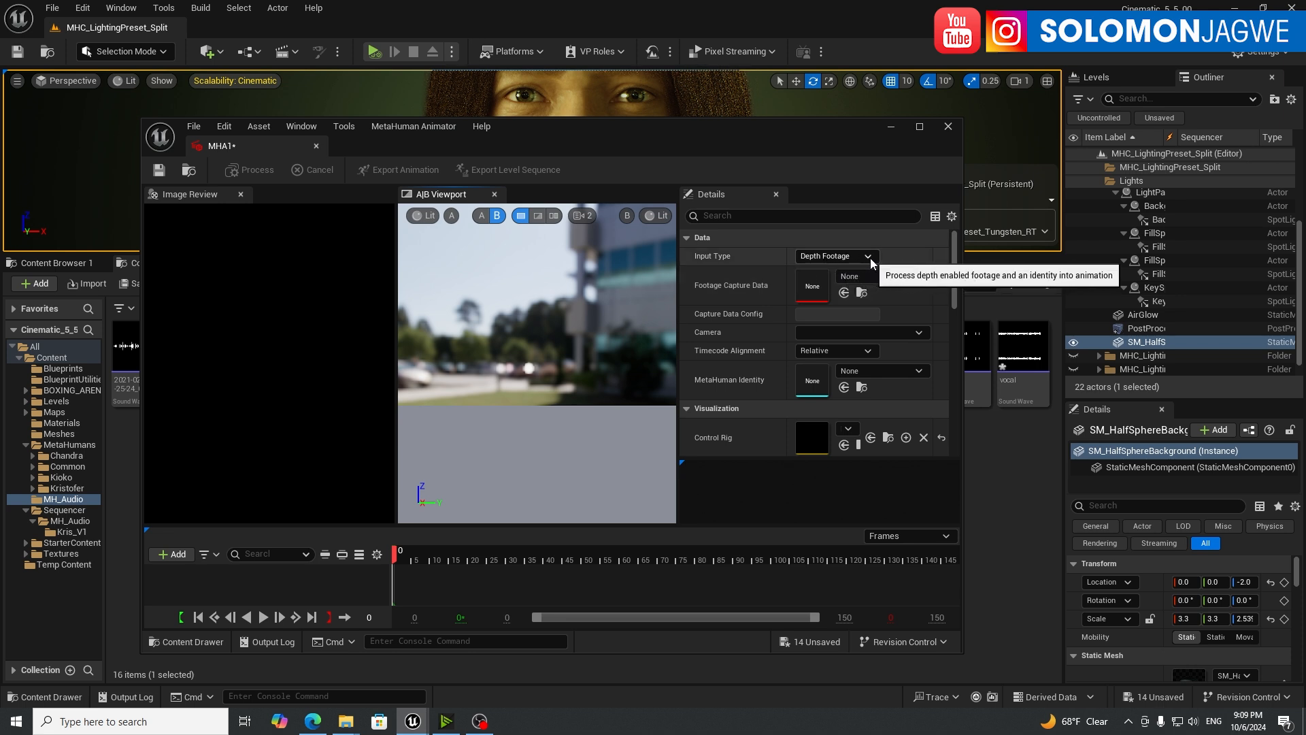
pyautogui.click(866, 256)
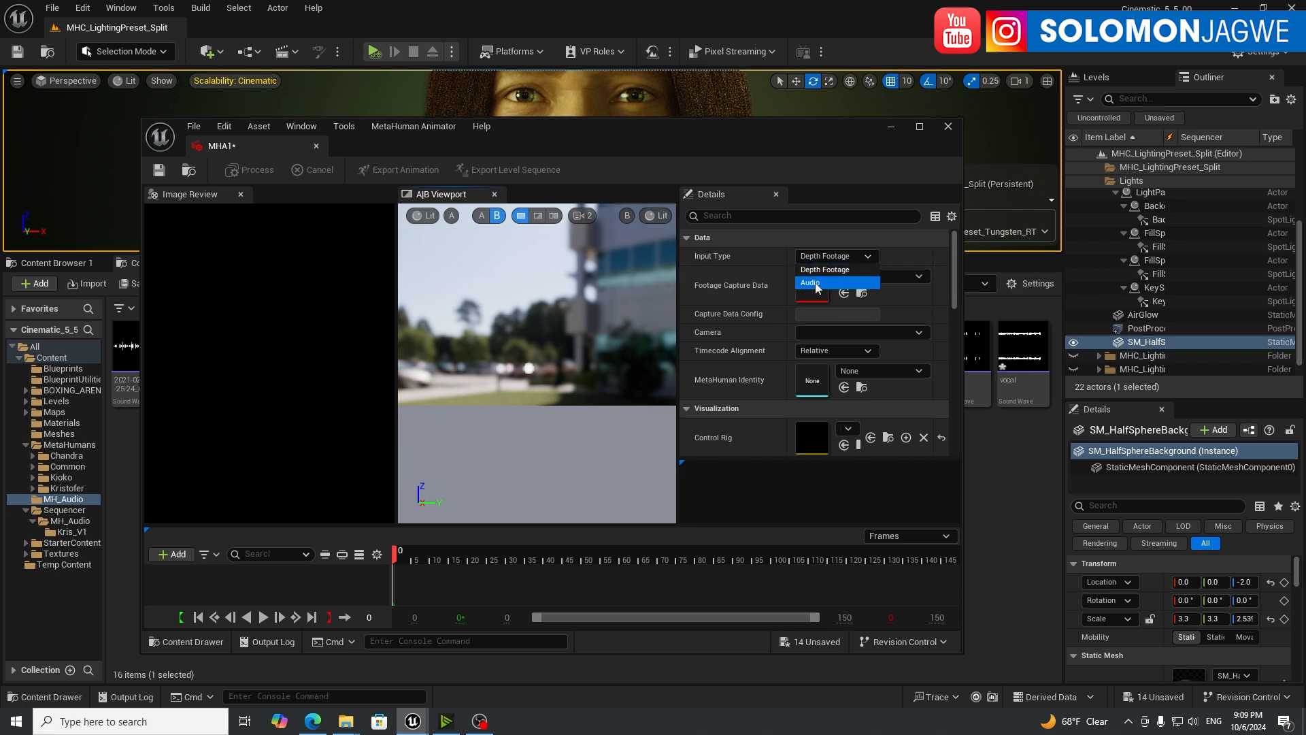
pyautogui.click(810, 282)
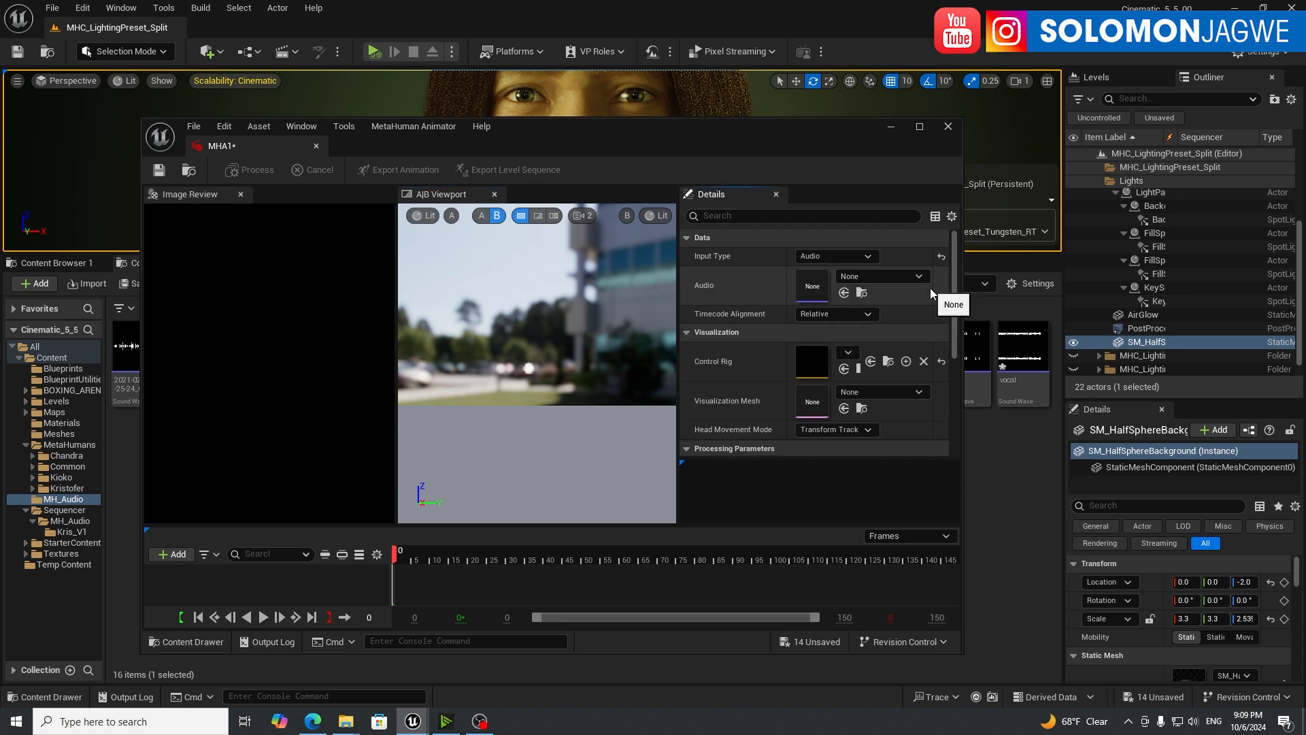
pyautogui.moveTo(851, 300)
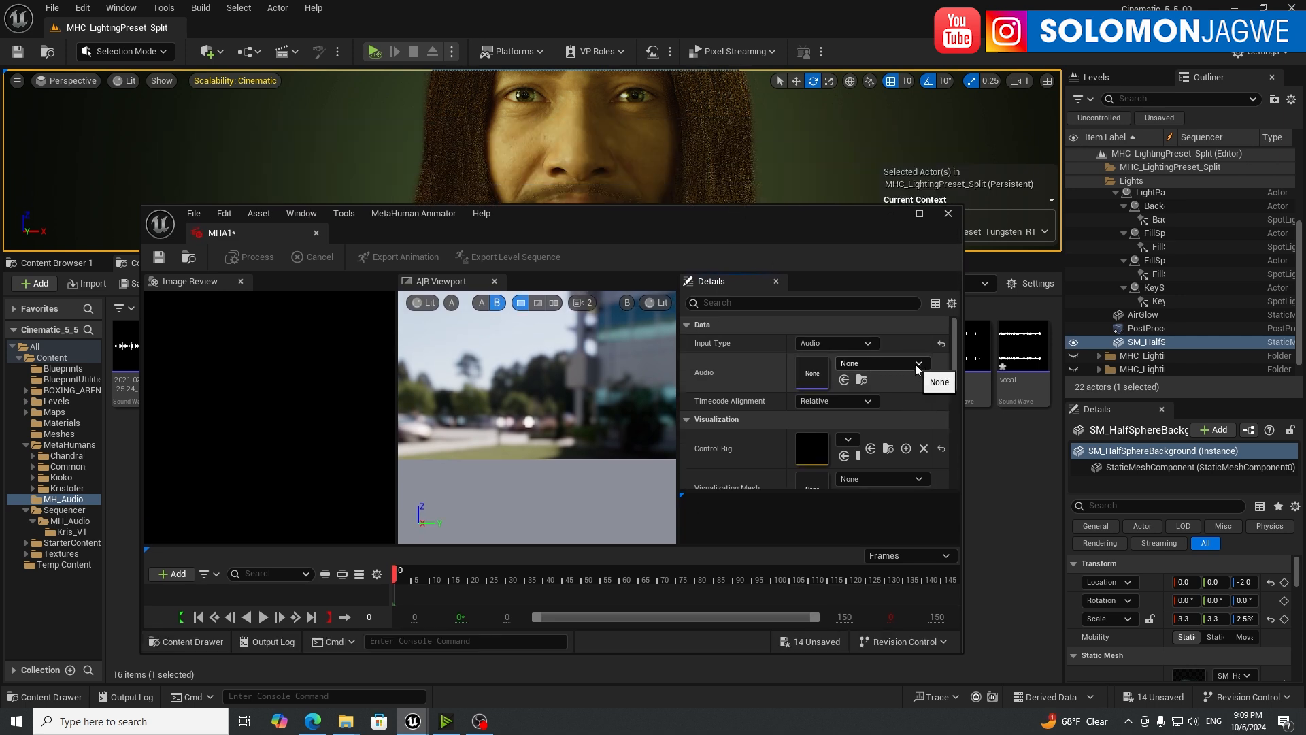
# Step: Assign the Rap_01 sound wave as MHA1's audio, preview it and rewind to the first frame
pyautogui.click(917, 364)
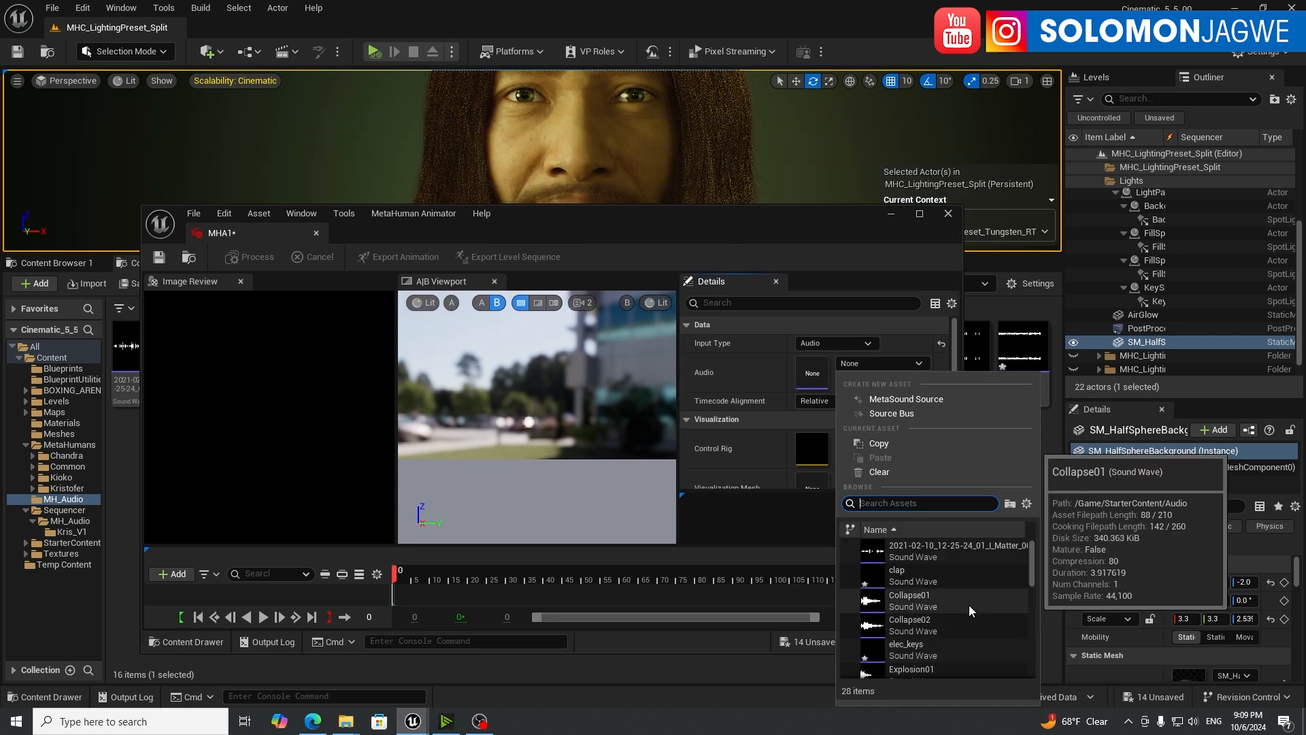
pyautogui.scroll(-3)
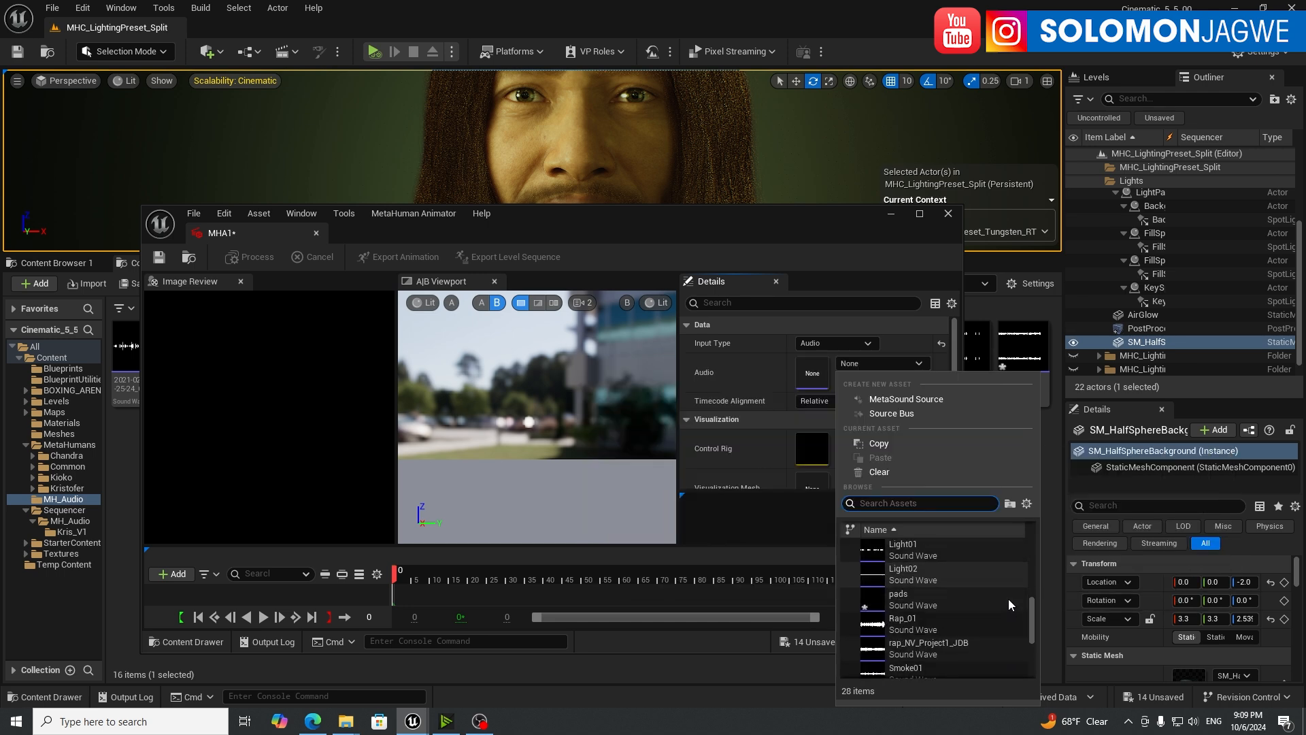
pyautogui.click(903, 623)
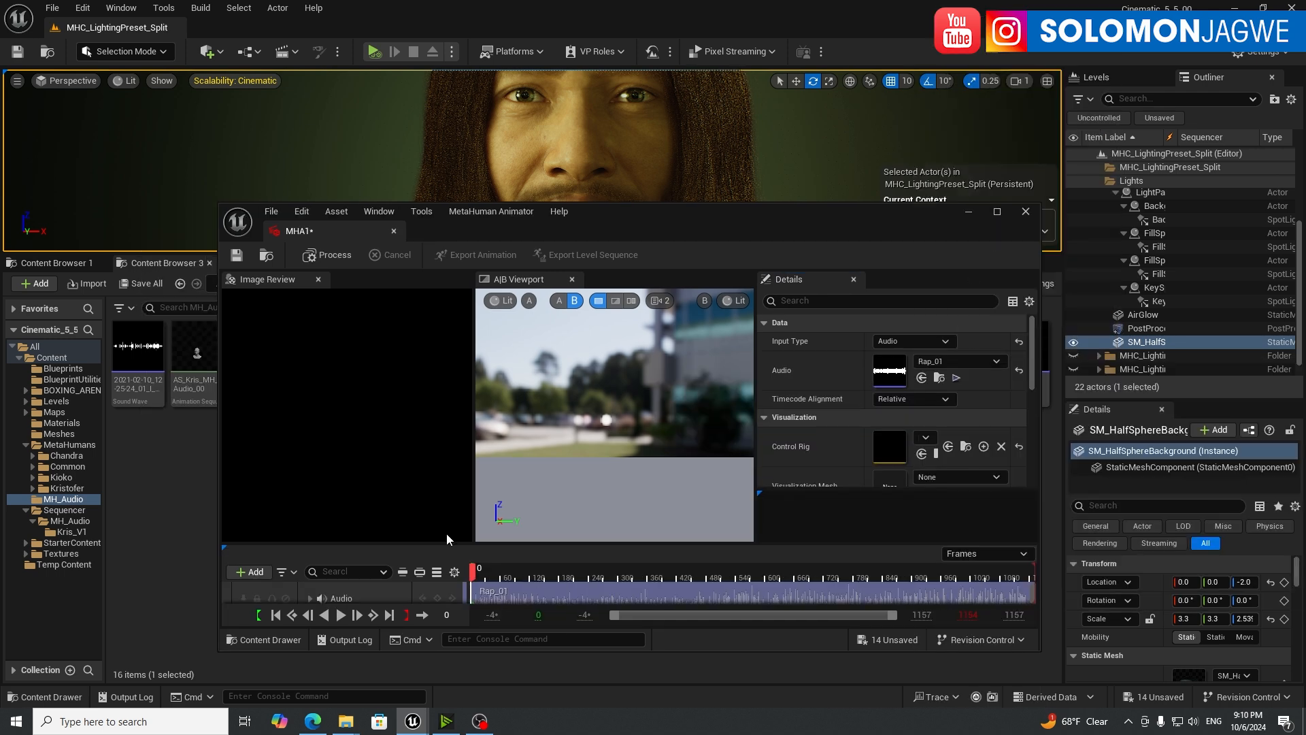
pyautogui.click(341, 615)
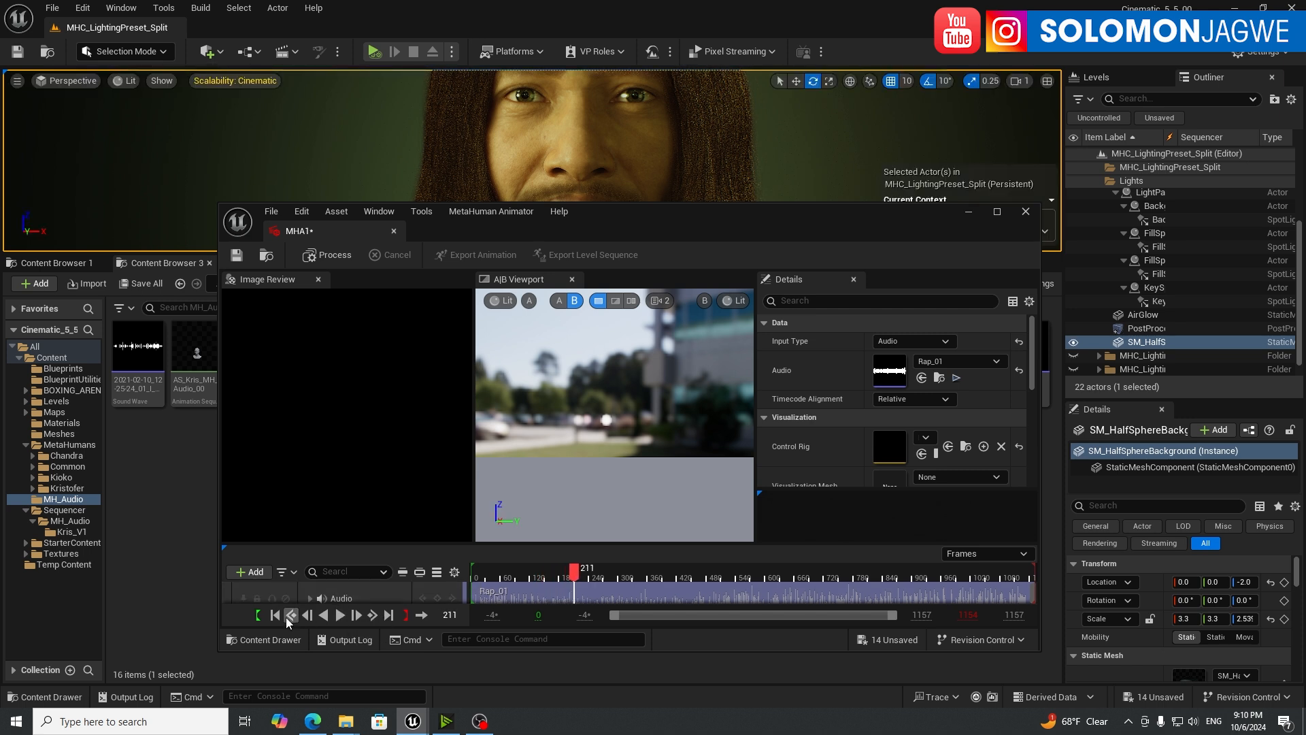
pyautogui.click(292, 615)
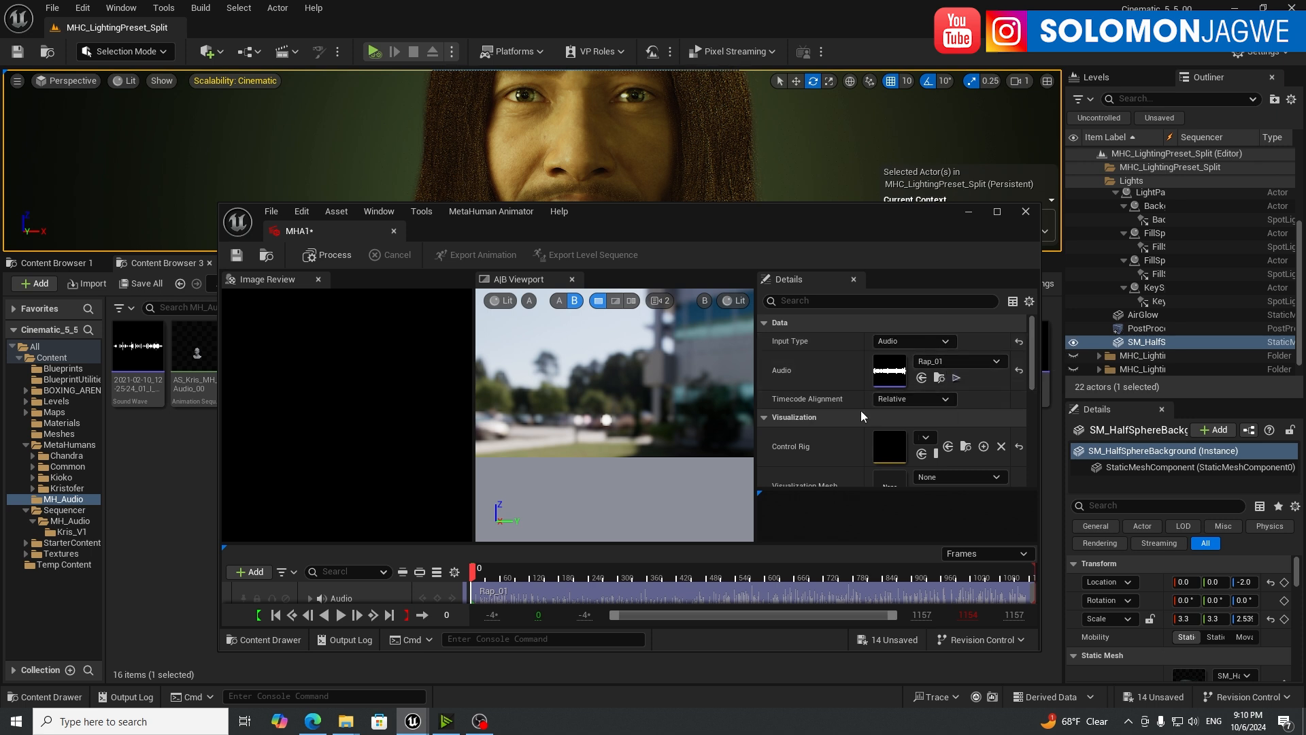
# Step: Scroll to Visualization and list the control rig choices: Face_ControlBoard_CtrlRig and MetaHuman_ControlRig
pyautogui.scroll(-3)
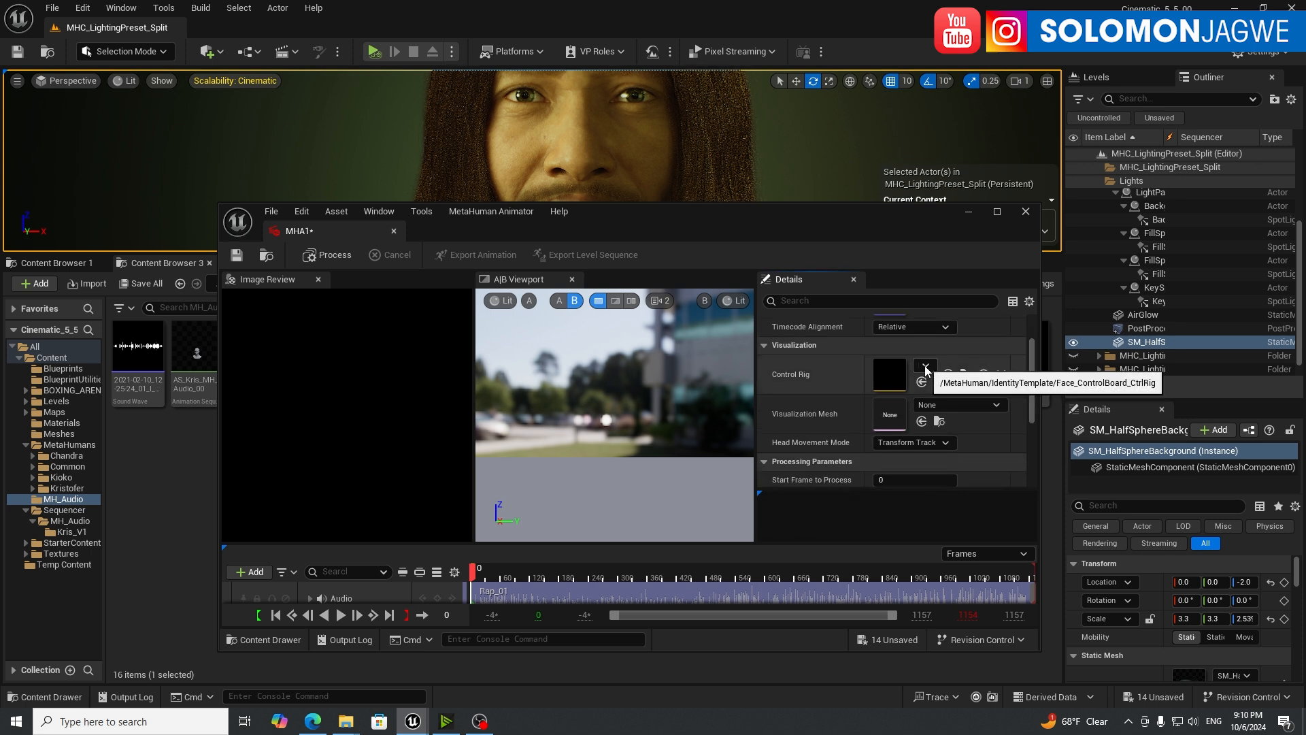
pyautogui.click(926, 366)
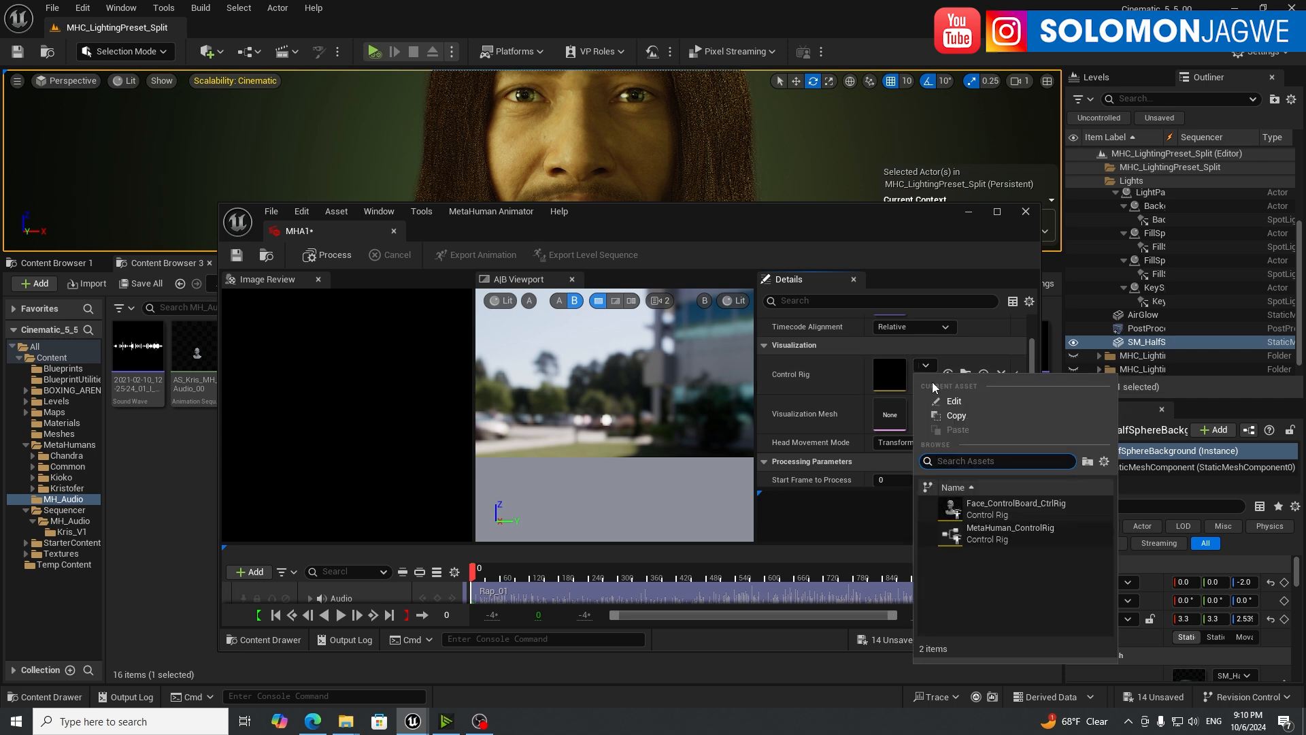
pyautogui.moveTo(1010, 513)
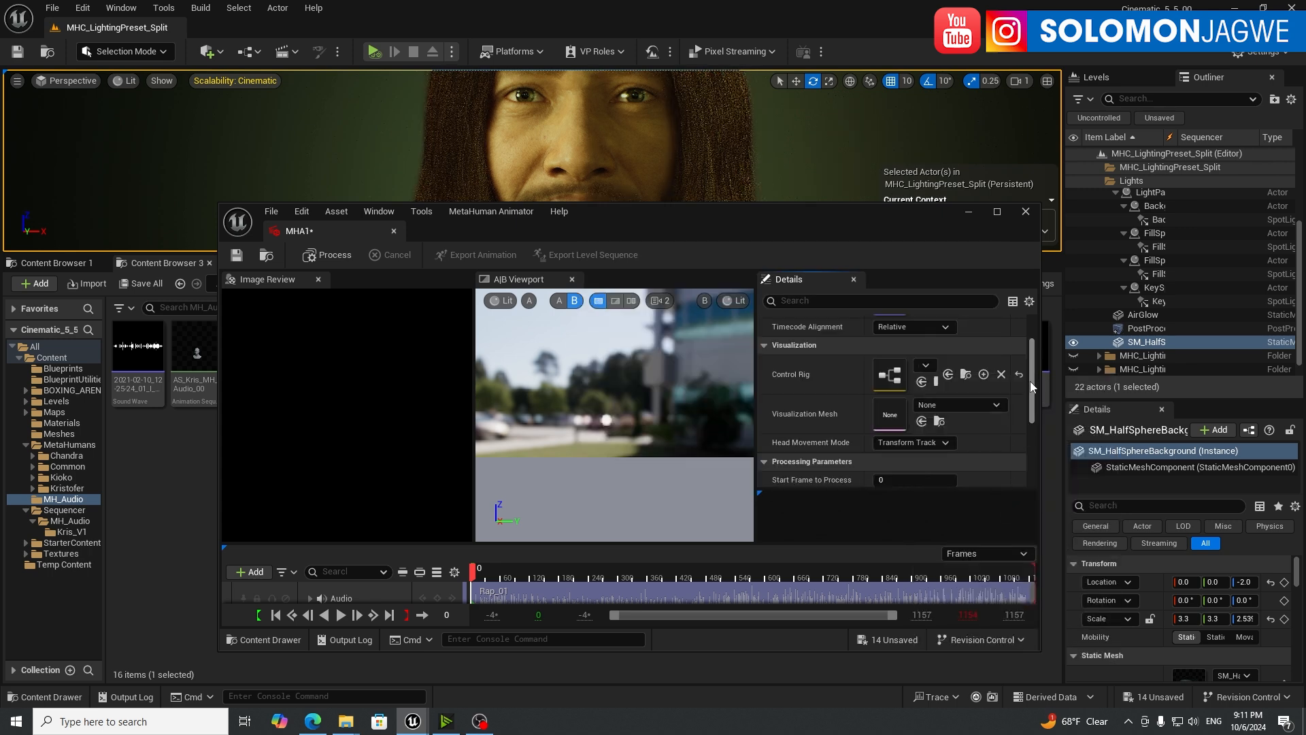
# Step: Choose Chandra_FaceMesh as MHA1's visualization mesh and accept the audio clock source
pyautogui.click(997, 405)
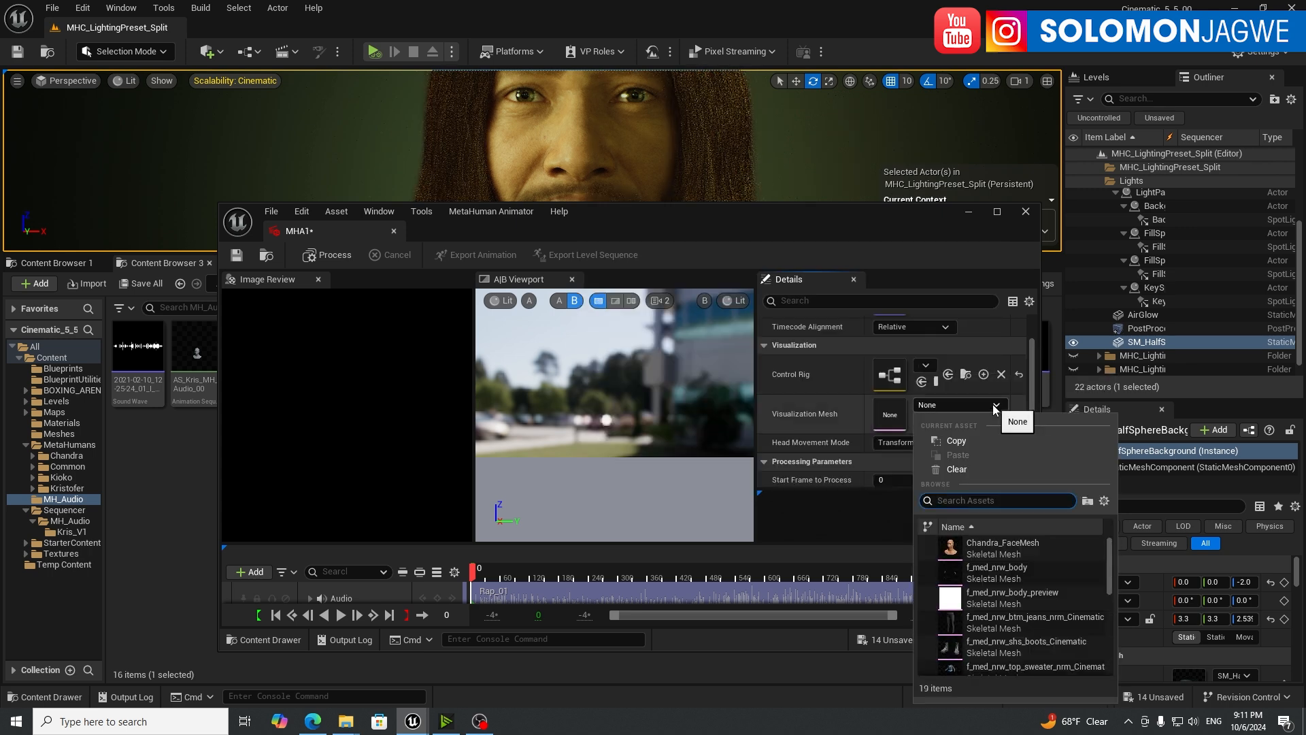
pyautogui.click(997, 501)
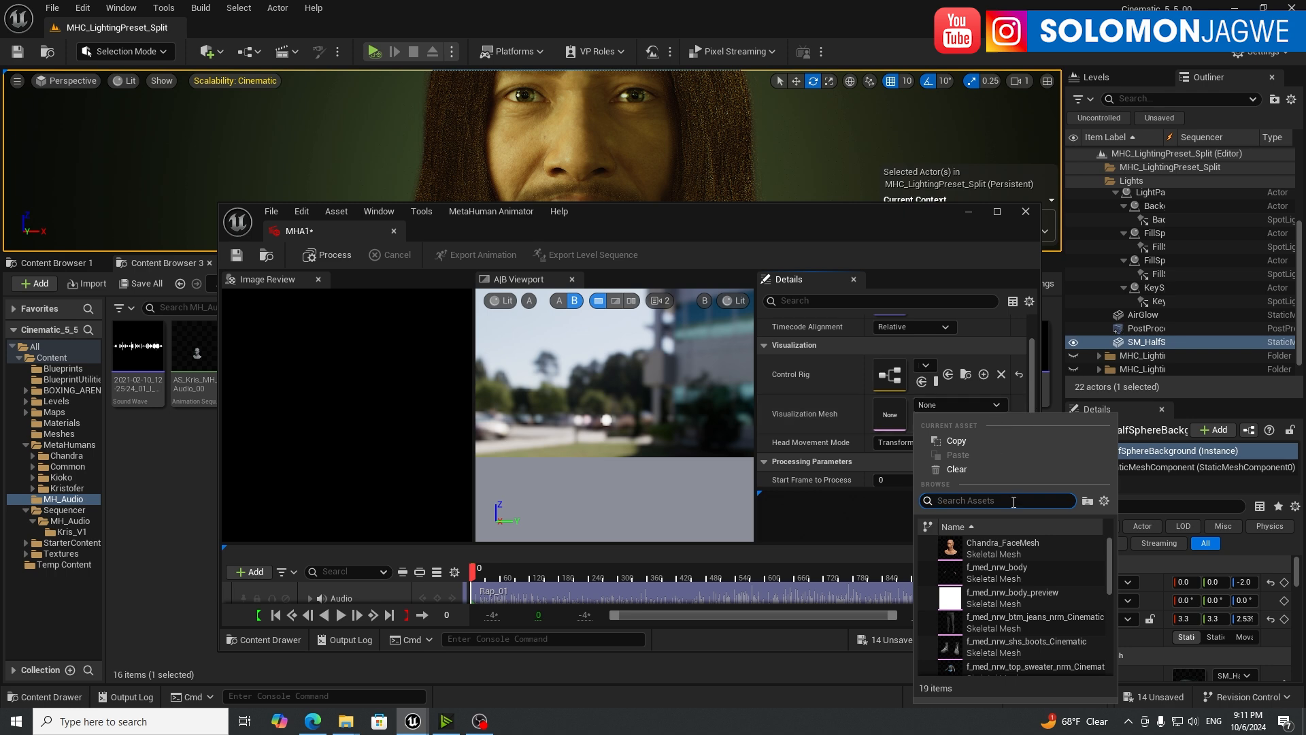
pyautogui.moveTo(980, 547)
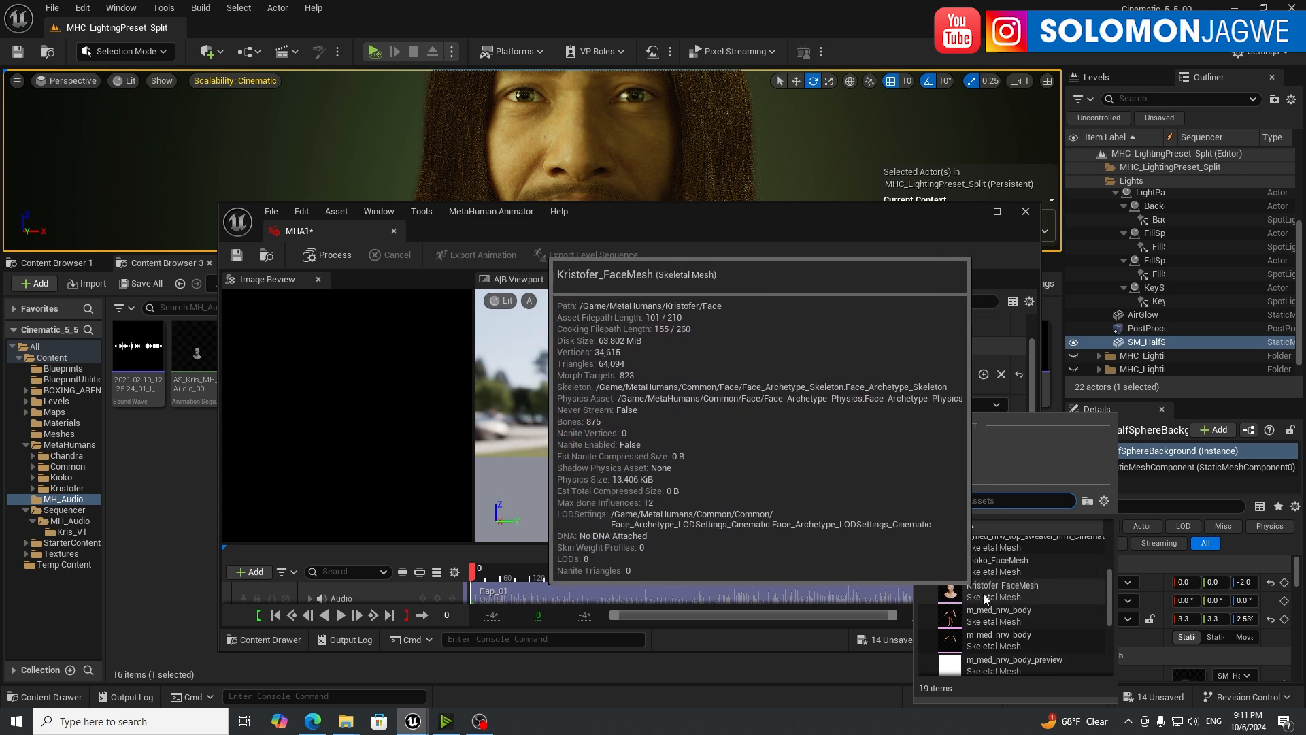
pyautogui.moveTo(988, 565)
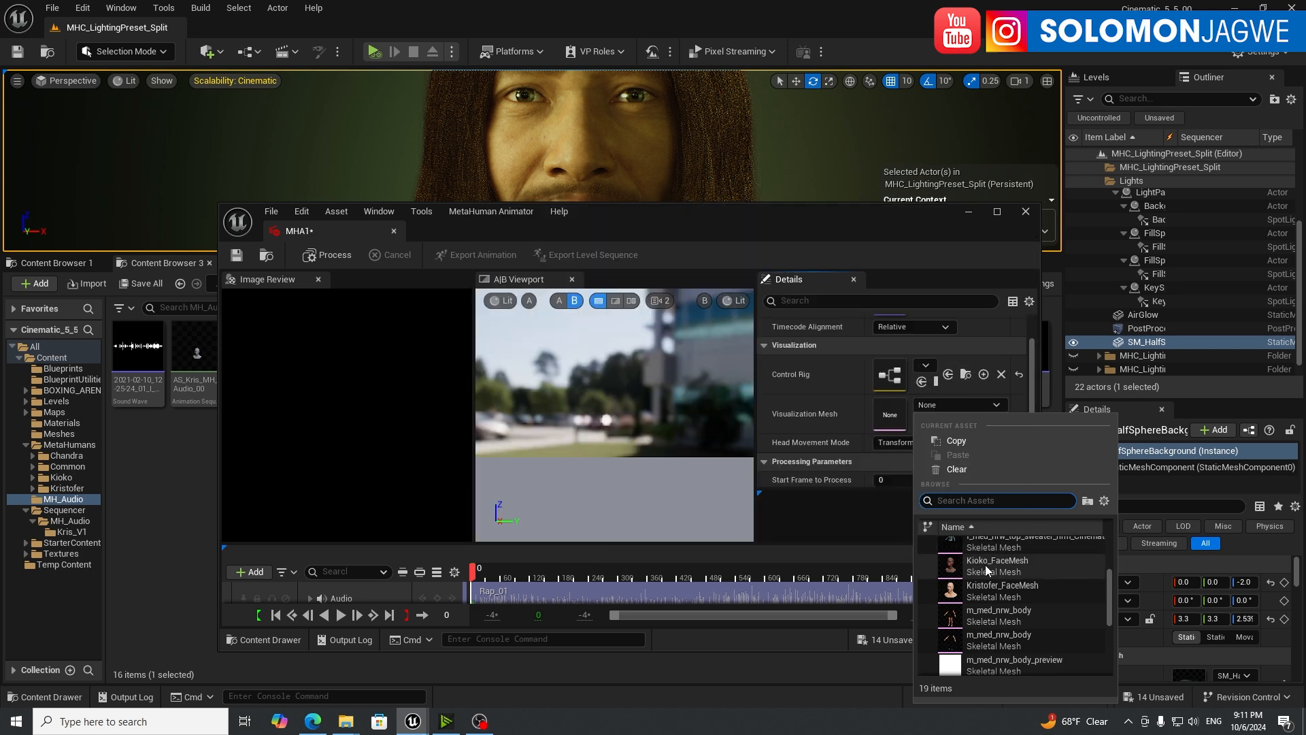
pyautogui.moveTo(1044, 578)
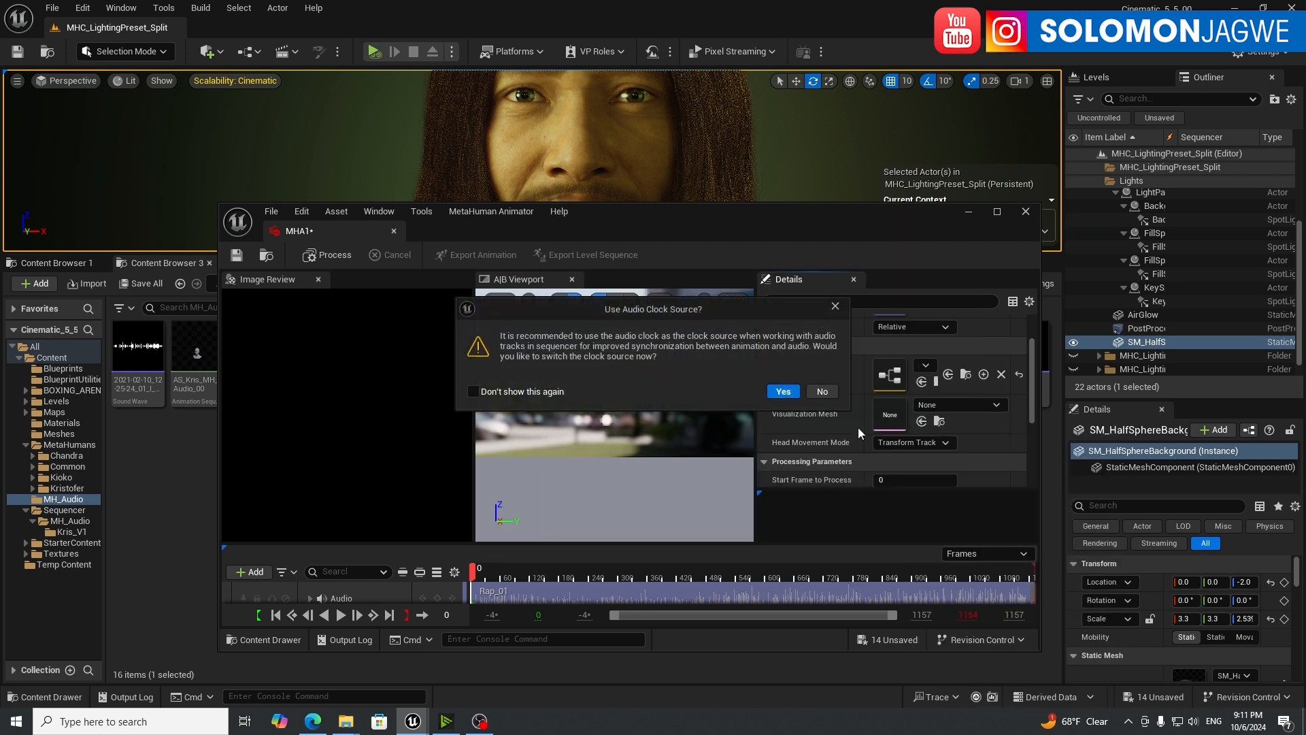
pyautogui.click(822, 391)
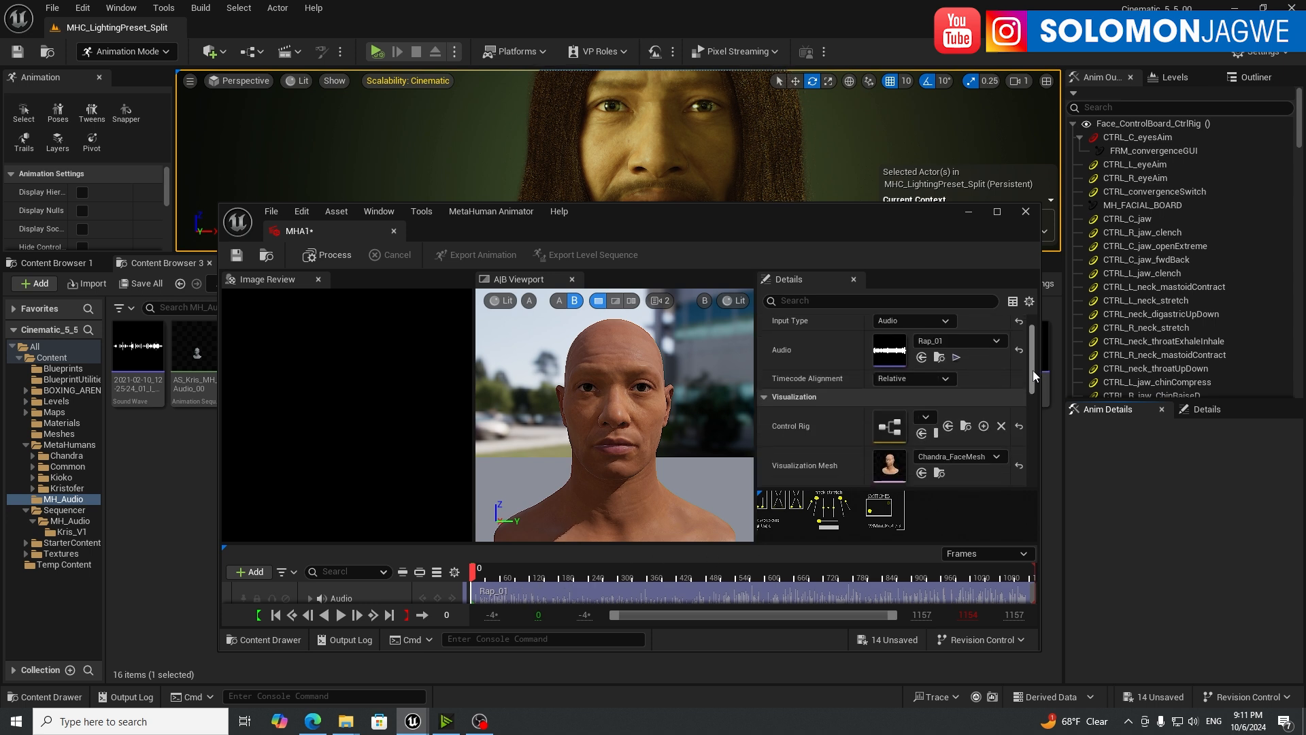
# Step: Disable Show Frames as They Are Processed, keeping Transform Track head movement
pyautogui.scroll(-3)
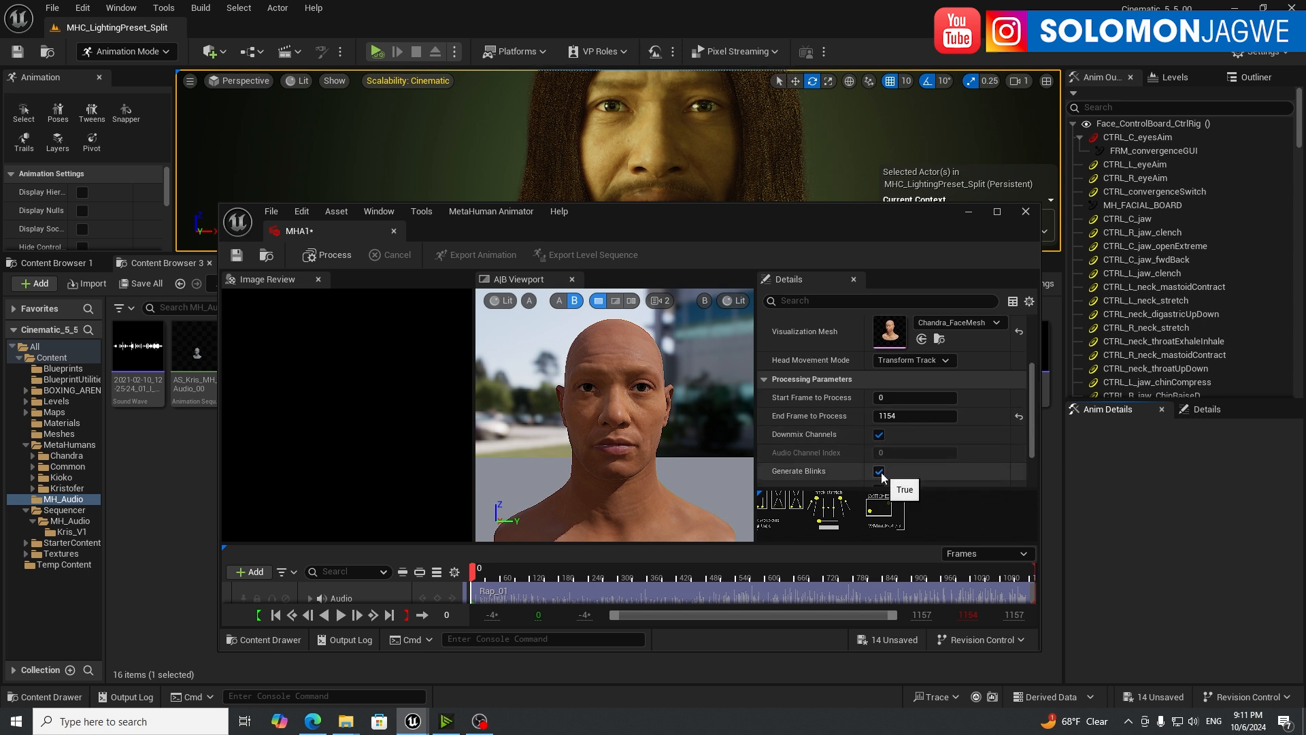
pyautogui.scroll(-3)
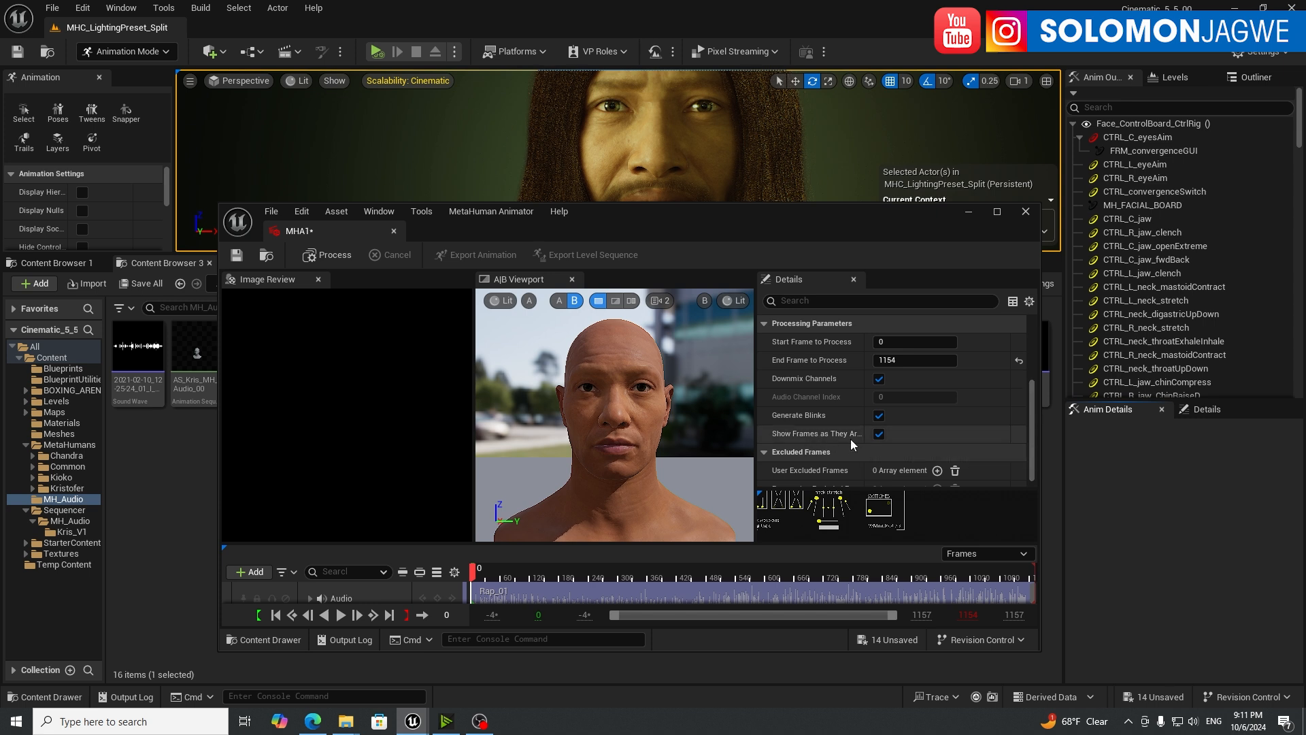
pyautogui.moveTo(870, 360)
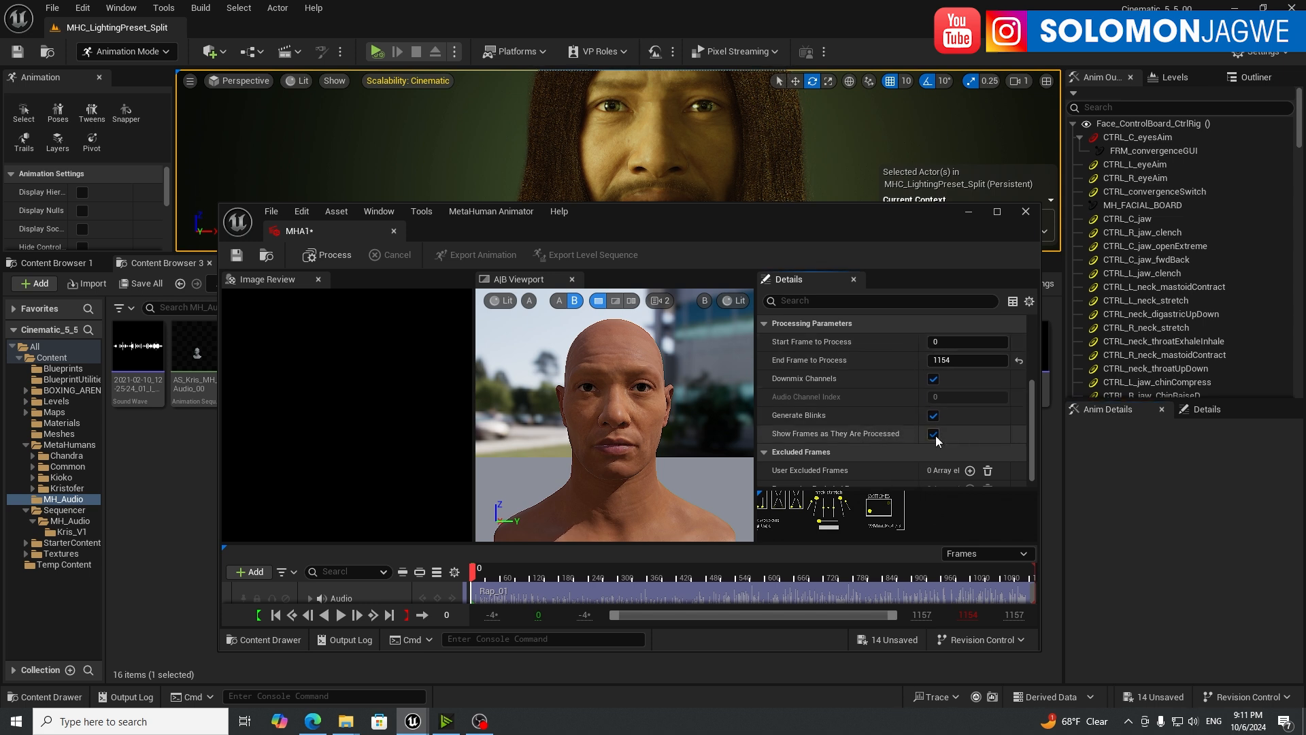
pyautogui.click(933, 434)
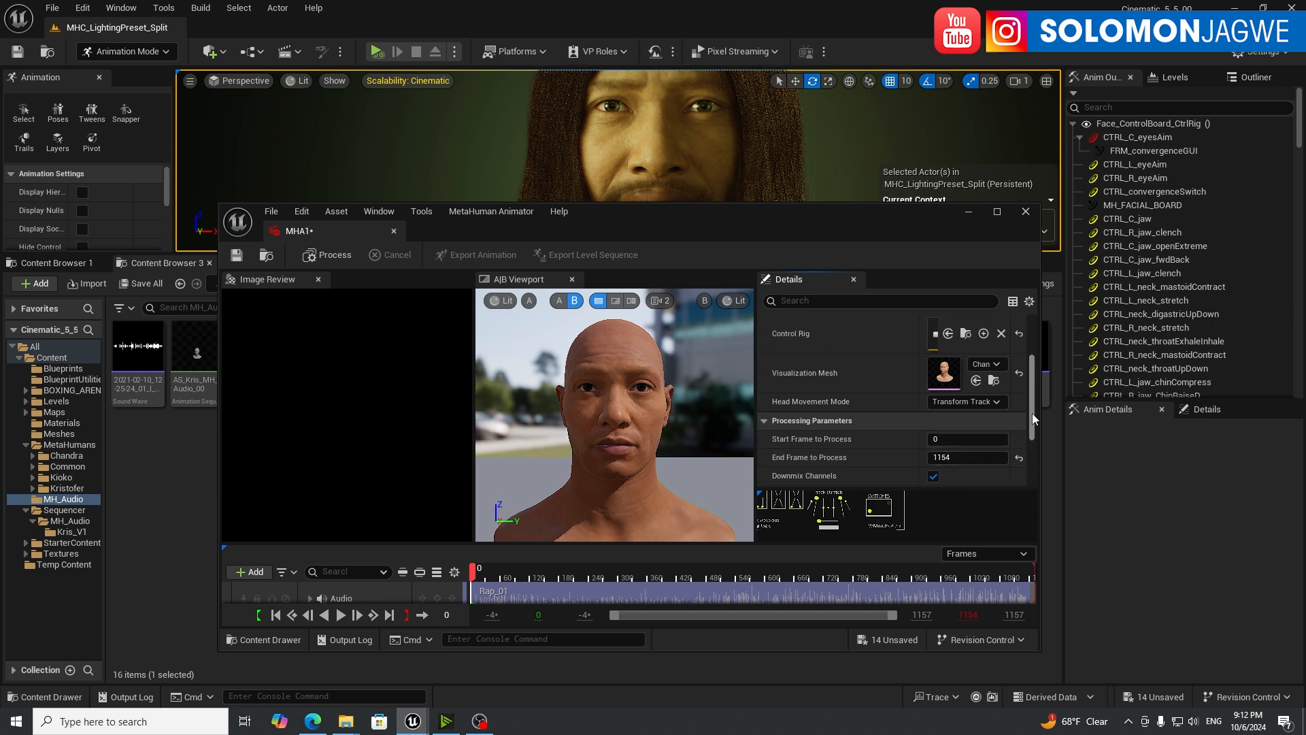
pyautogui.click(967, 403)
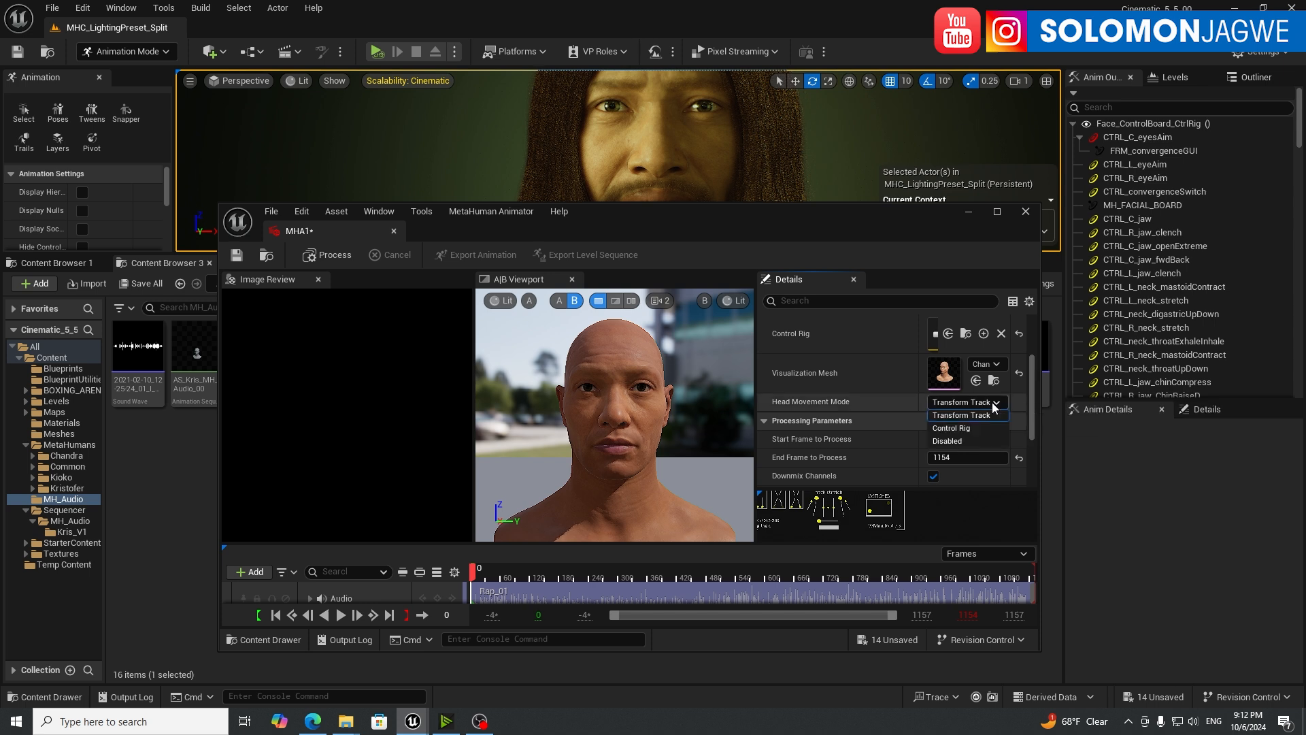
pyautogui.moveTo(961, 415)
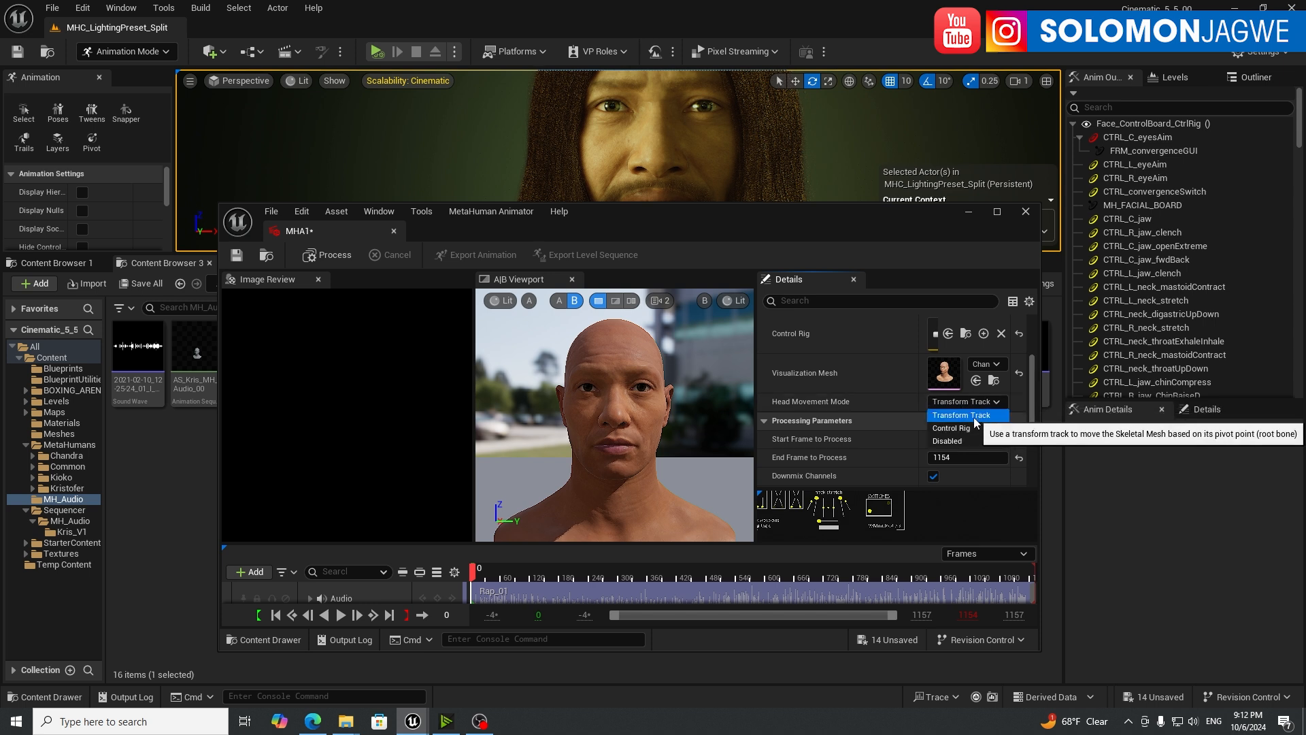
pyautogui.moveTo(953, 441)
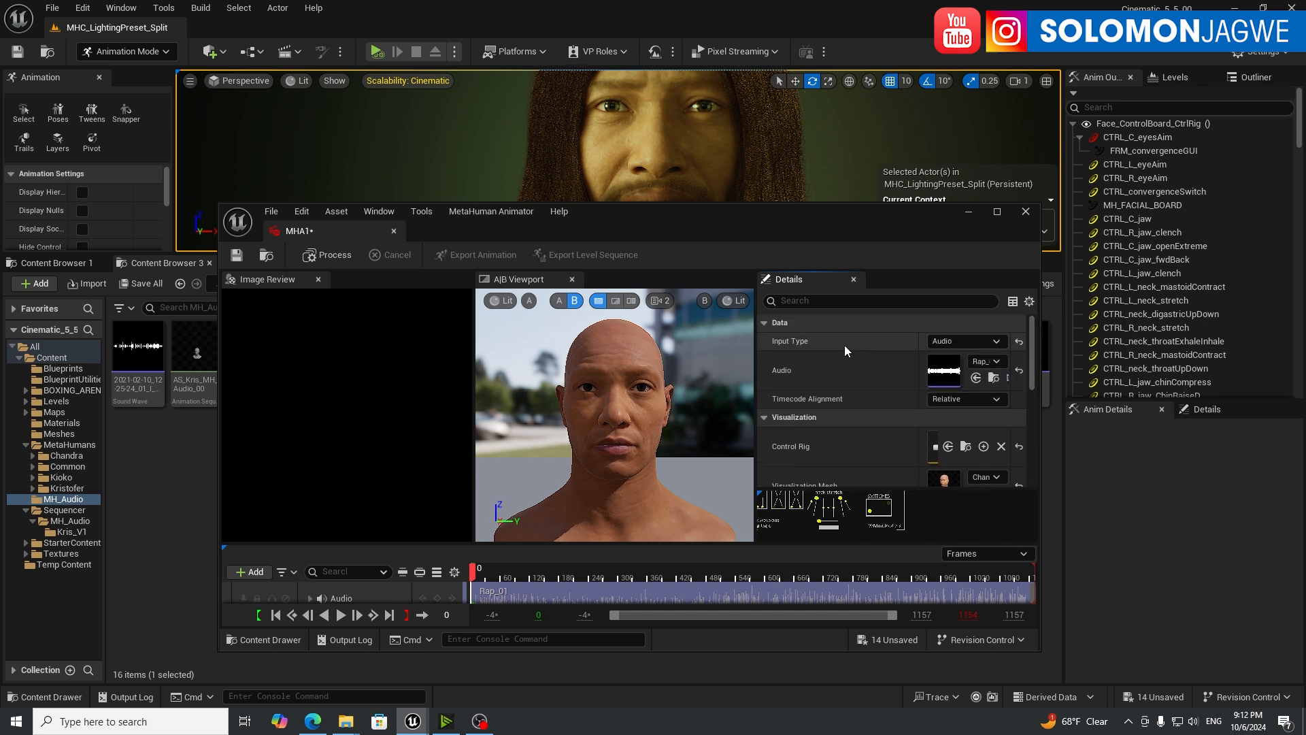
# Step: Keep Audio as the input type and review the remaining processing parameters (frames 0-1154, downmix, blinks)
pyautogui.click(965, 341)
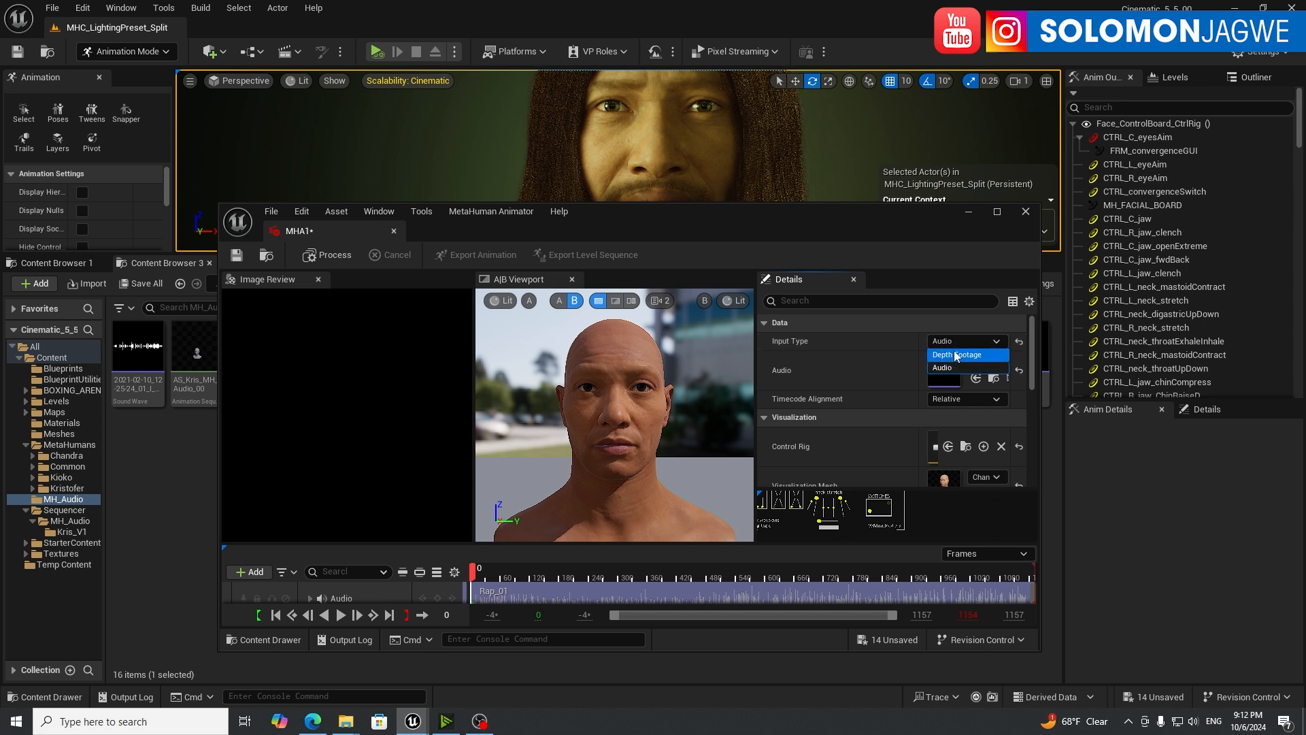
pyautogui.click(942, 367)
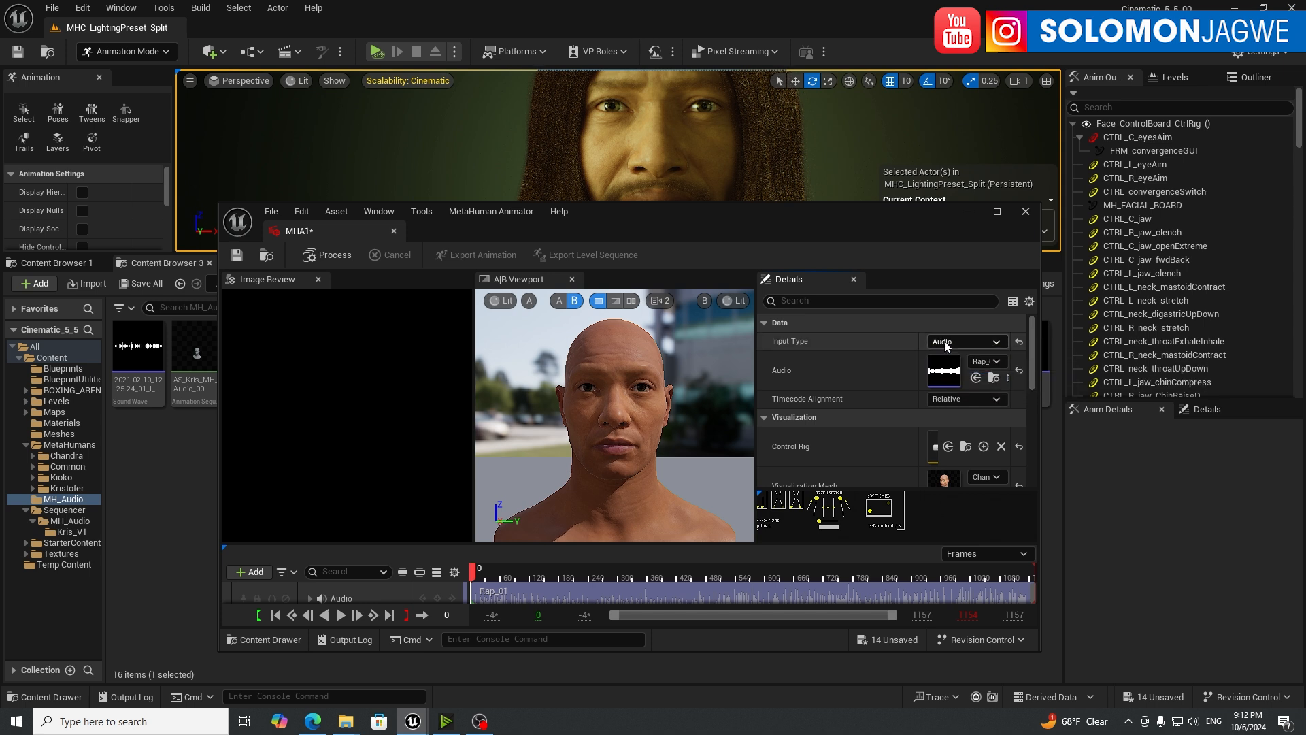
pyautogui.click(999, 362)
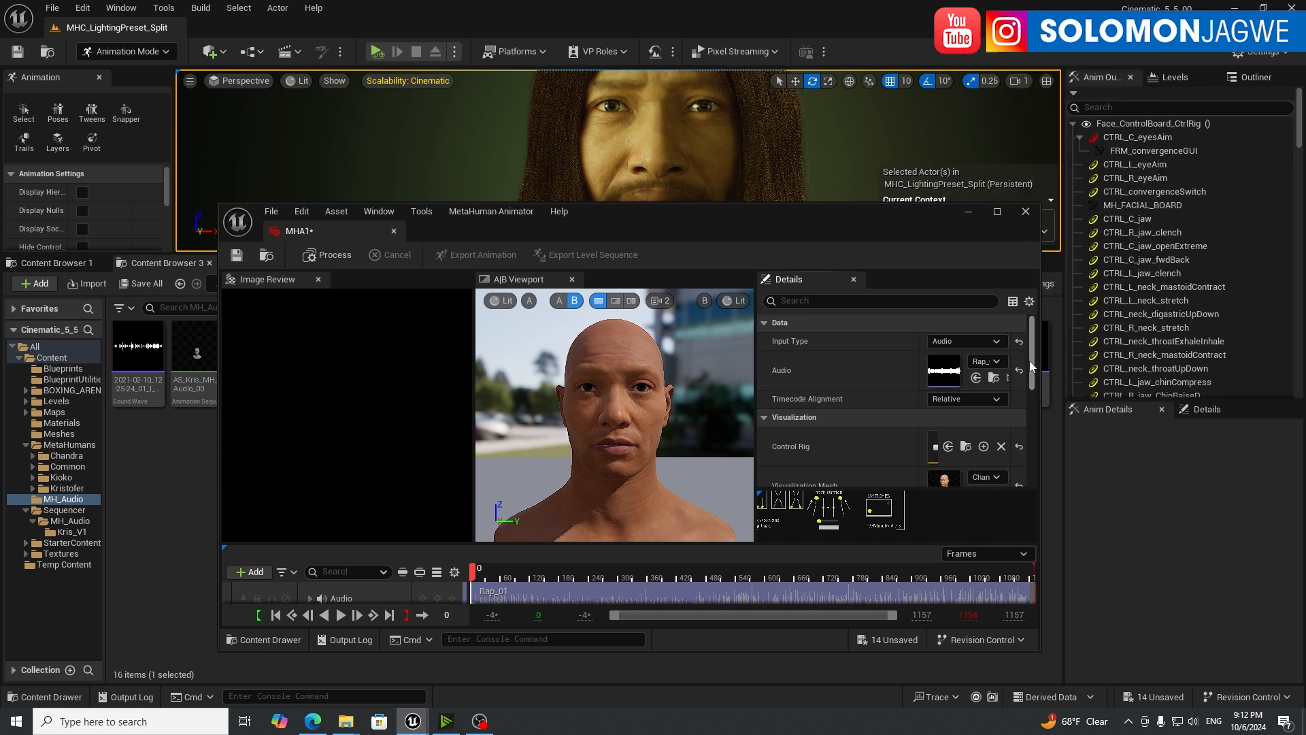
pyautogui.moveTo(1037, 361)
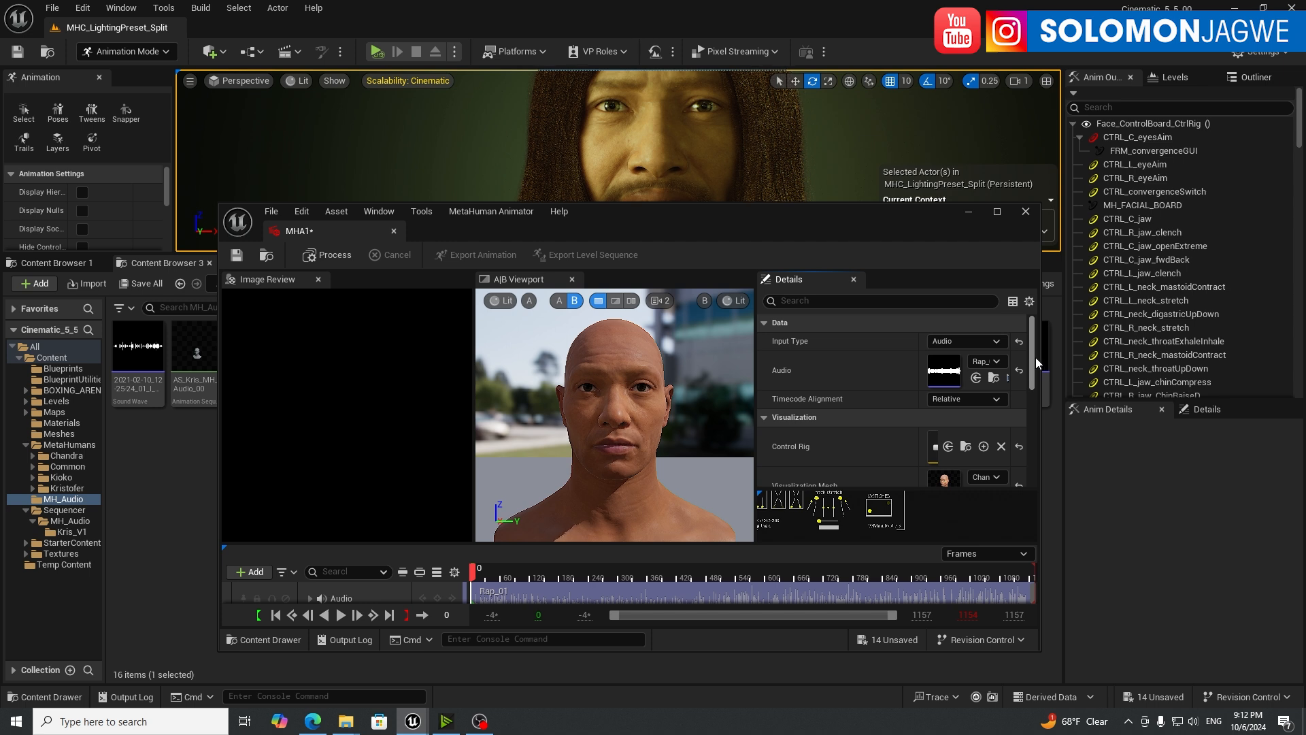
pyautogui.scroll(-3)
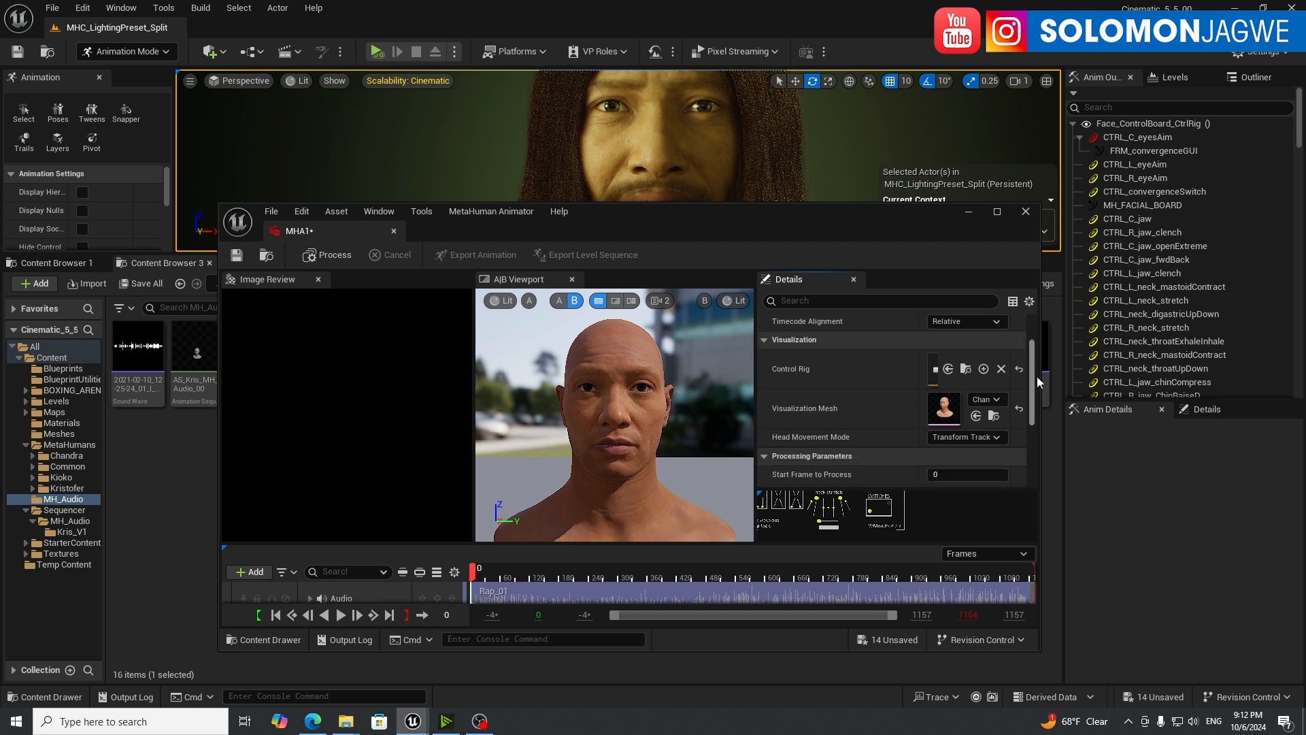
pyautogui.scroll(-3)
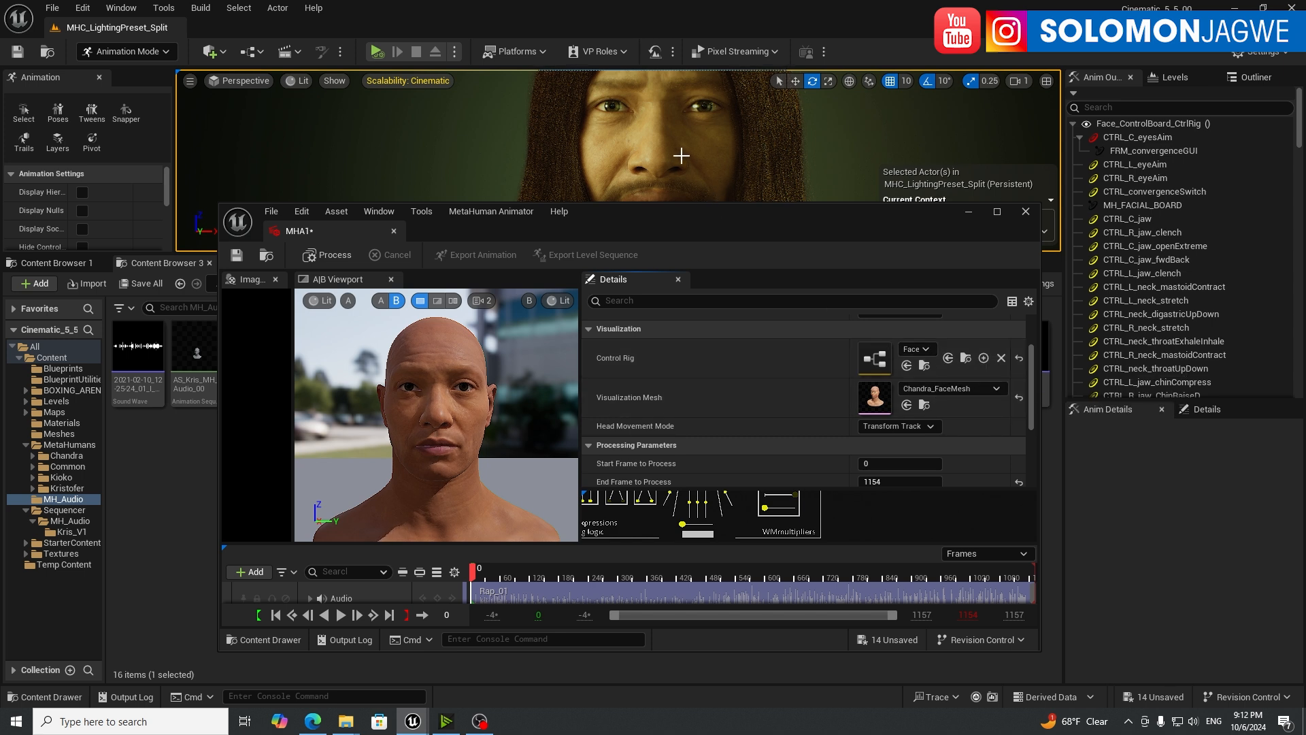
pyautogui.moveTo(949, 389)
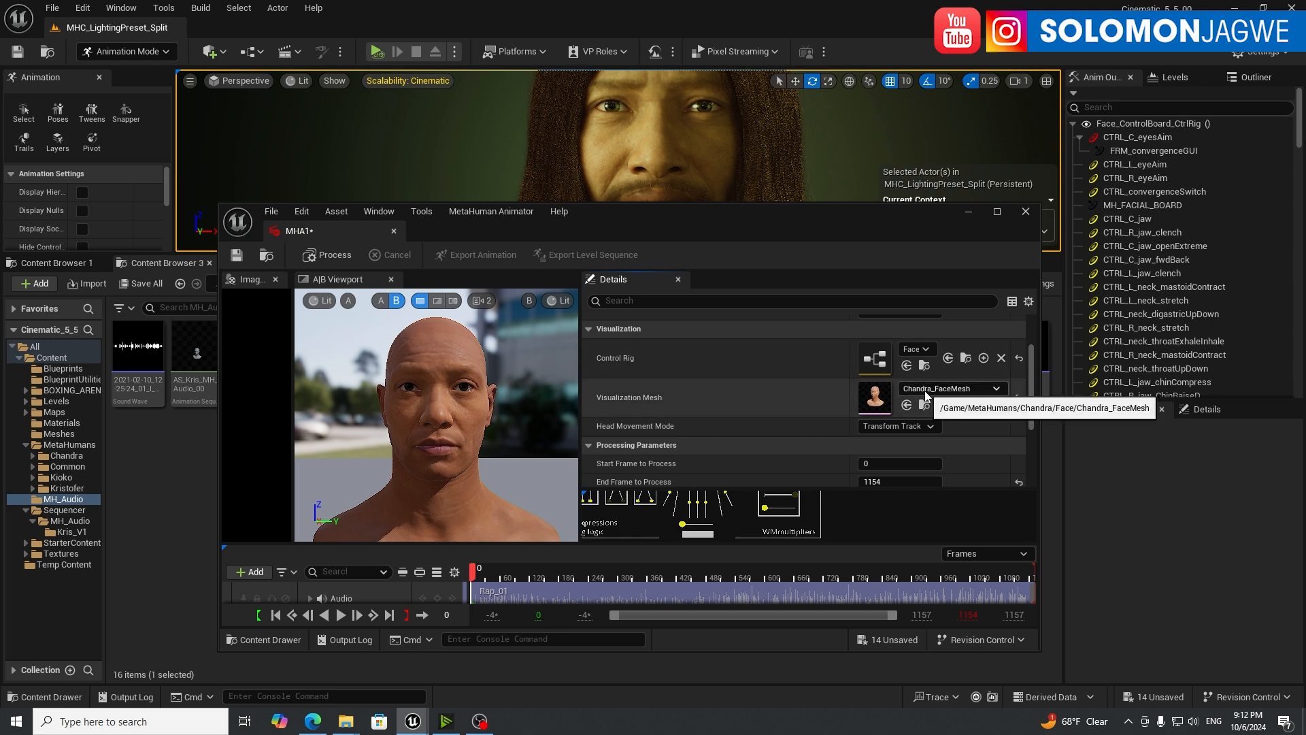
pyautogui.scroll(-3)
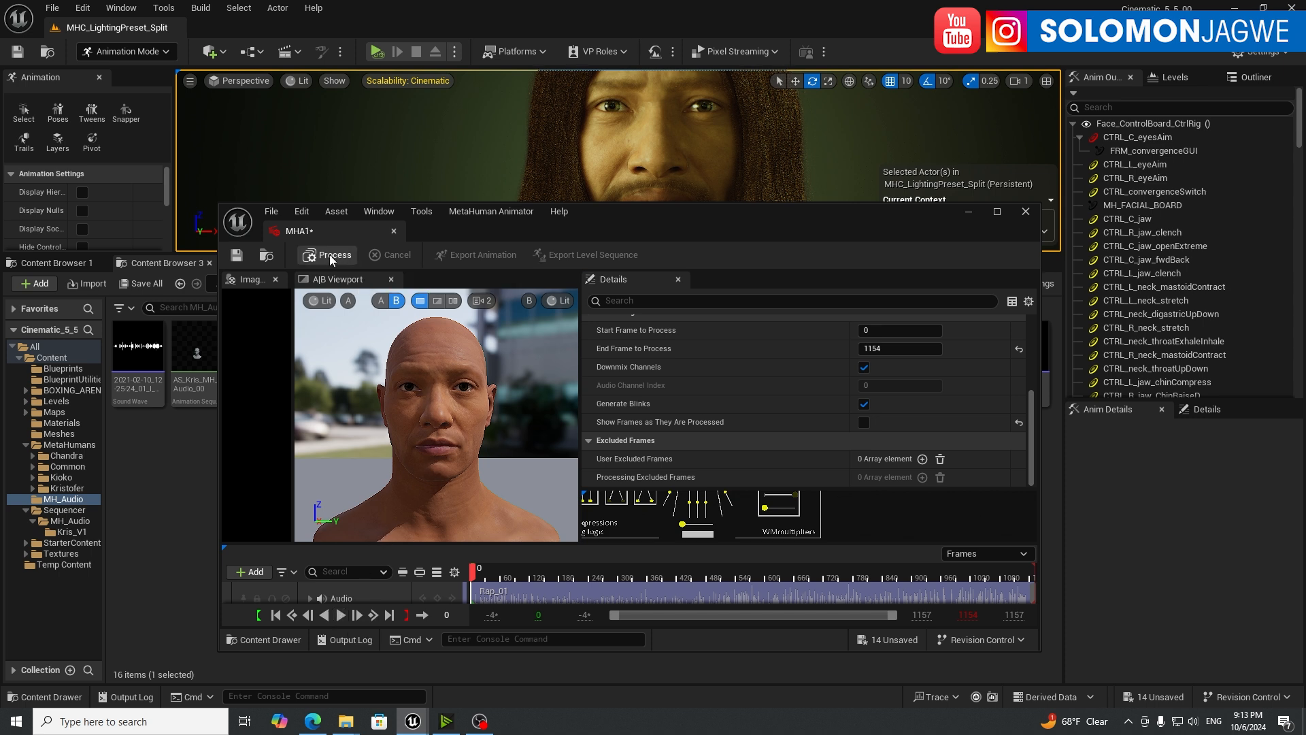
# Step: Process MHA1 to generate face animation from the audio, then play and pause the lip-sync
pyautogui.click(328, 256)
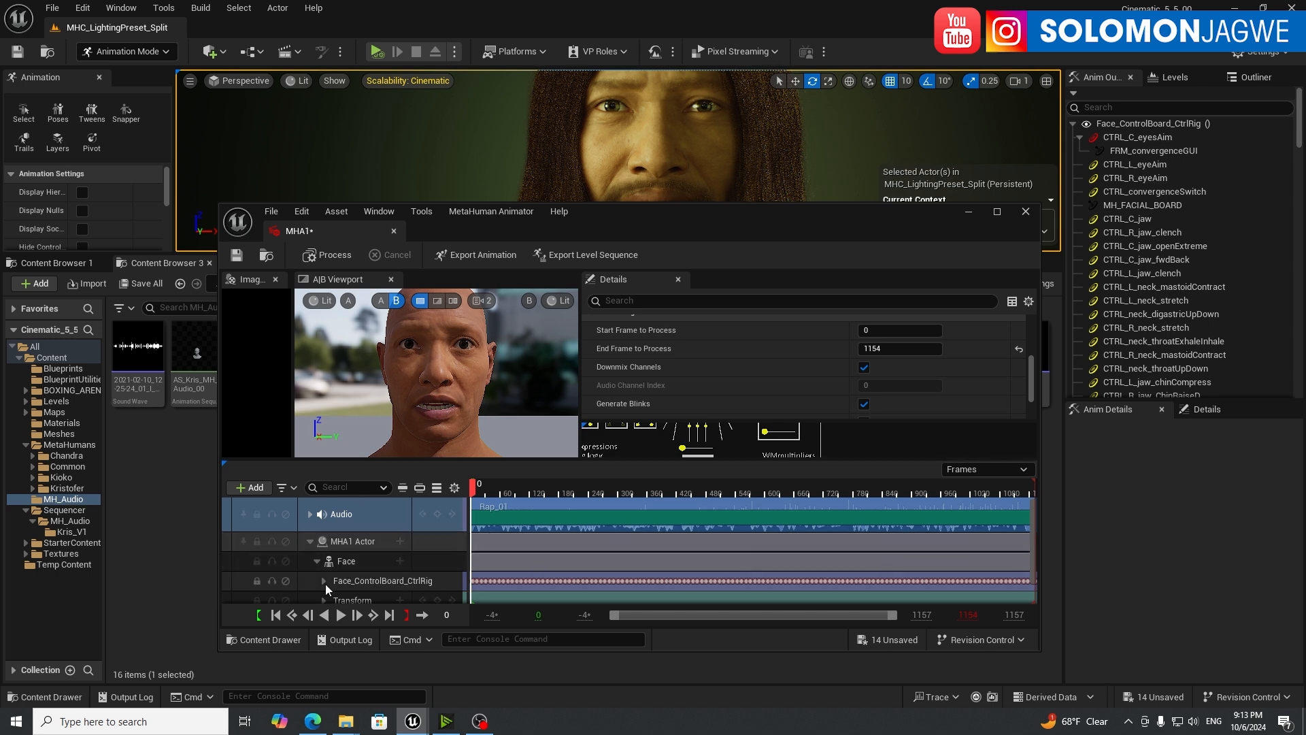
pyautogui.click(340, 615)
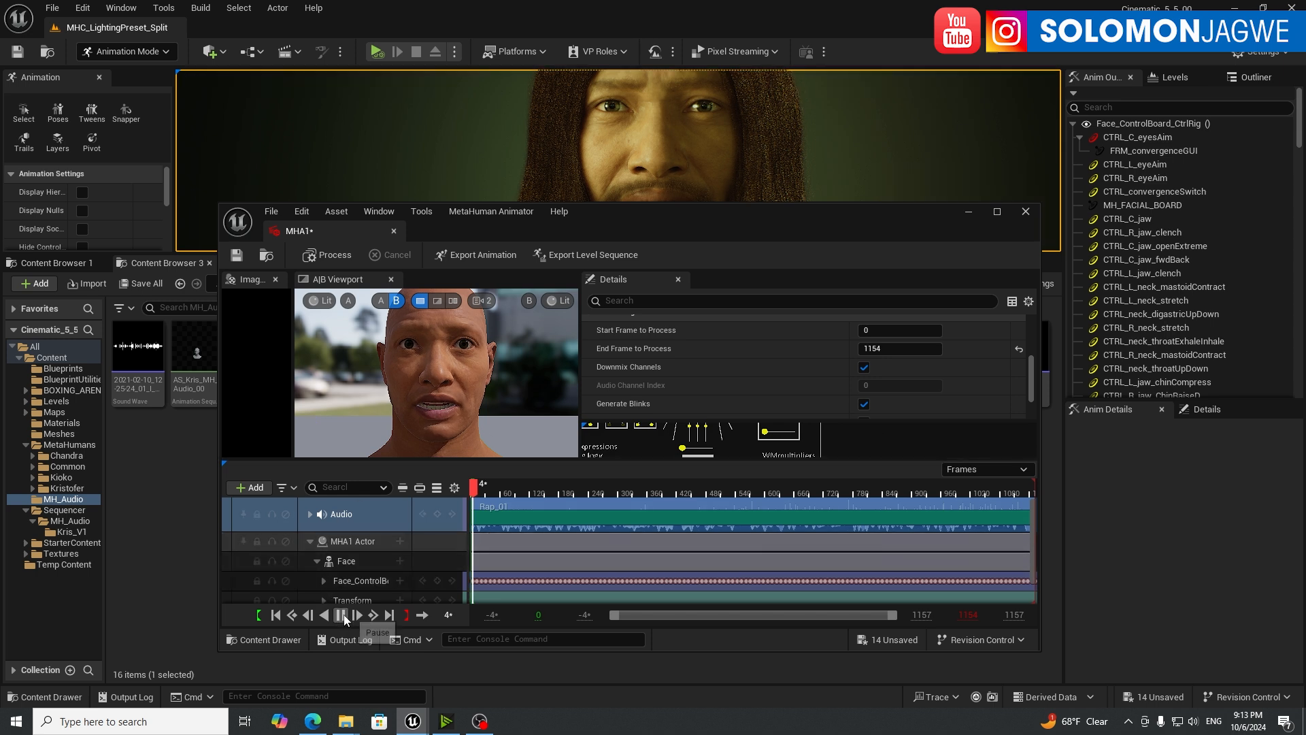
pyautogui.click(342, 615)
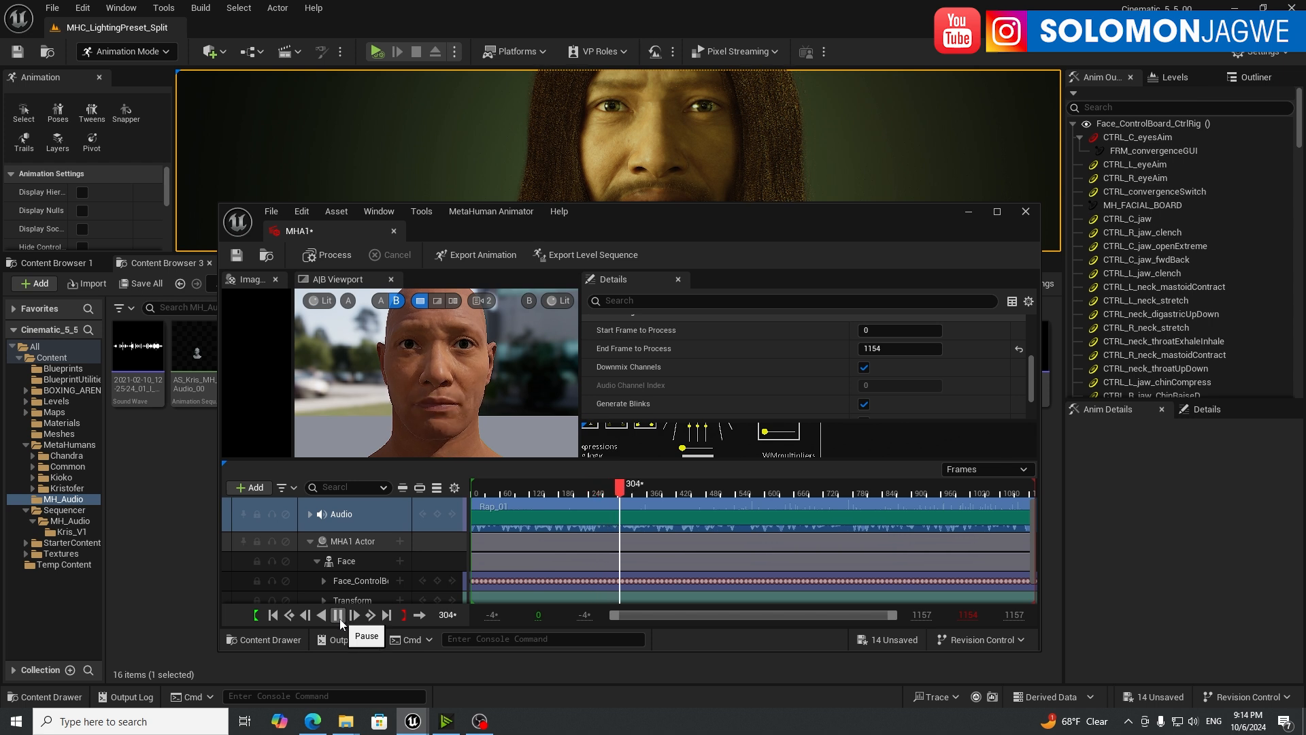
pyautogui.click(338, 615)
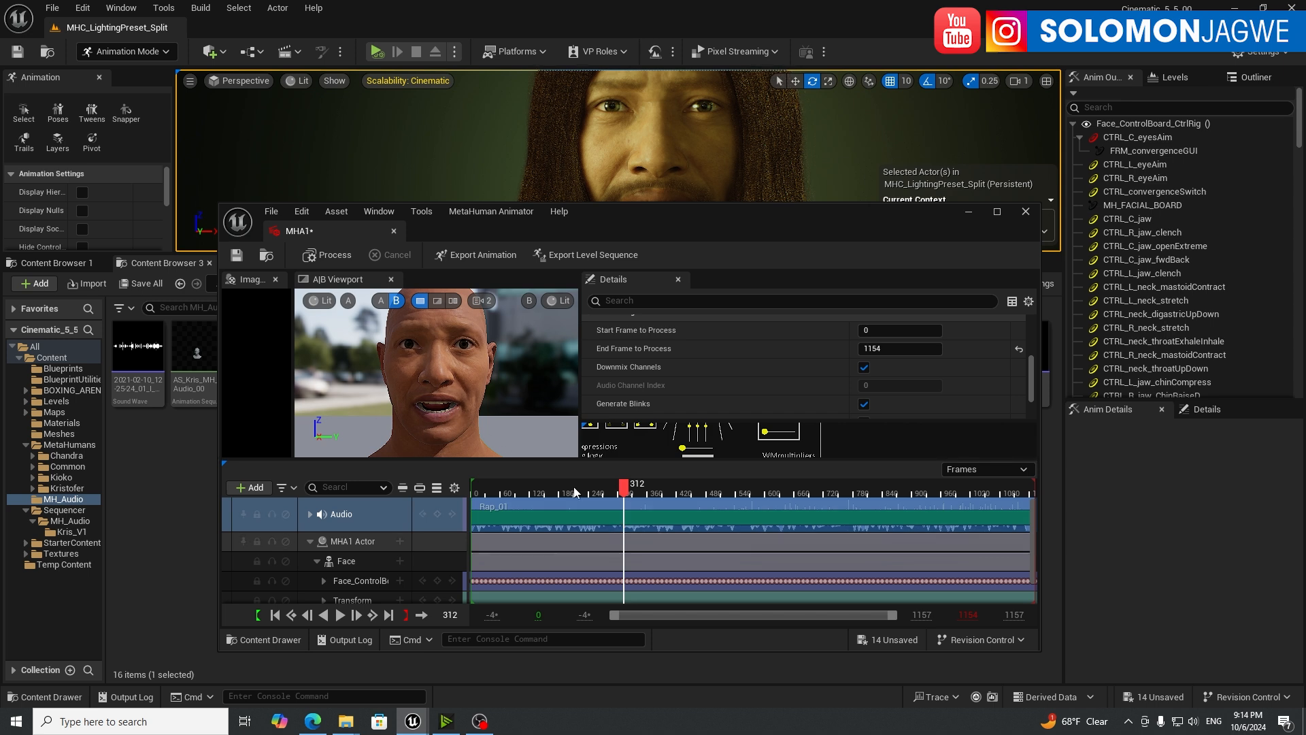
# Step: Save MHA1 and export its animation as AS_MHA1 in MH_Audio for the Face_Archetype_Skeleton
pyautogui.click(236, 255)
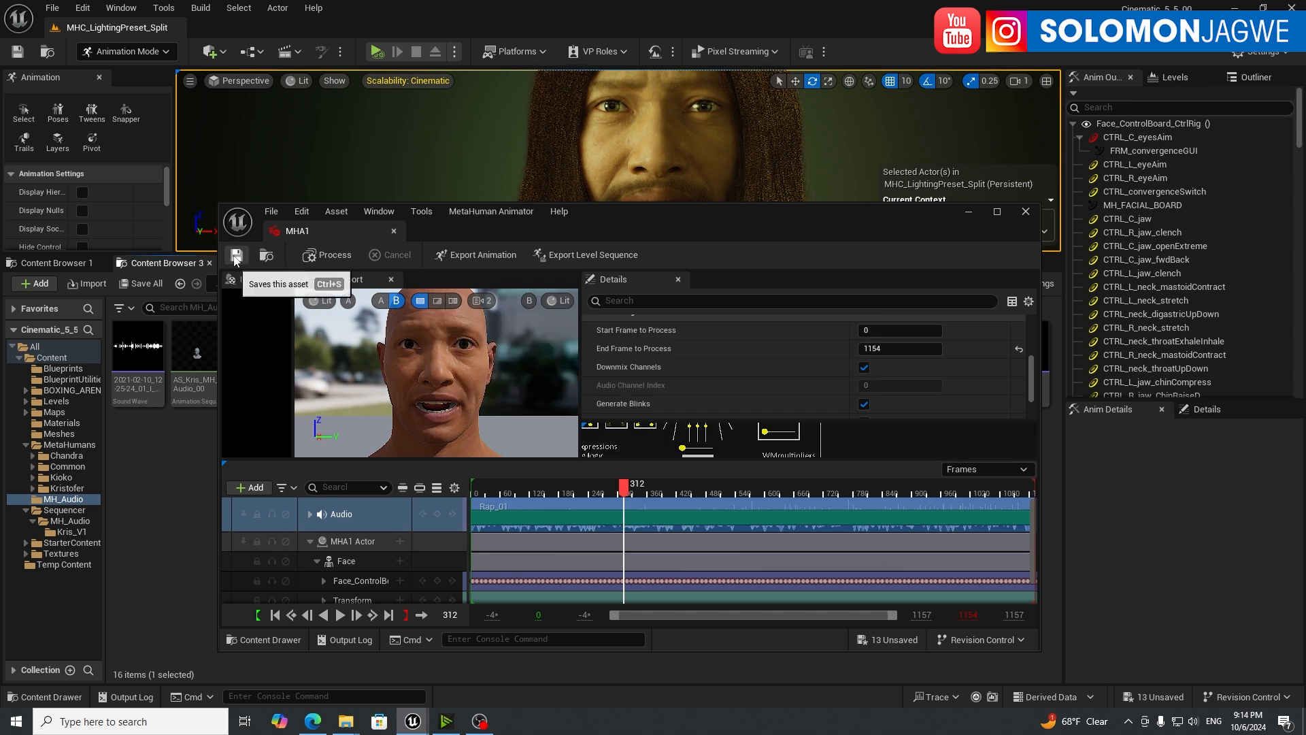
pyautogui.click(236, 255)
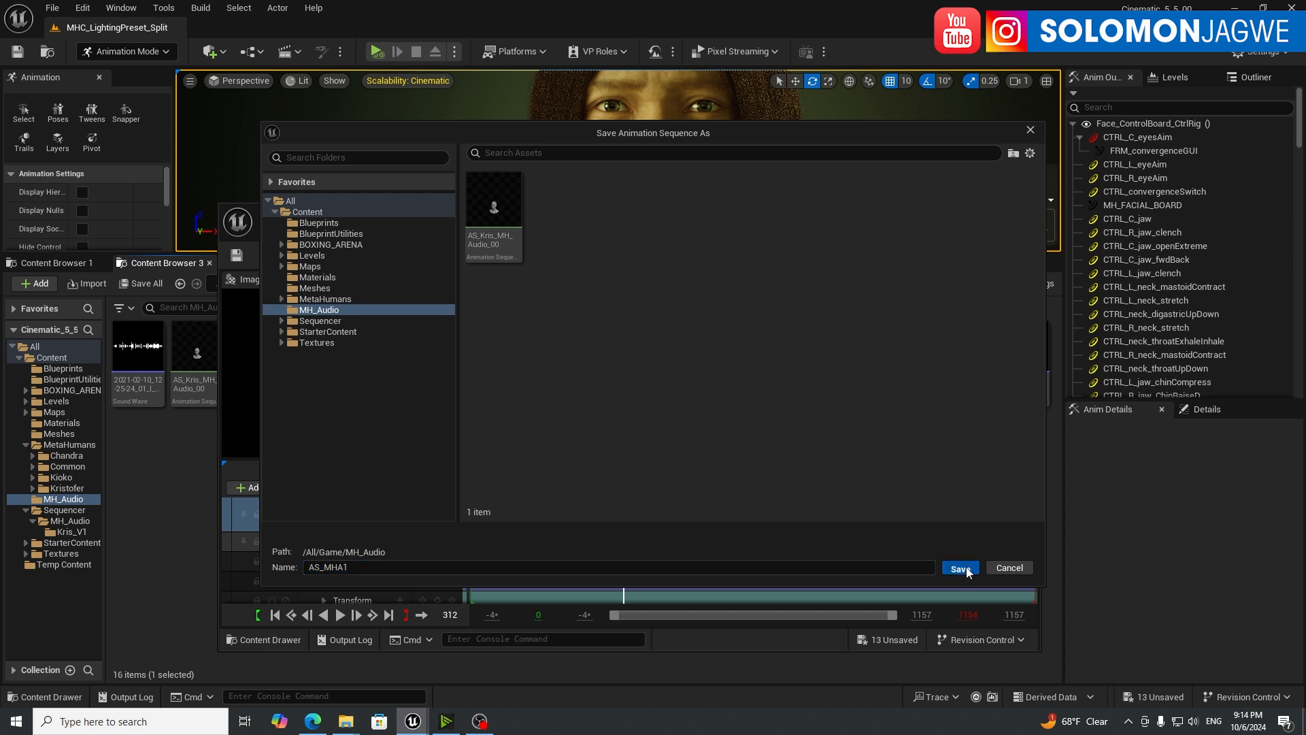
pyautogui.click(960, 567)
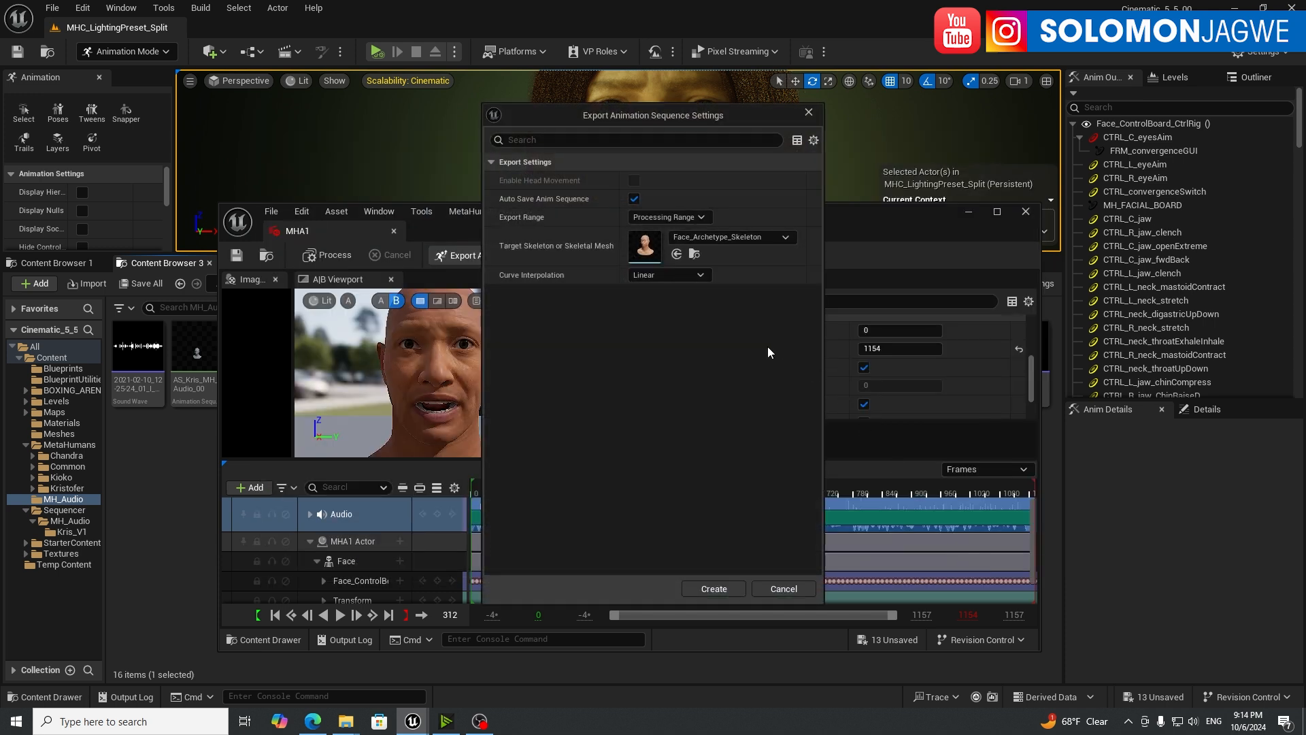
pyautogui.moveTo(720, 533)
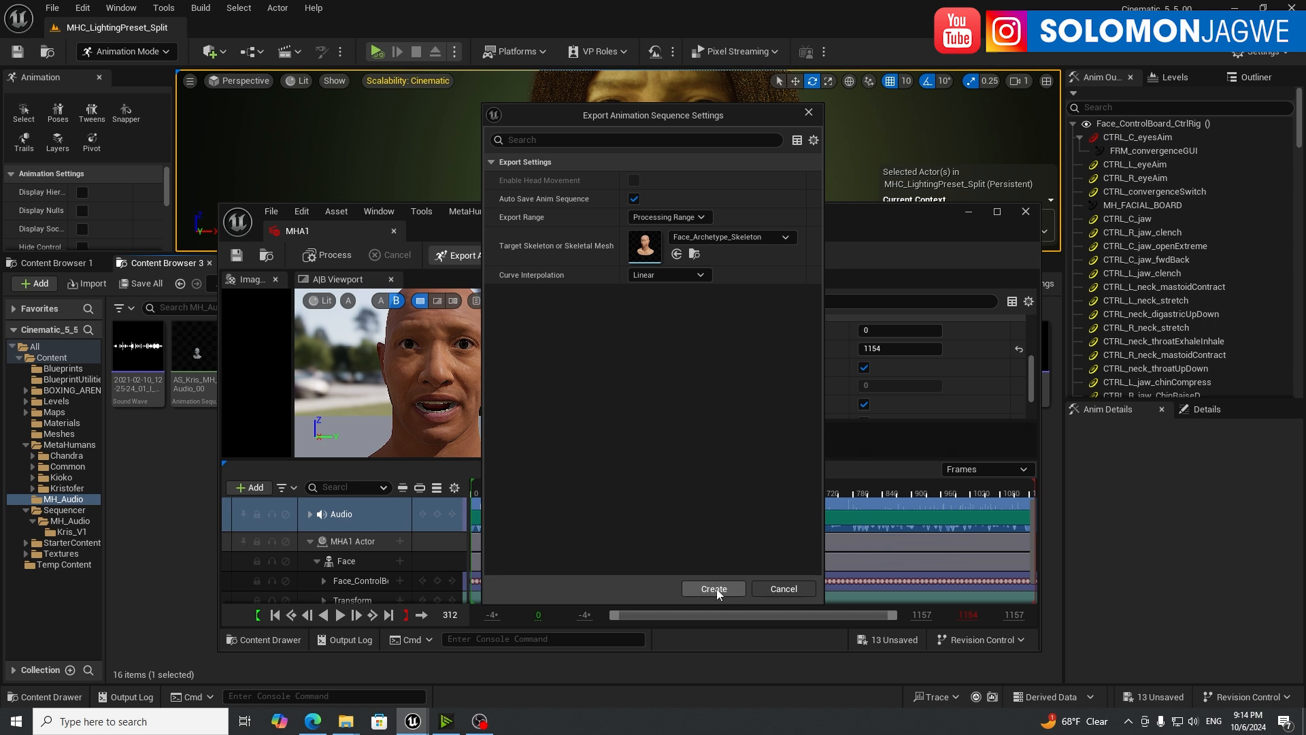
pyautogui.moveTo(533, 188)
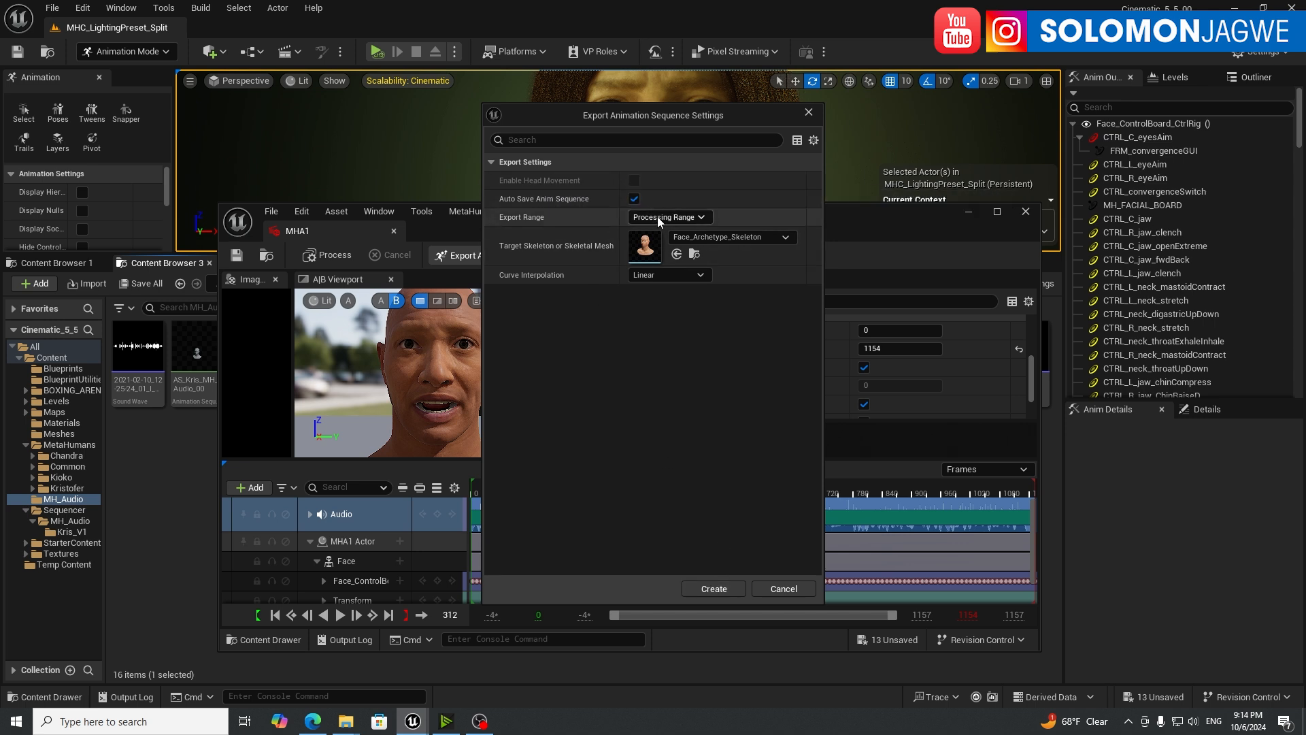
pyautogui.moveTo(714, 600)
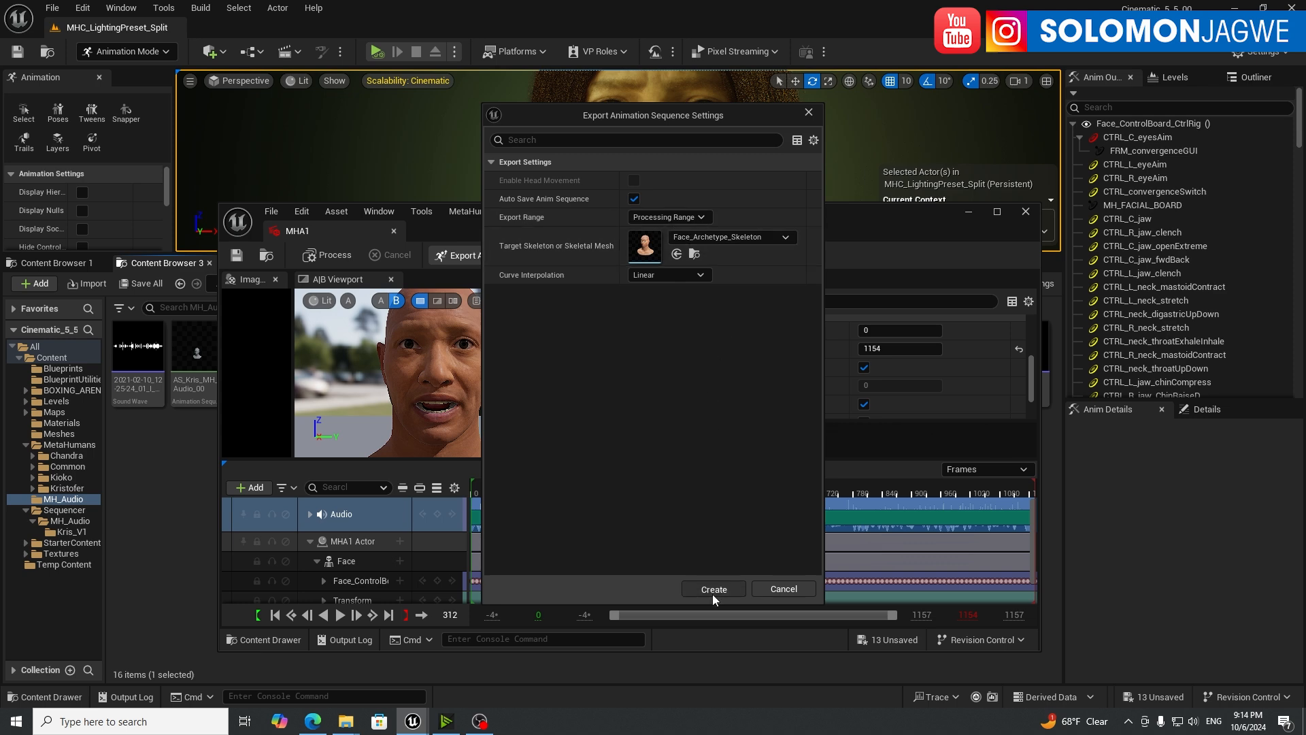
pyautogui.click(714, 589)
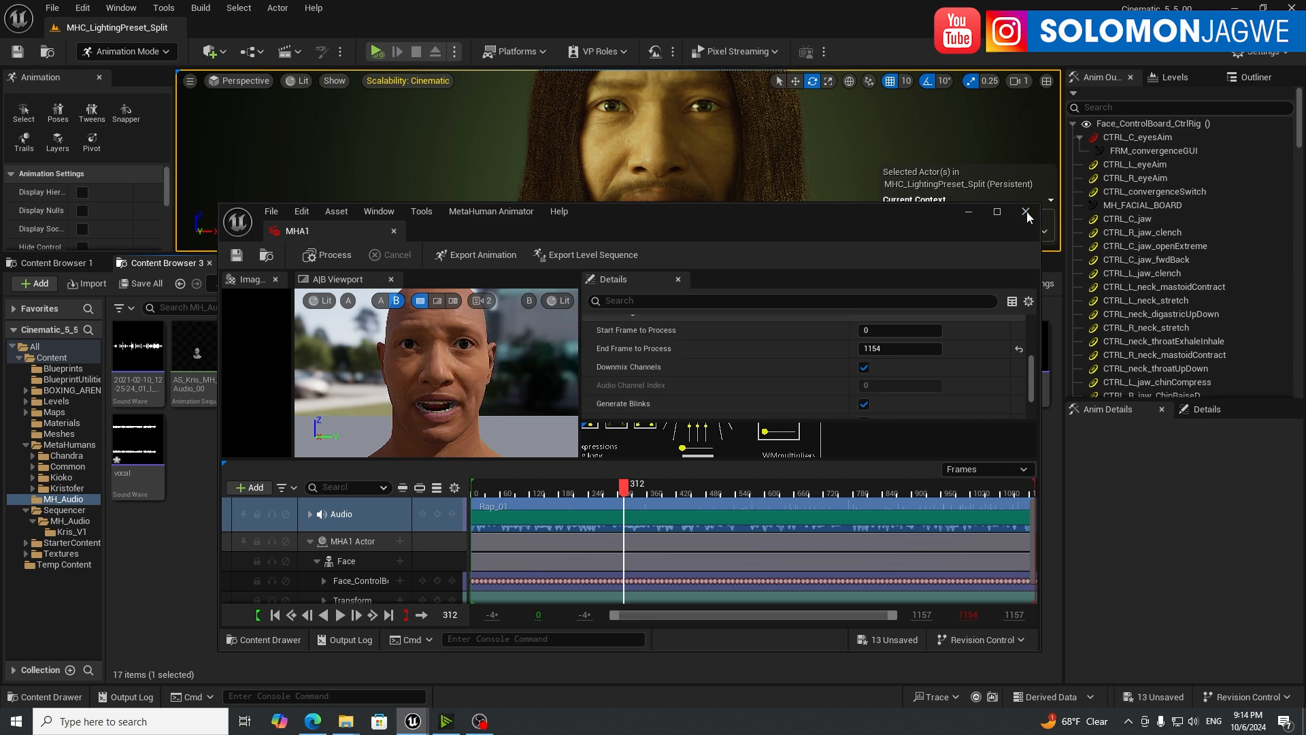
# Step: Close MetaHuman Animator and add a level sequence named Kris_MH_Audio_01 in Kris_V1
pyautogui.click(1026, 211)
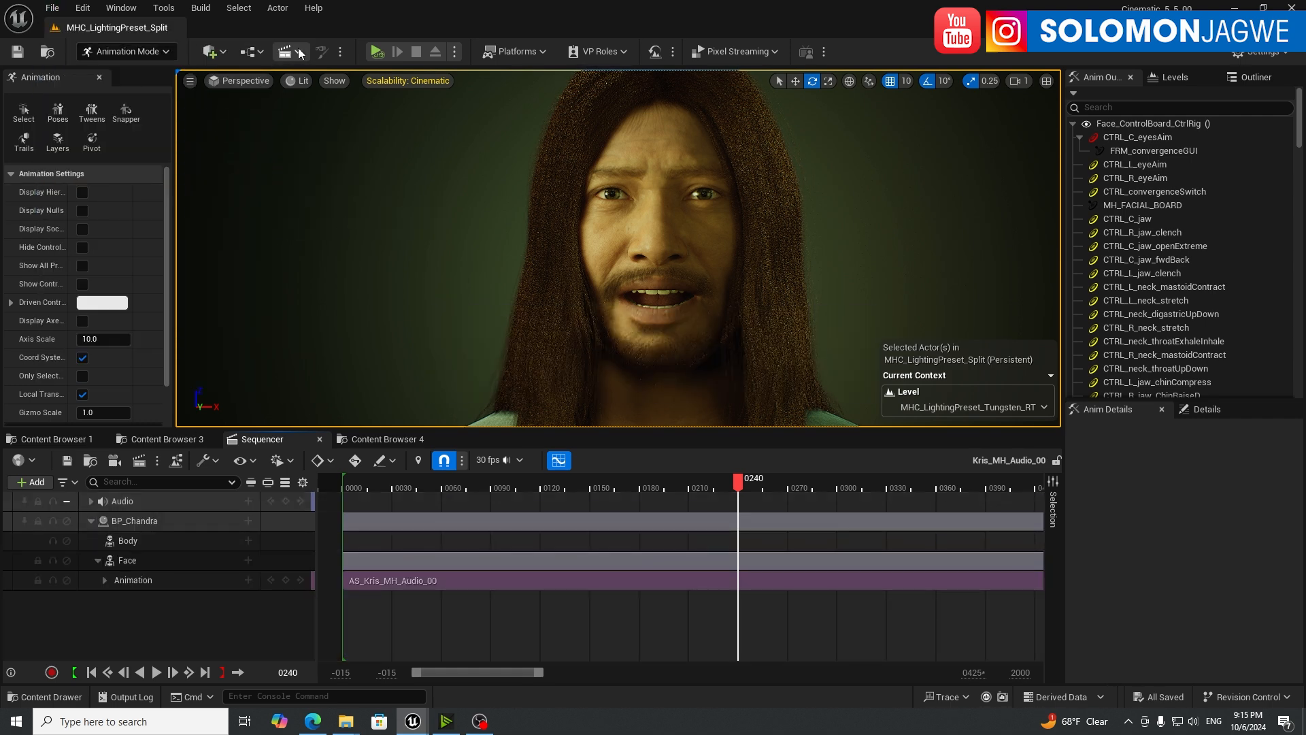
pyautogui.click(303, 51)
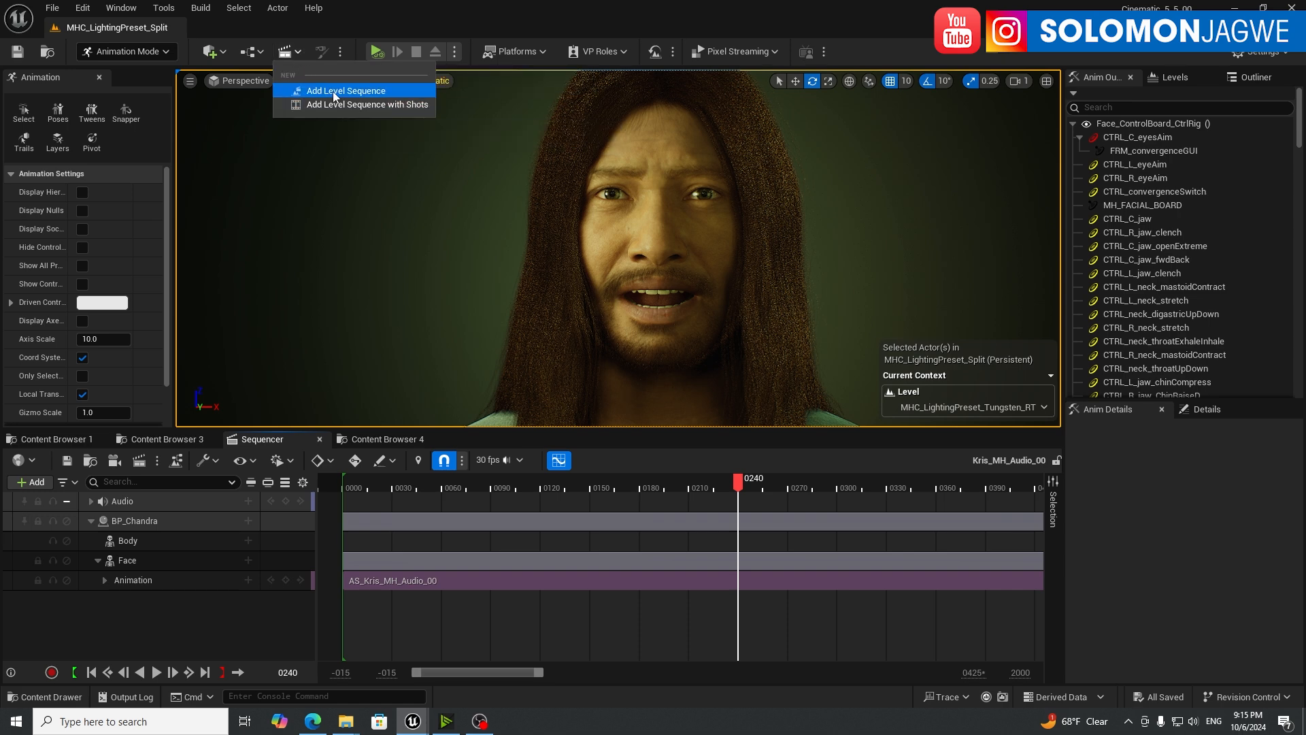
pyautogui.click(346, 91)
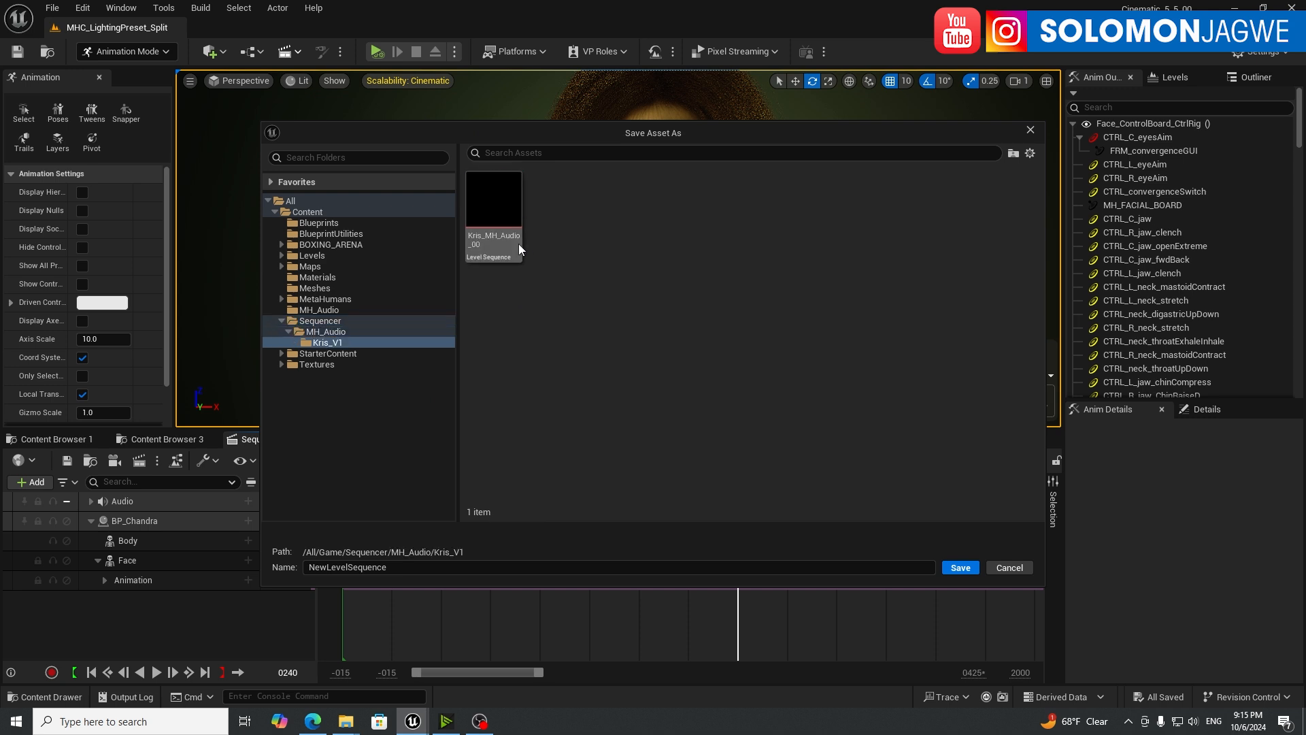
pyautogui.click(494, 199)
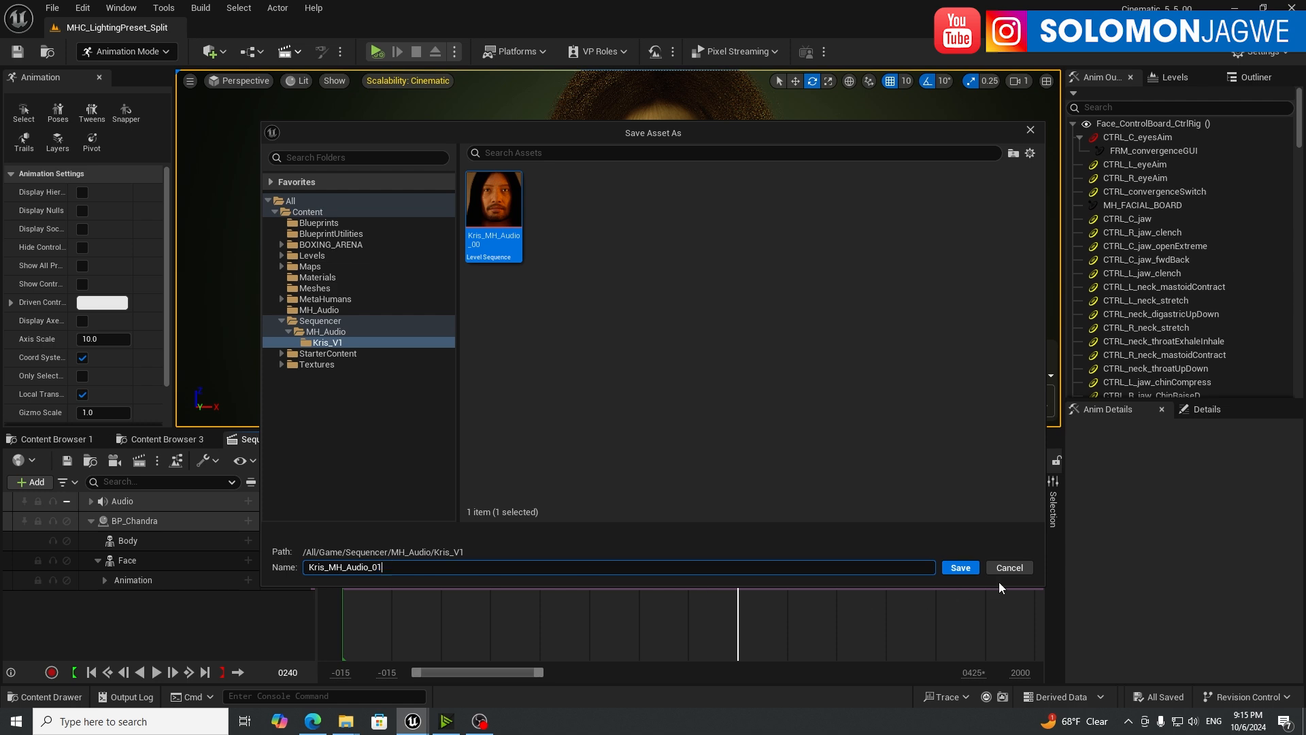
pyautogui.click(960, 568)
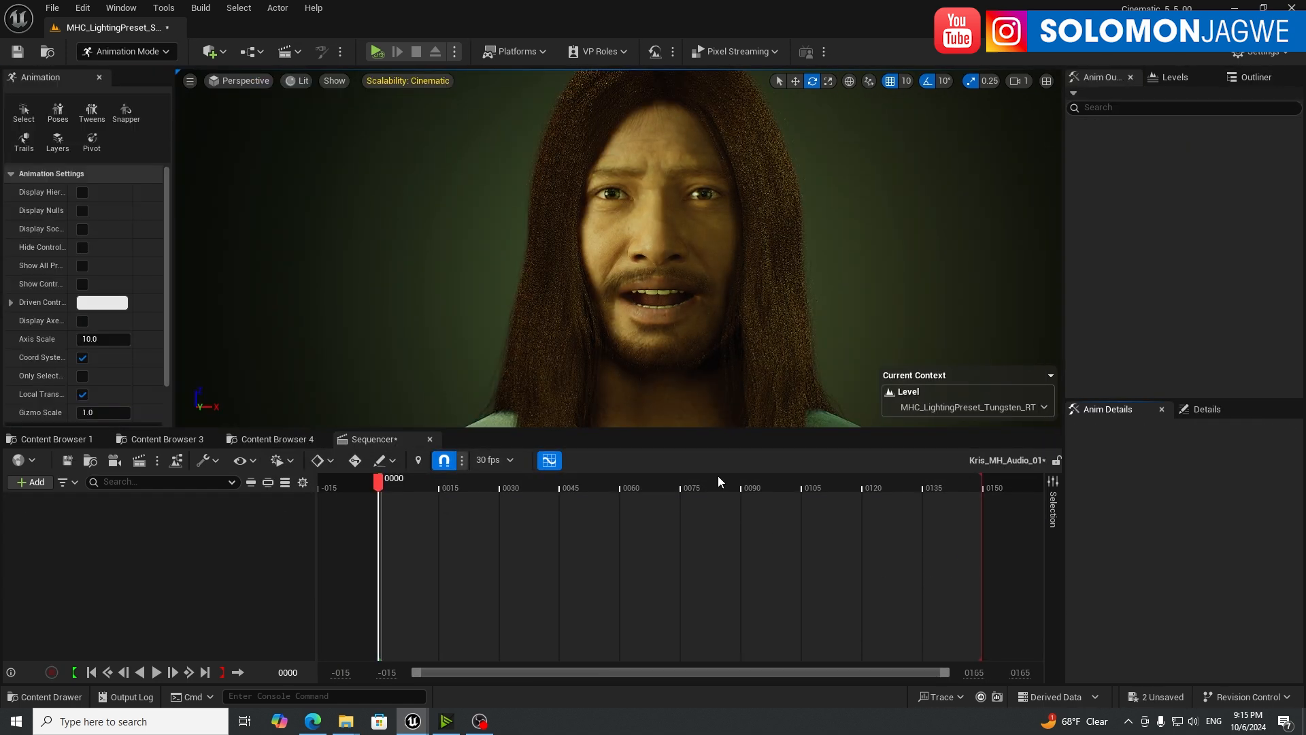
# Step: Add BP_Chandra to the sequence and delete its control rig tracks
pyautogui.click(796, 270)
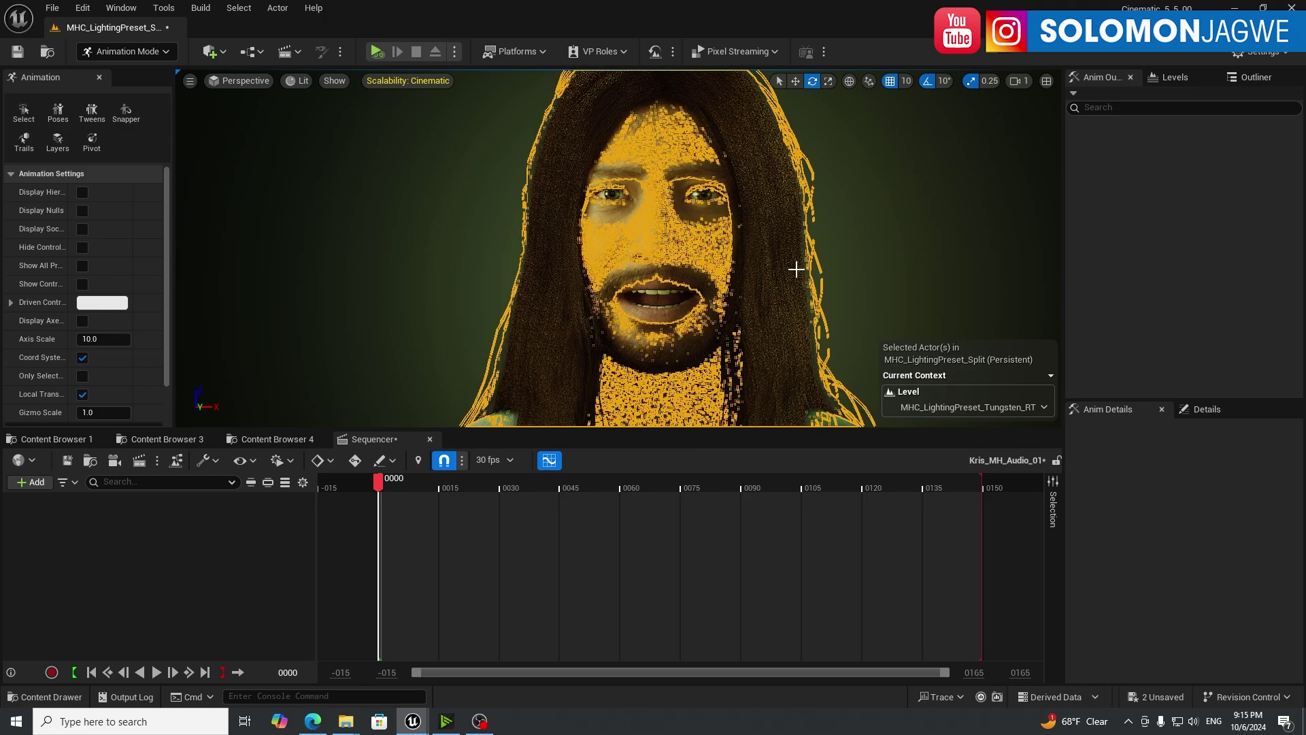
pyautogui.click(1256, 77)
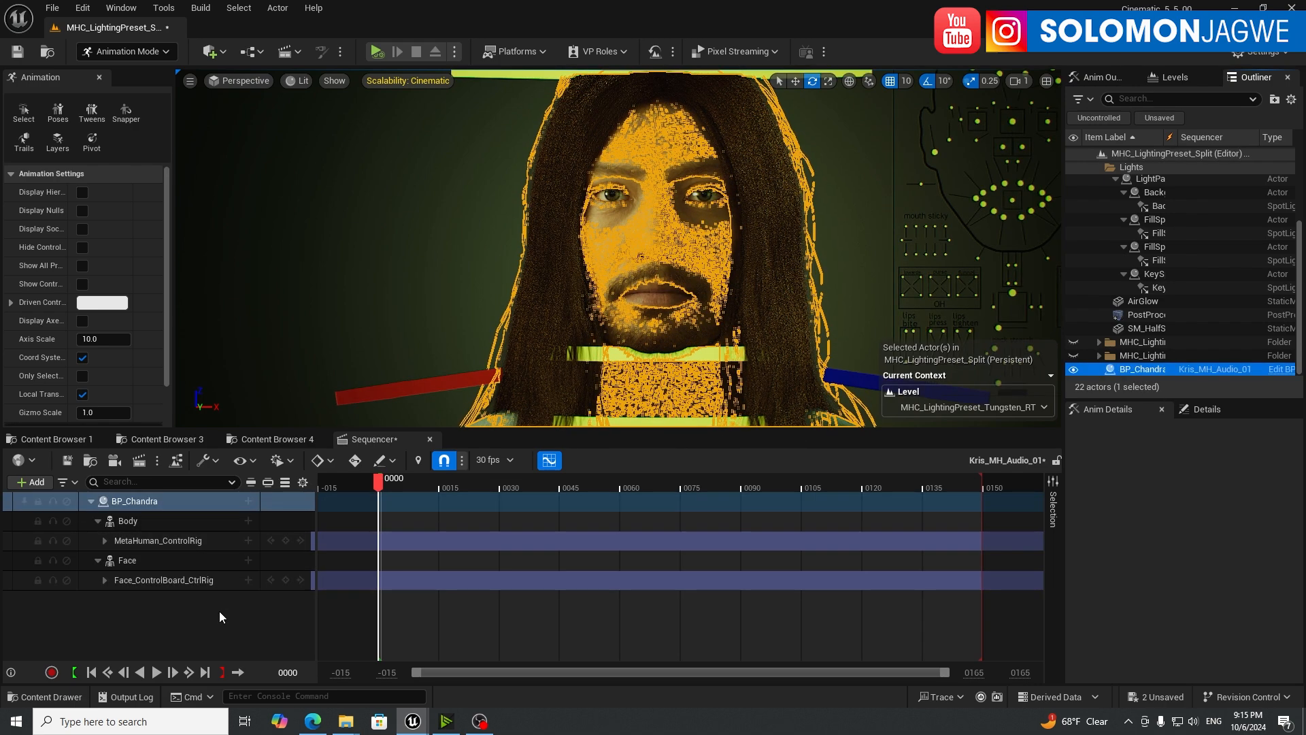
pyautogui.click(163, 579)
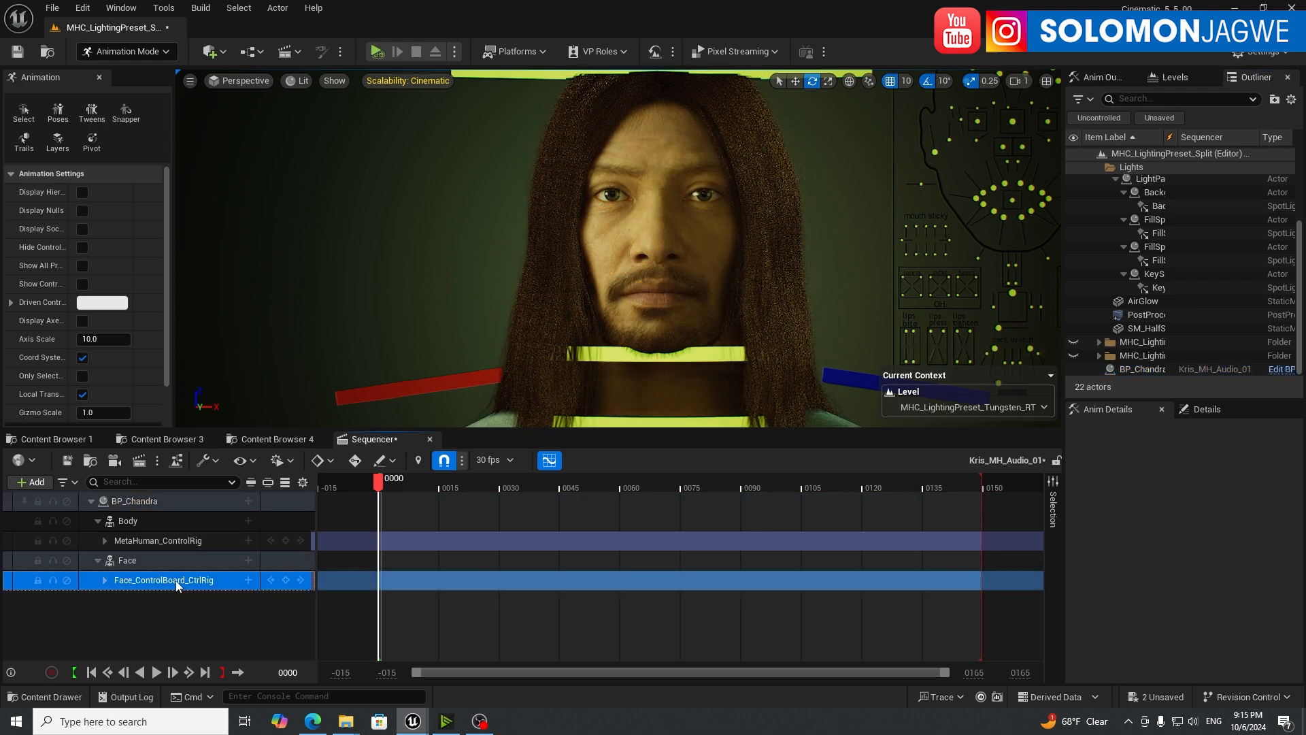
pyautogui.click(158, 540)
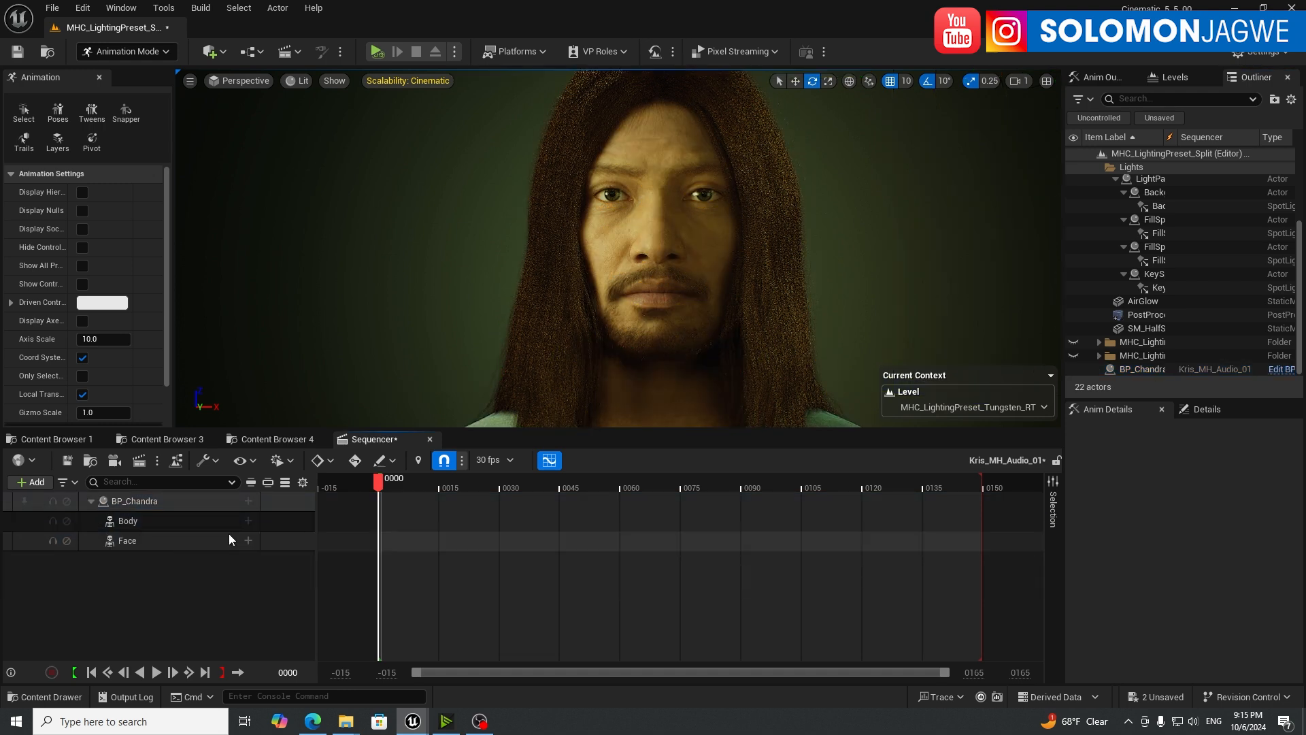
pyautogui.moveTo(130, 544)
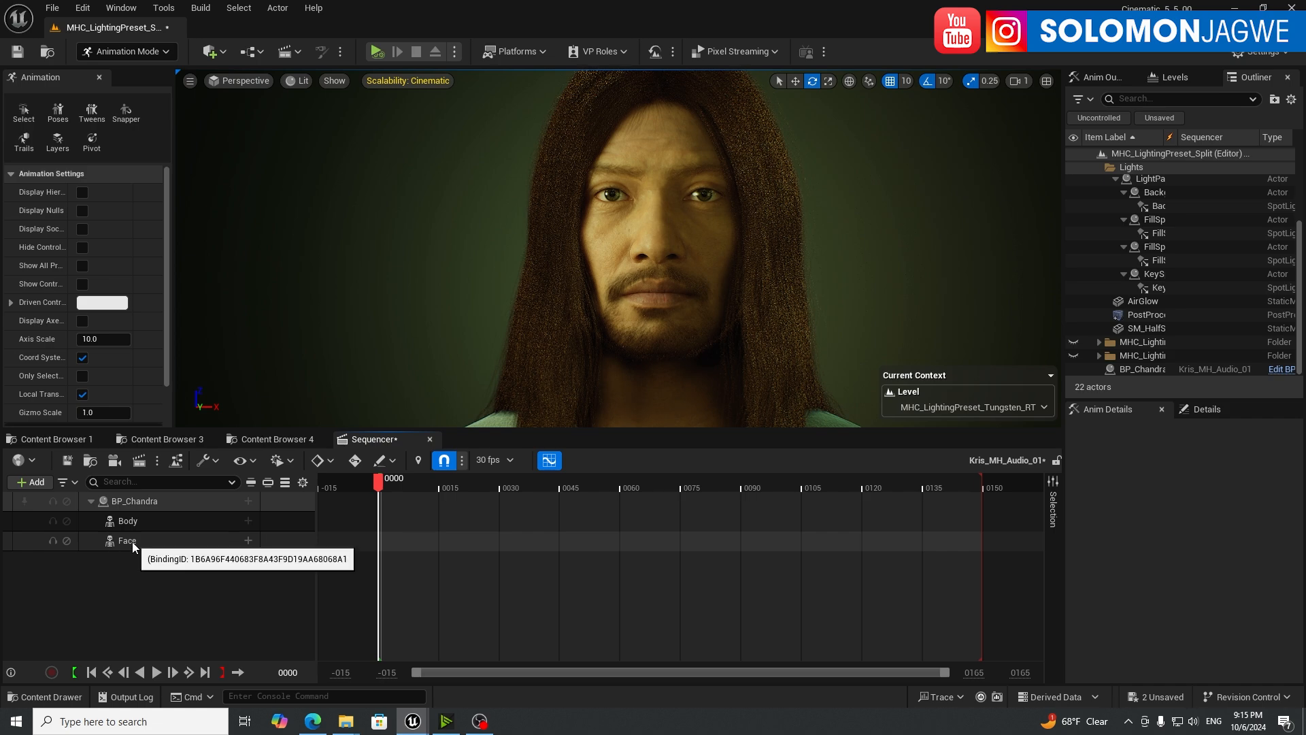
# Step: Give the Face component an Animation track using AS_MHA1
pyautogui.click(128, 540)
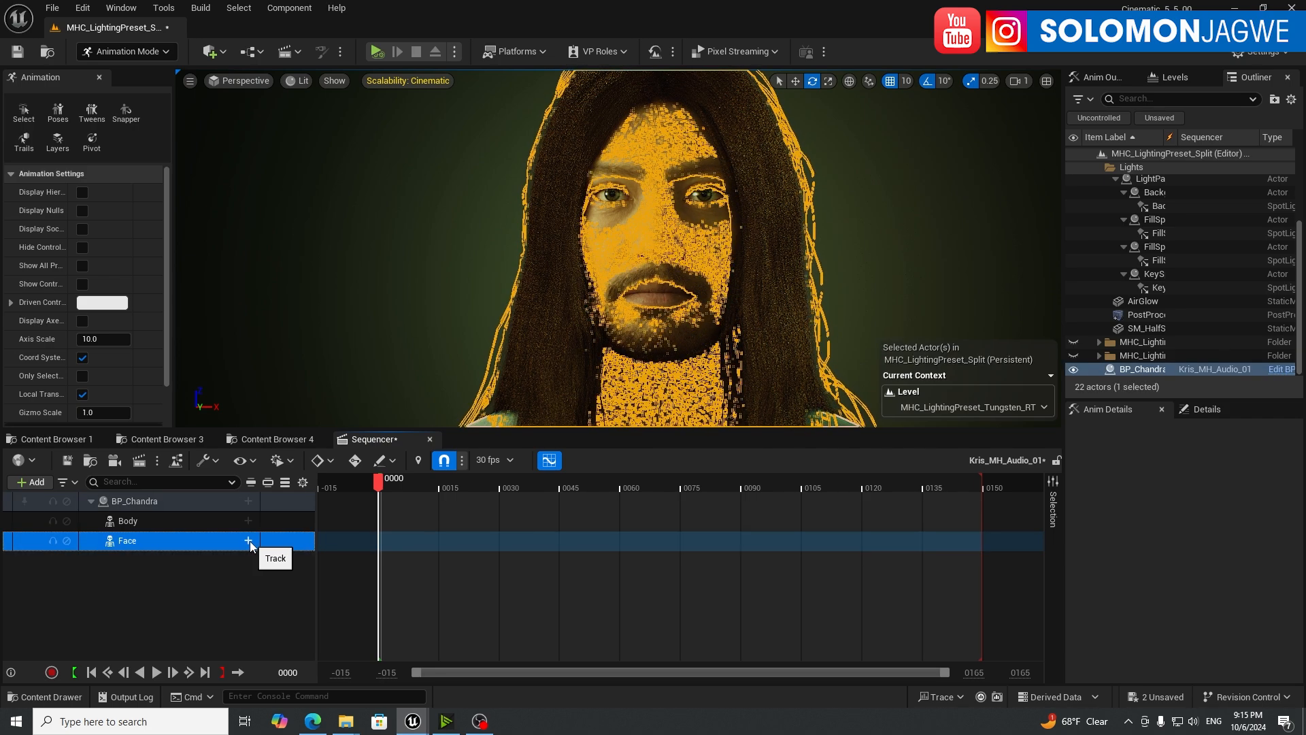
pyautogui.click(247, 540)
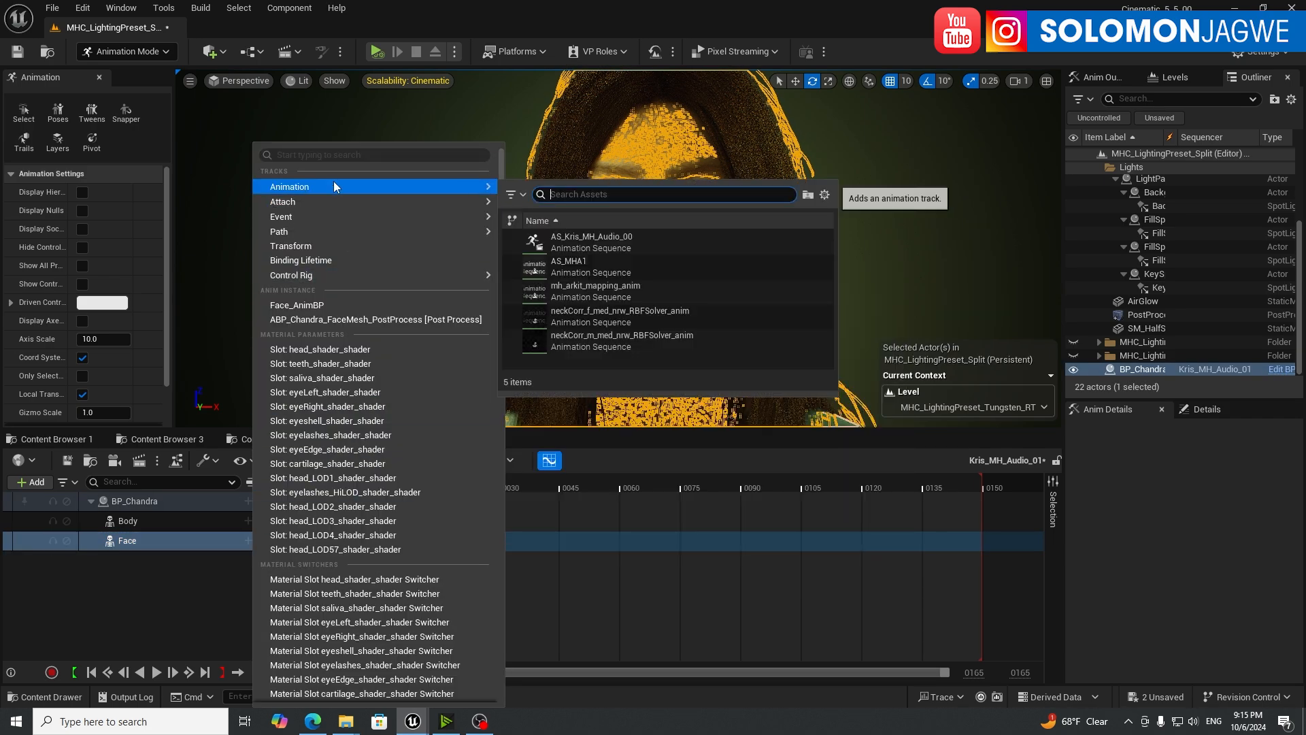
pyautogui.moveTo(578, 267)
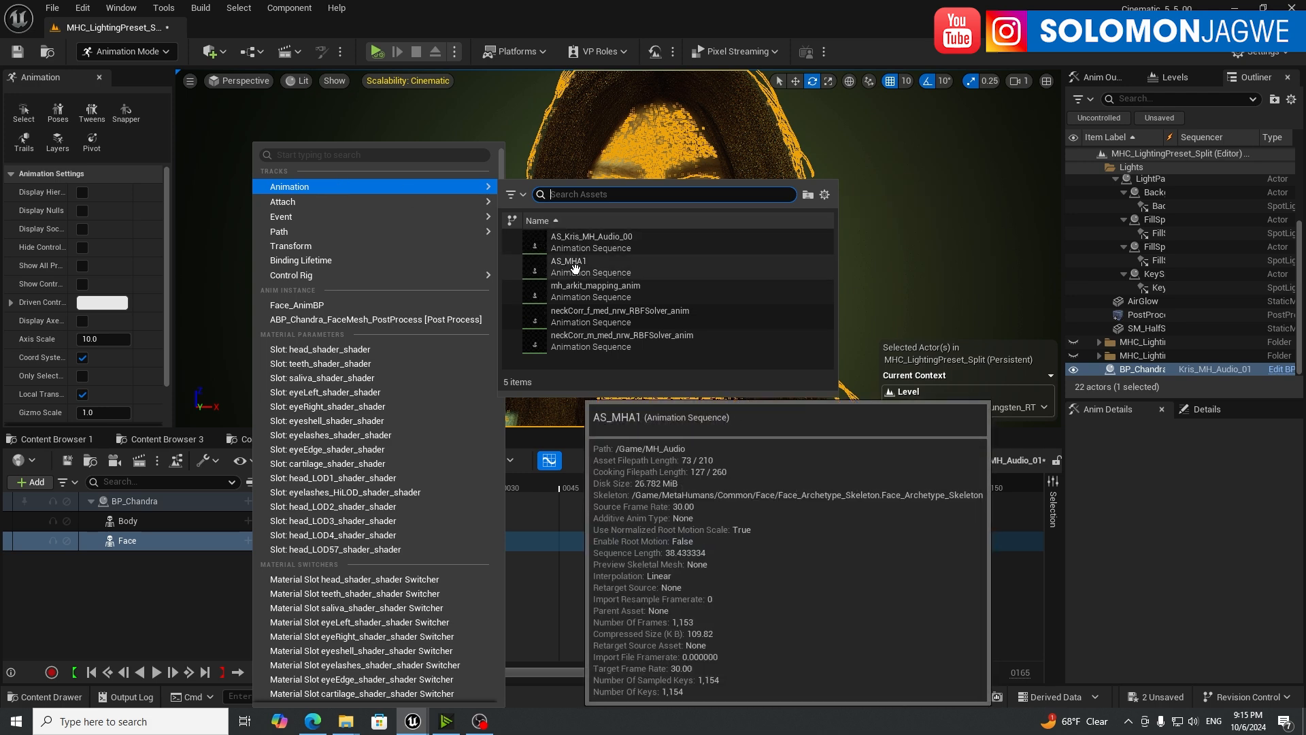
pyautogui.click(573, 266)
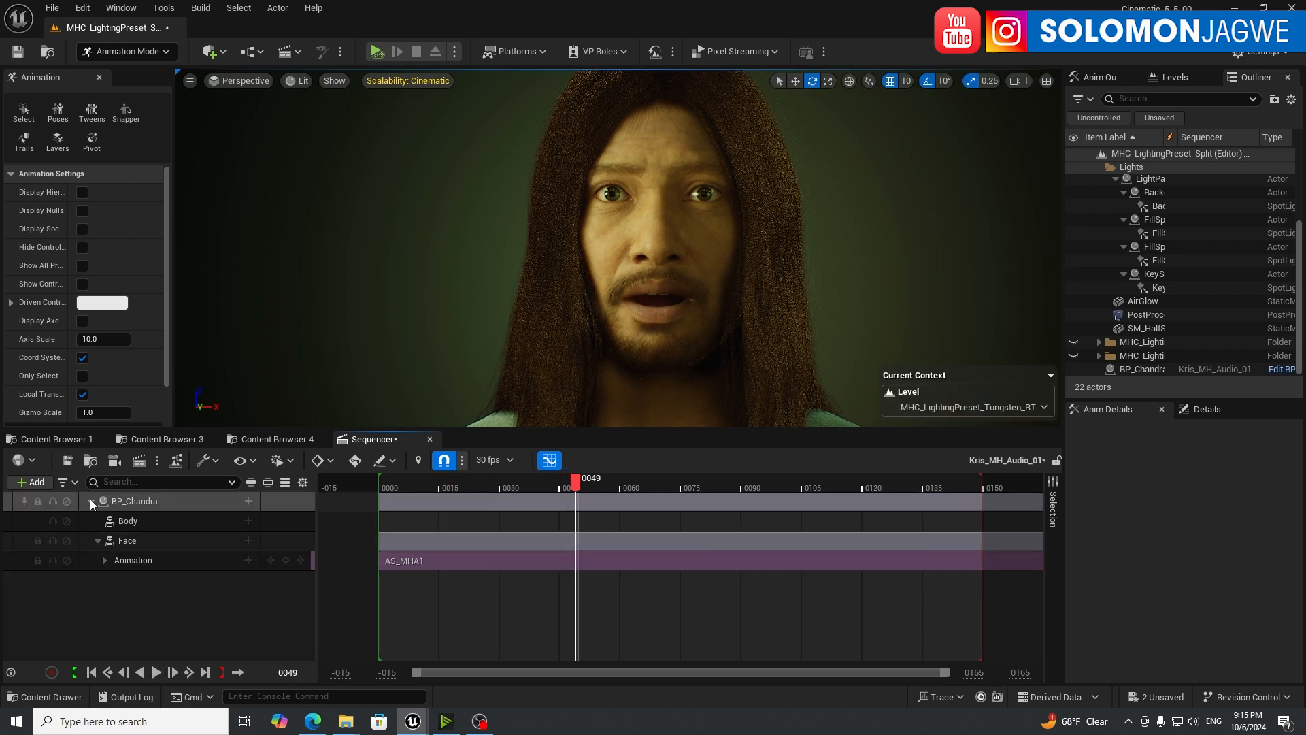
# Step: Drag Rap_01 into the sequence as an audio track and switch to the audio clock source
pyautogui.click(90, 501)
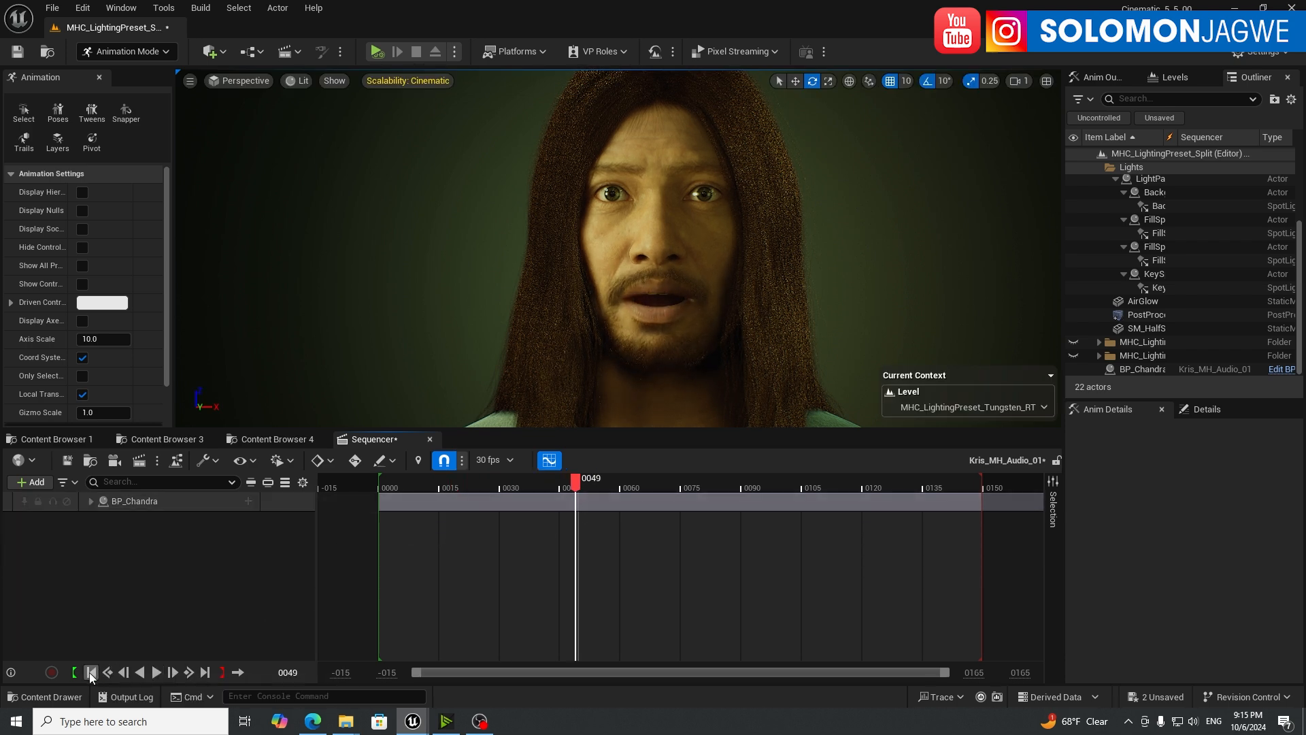
pyautogui.click(92, 673)
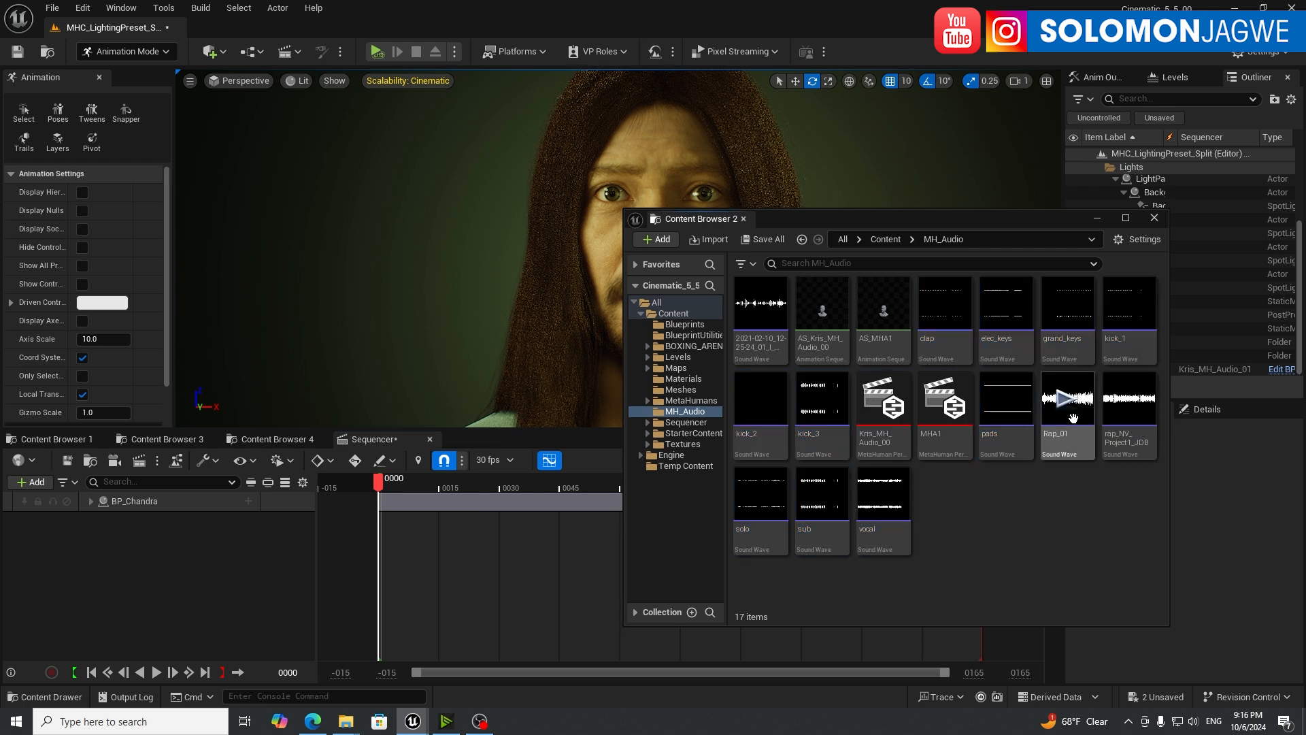
pyautogui.moveTo(1065, 398); pyautogui.dragTo(146, 585)
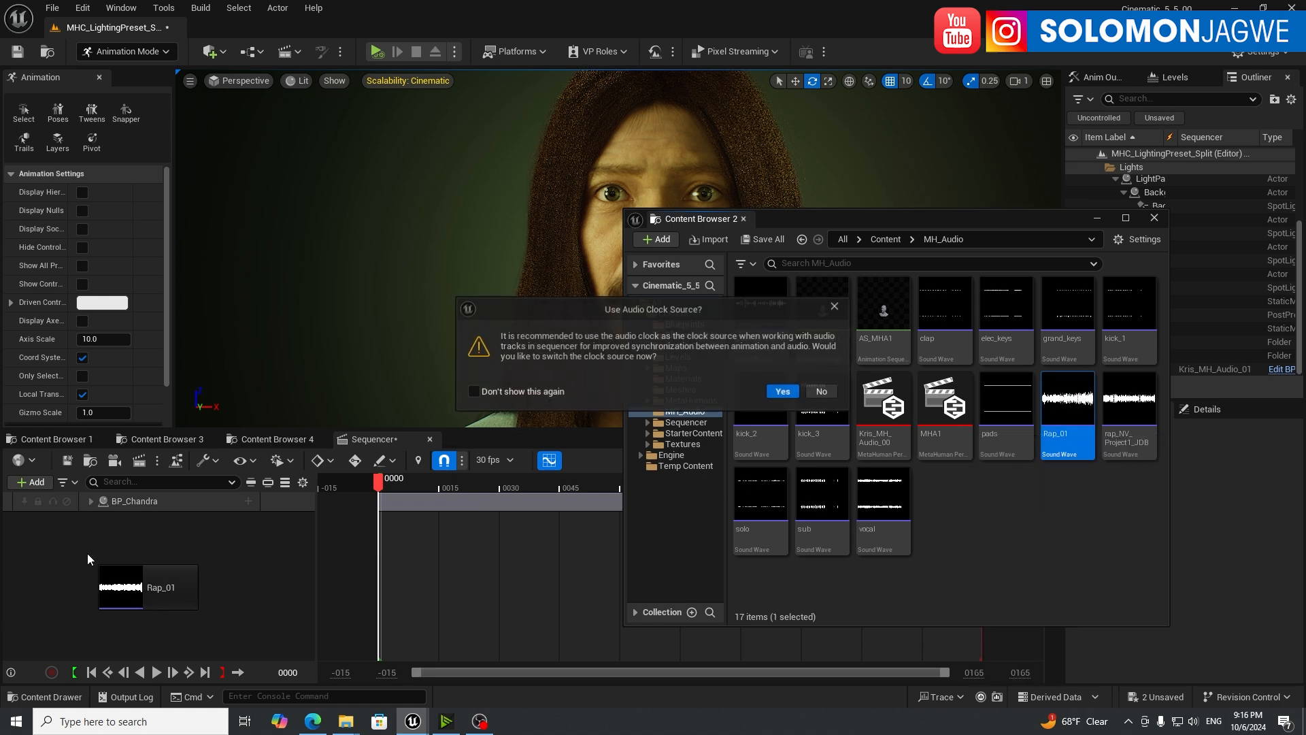
pyautogui.click(782, 391)
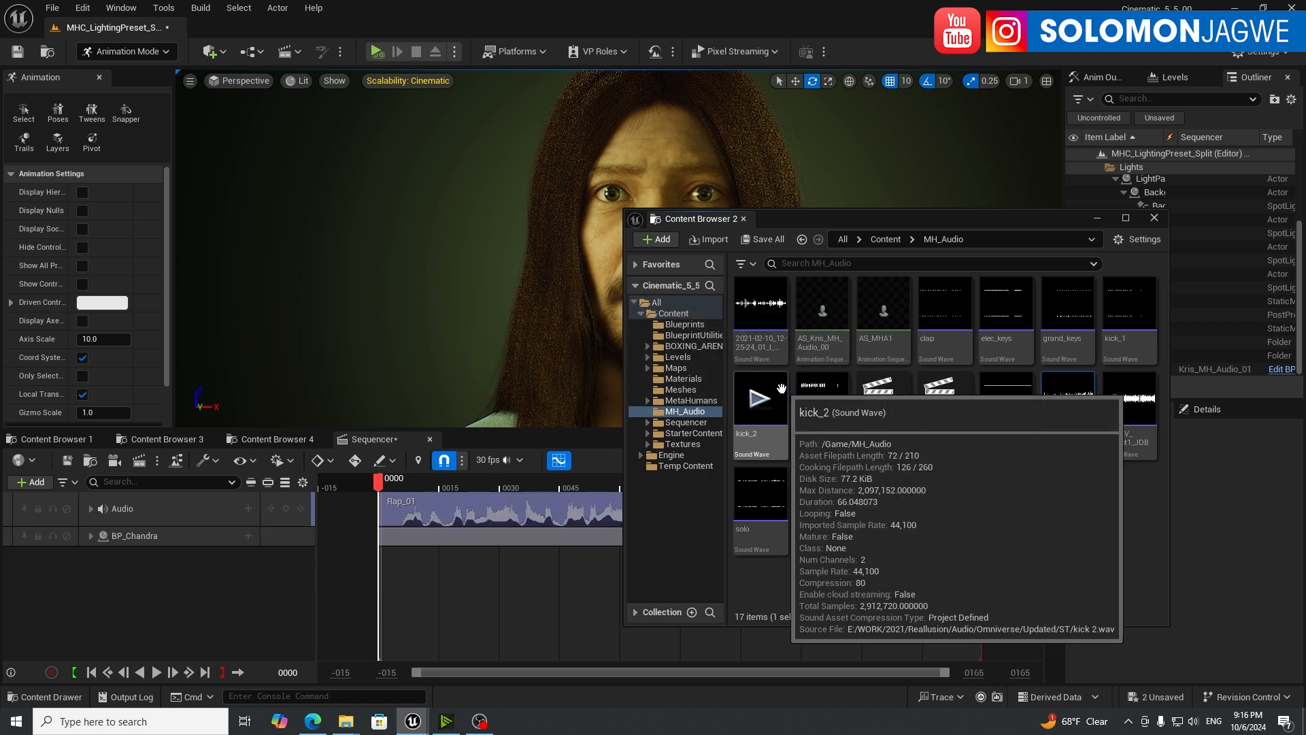
pyautogui.click(1067, 396)
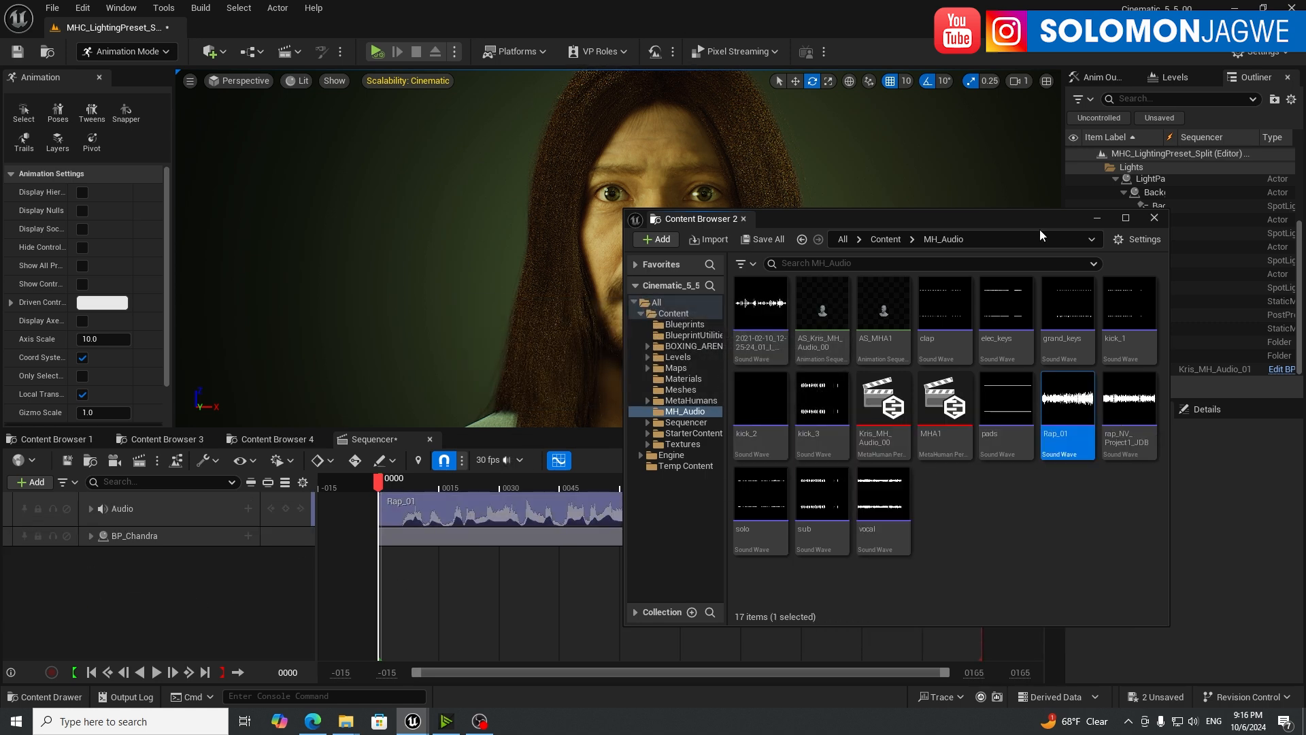
# Step: Extend the playback range to fit the Rap_01 clip and play Chandra's lip-sync past frame 1100
pyautogui.click(1155, 218)
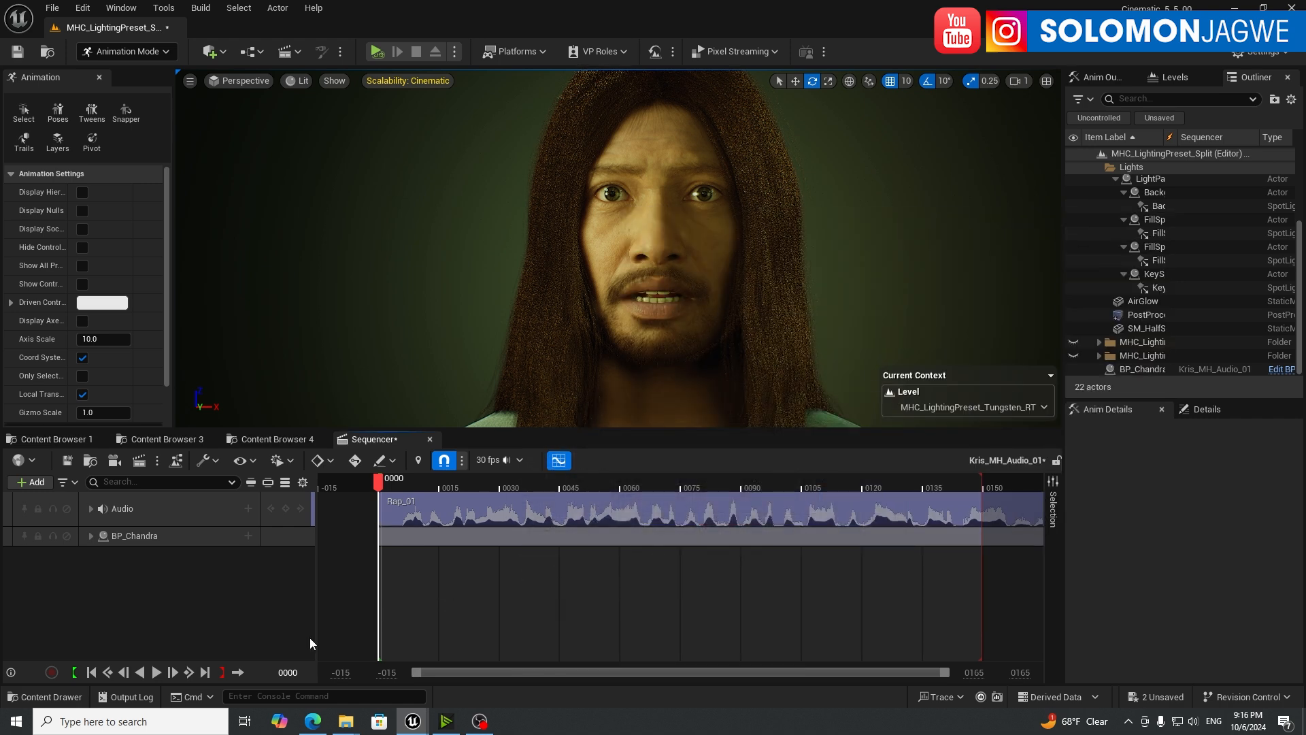
pyautogui.click(156, 672)
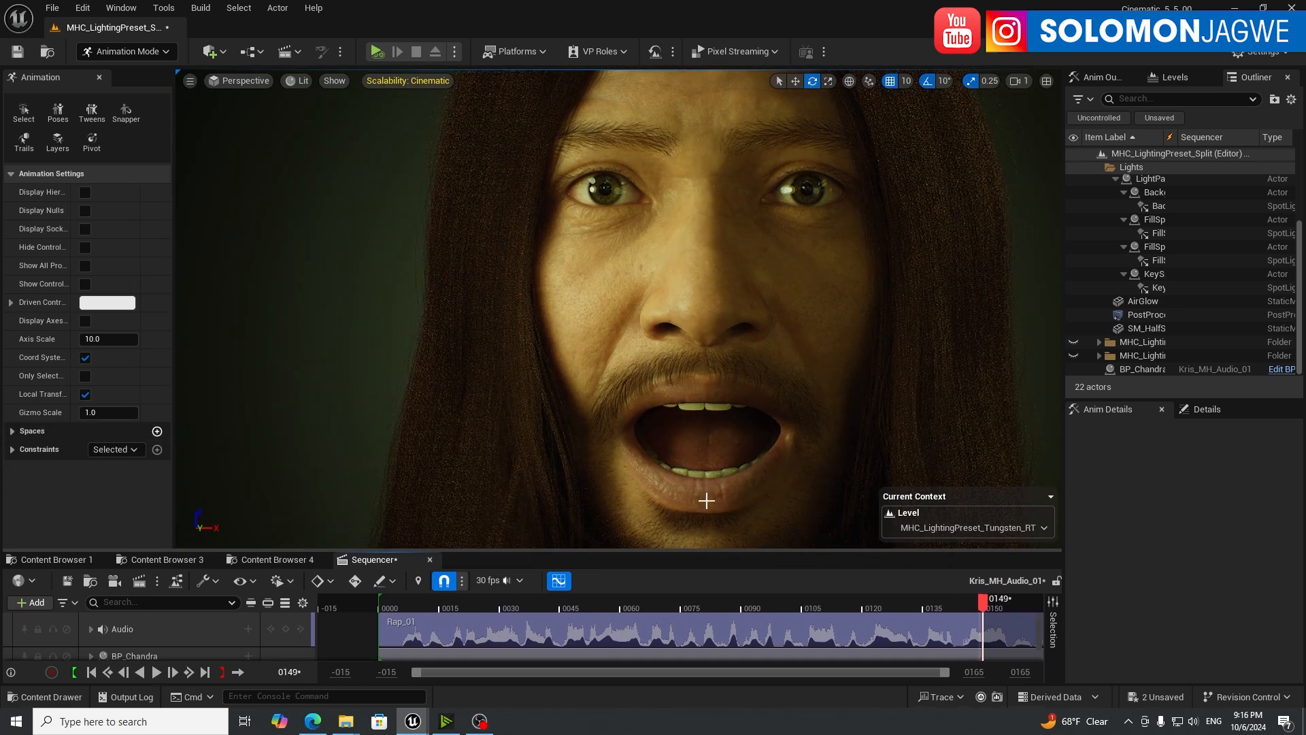
pyautogui.moveTo(974, 672)
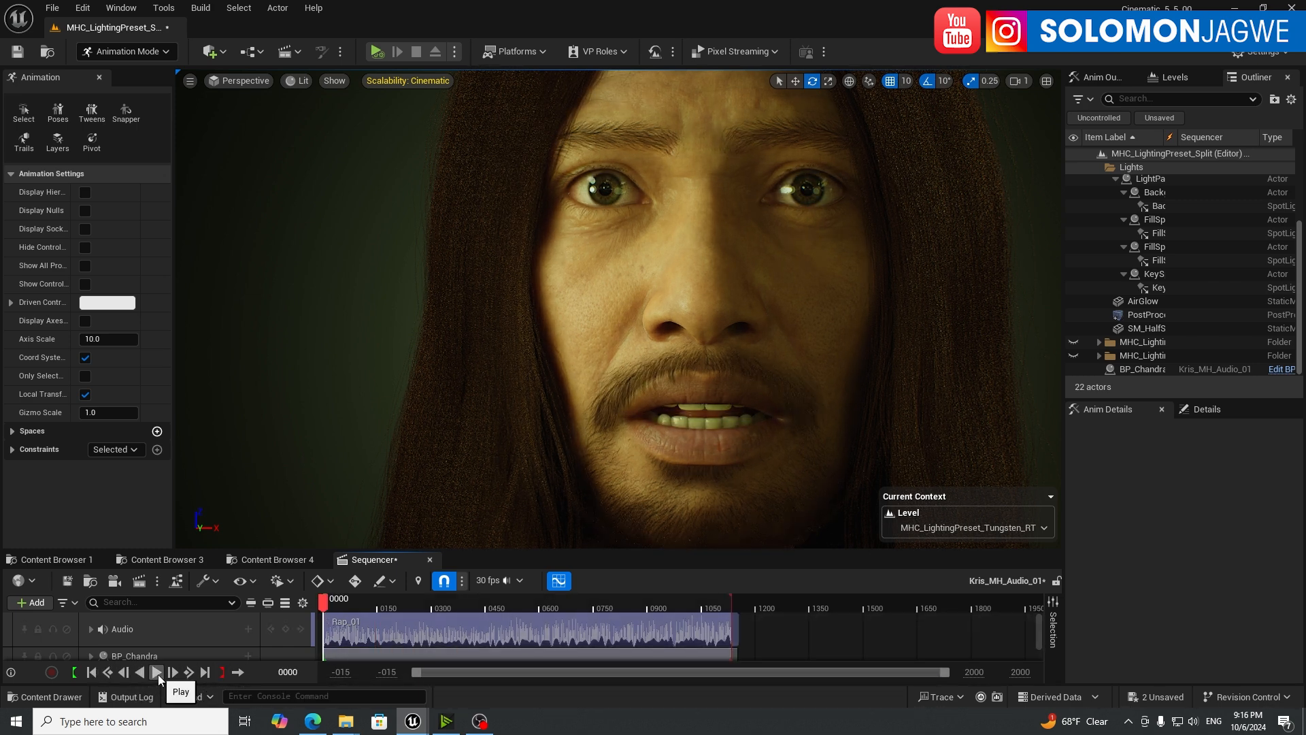
pyautogui.click(157, 672)
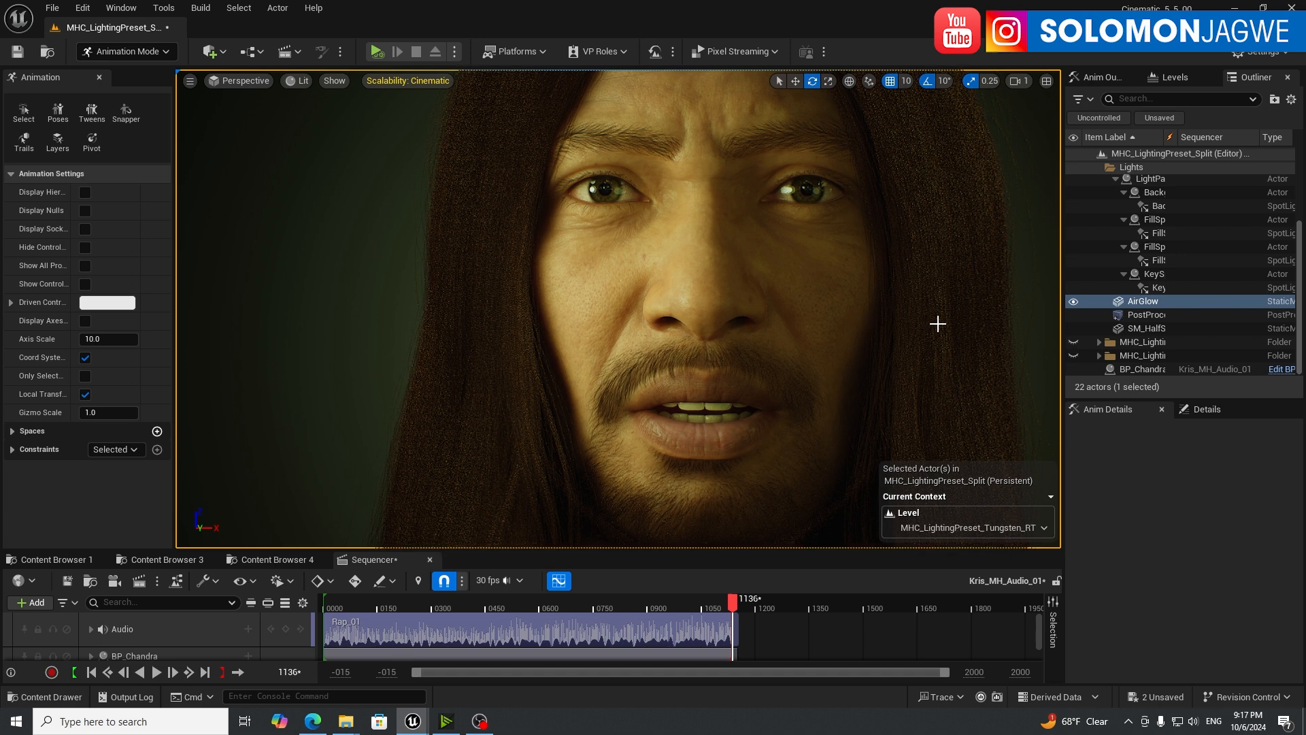
pyautogui.click(422, 608)
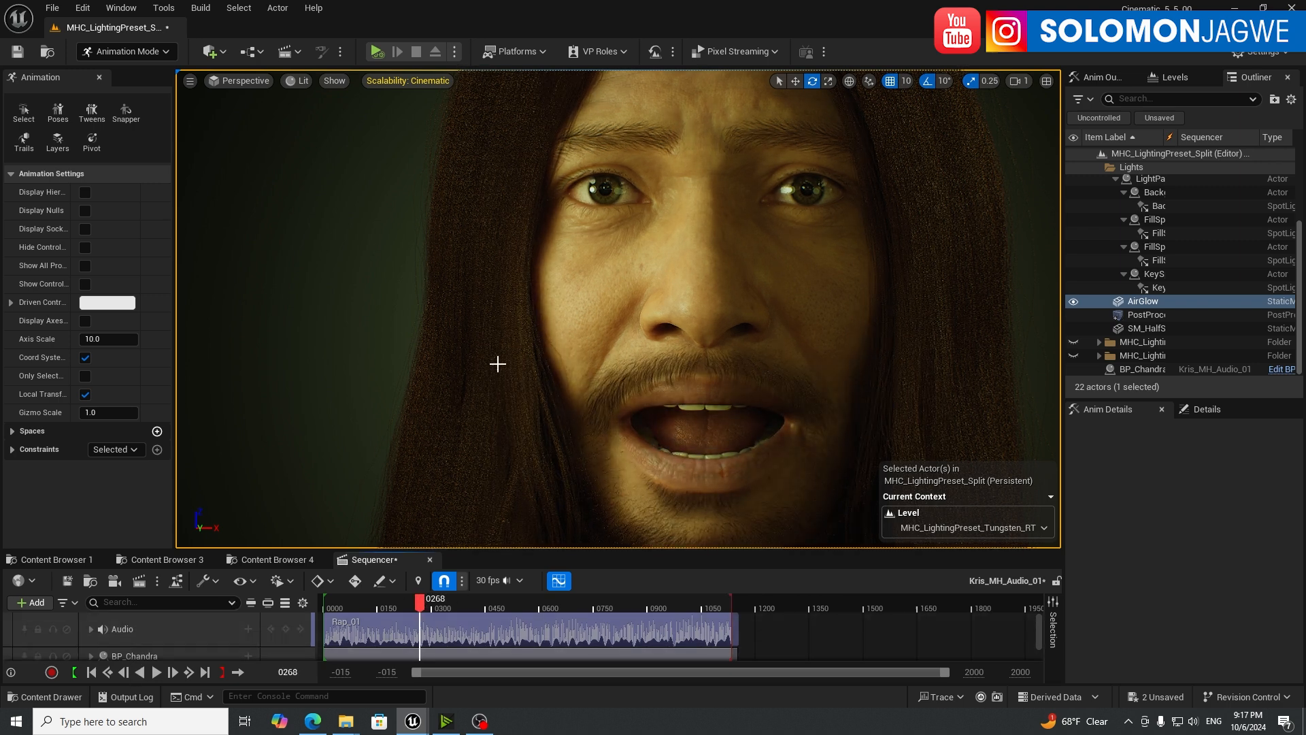
pyautogui.moveTo(722, 414)
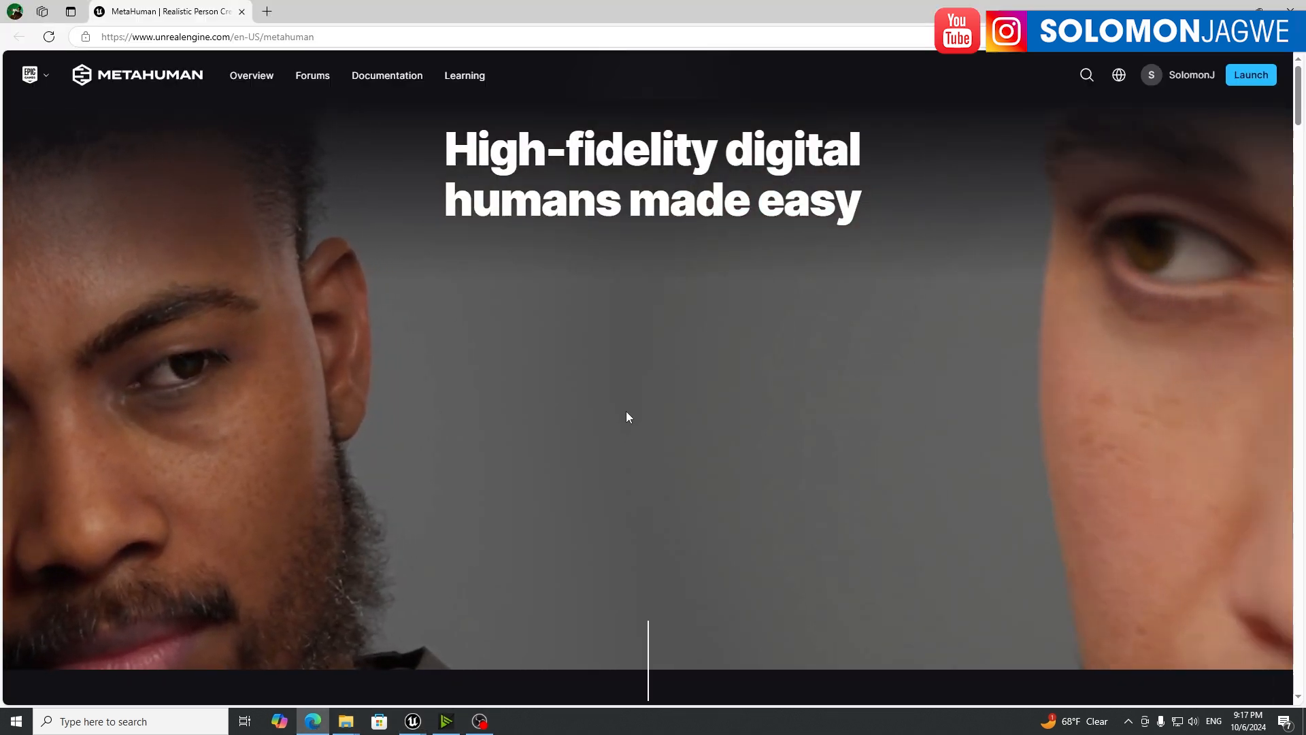
# Step: Scroll the MetaHuman website down through the Overview and Features sections
pyautogui.scroll(-3)
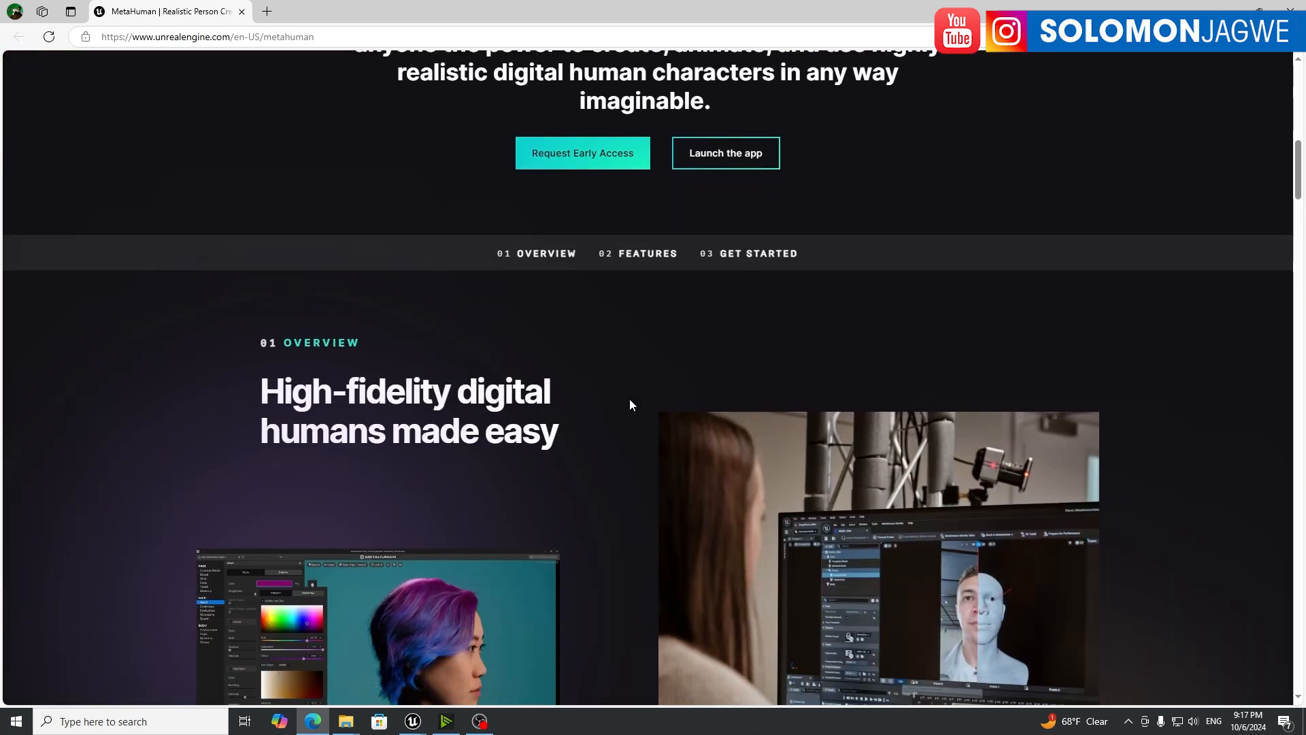
pyautogui.scroll(-3)
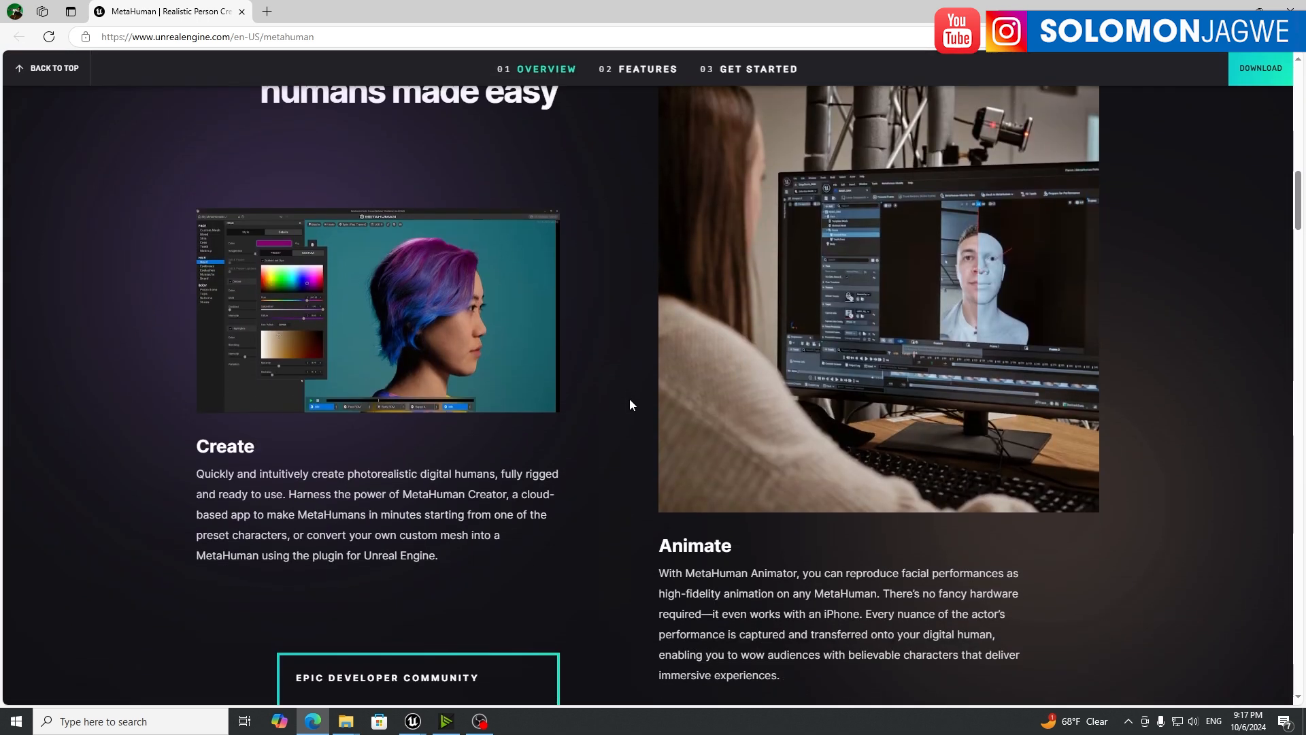
pyautogui.scroll(-3)
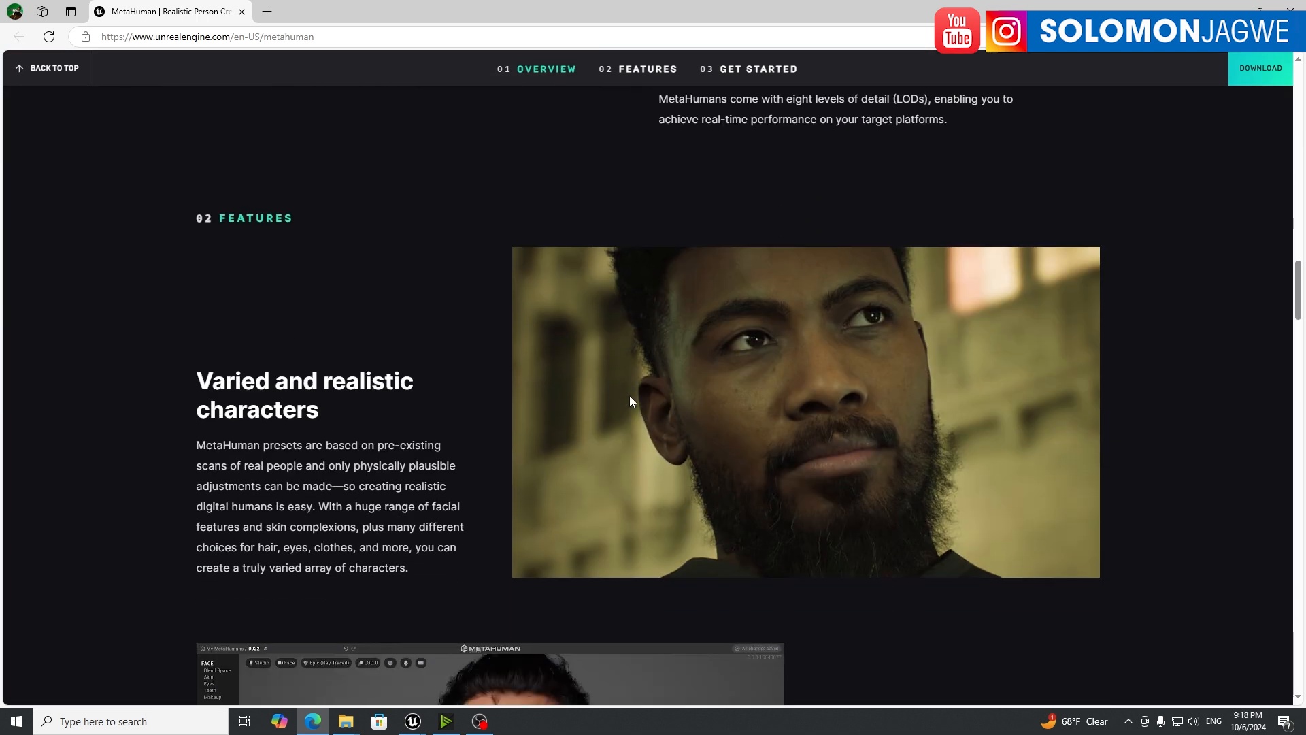
pyautogui.scroll(-3)
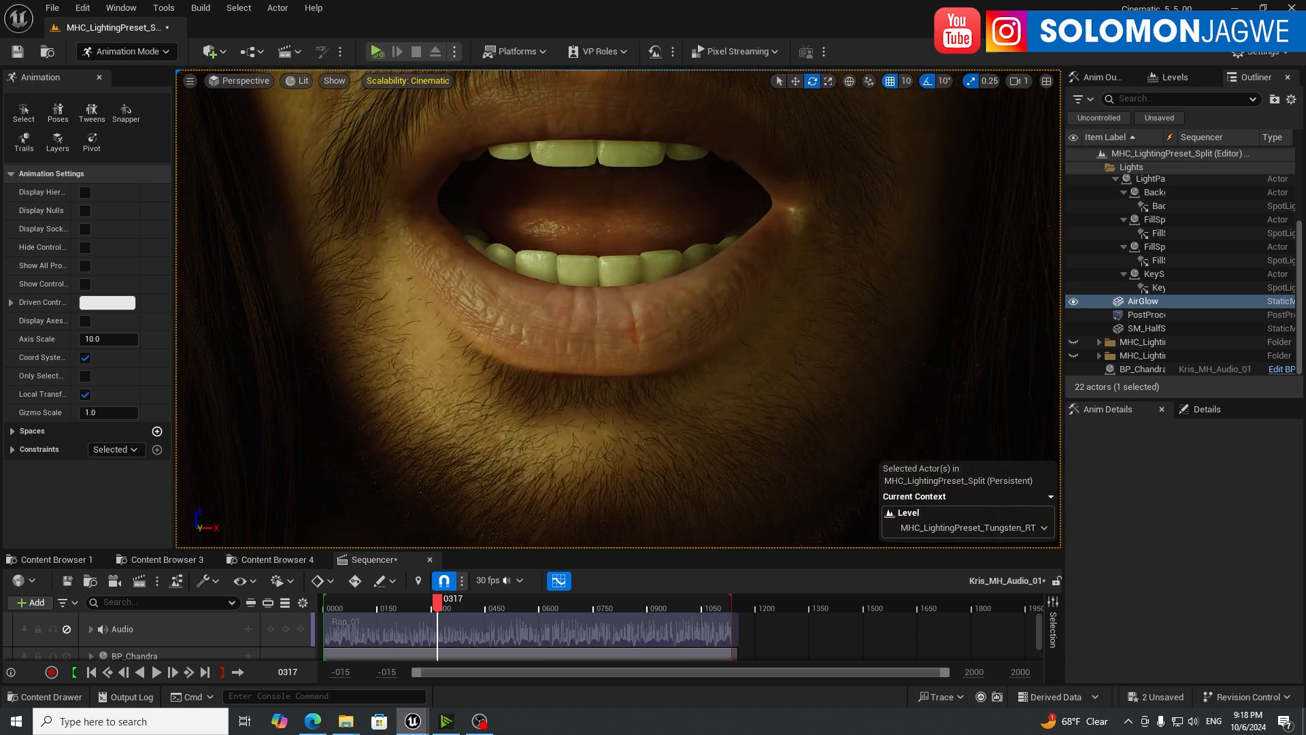
# Step: Play the sequence to frame 783 watching Chandra's mouth lip-sync, then pause
pyautogui.click(91, 673)
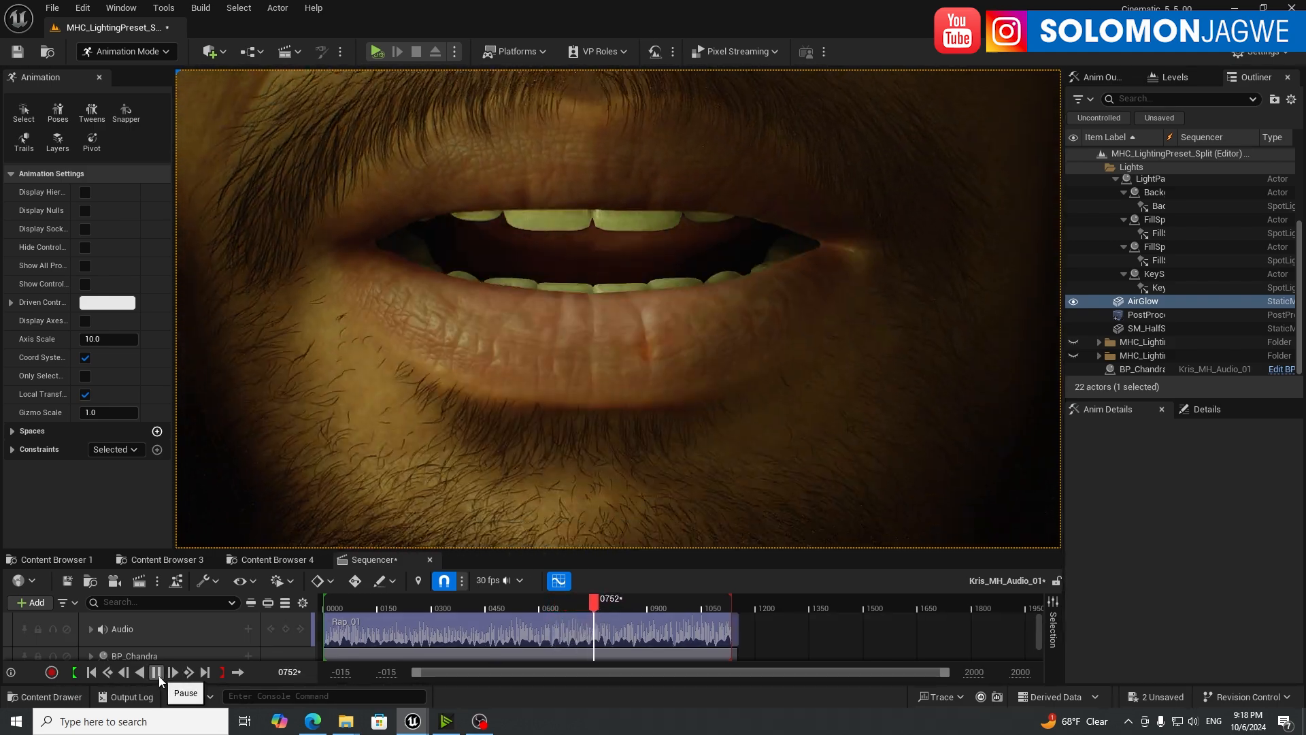
pyautogui.click(155, 672)
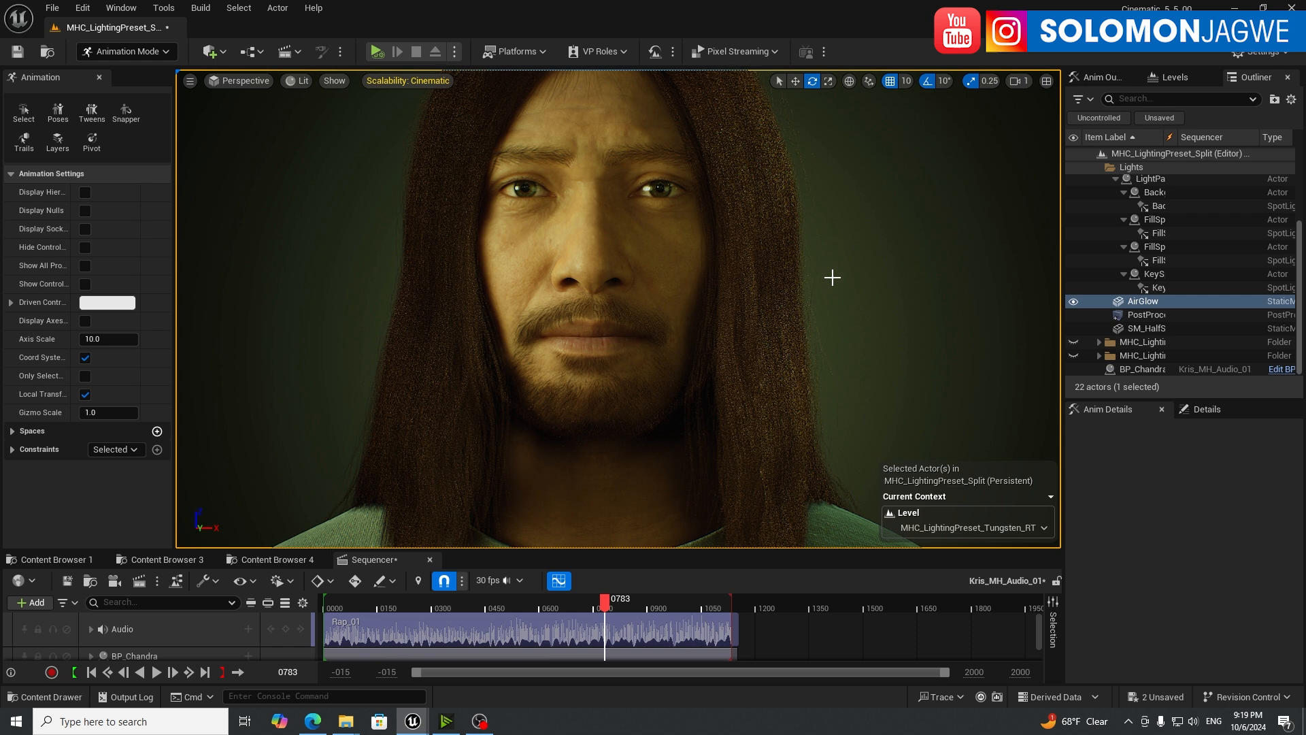
pyautogui.moveTo(846, 285)
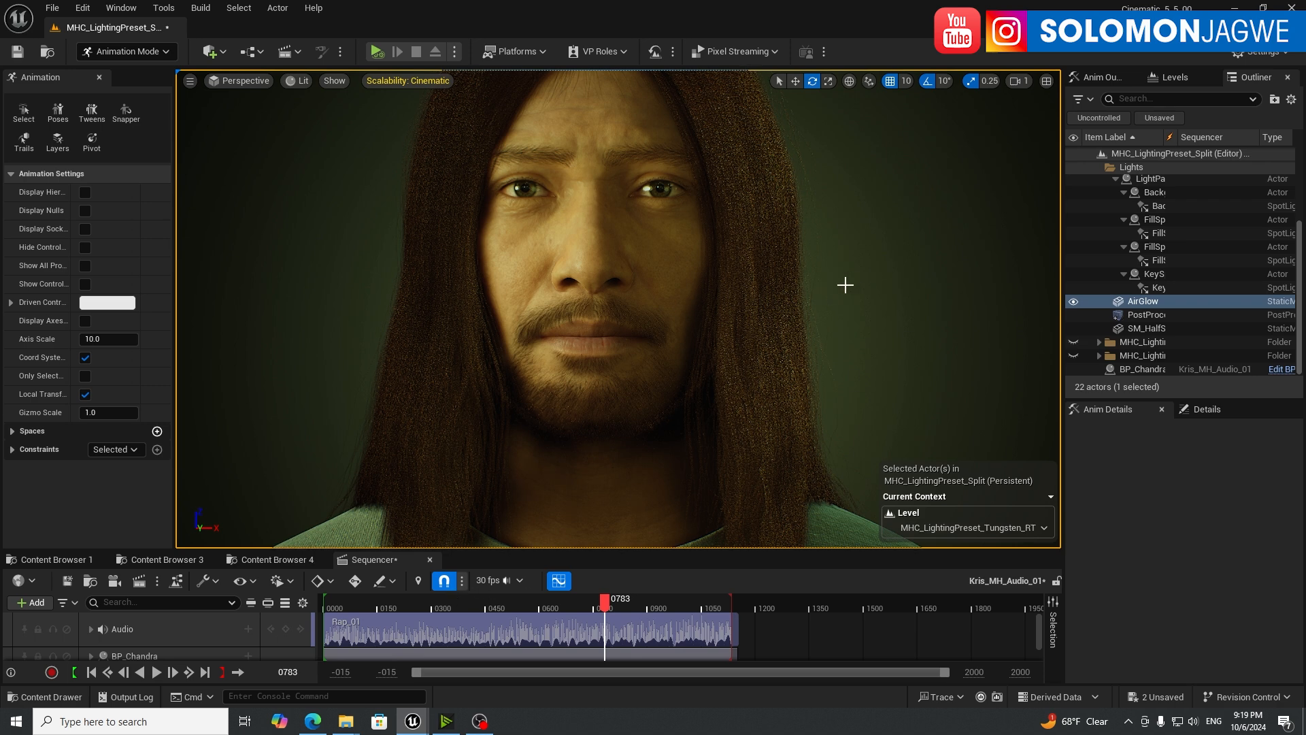
pyautogui.moveTo(858, 283)
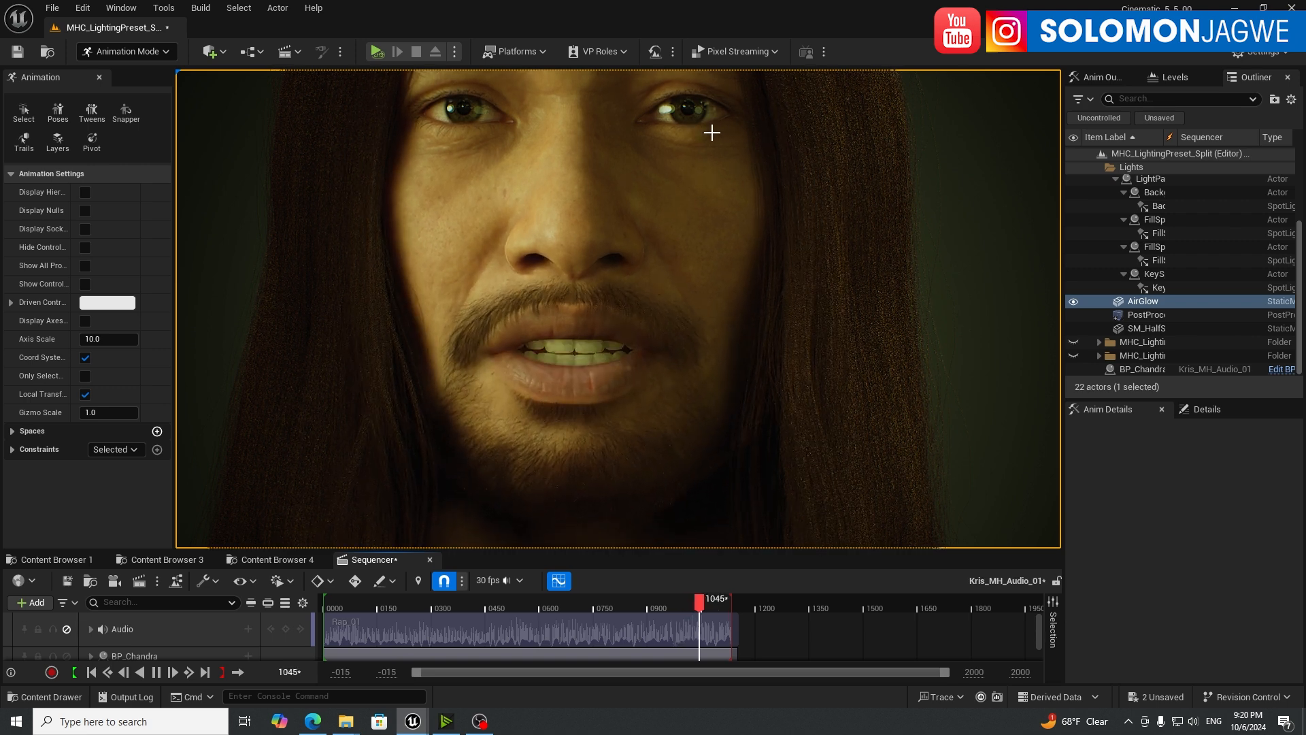
# Step: Resume Sequencer playback so the lip-synced rap runs toward the end of the audio
pyautogui.click(377, 51)
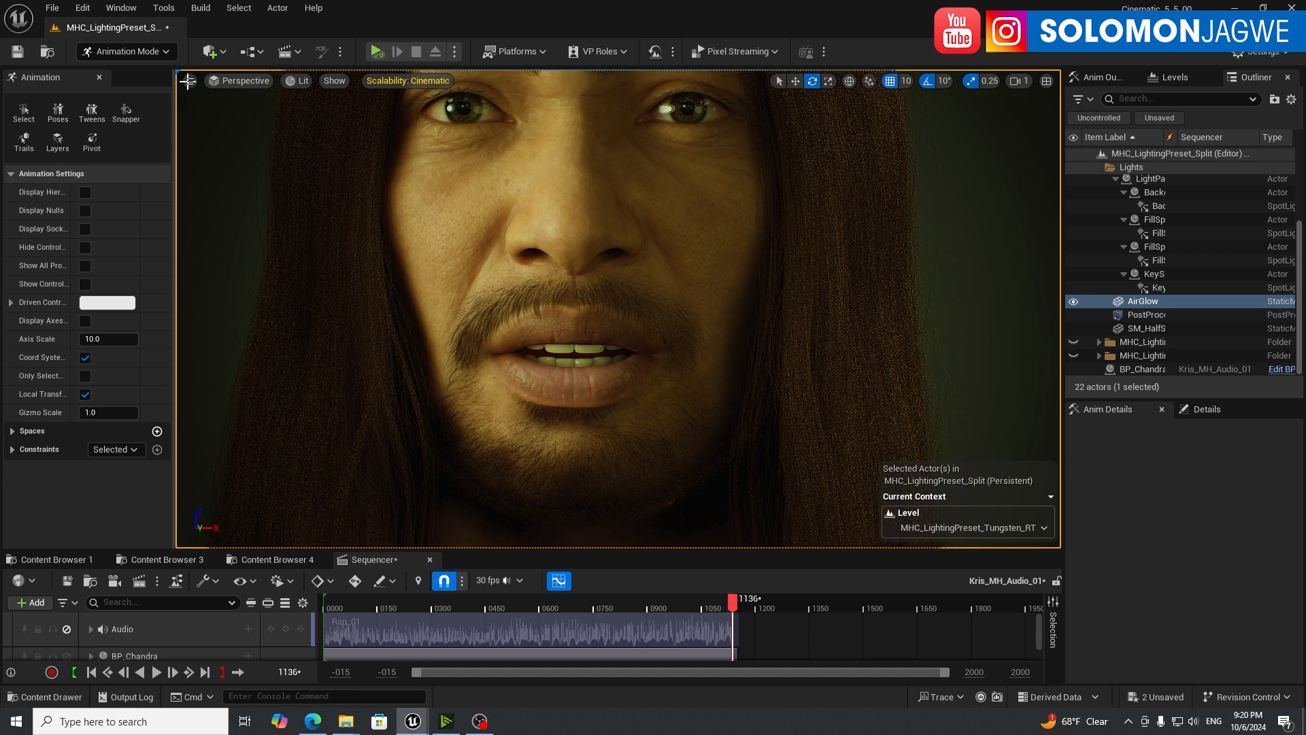
# Step: Show the Stat FPS readout in the viewport, then bring up Edit > Project Settings
pyautogui.click(189, 81)
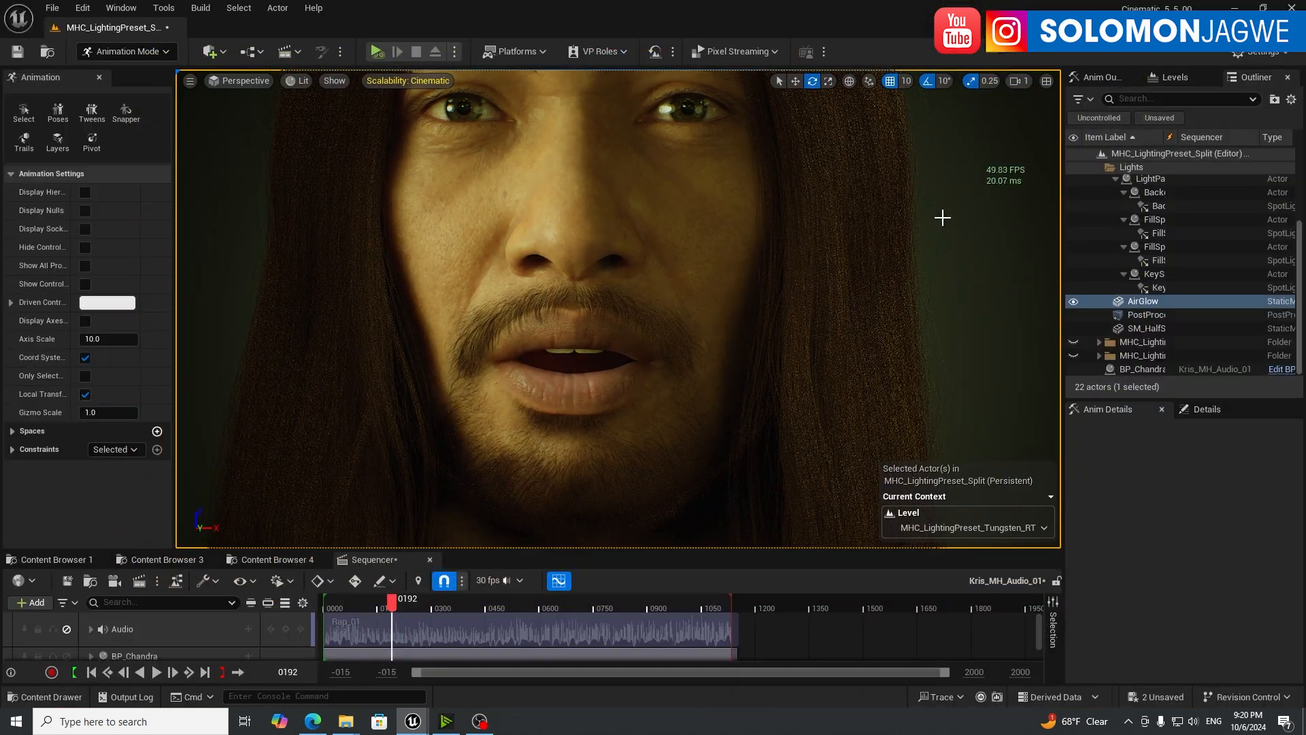
pyautogui.click(81, 7)
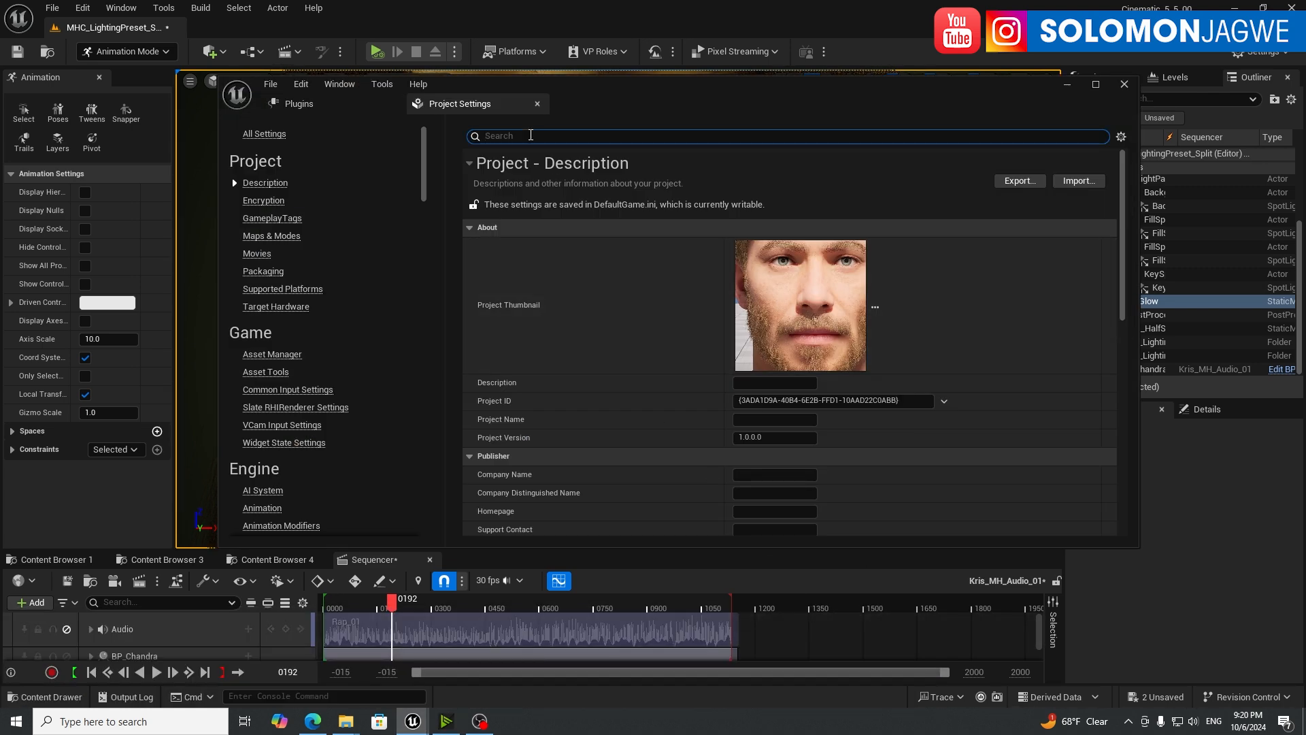
# Step: Filter settings to 'mega' and toggle MegaLights repeatedly to compare frame rate, leaving it disabled
pyautogui.write('mega')
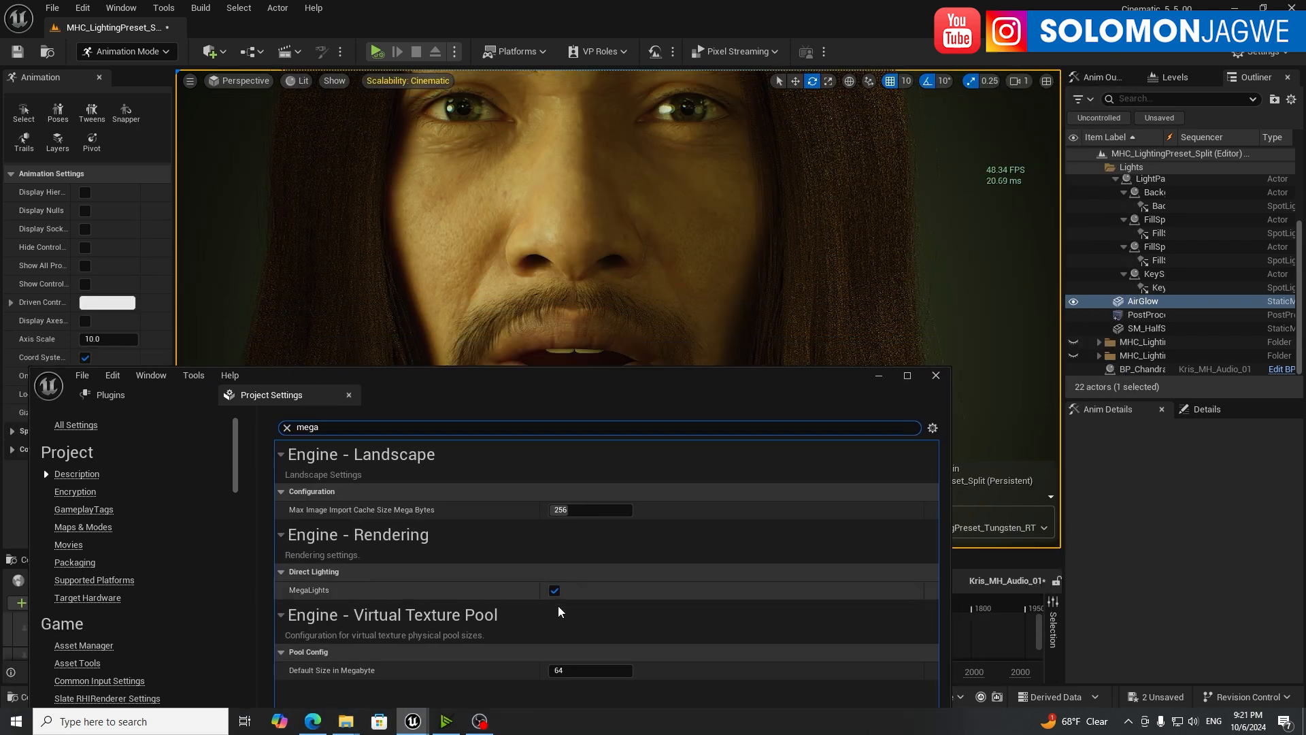
pyautogui.click(554, 591)
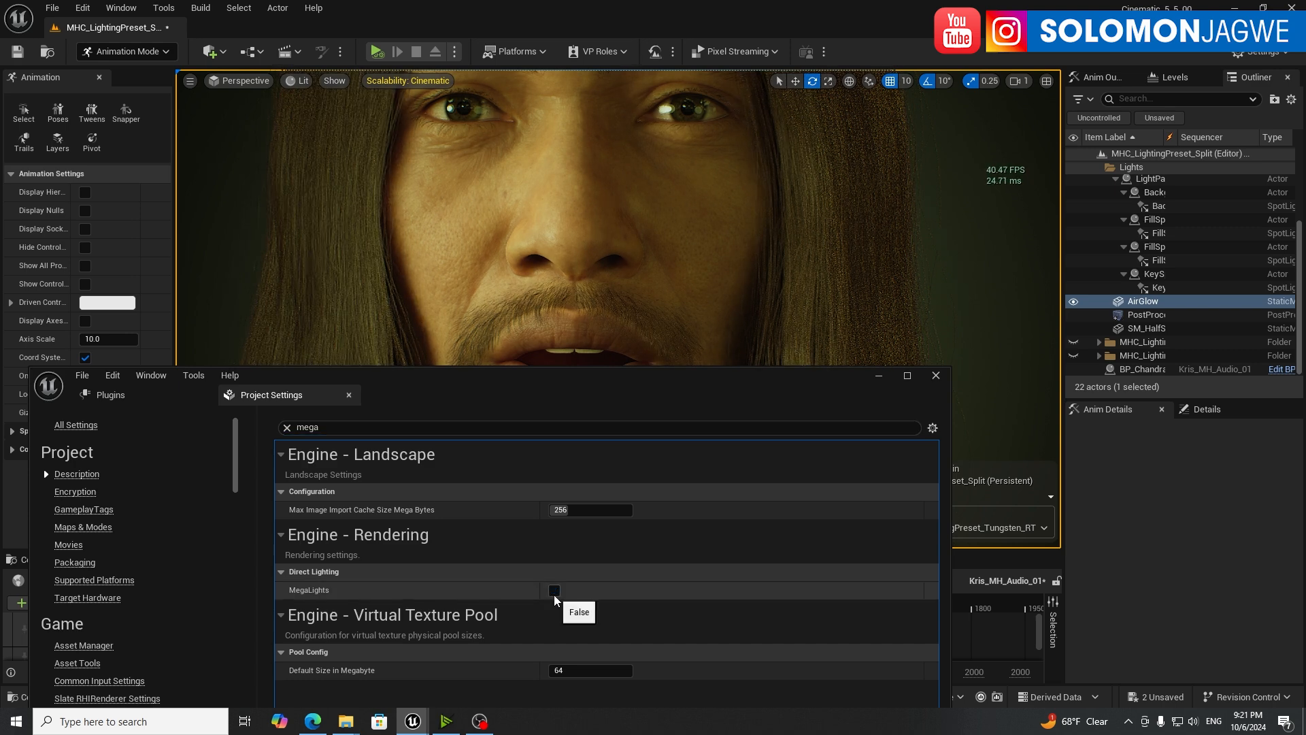
pyautogui.click(555, 591)
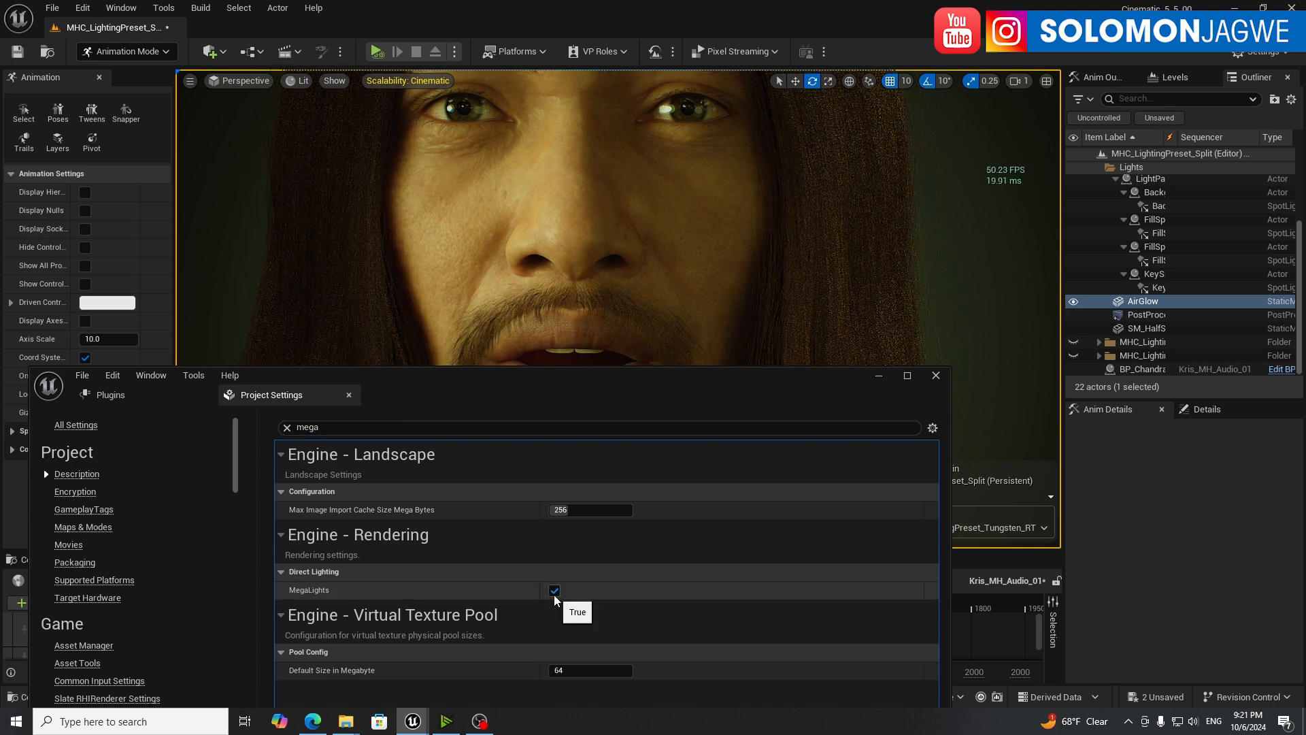
pyautogui.click(554, 590)
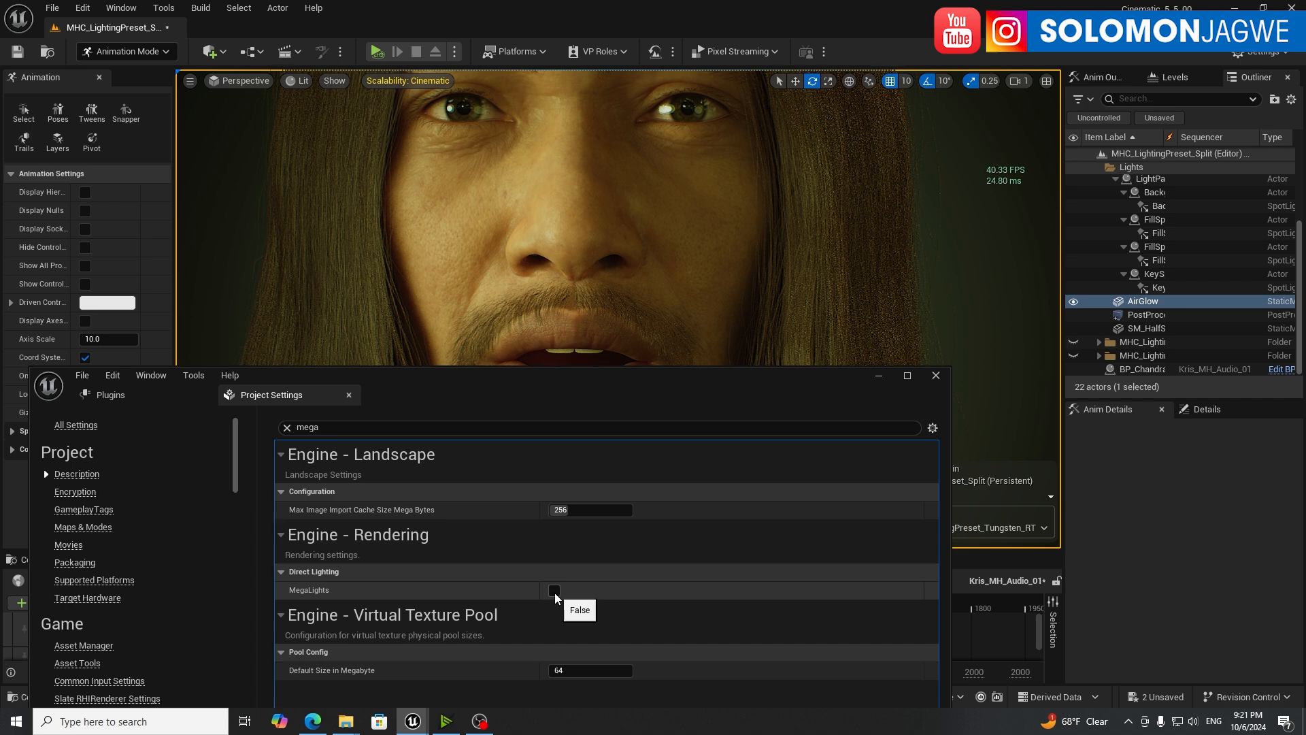
pyautogui.click(554, 591)
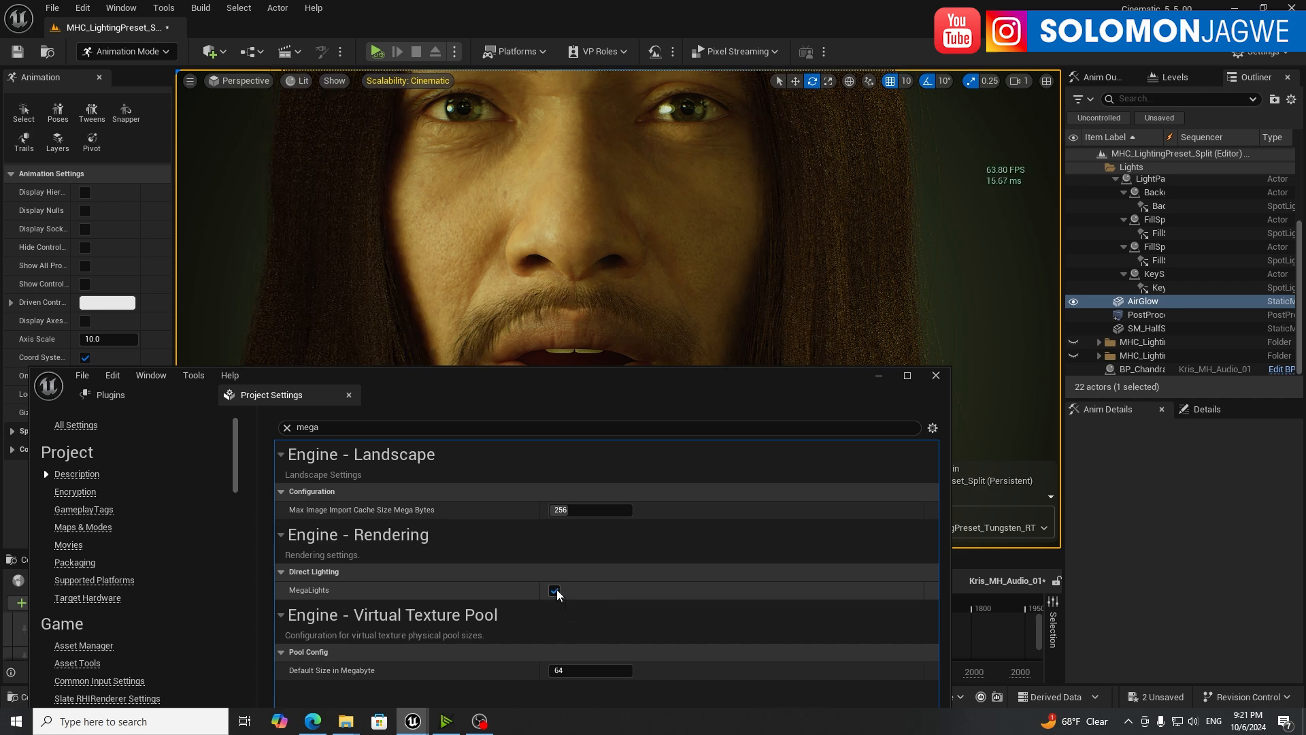
pyautogui.click(554, 591)
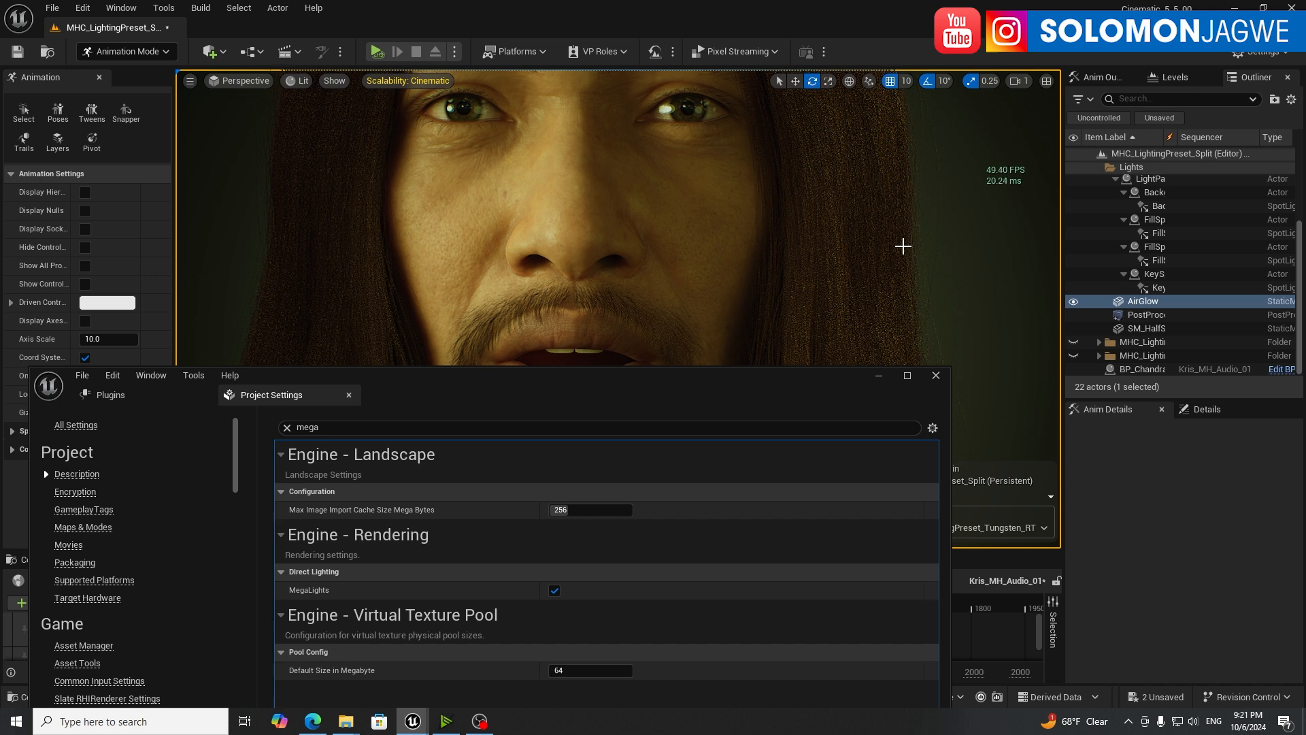
pyautogui.moveTo(614, 586)
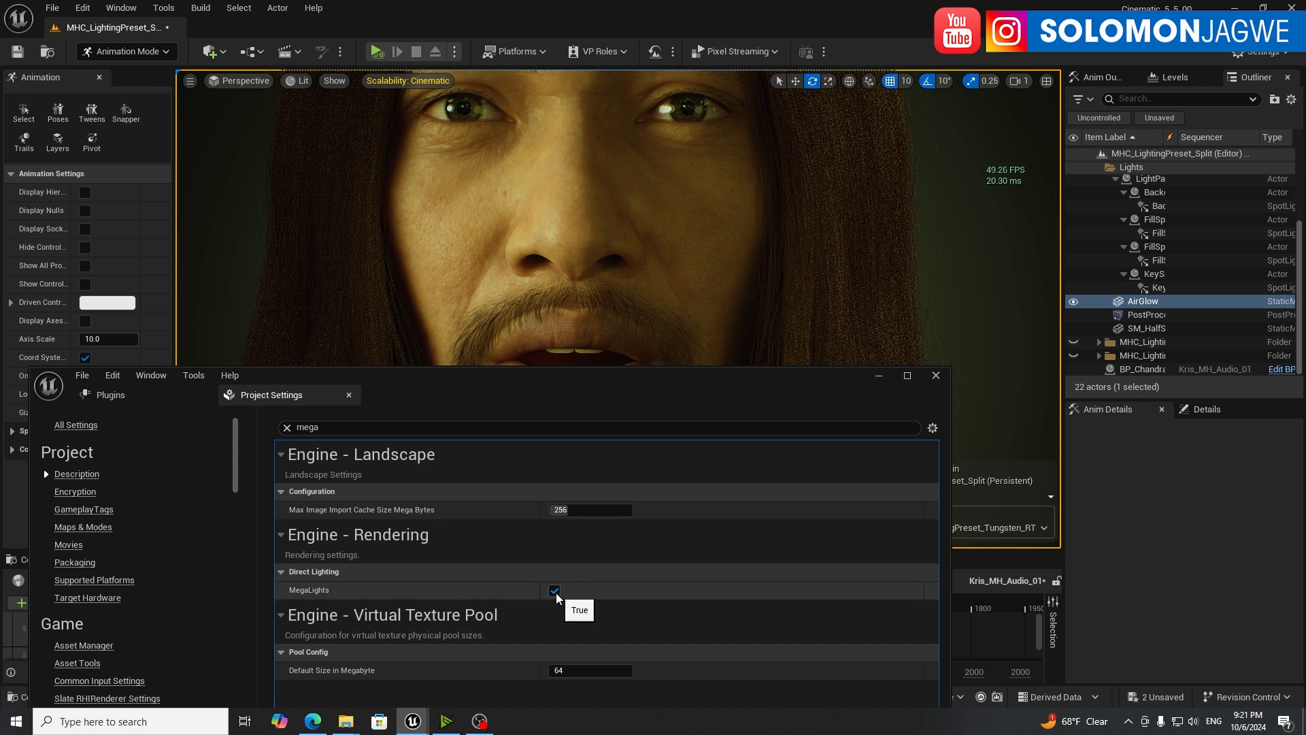
pyautogui.click(555, 590)
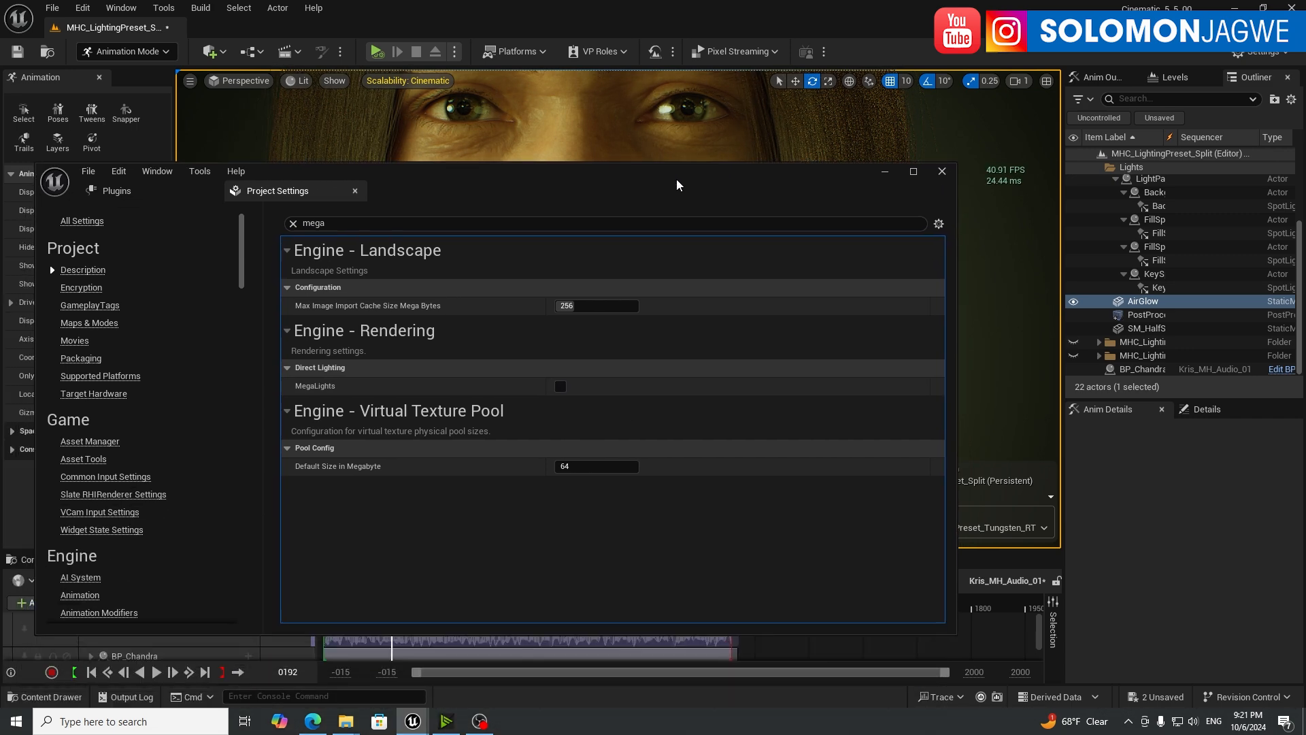
pyautogui.moveTo(561, 387)
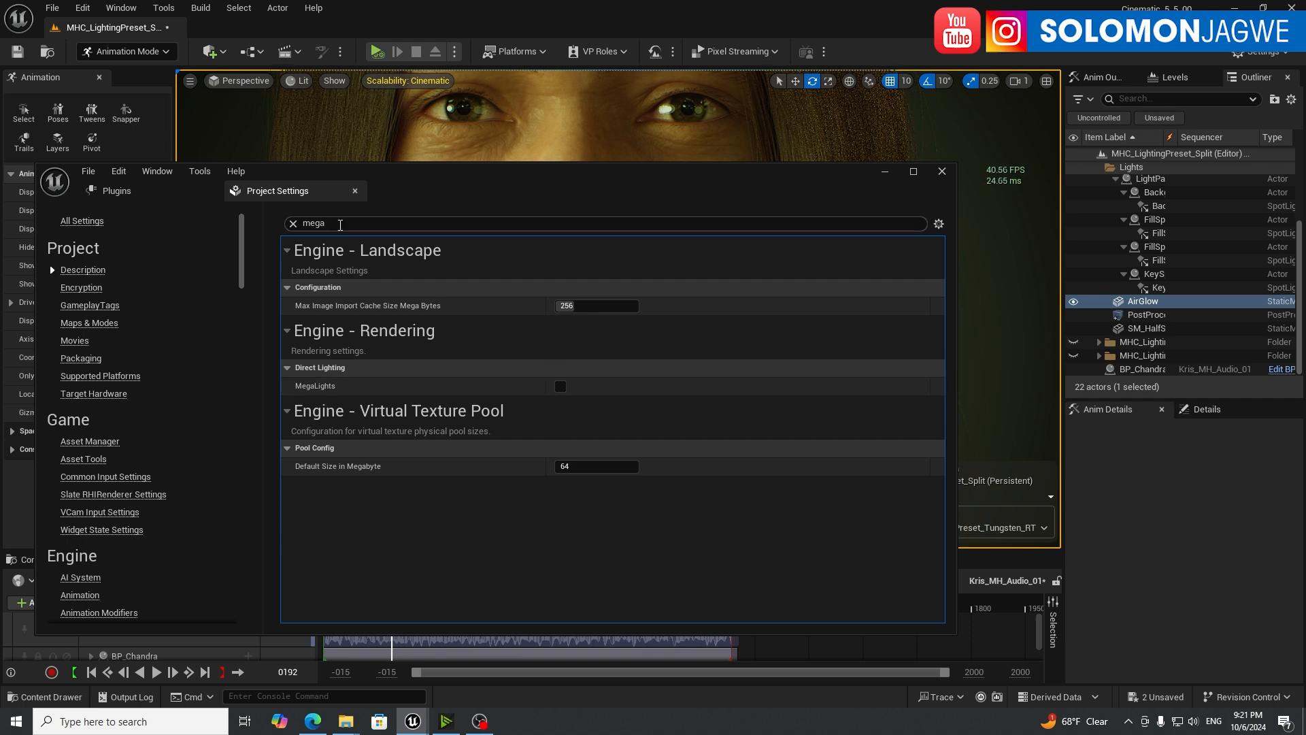
pyautogui.moveTo(561, 386)
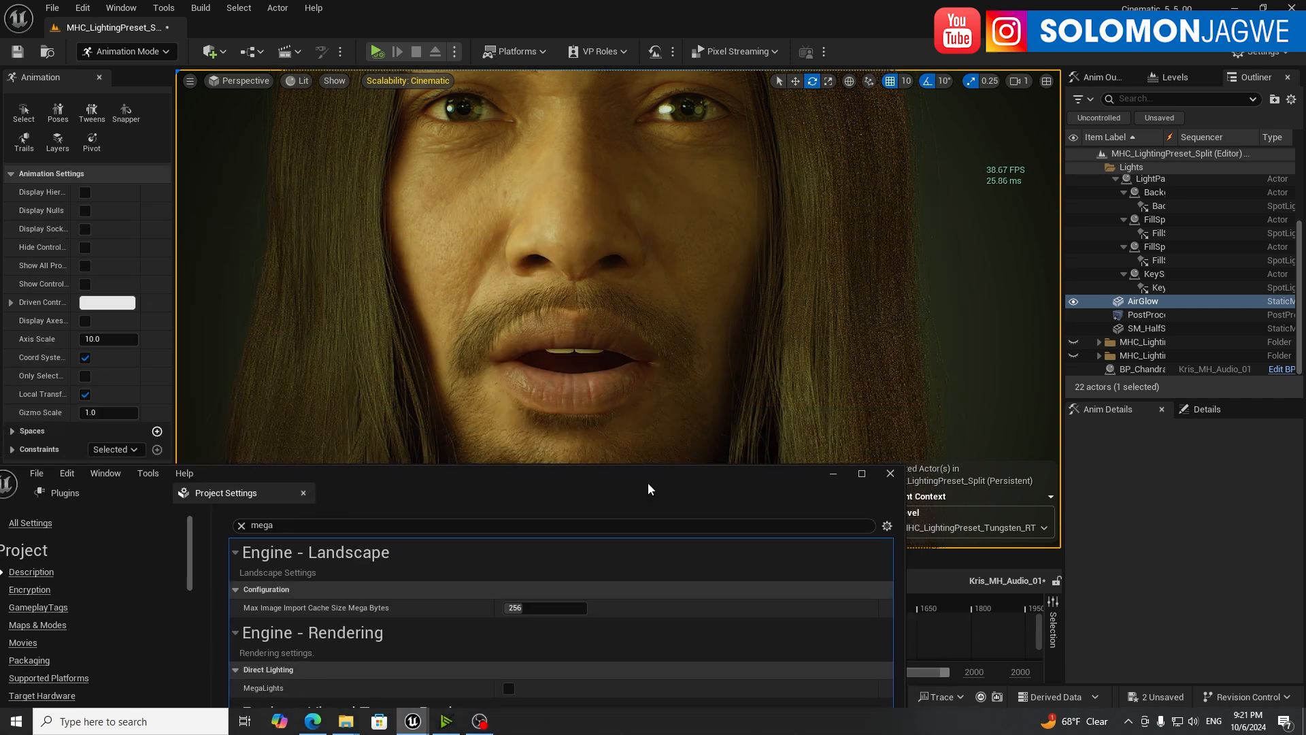
pyautogui.moveTo(925, 284)
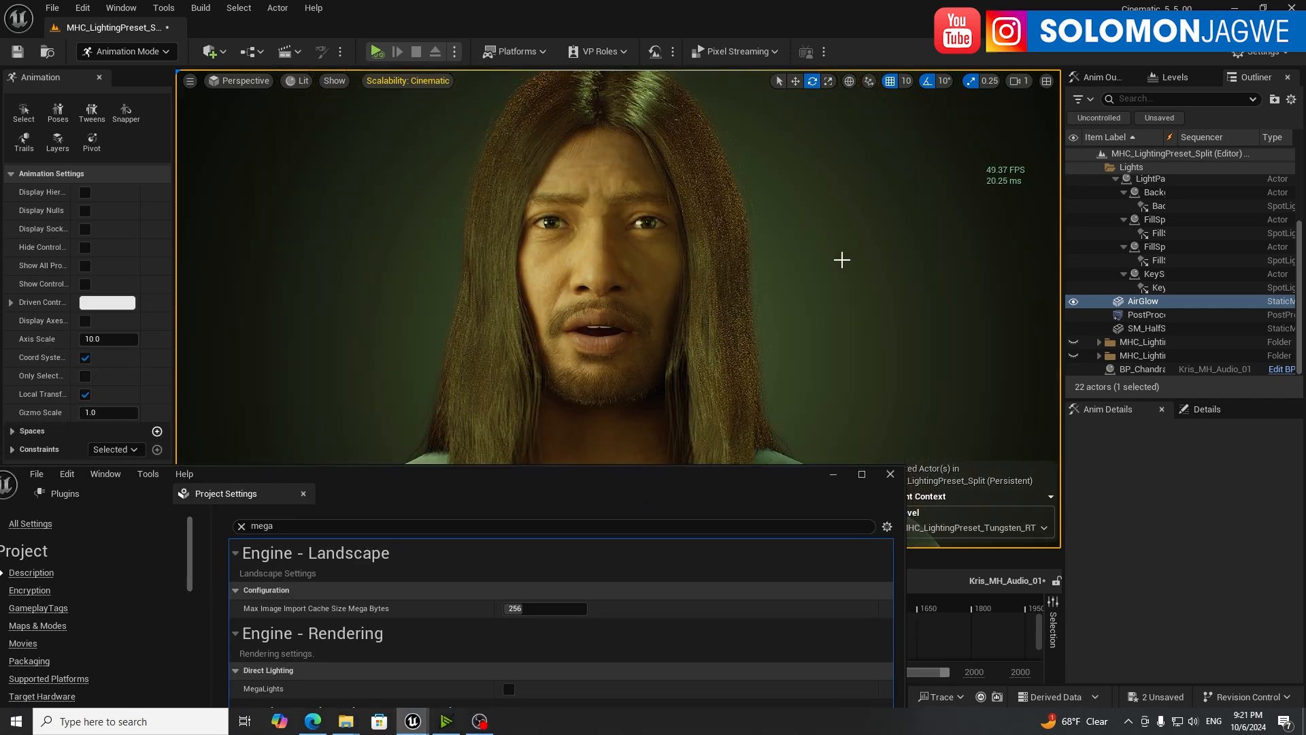
pyautogui.moveTo(508, 688)
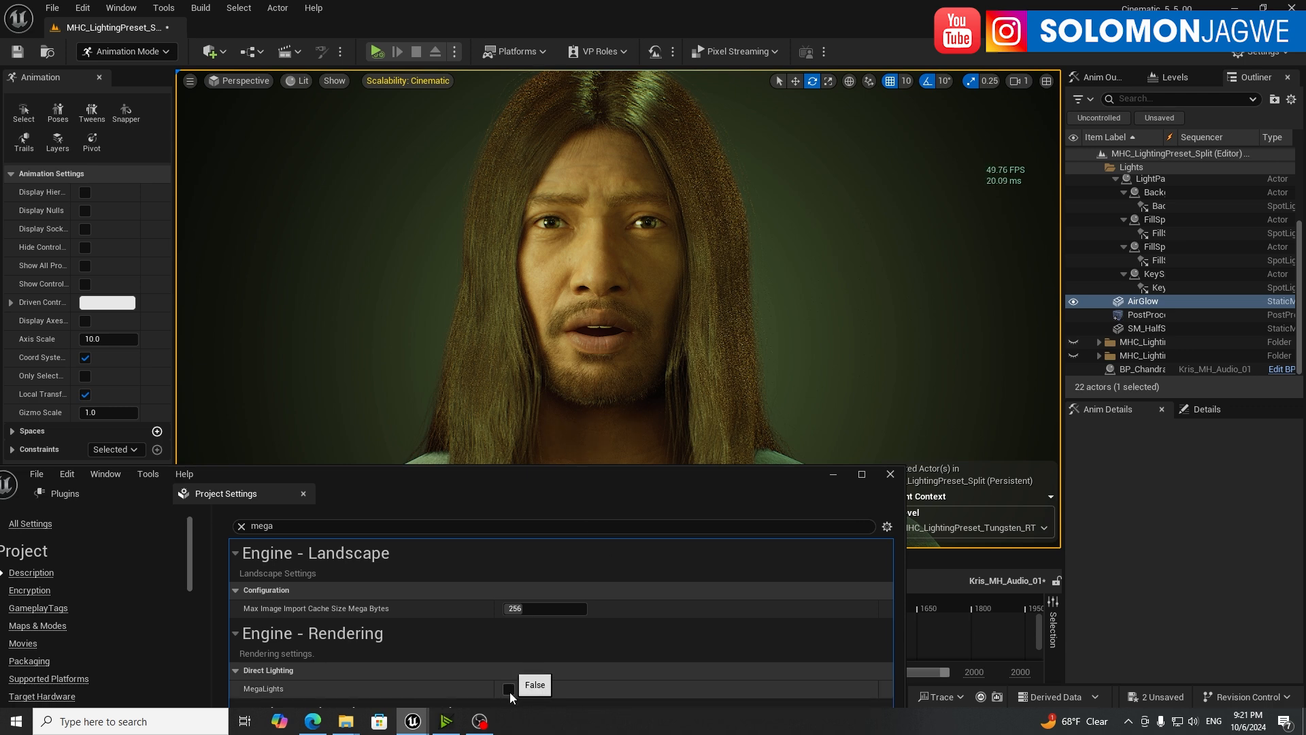
# Step: Toggle MegaLights several times on the full-face shot to compare performance, ending enabled
pyautogui.click(510, 687)
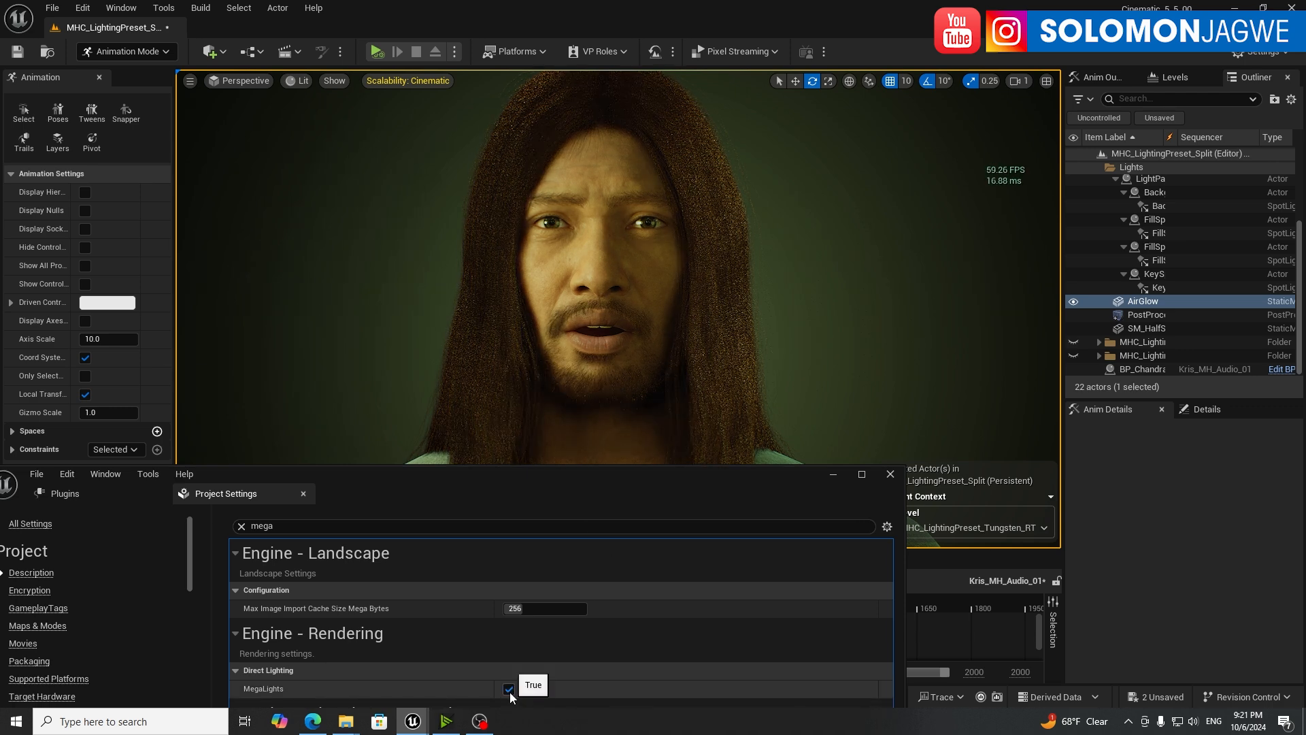
pyautogui.click(510, 688)
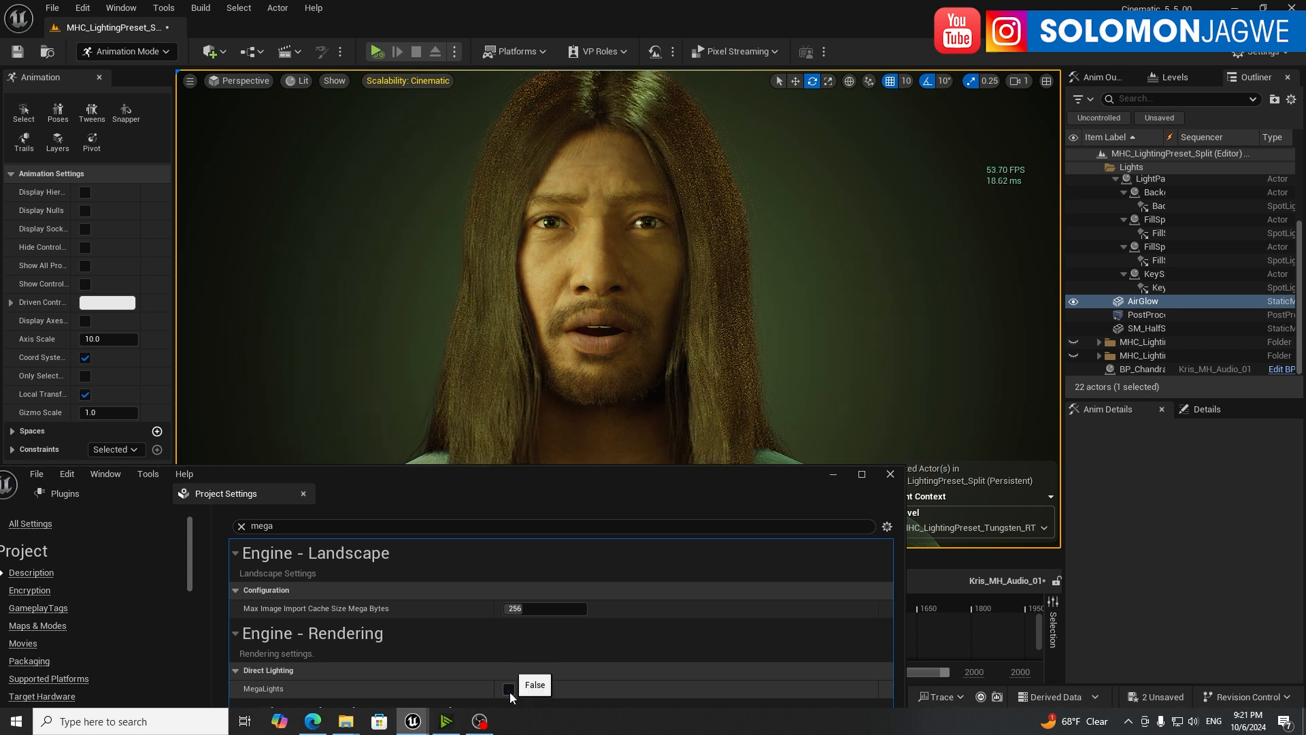
pyautogui.click(509, 689)
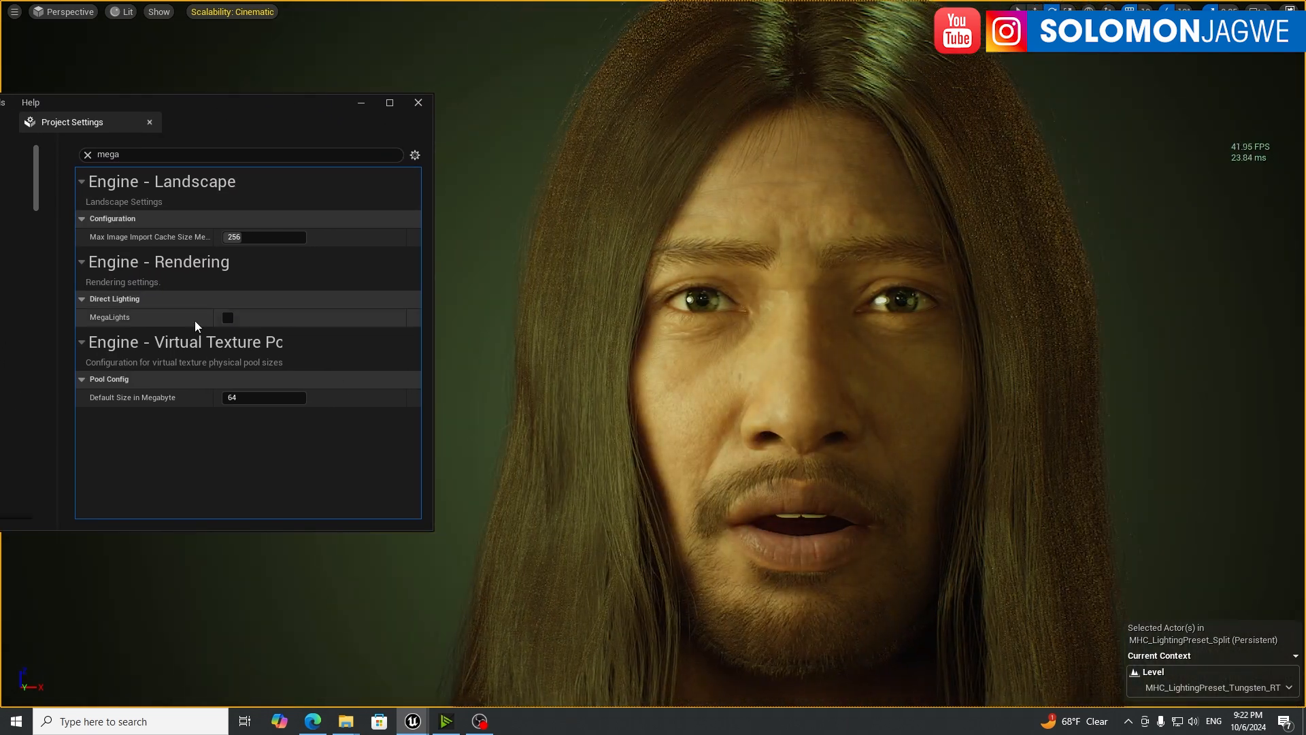
pyautogui.click(228, 317)
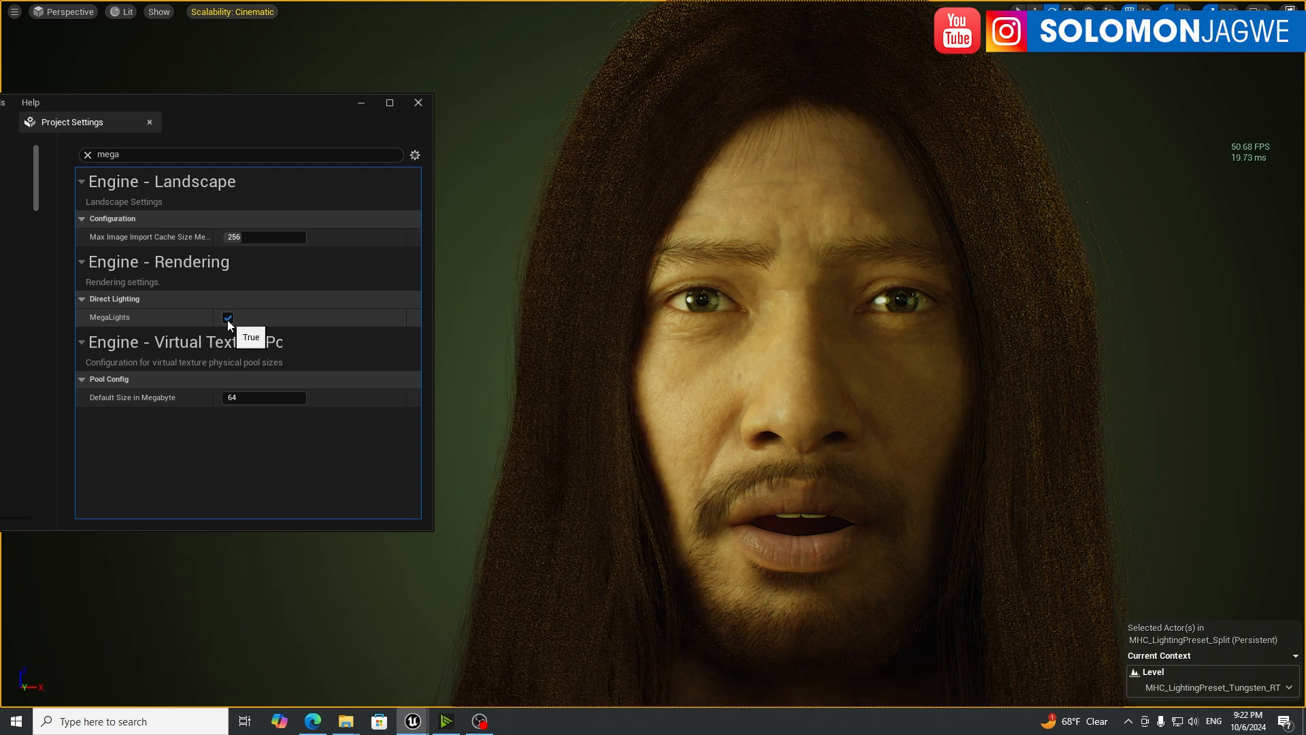
pyautogui.click(228, 318)
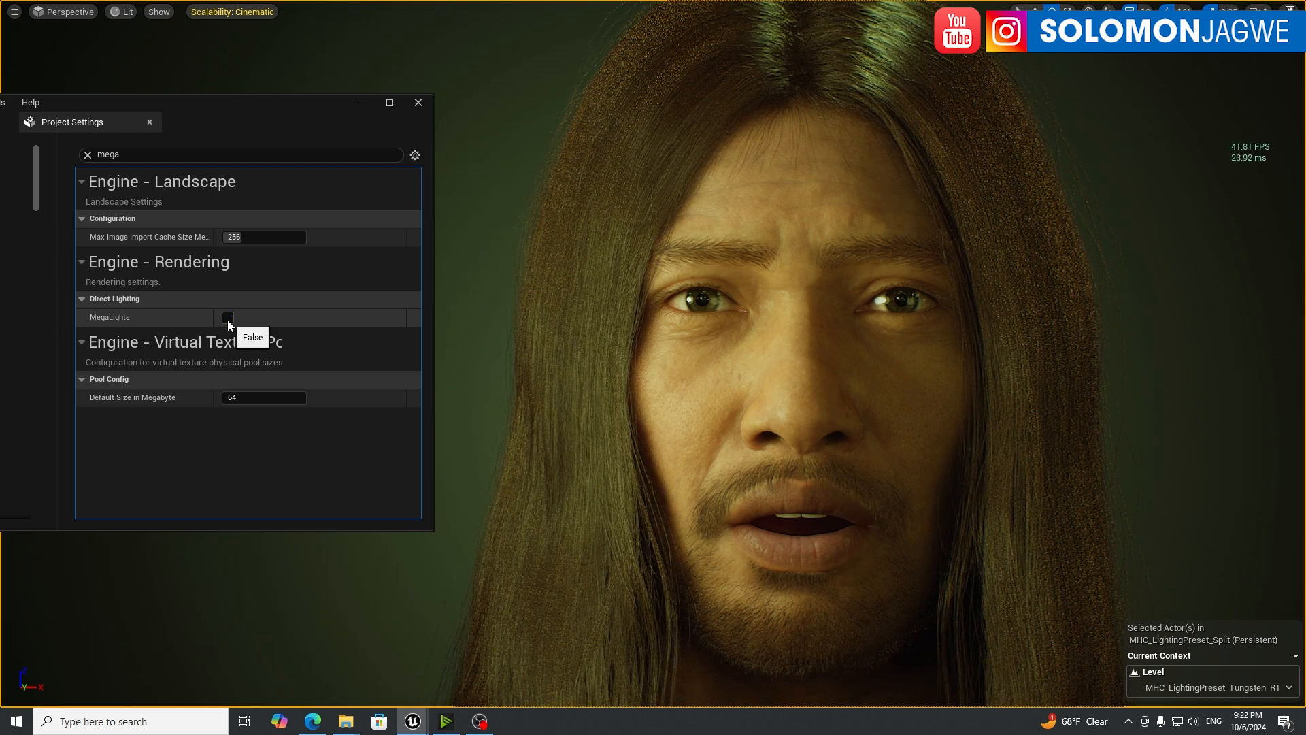
pyautogui.moveTo(476, 564)
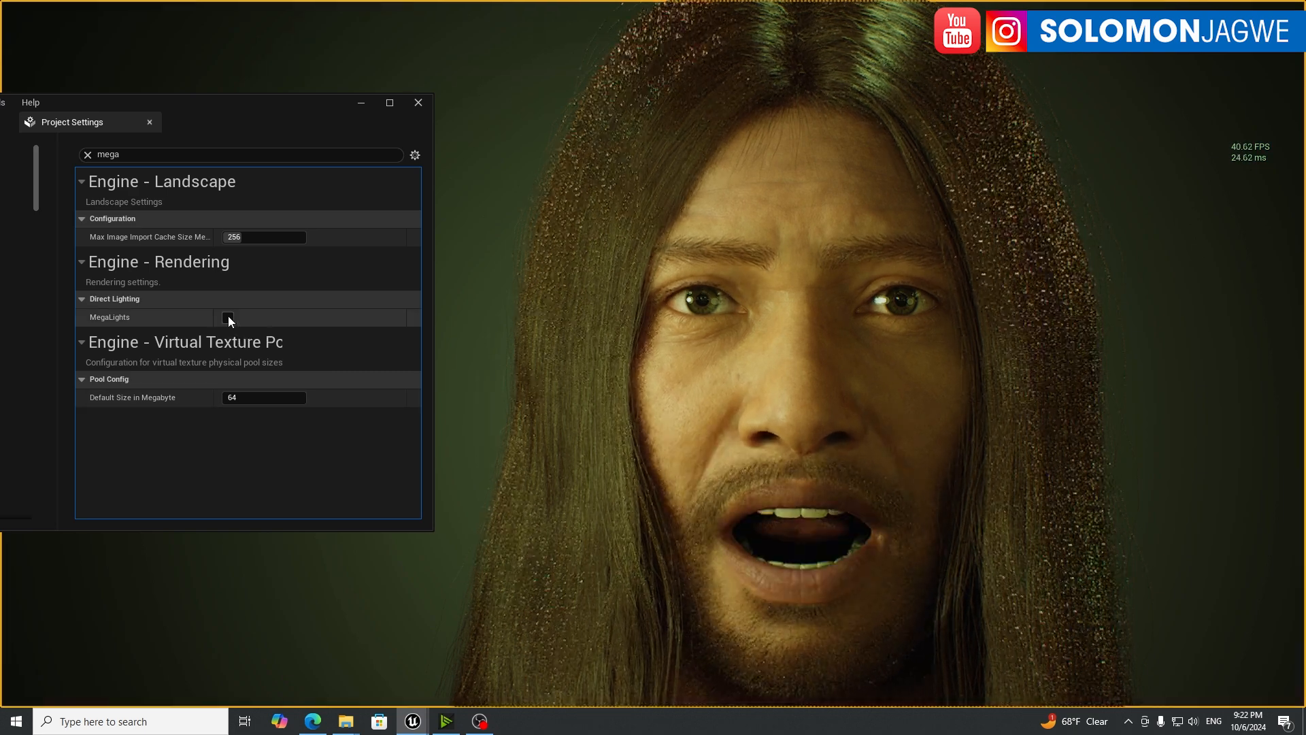
pyautogui.click(227, 317)
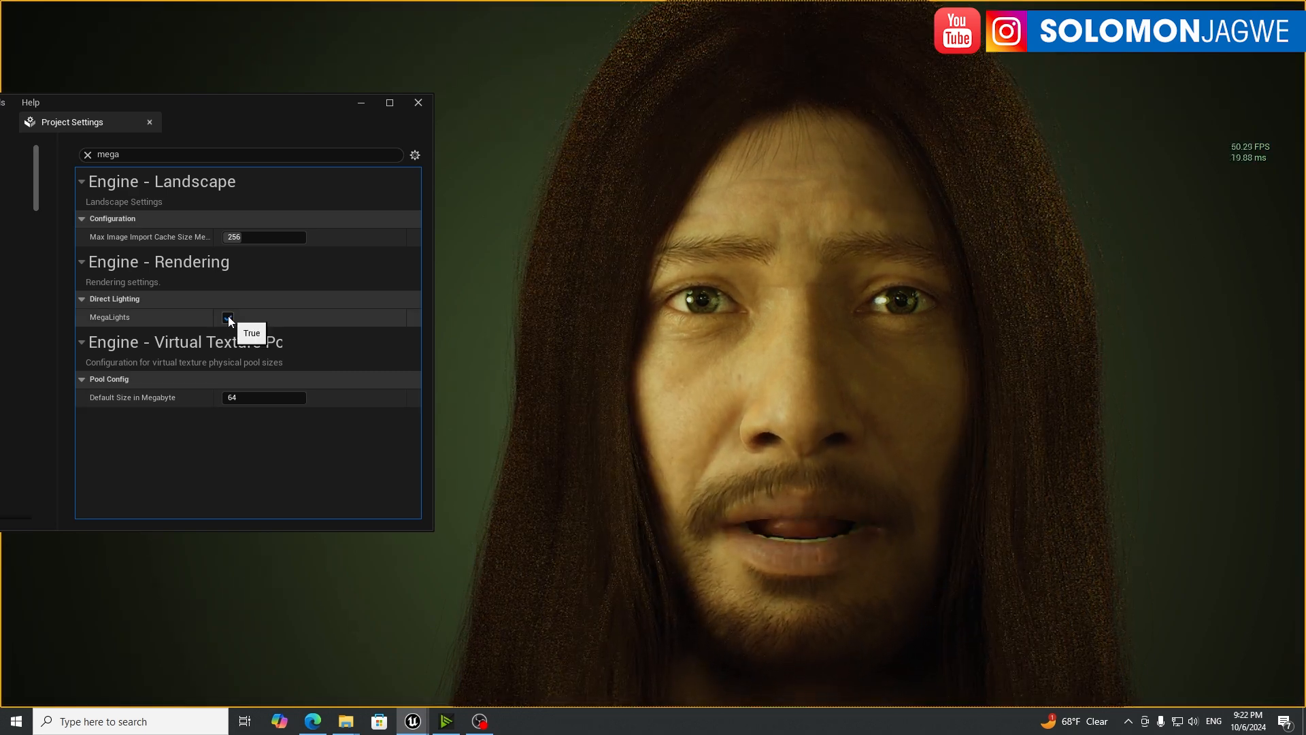